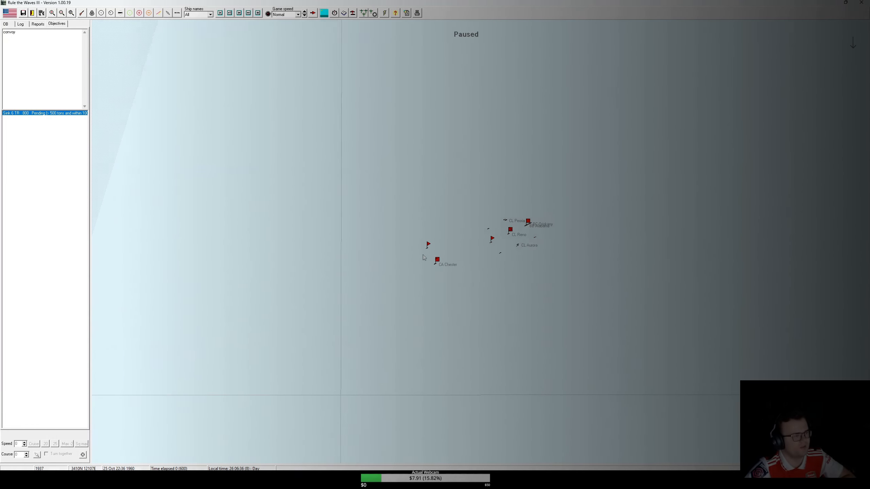
# Step: Dismiss the strike-aircraft notice, review Oriskany and Chester details, and launch Oriskany's search floatplanes
pyautogui.click(384, 13)
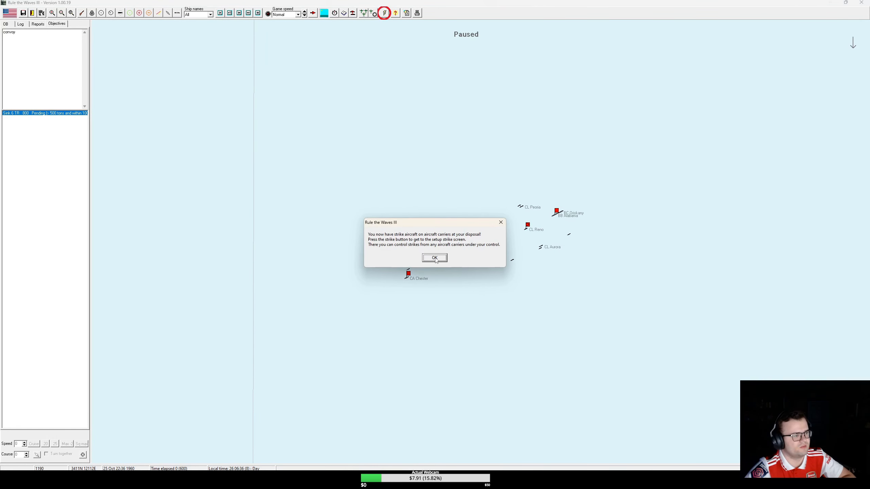
pyautogui.click(434, 258)
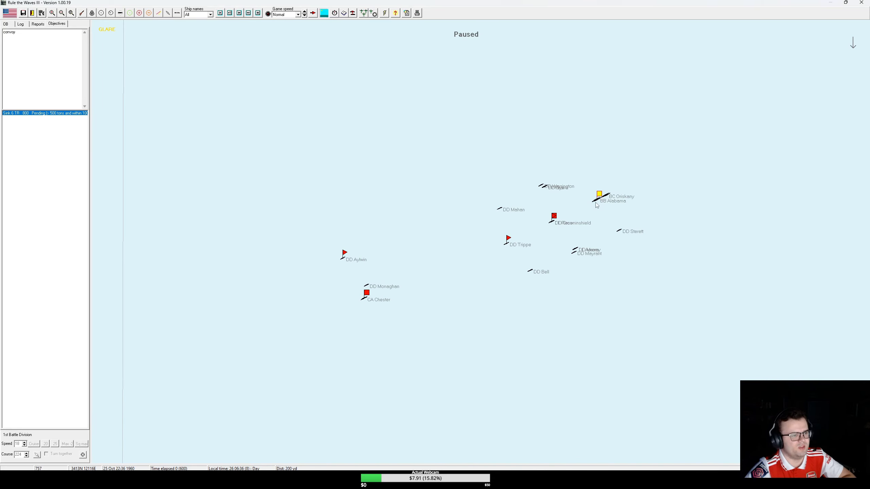
pyautogui.click(599, 199)
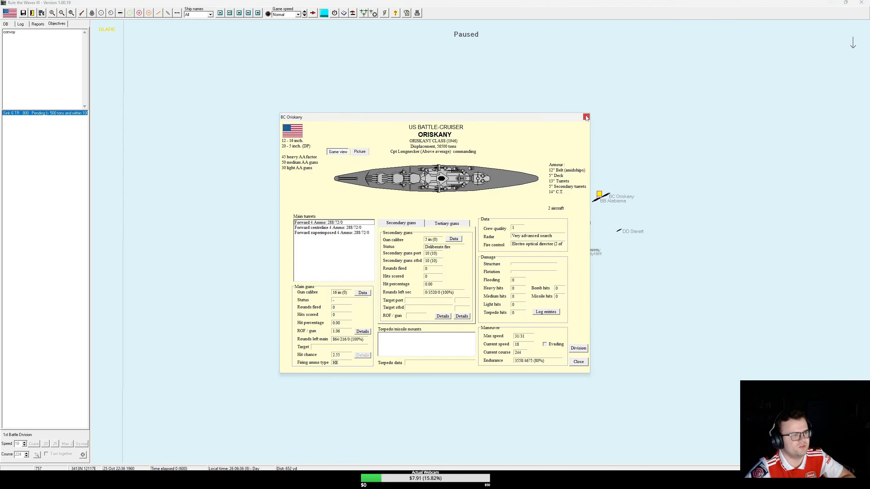
pyautogui.click(585, 117)
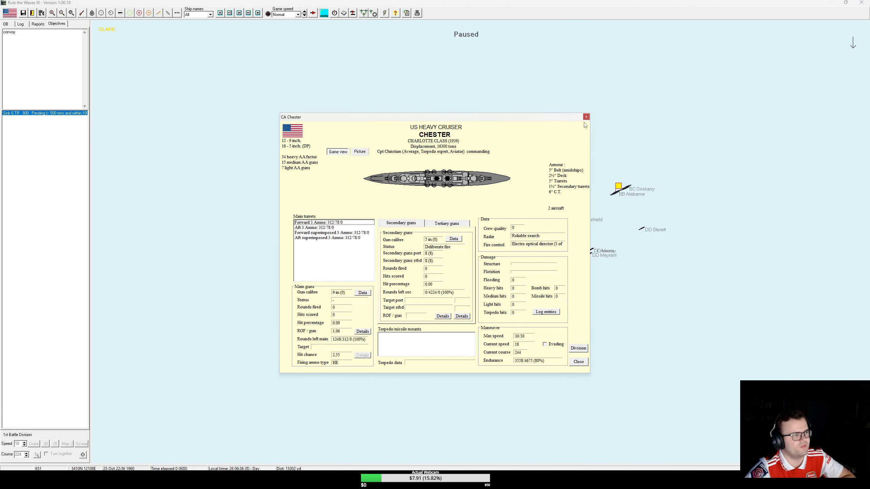
pyautogui.click(586, 117)
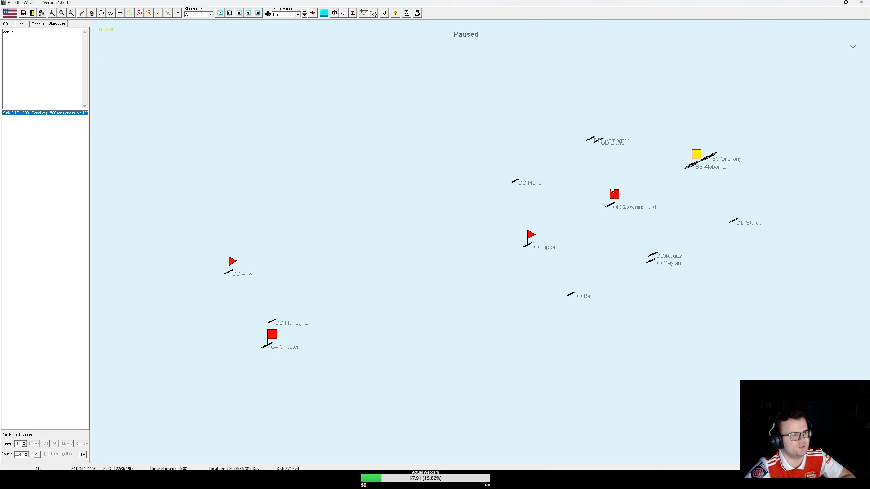
pyautogui.click(62, 14)
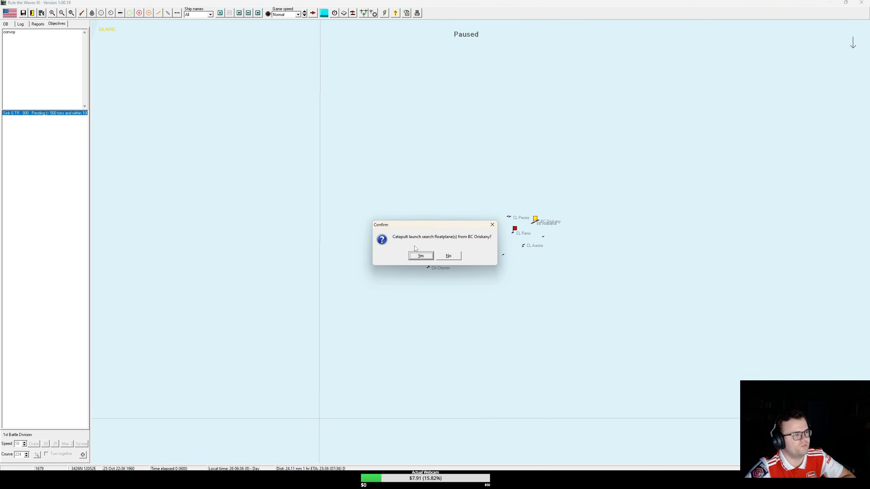
pyautogui.click(420, 256)
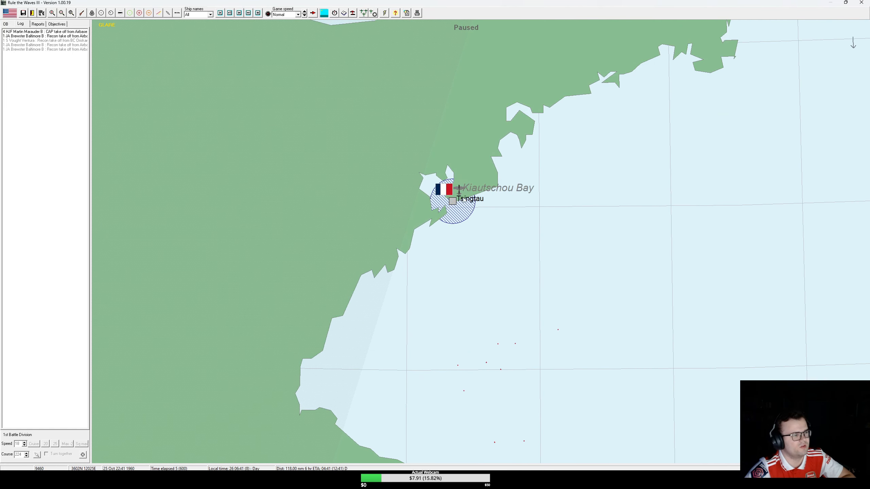
pyautogui.moveTo(458, 191)
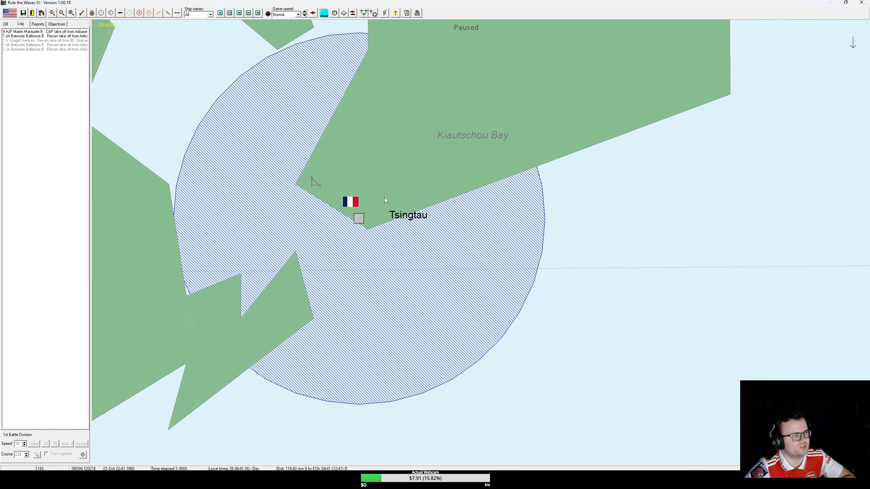
pyautogui.moveTo(317, 186)
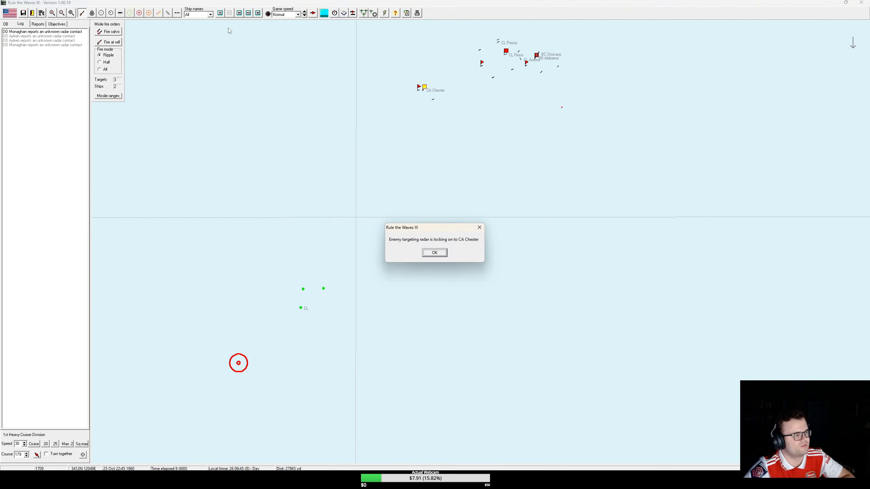
# Step: Dismiss Chester's radar-lock warning and run the battle six time steps until US ships open fire
pyautogui.click(435, 253)
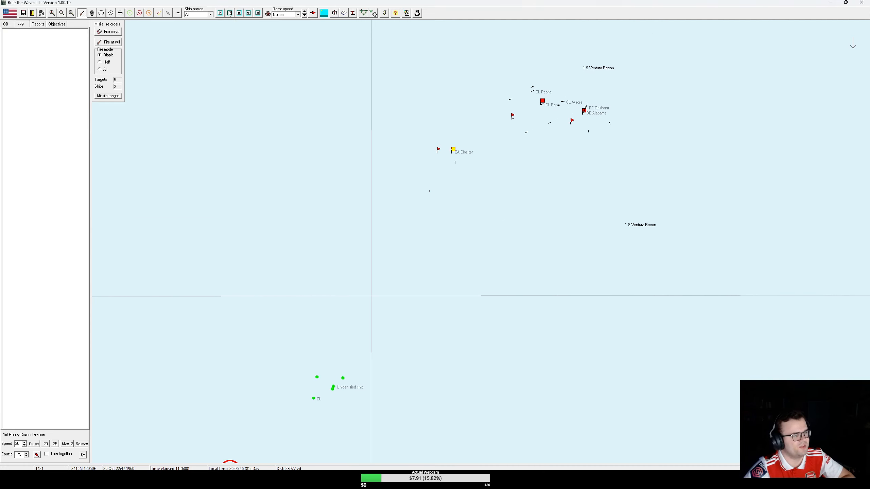
pyautogui.click(230, 13)
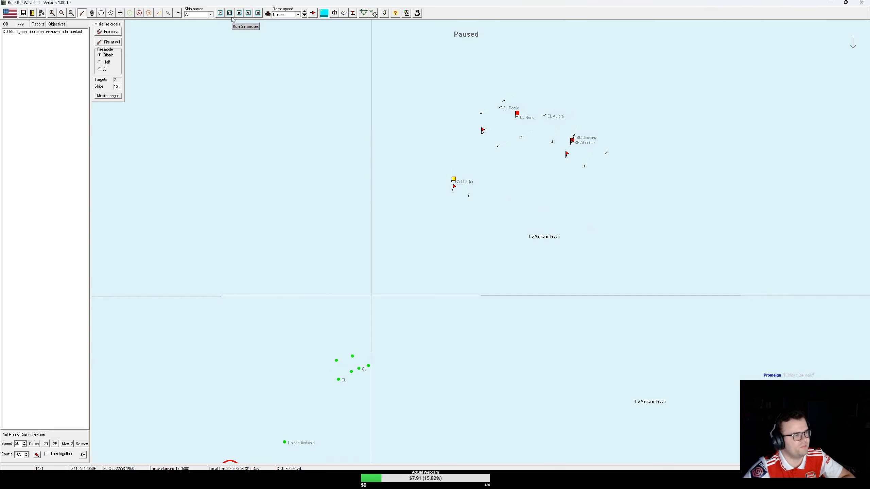
pyautogui.click(230, 13)
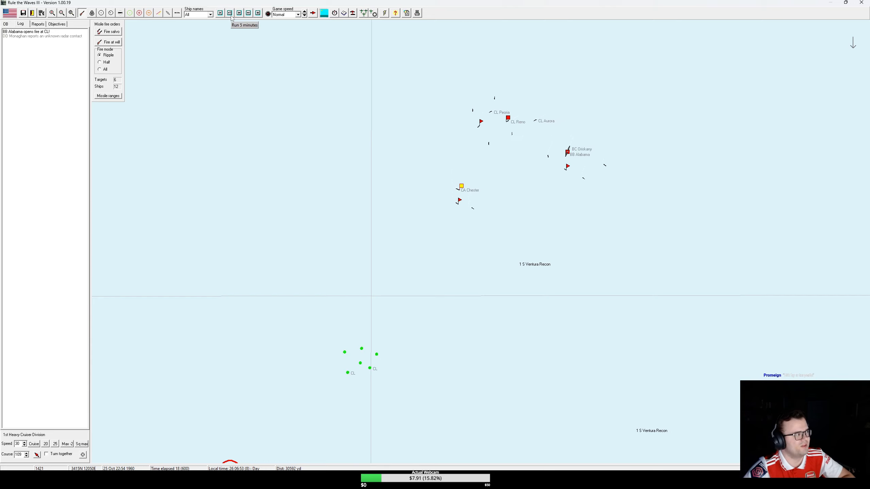
pyautogui.click(230, 12)
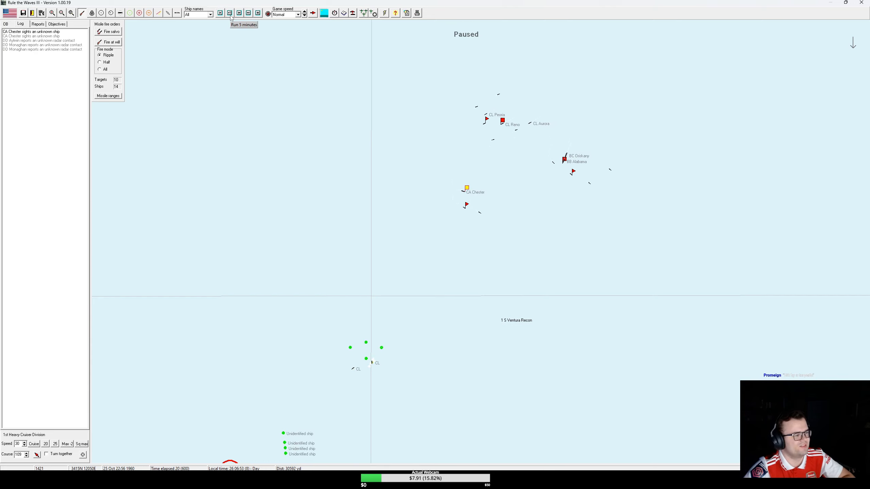
pyautogui.click(229, 13)
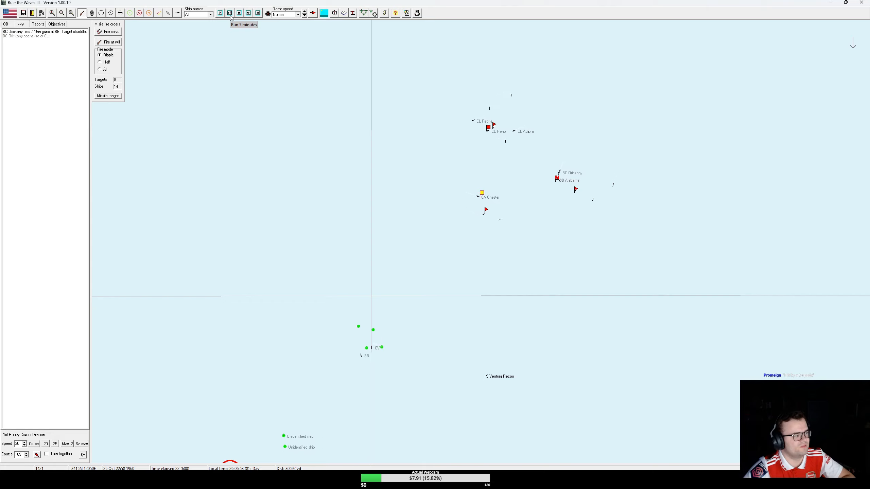
pyautogui.click(228, 13)
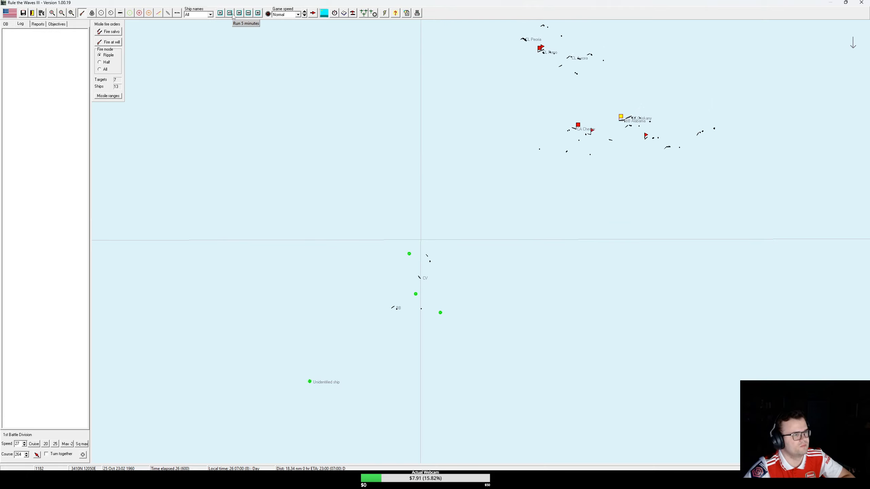
pyautogui.click(230, 14)
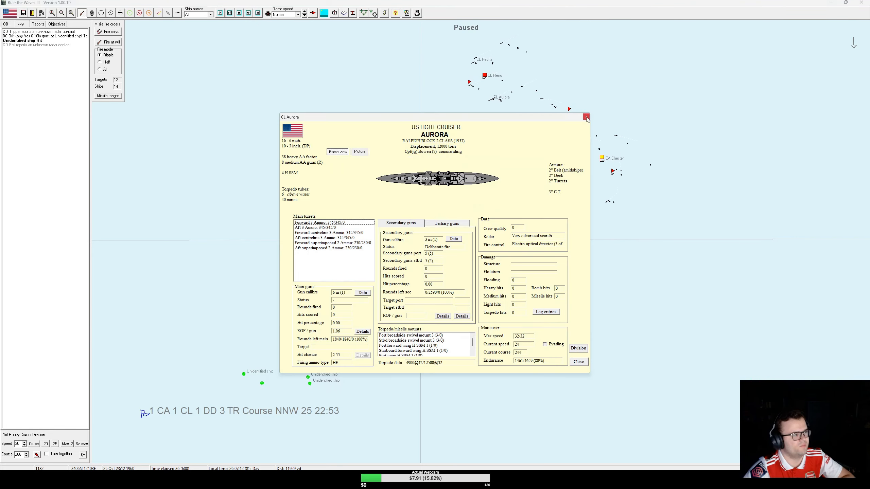
# Step: Acknowledge Aurora's missile hit, review her damage log entries, then advance the battle a step
pyautogui.click(586, 116)
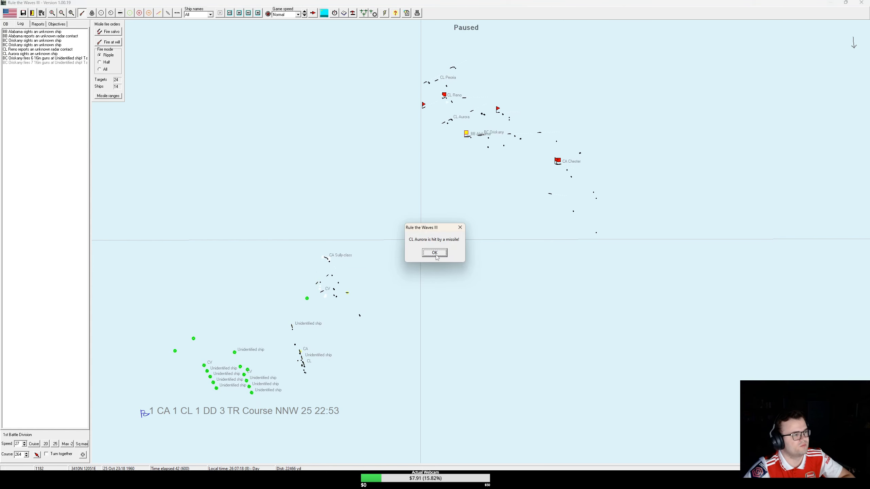
pyautogui.click(435, 253)
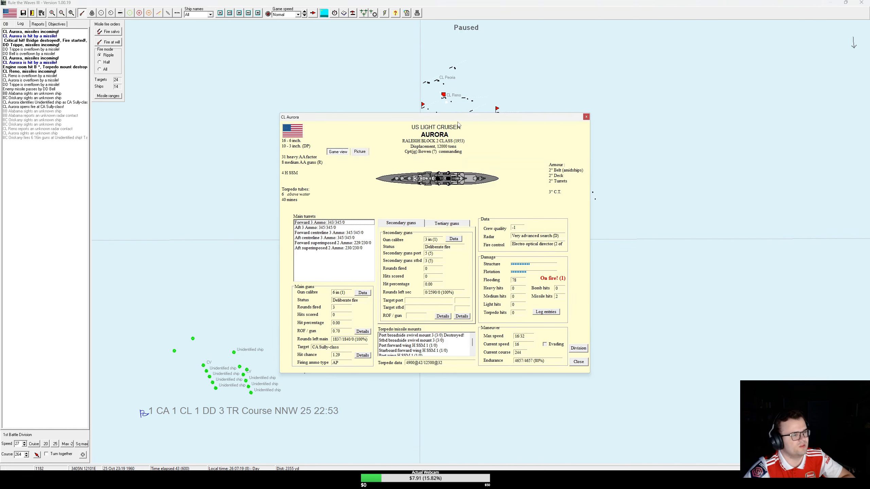
pyautogui.click(546, 312)
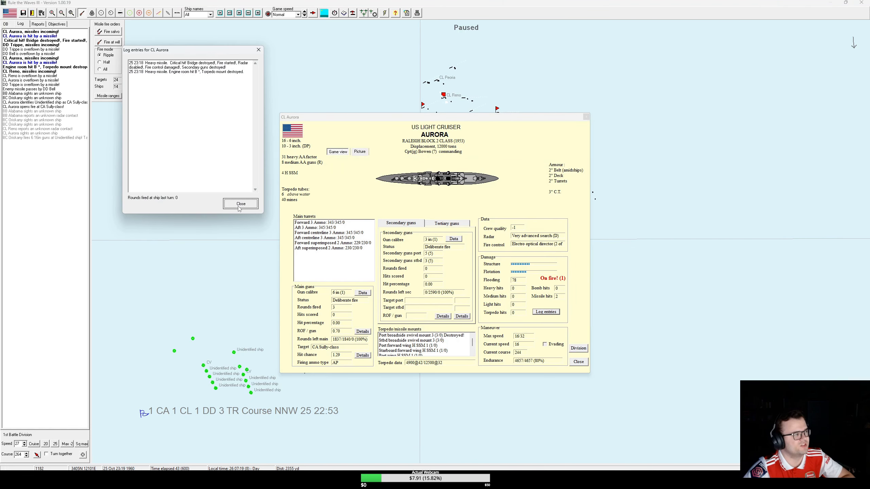
pyautogui.click(241, 204)
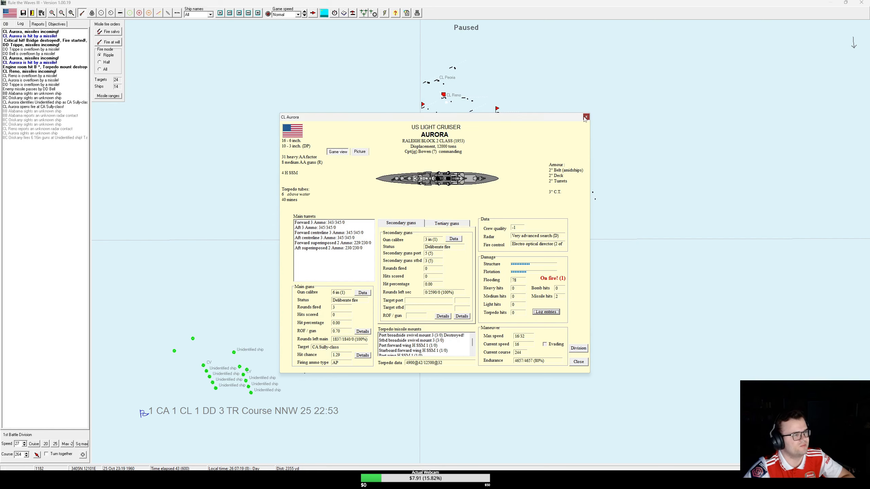
pyautogui.click(586, 117)
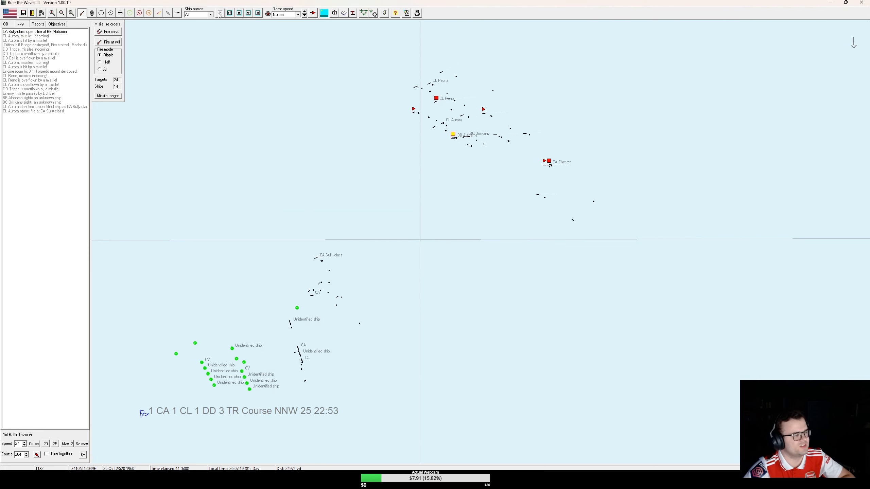
pyautogui.click(220, 13)
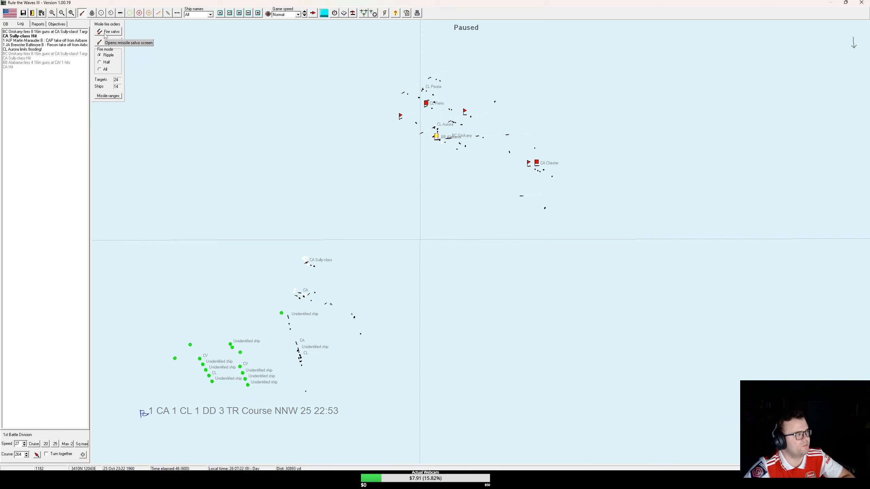
# Step: Fire half the missile salvo at the Sully-class heavy cruiser and close the salvo window
pyautogui.click(112, 31)
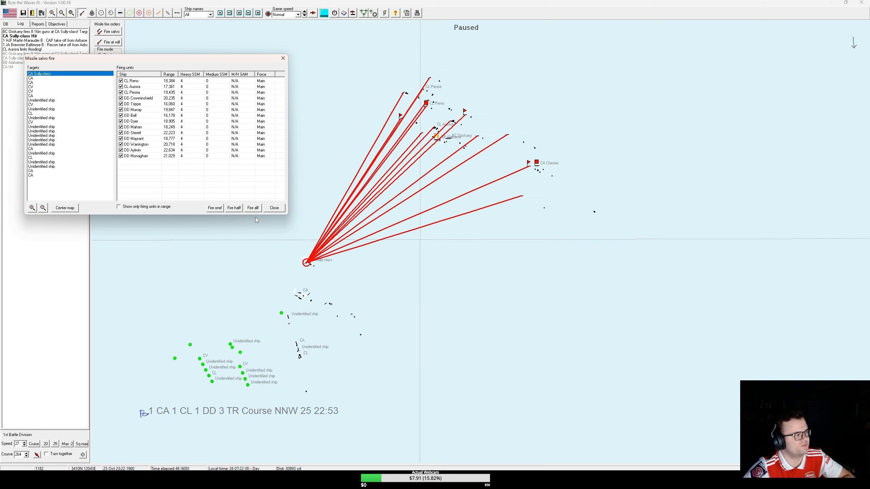
pyautogui.click(233, 208)
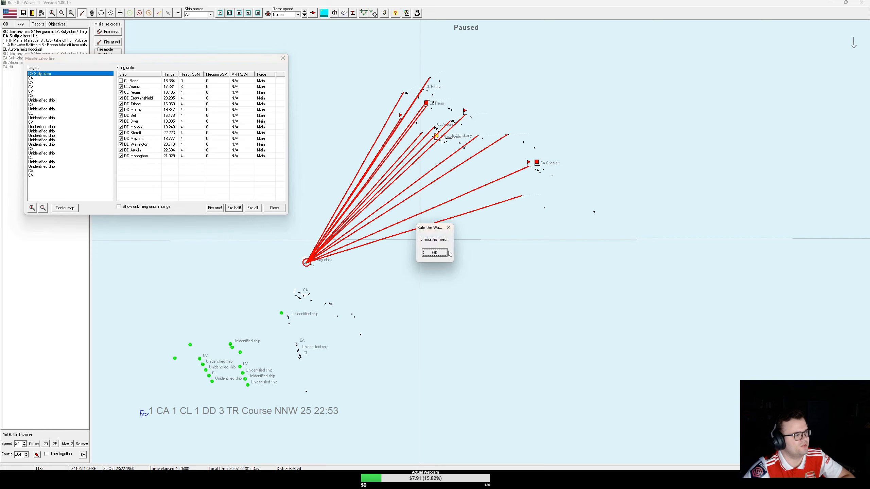
pyautogui.click(435, 253)
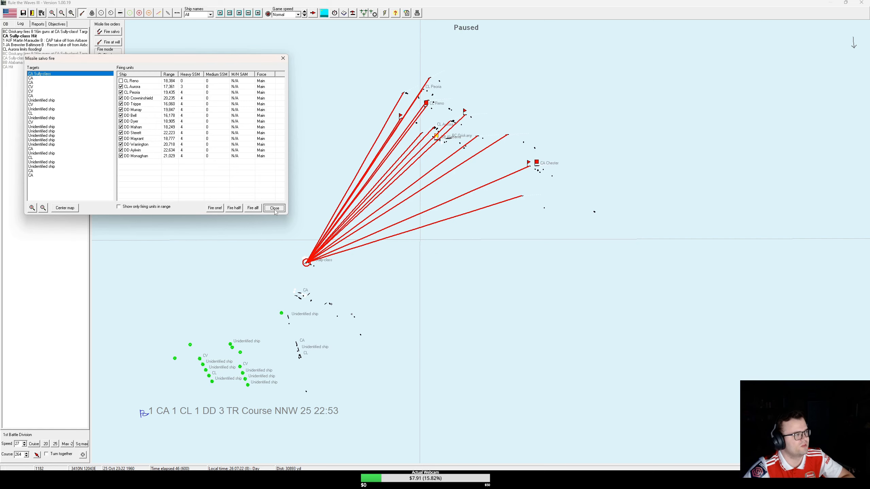
pyautogui.click(275, 208)
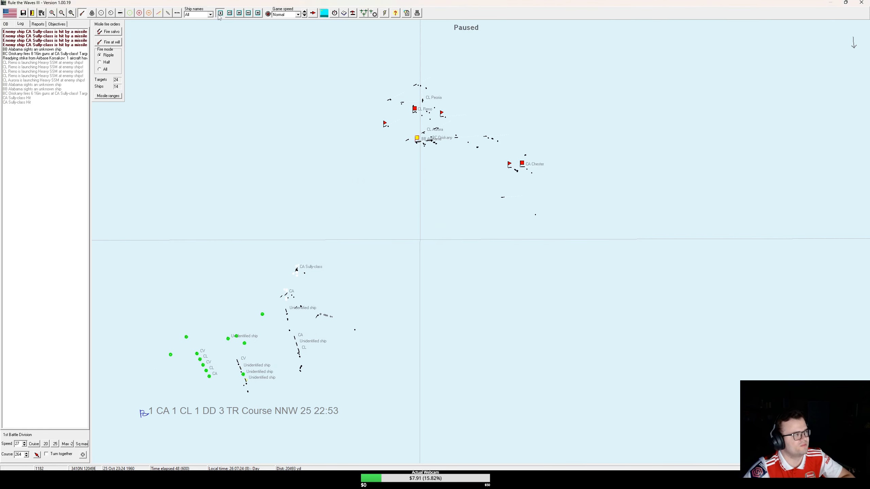
# Step: Advance the night battle through repeated five-minute steps as missiles hit Dyer and Alabama
pyautogui.click(228, 12)
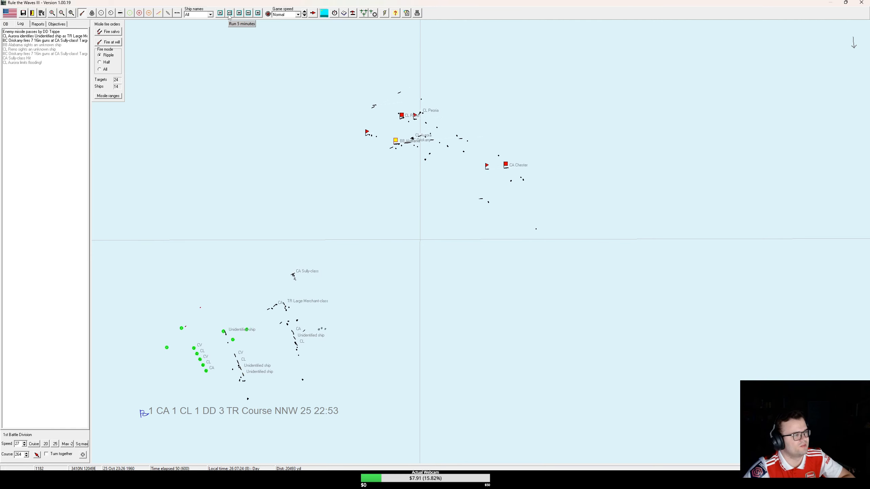
pyautogui.click(232, 12)
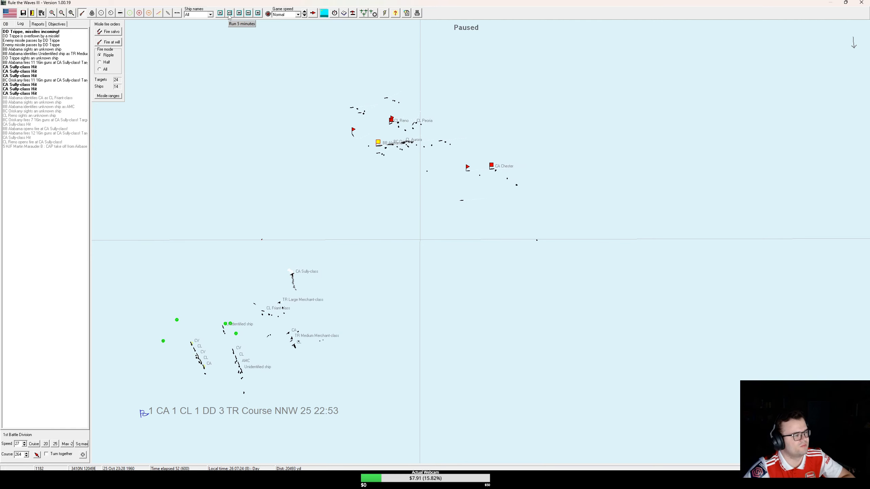
pyautogui.click(229, 13)
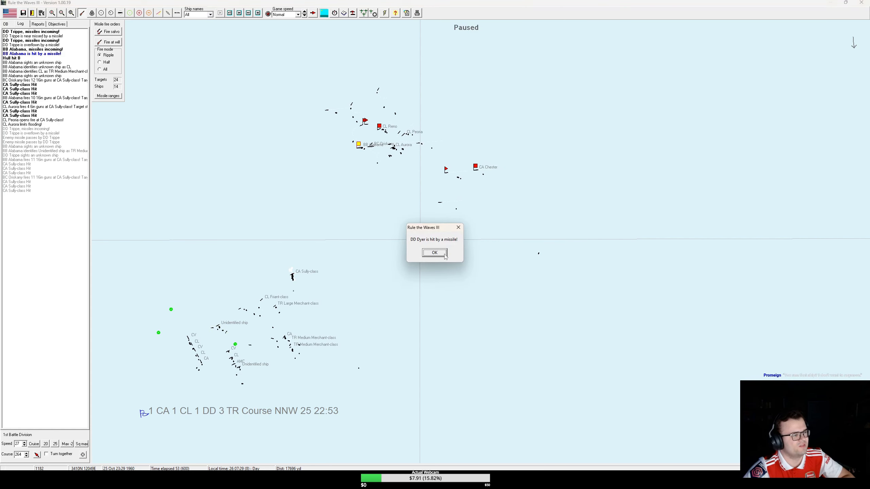
pyautogui.click(435, 252)
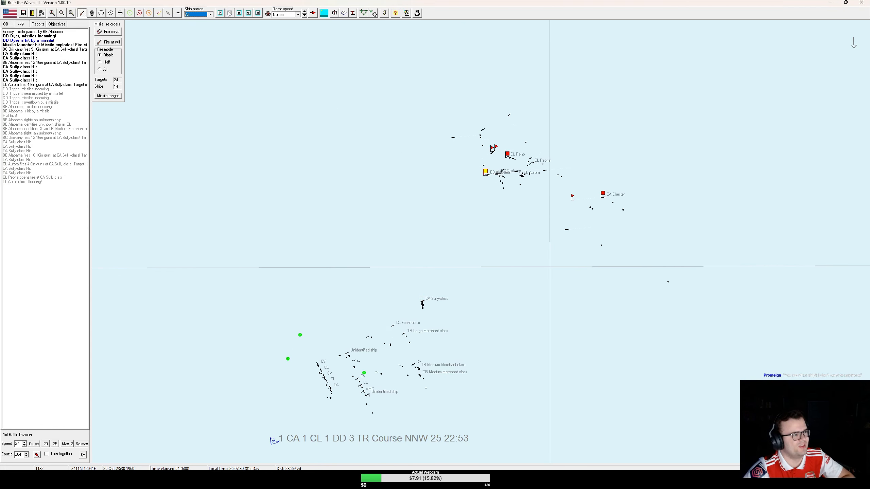
pyautogui.click(228, 13)
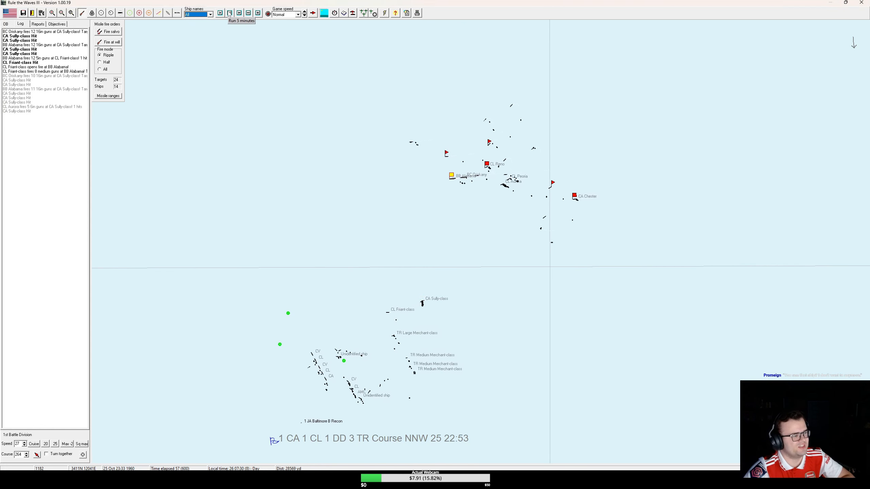
pyautogui.click(229, 13)
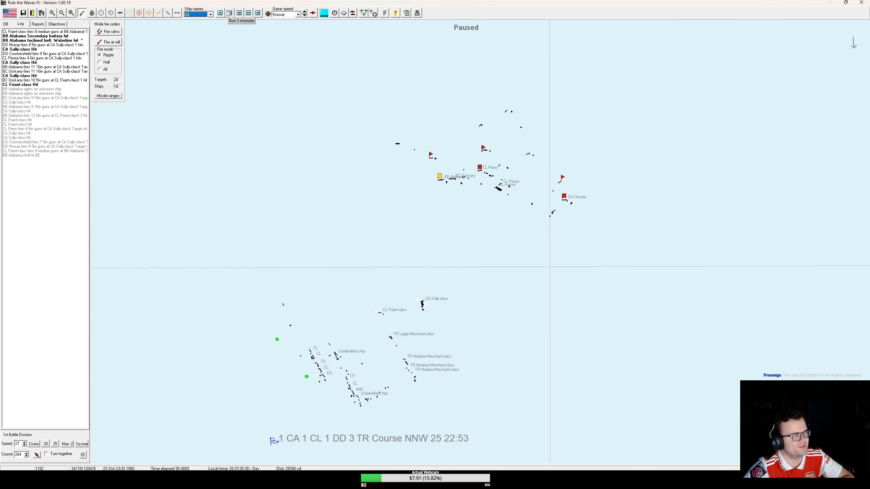
pyautogui.click(230, 13)
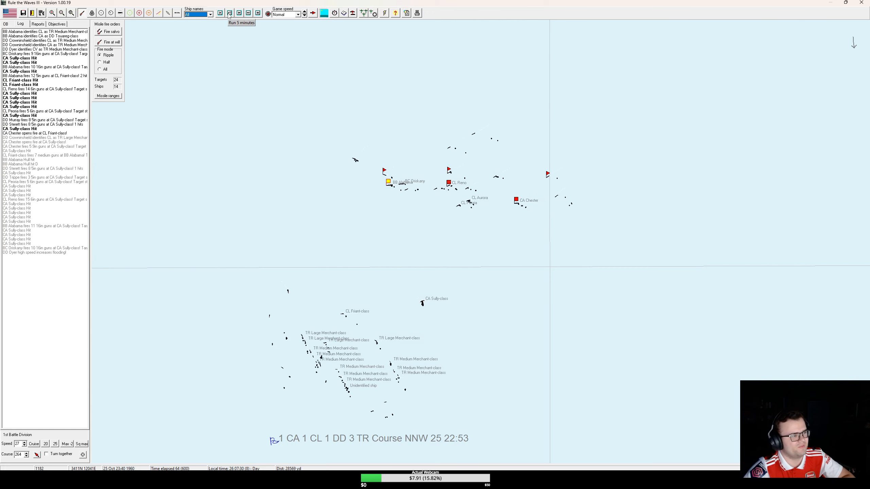
pyautogui.click(231, 12)
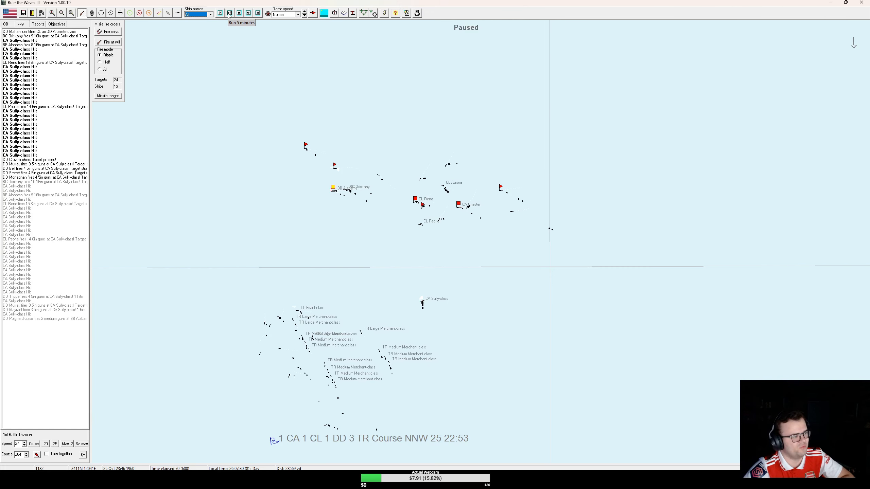
pyautogui.click(229, 14)
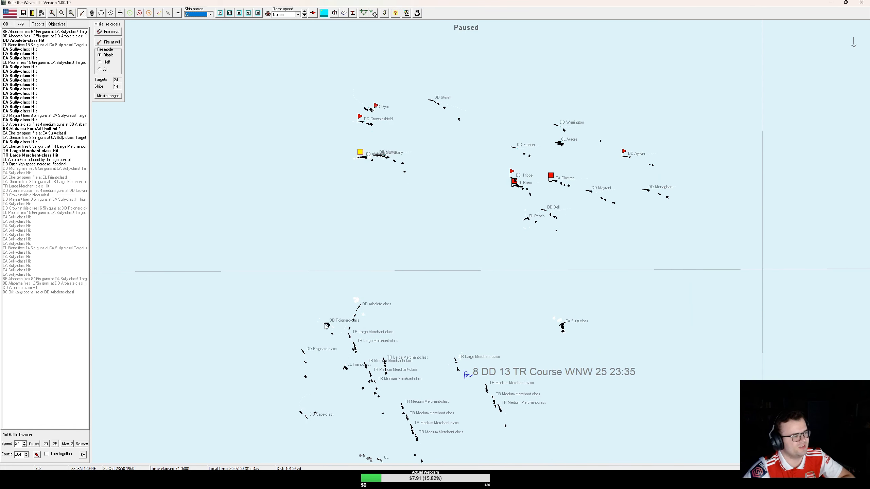
pyautogui.moveTo(303, 352)
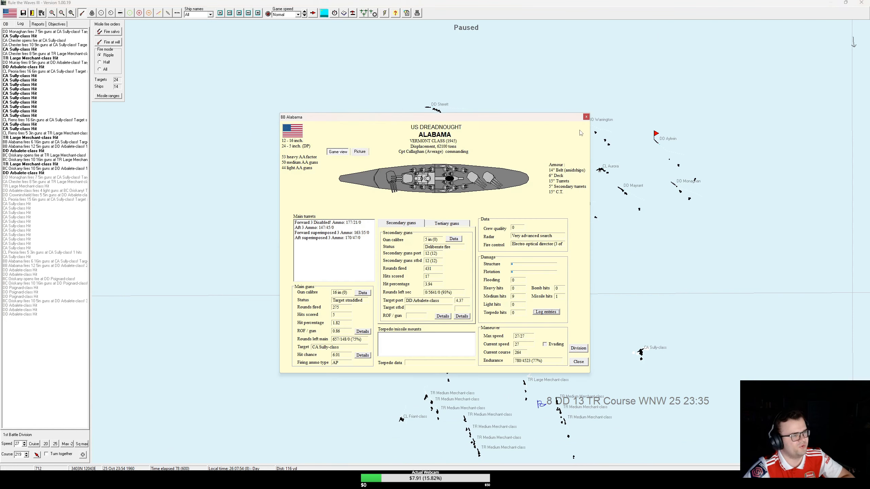
pyautogui.click(586, 116)
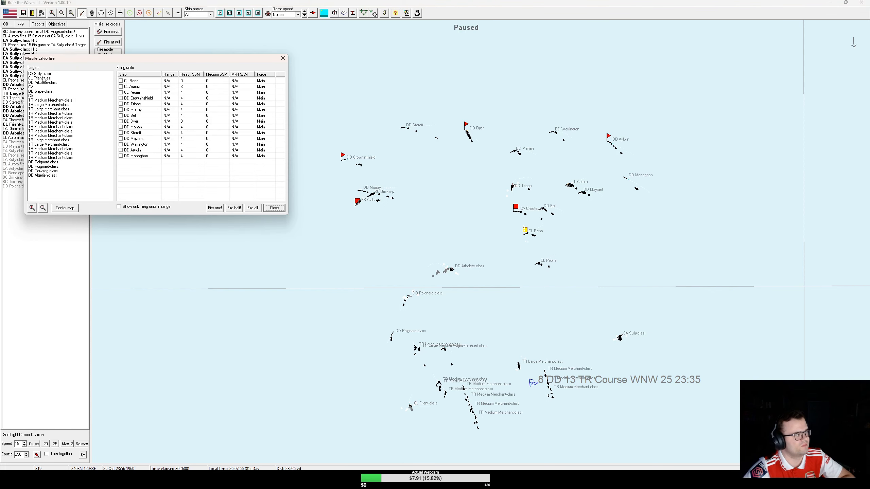
# Step: Fire missile salvos at the Arbalete-class and Poignard-class destroyers, acknowledging five missiles fired
pyautogui.click(41, 82)
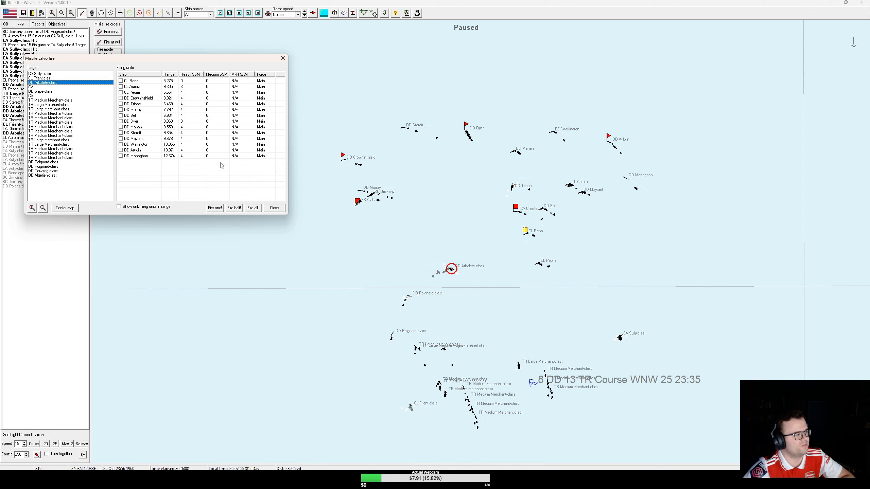
pyautogui.click(121, 87)
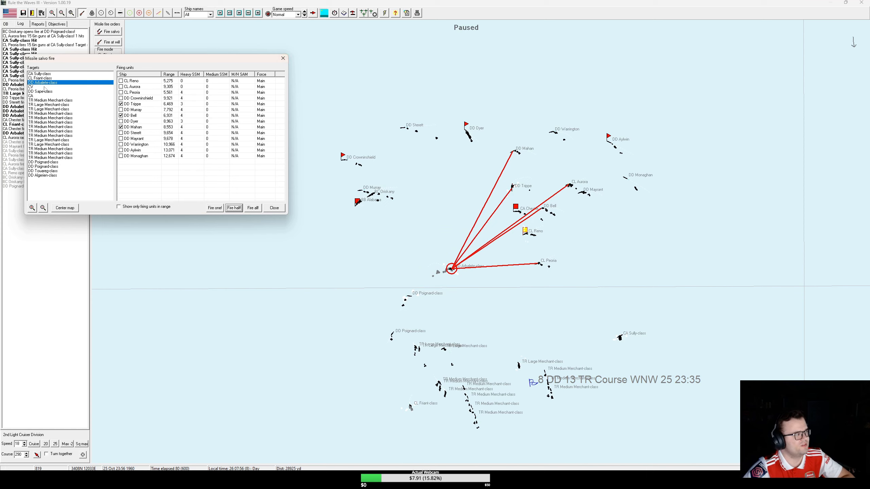
pyautogui.moveTo(49, 168)
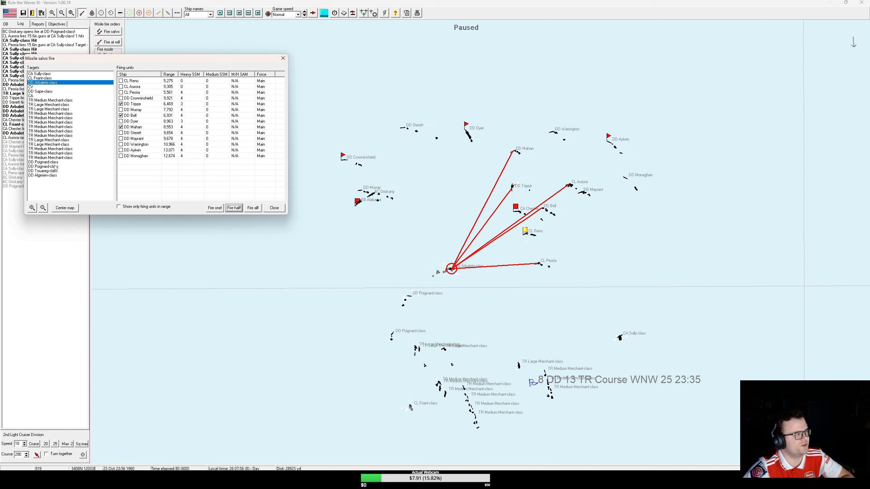
pyautogui.click(43, 162)
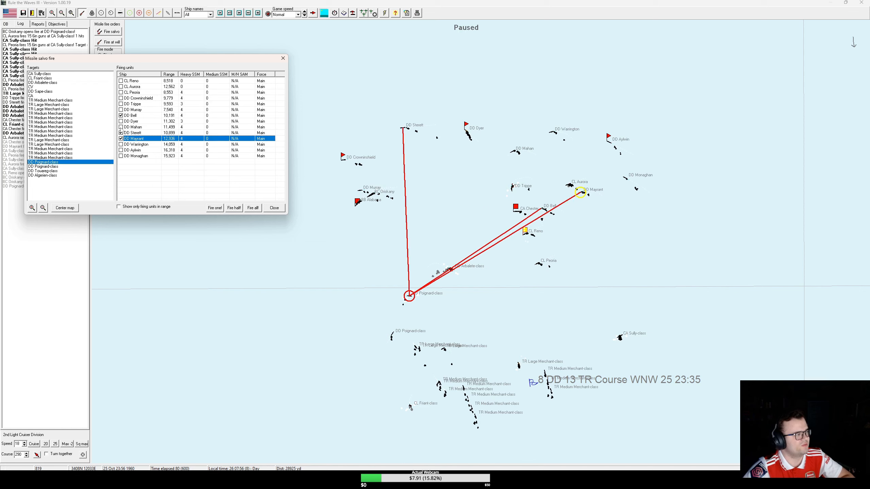
pyautogui.click(234, 207)
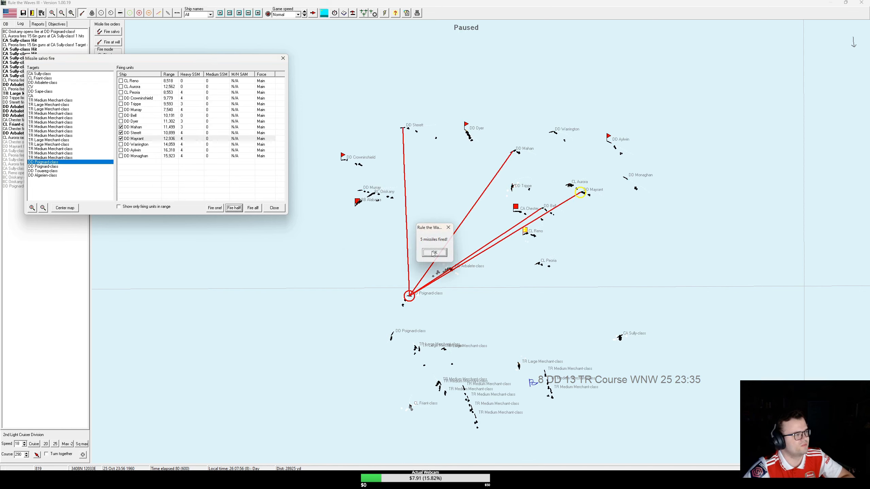
pyautogui.click(434, 253)
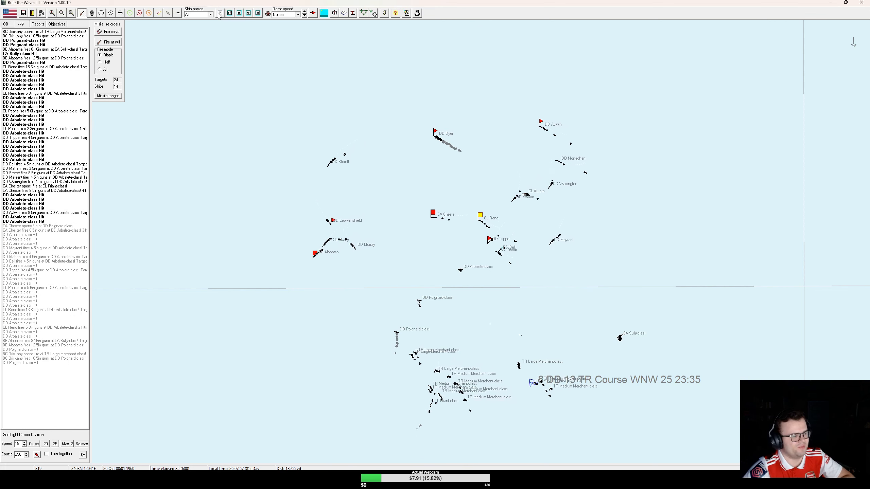
# Step: Resume the battle, acknowledging torpedo hits and Oriskany's low main-ammunition warning
pyautogui.click(220, 12)
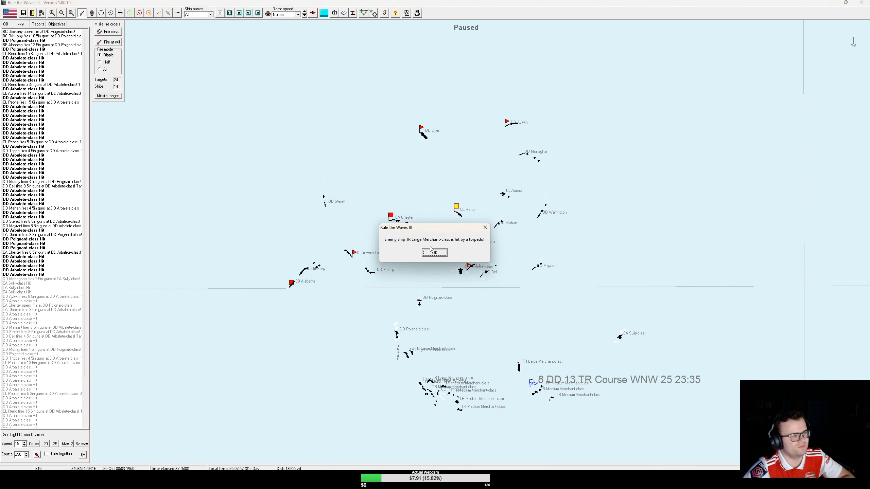
pyautogui.click(434, 252)
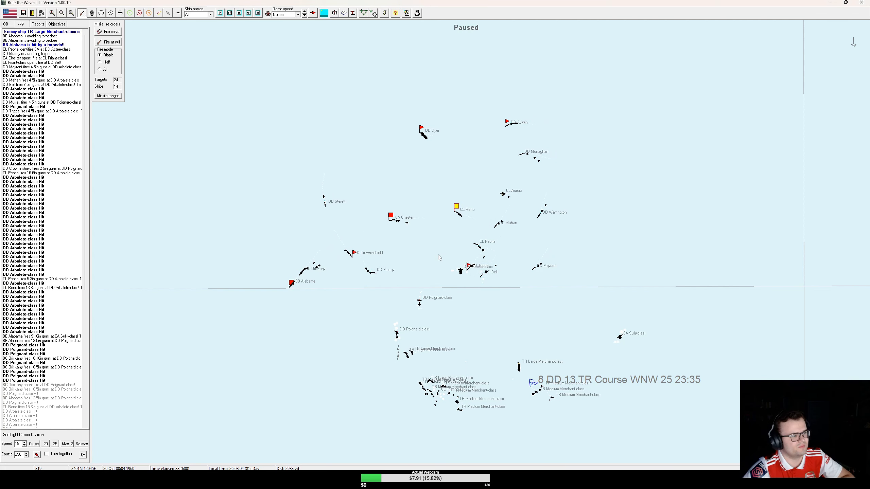
pyautogui.click(291, 283)
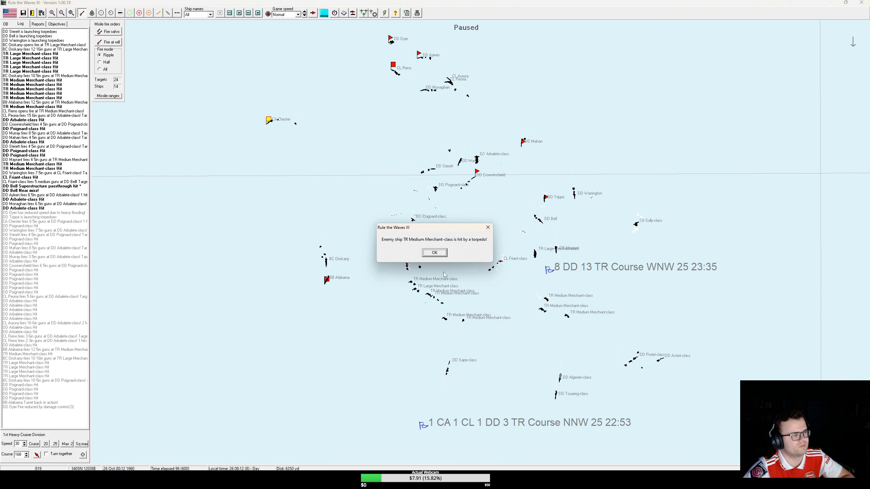
pyautogui.click(435, 252)
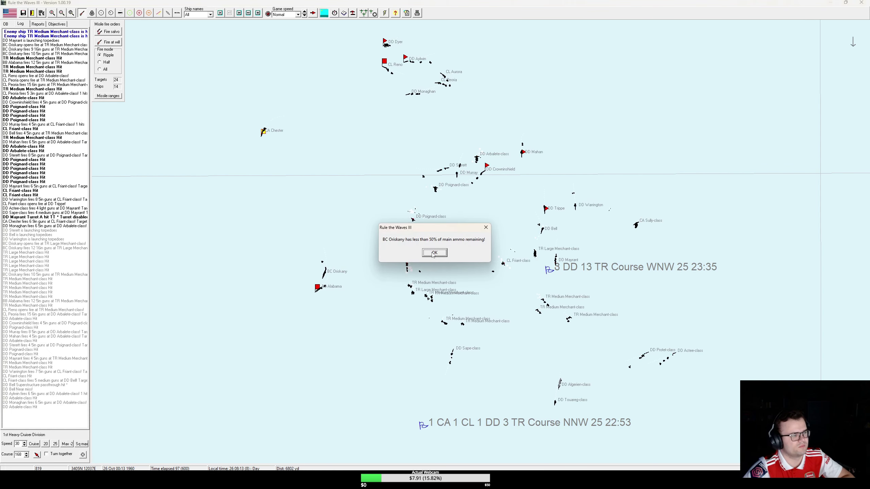
pyautogui.click(434, 253)
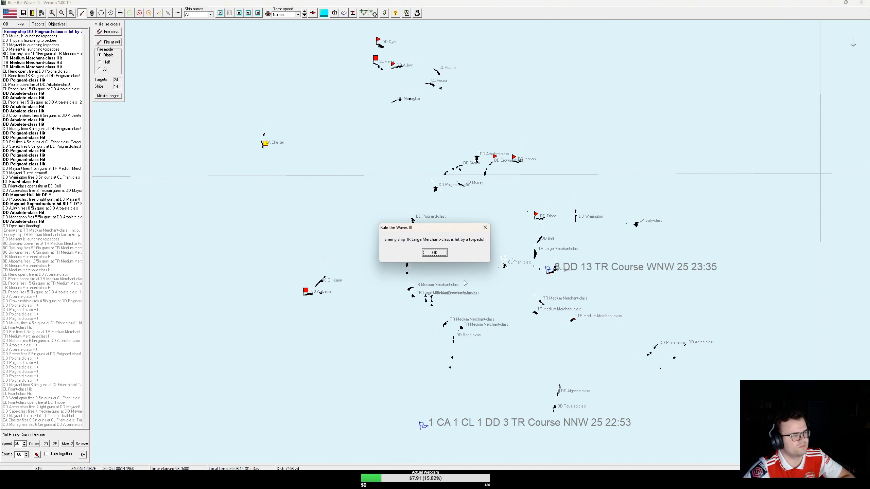
pyautogui.click(434, 253)
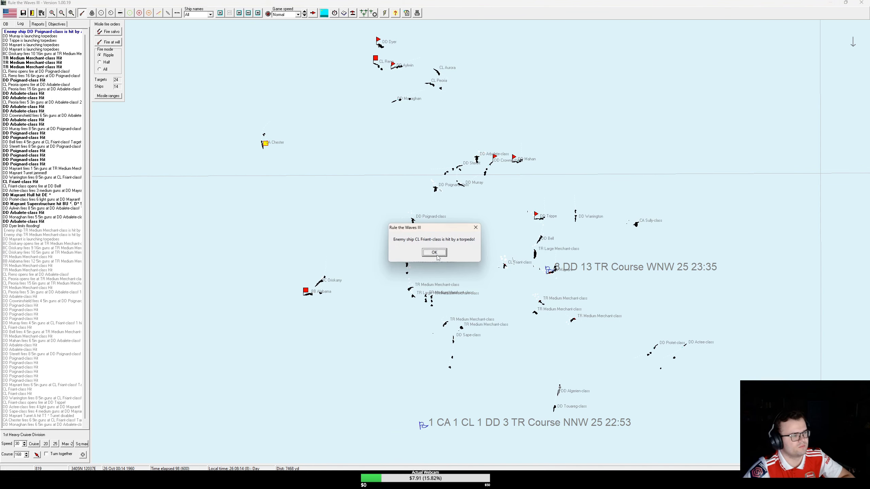
pyautogui.click(434, 253)
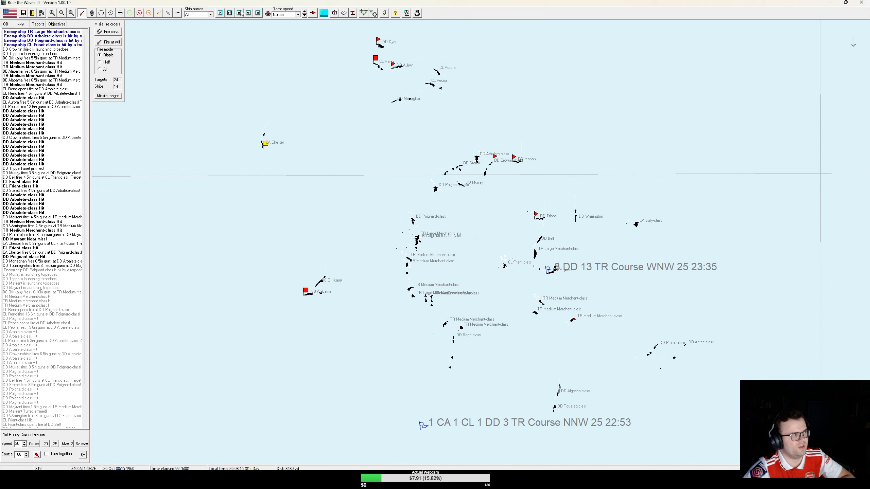
pyautogui.moveTo(239, 13)
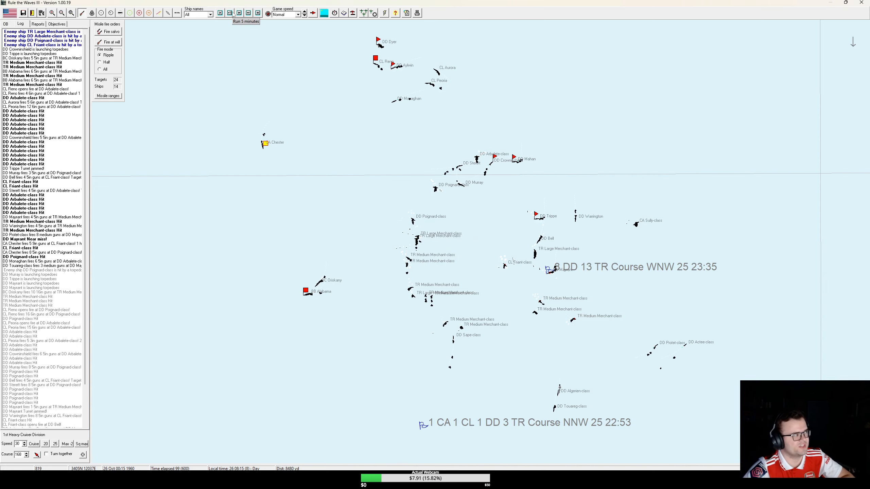
# Step: Advance the battle again and acknowledge torpedo hits on Poignard-class and Friant-class ships
pyautogui.click(230, 13)
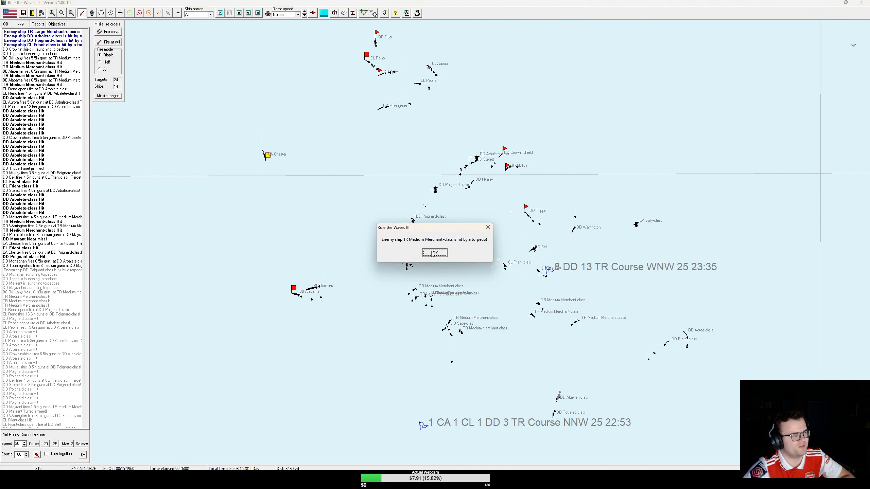
pyautogui.click(434, 253)
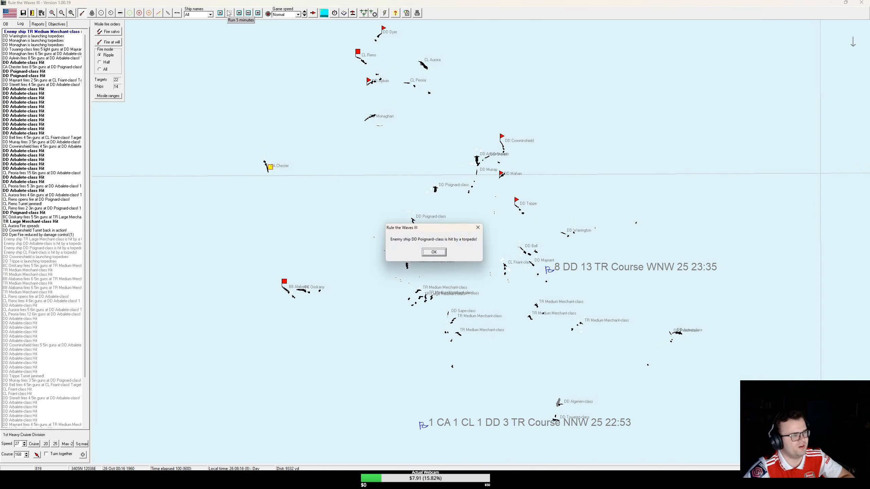
pyautogui.click(434, 252)
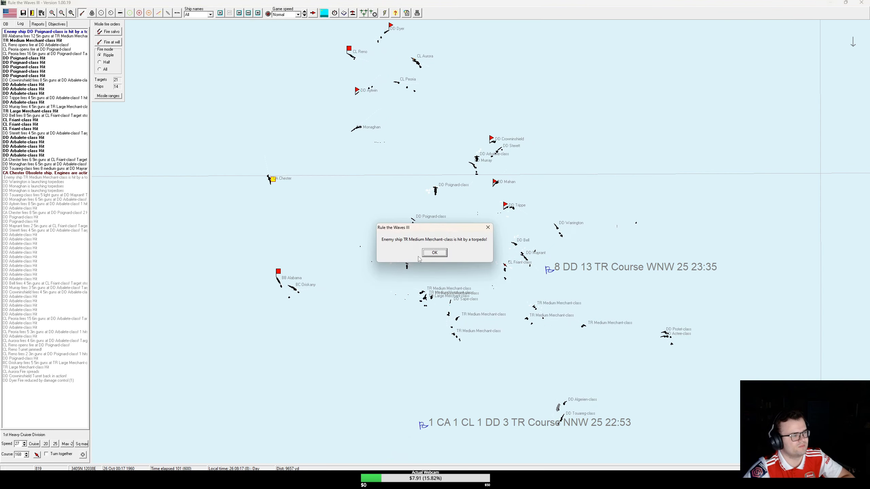
pyautogui.click(435, 252)
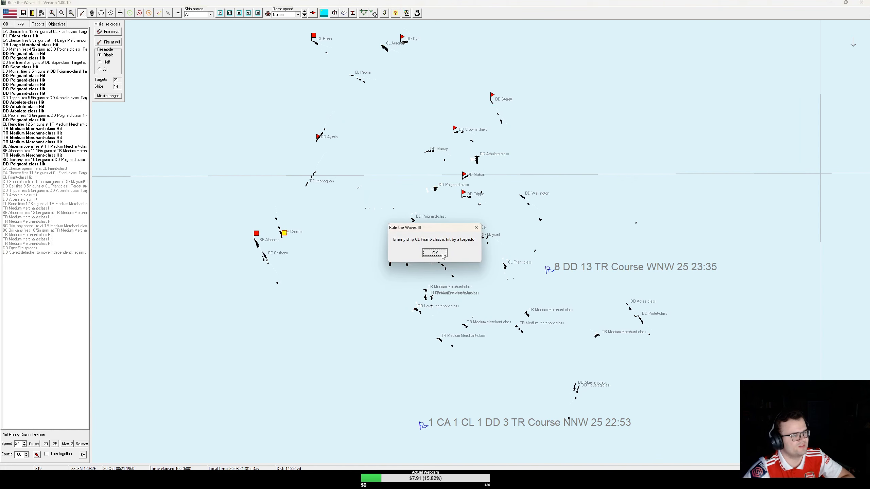
pyautogui.click(435, 253)
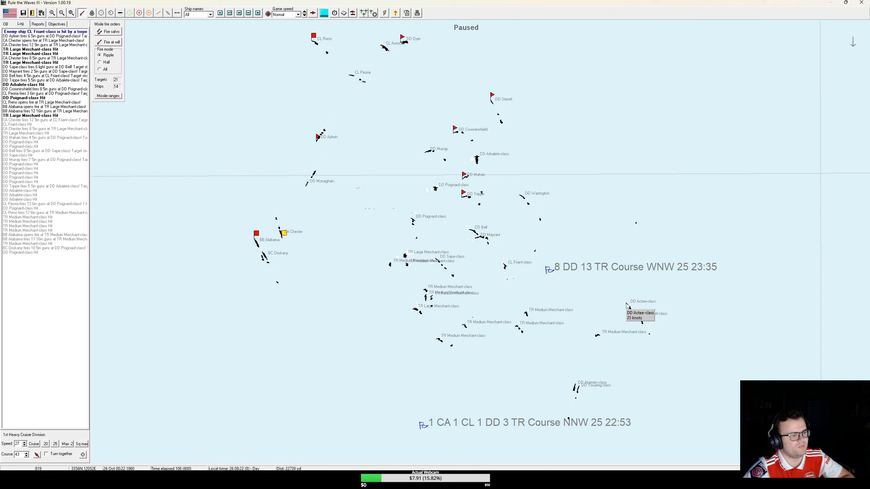
# Step: Target the Actee-class destroyer with a missile salvo and acknowledge the Arbalete-class hit
pyautogui.click(106, 33)
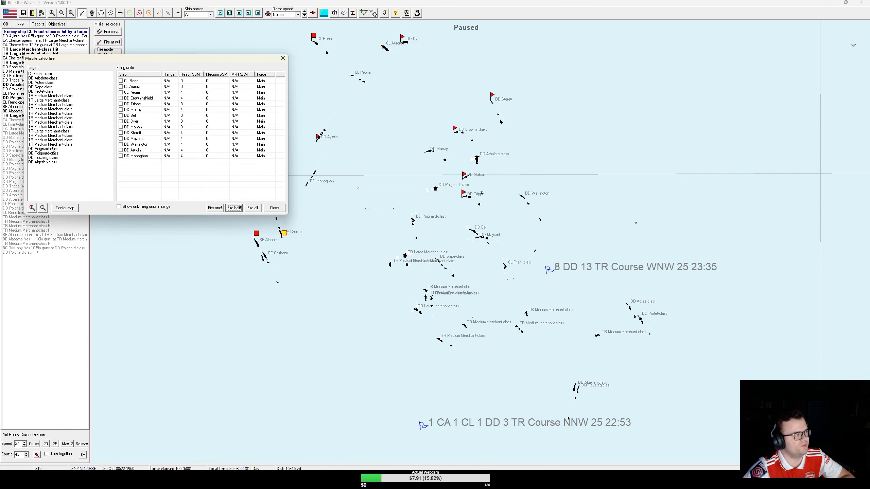
pyautogui.click(38, 83)
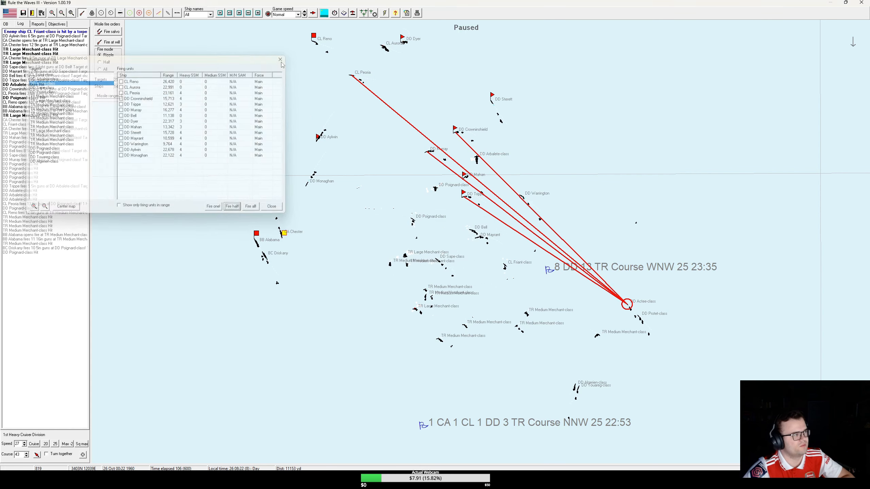
pyautogui.click(271, 206)
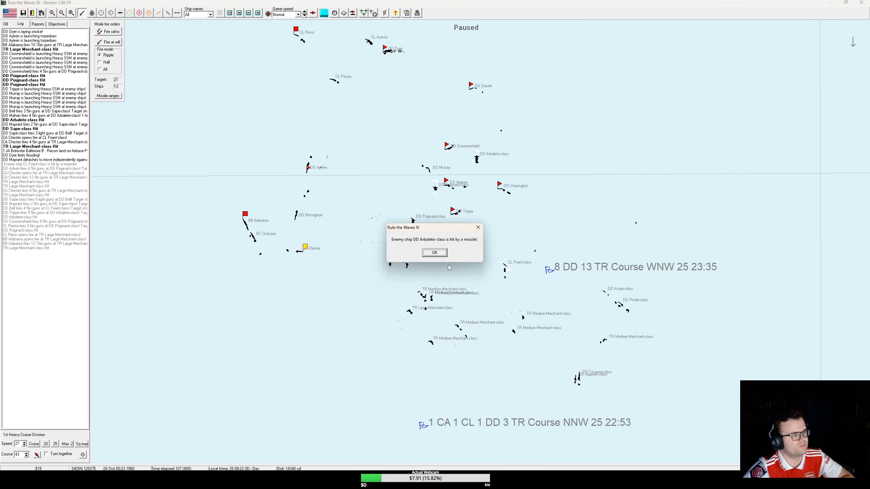
pyautogui.click(434, 252)
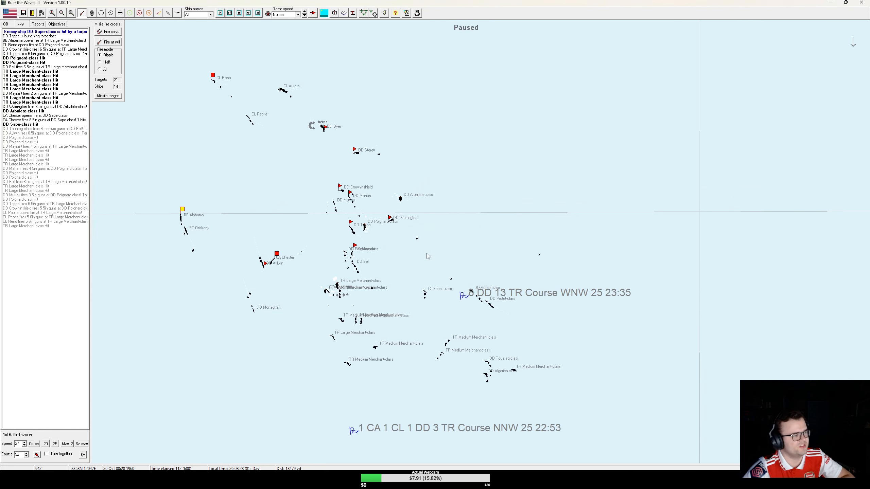
# Step: Advance the battle two turns and acknowledge the torpedo hit on the merchant
pyautogui.click(220, 12)
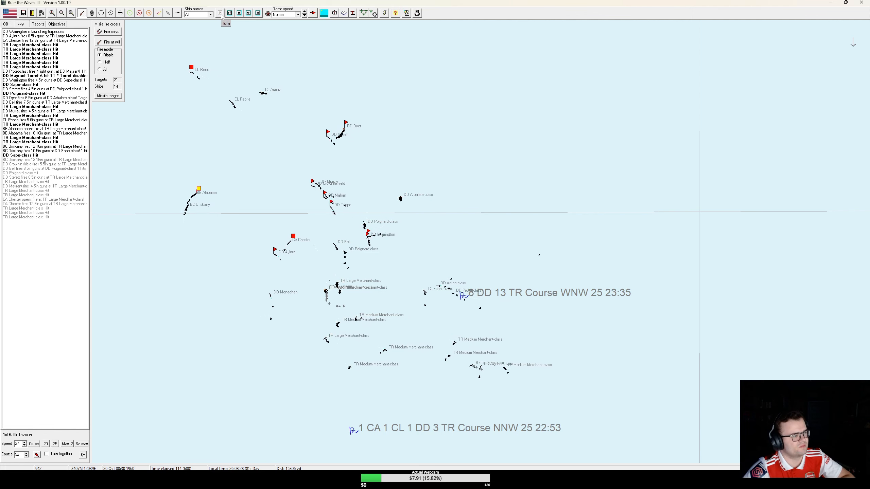
pyautogui.click(221, 12)
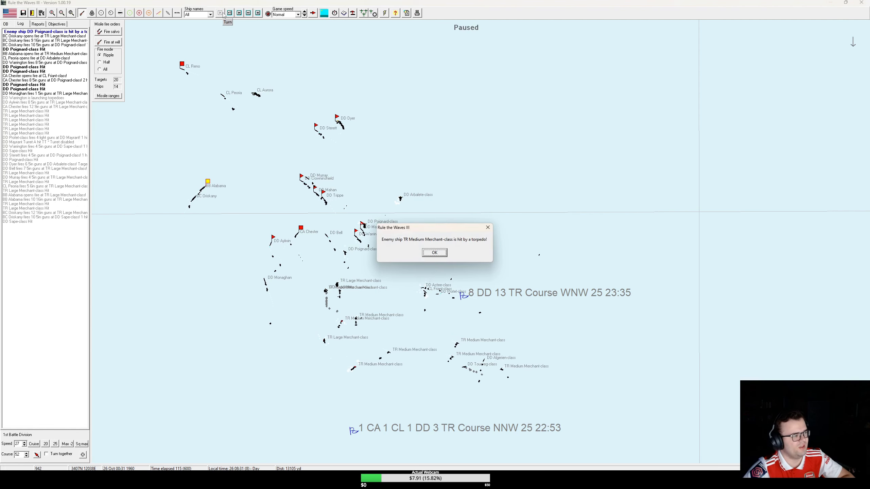
pyautogui.click(434, 252)
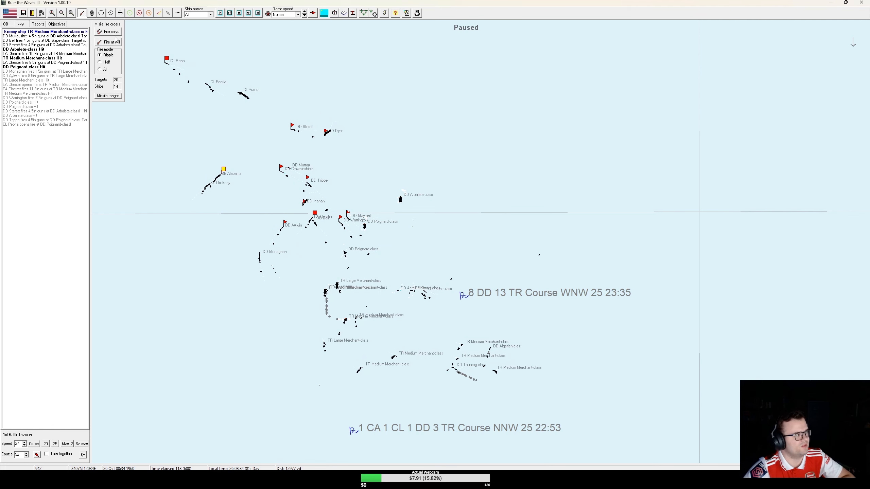
# Step: Pick a new missile salvo target and choose the firing ships
pyautogui.click(108, 31)
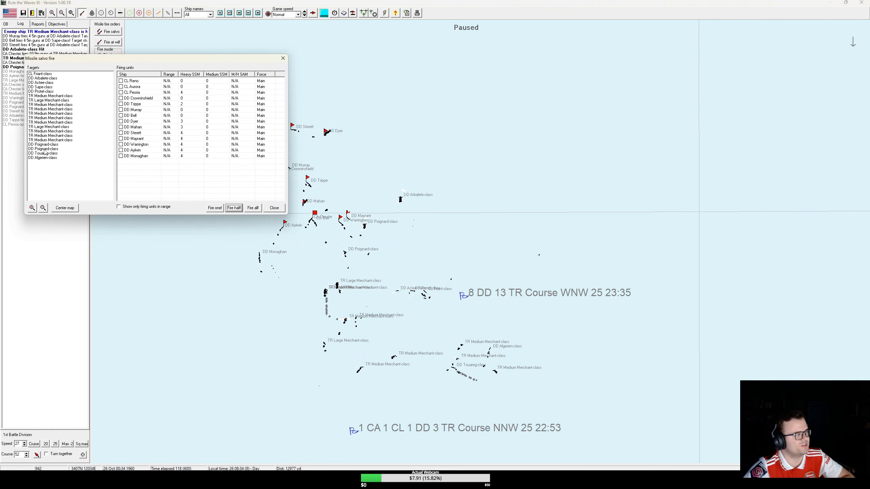
pyautogui.click(40, 83)
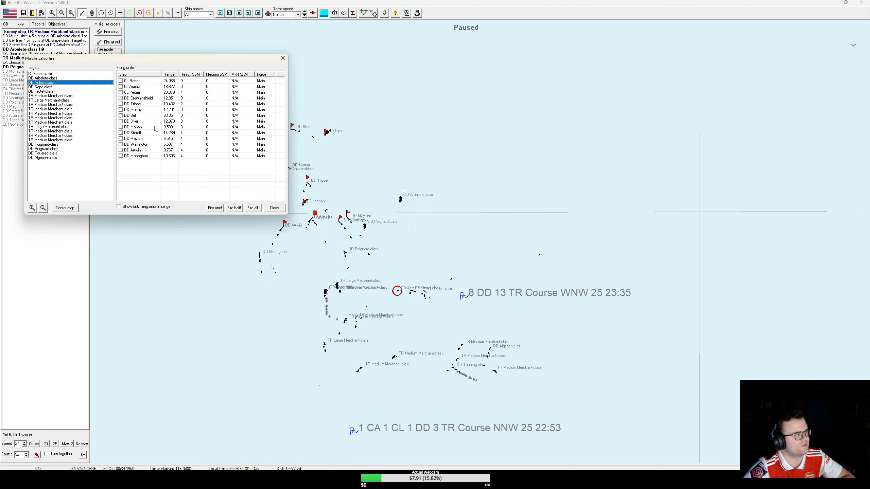
pyautogui.click(120, 92)
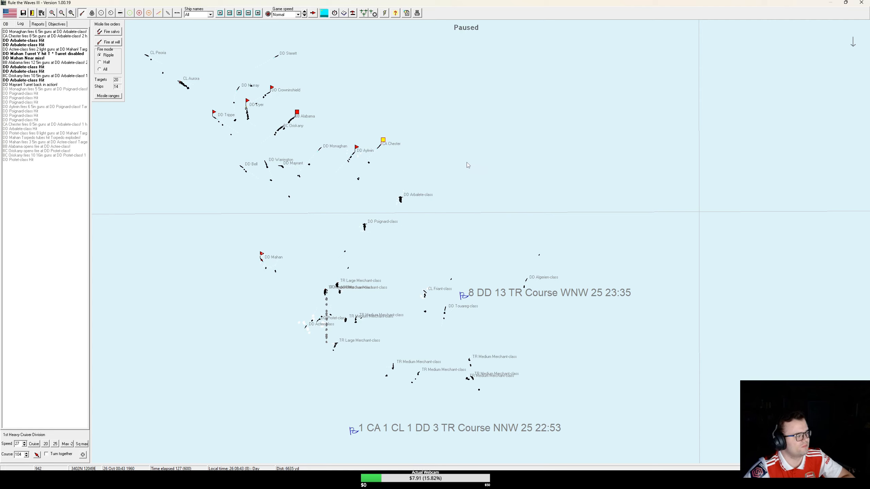
pyautogui.moveTo(299, 107)
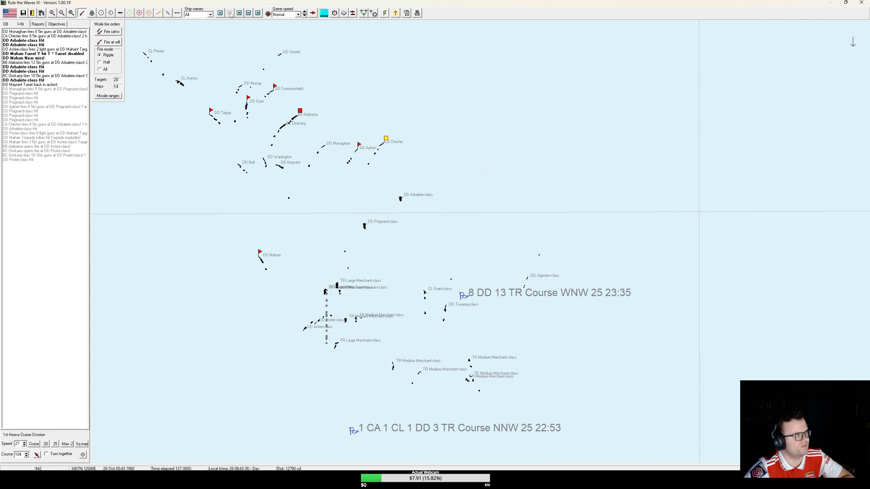
# Step: Set the 1st Heavy Cruiser Division's new heading and run the battle until Aurora falls behind
pyautogui.click(230, 13)
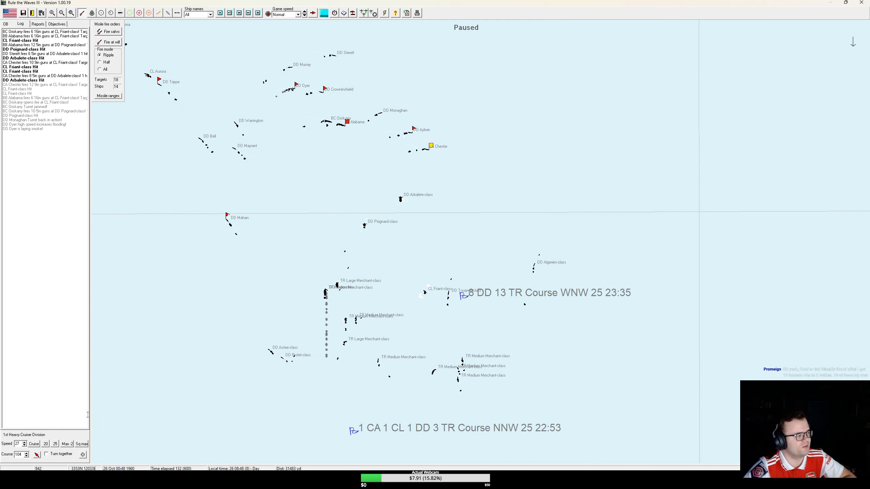
pyautogui.click(221, 13)
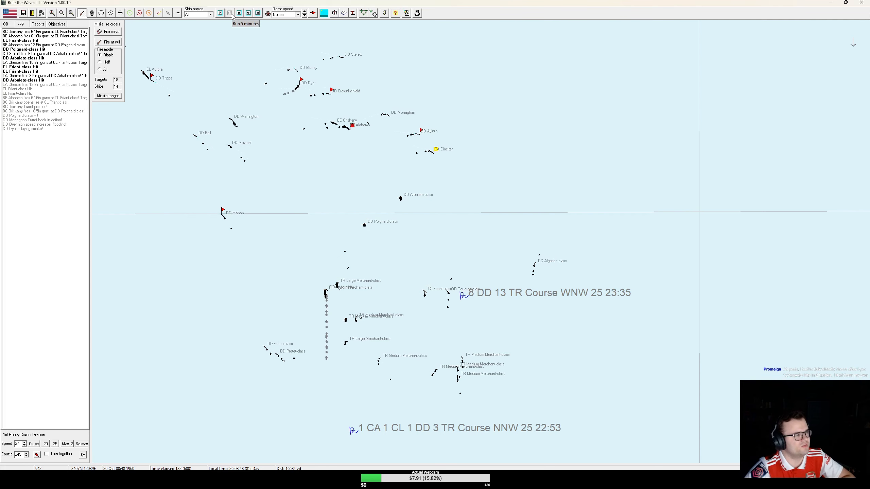
pyautogui.click(229, 13)
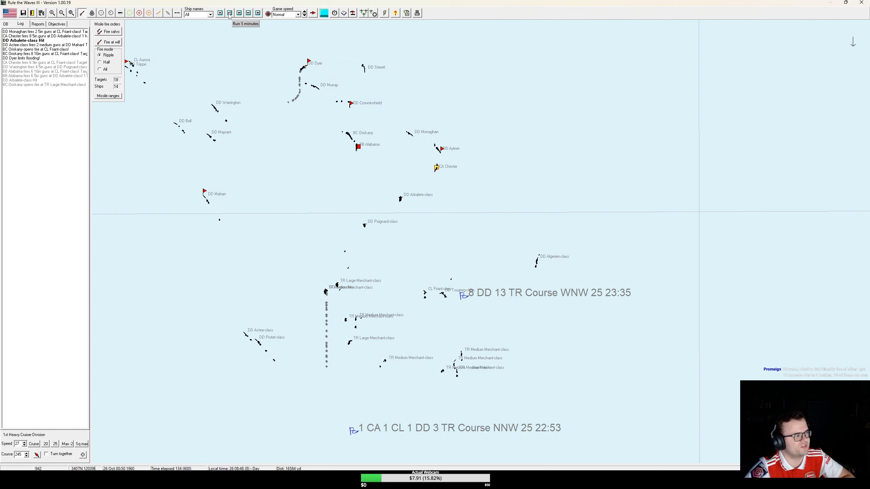
pyautogui.click(230, 13)
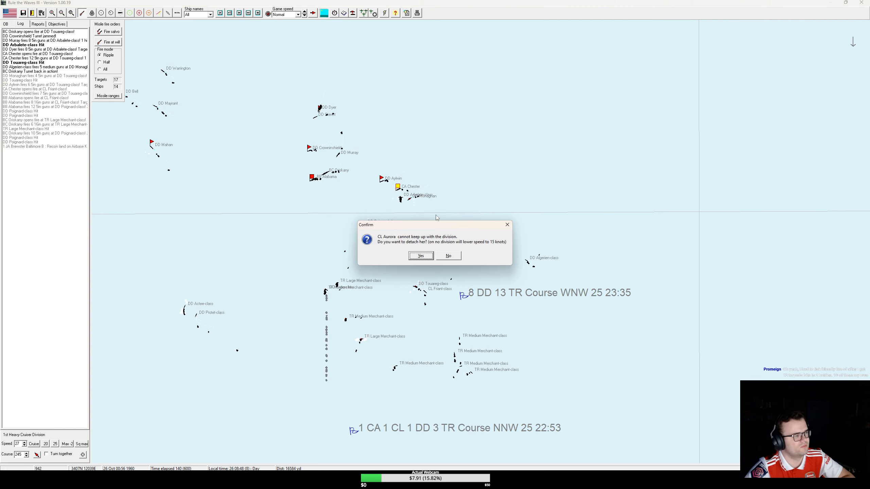
# Step: Confirm detaching Aurora from her division and dismiss her log entries window
pyautogui.click(421, 256)
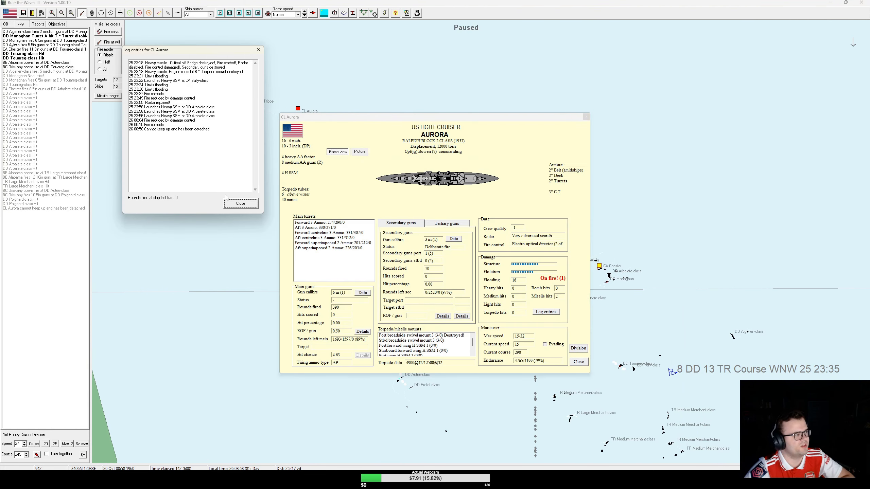
pyautogui.click(579, 362)
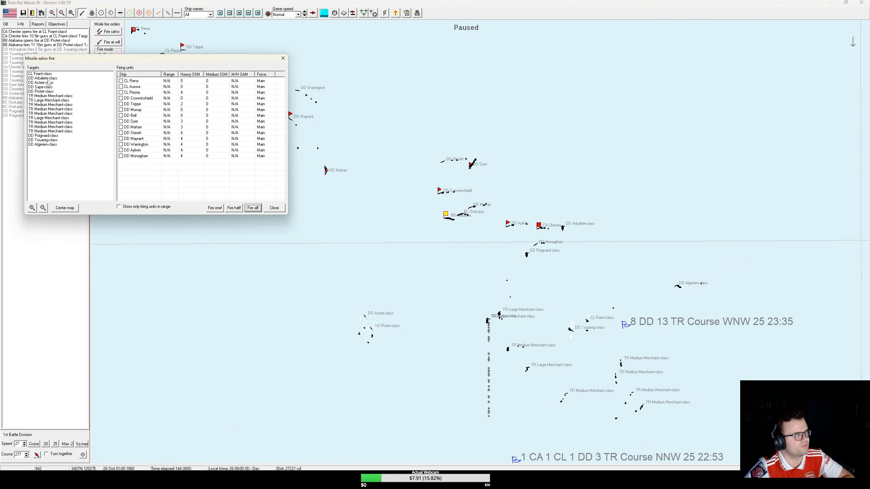
# Step: Fire all missiles at the destroyer target and acknowledge hits on the Poignard- and Actee-class
pyautogui.click(41, 82)
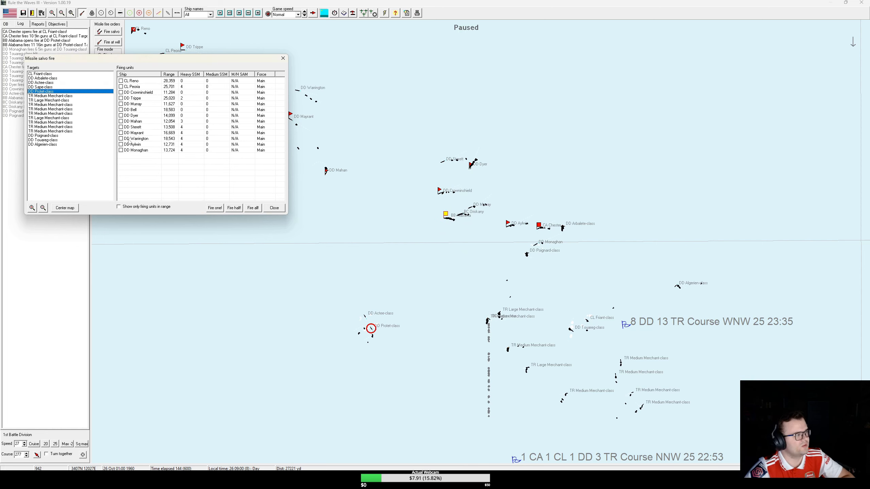
pyautogui.click(253, 207)
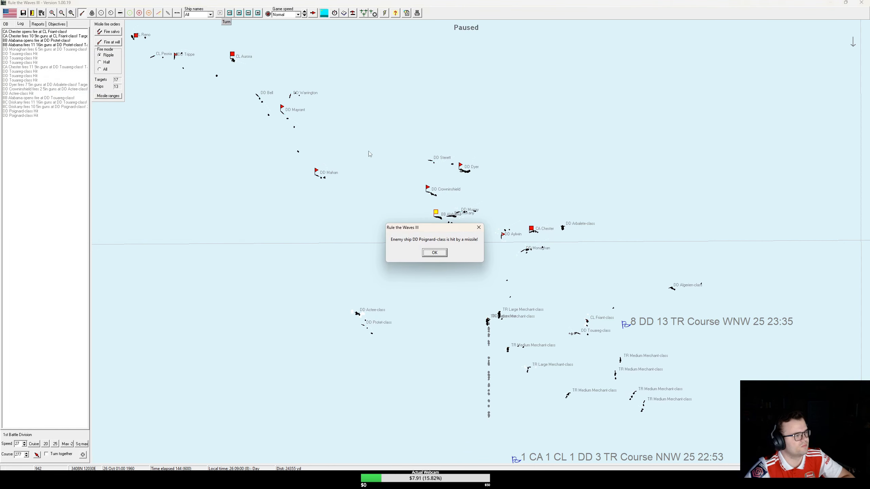
pyautogui.click(435, 253)
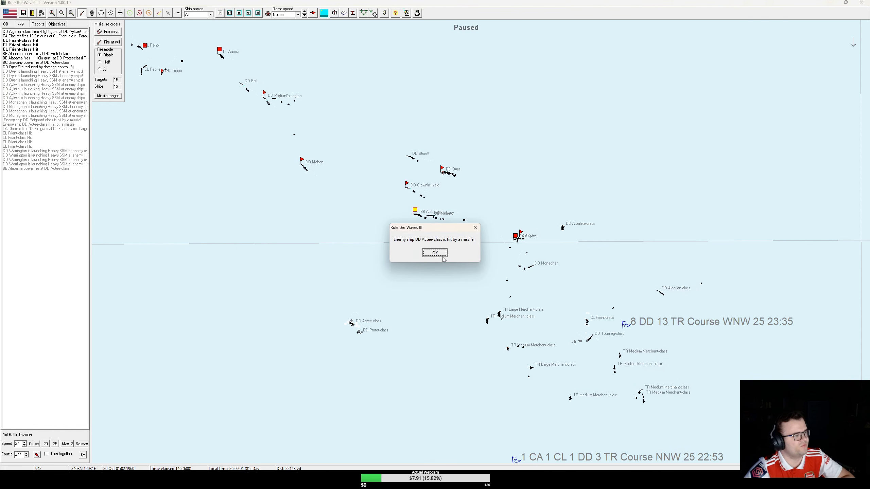
pyautogui.click(435, 253)
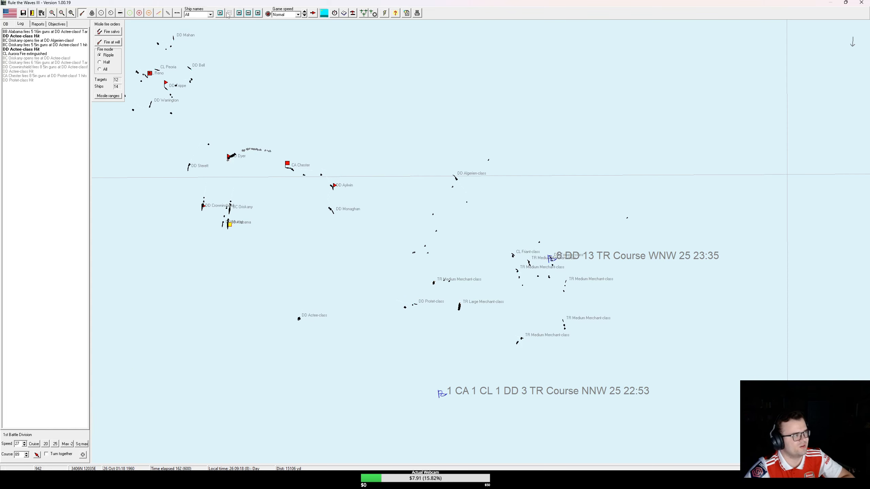
# Step: Advance the battle and acknowledge cruiser Aurora switching to AI control
pyautogui.click(229, 14)
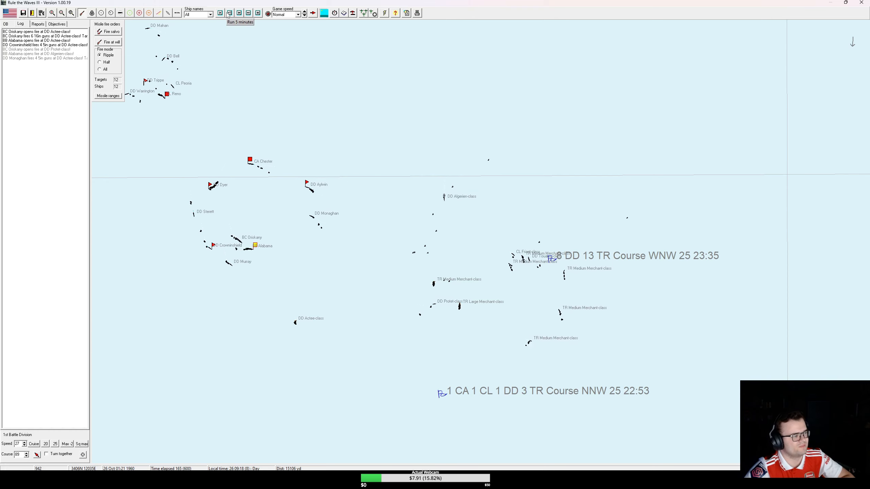
pyautogui.click(230, 12)
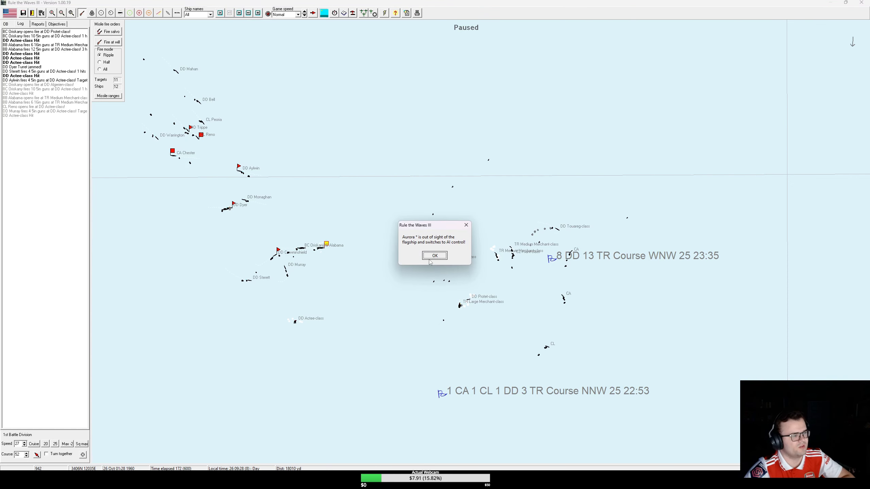
pyautogui.click(435, 255)
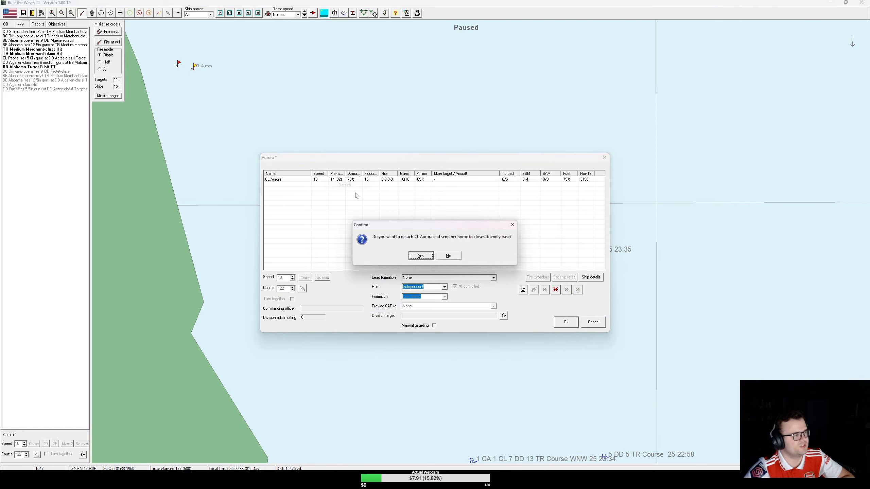
# Step: Order Aurora home to the nearest friendly base and review her damage details
pyautogui.click(448, 255)
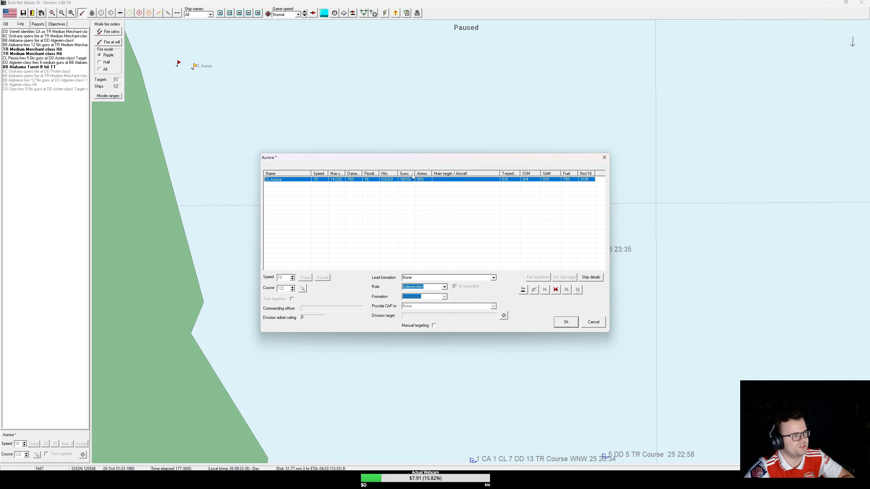
pyautogui.click(591, 277)
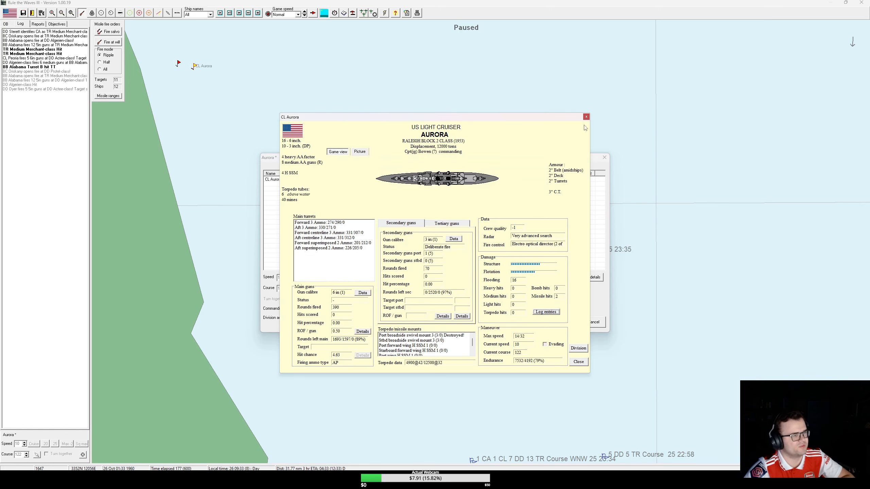
pyautogui.click(586, 116)
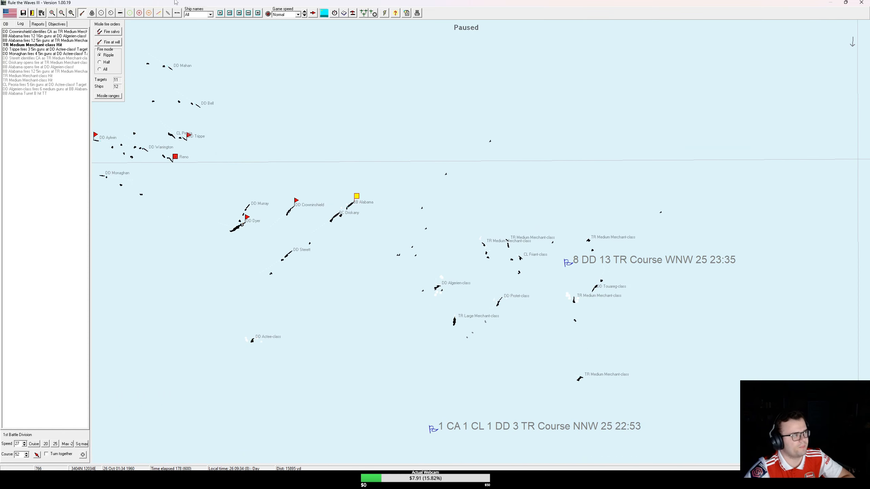
# Step: Run the battle several turns, acknowledge 1st Heavy Cruiser Division's AI control, then pause
pyautogui.click(229, 14)
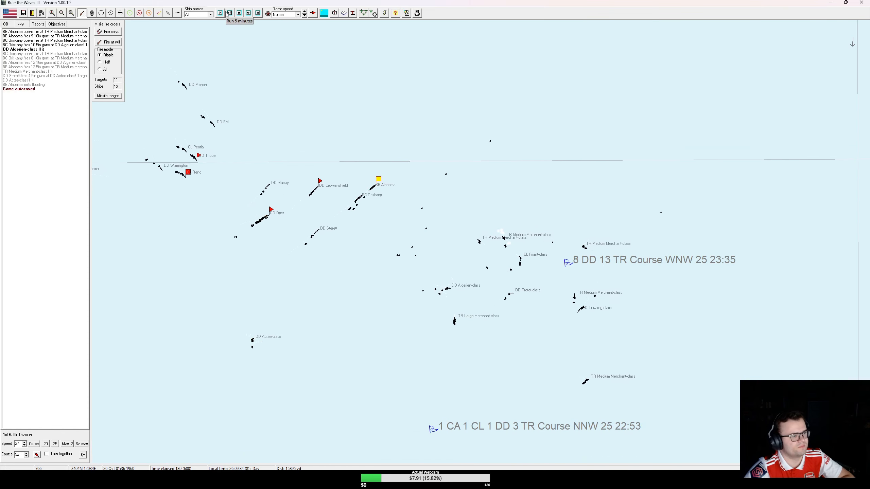
pyautogui.click(229, 13)
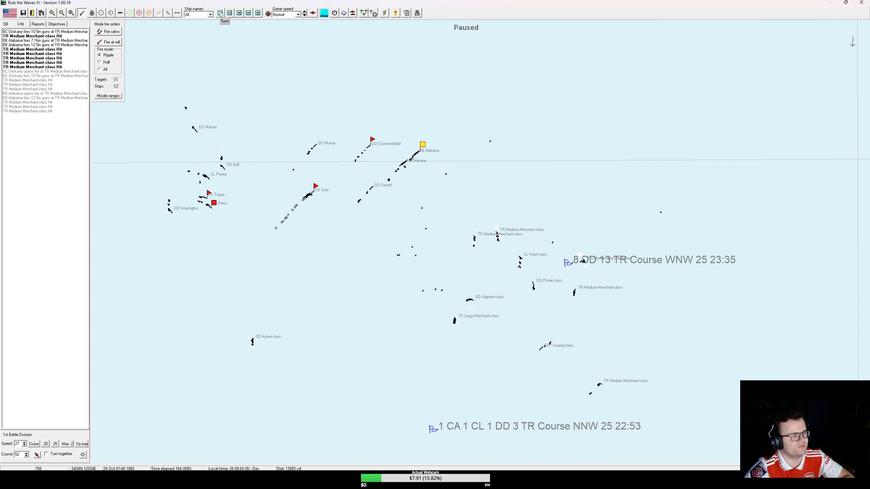
pyautogui.click(220, 13)
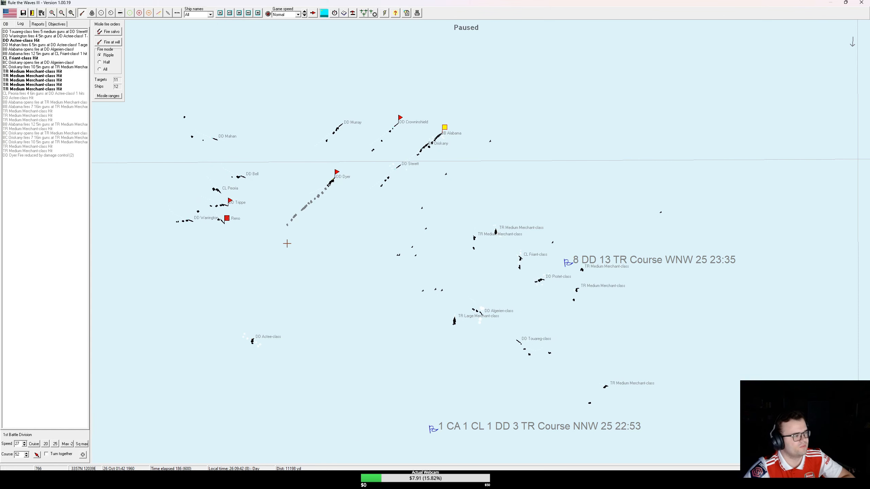
pyautogui.click(228, 14)
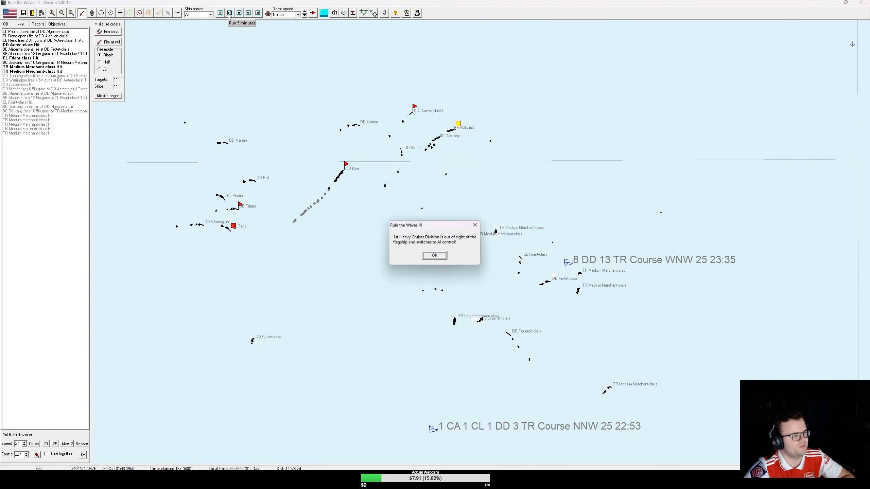
pyautogui.click(435, 255)
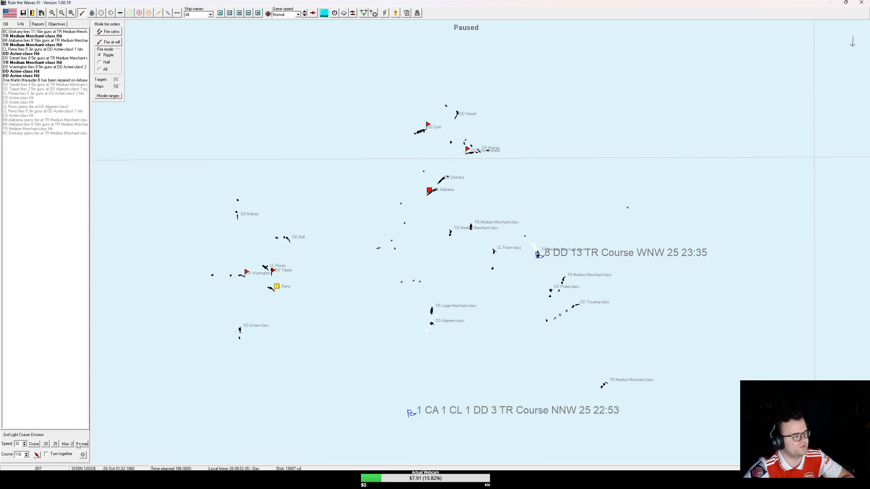
pyautogui.click(229, 13)
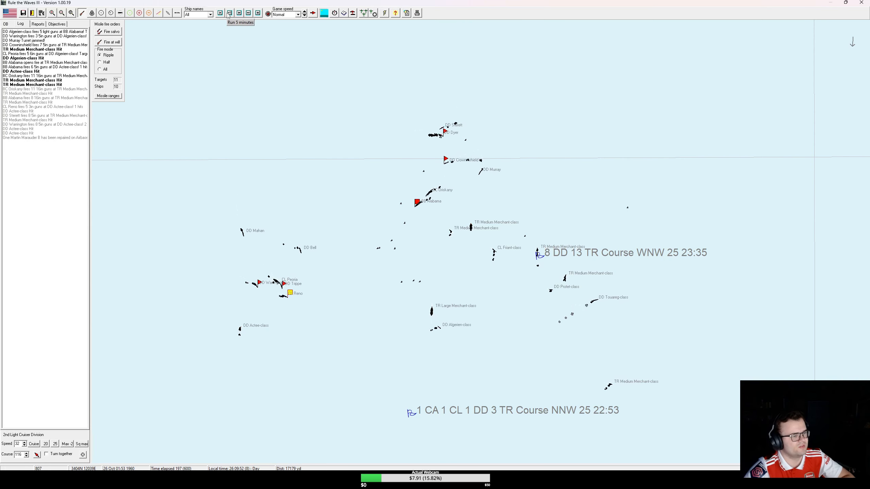
pyautogui.click(229, 12)
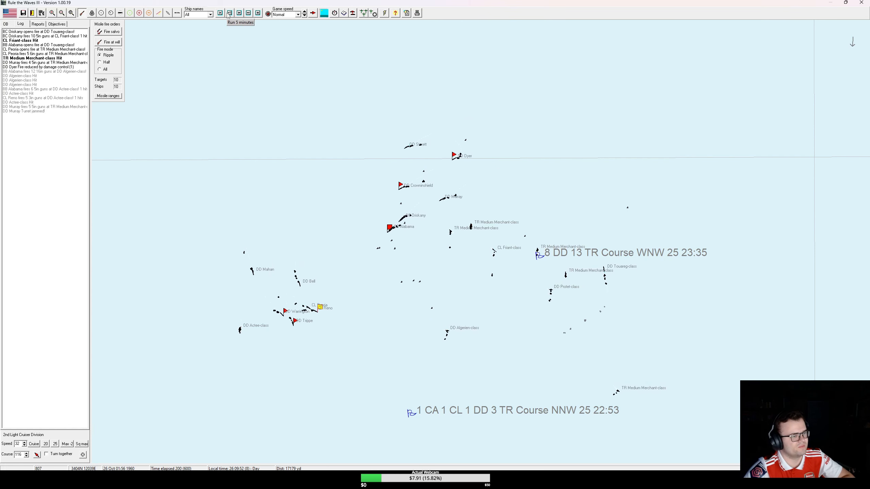
pyautogui.click(230, 13)
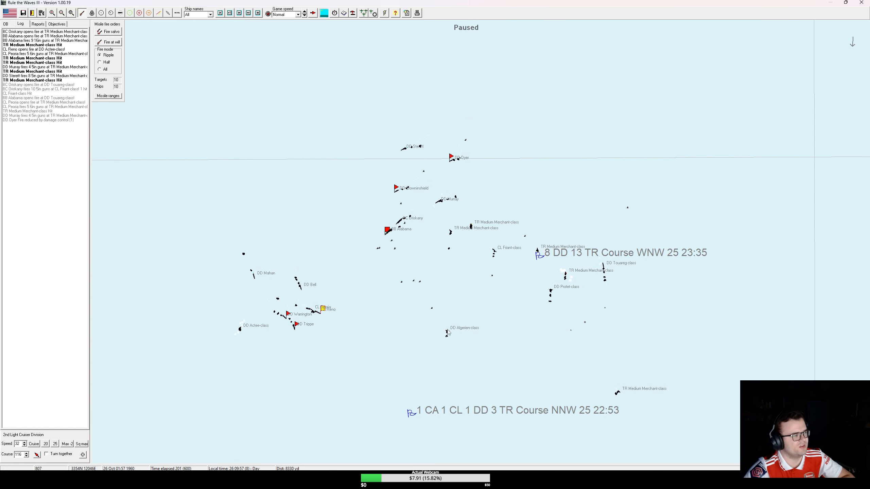
pyautogui.moveTo(603, 269)
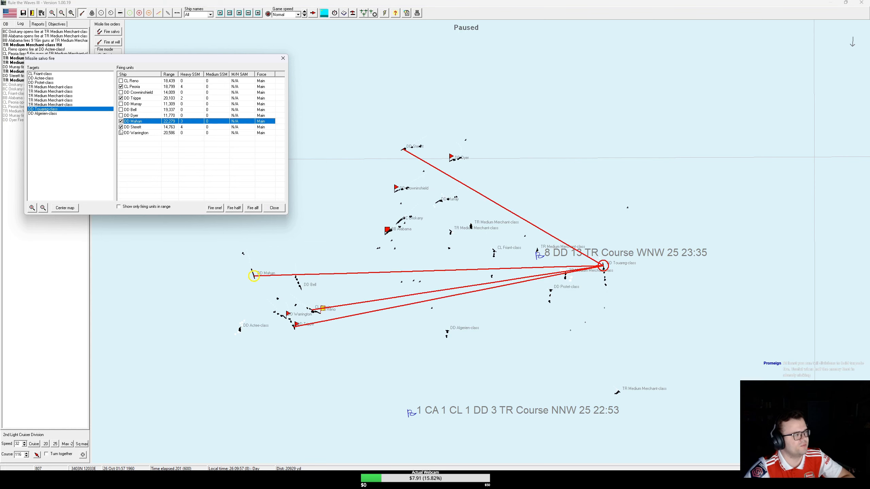
# Step: Fire four missiles at the Touareg-class destroyer and dismiss the AA and Peoria ammo warnings
pyautogui.click(252, 208)
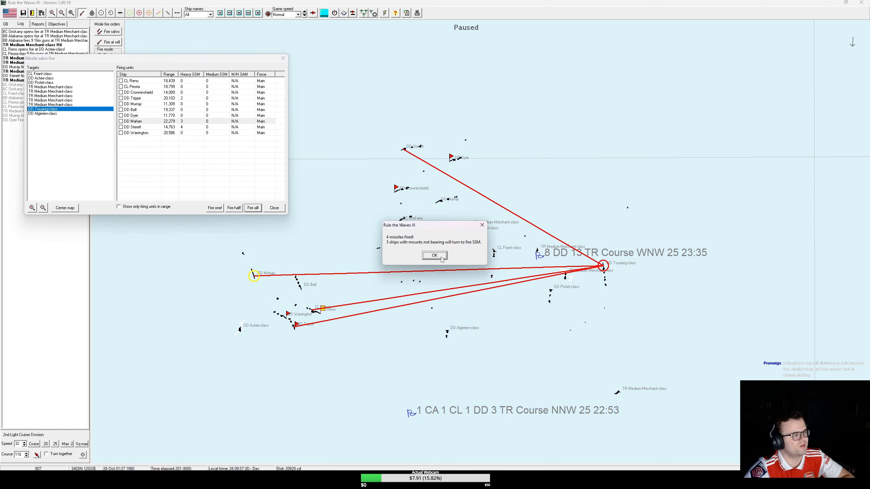
pyautogui.click(434, 255)
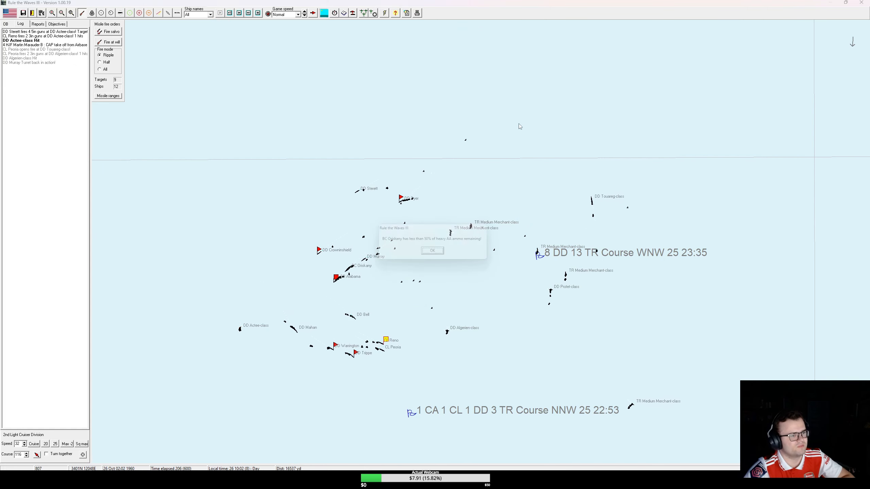
pyautogui.click(432, 250)
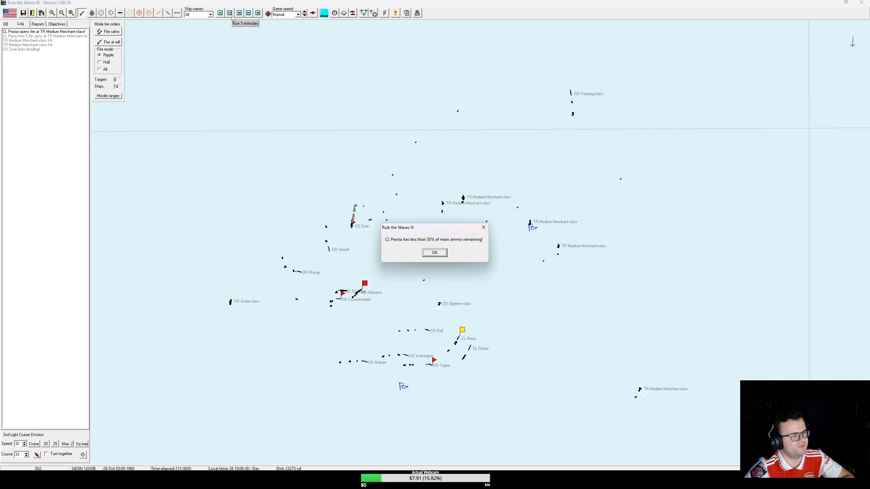
pyautogui.click(435, 252)
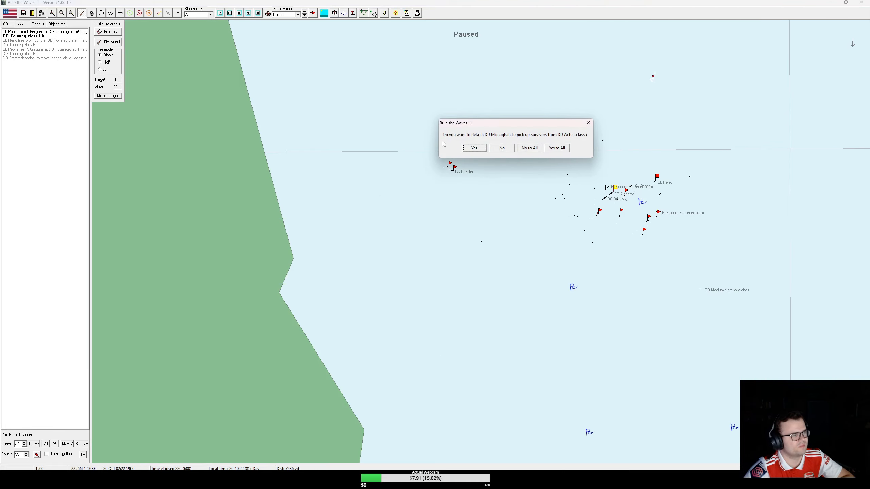
# Step: Detach DD Monaghan for survivors, dismiss Reno's ammo warning, and acknowledge the scenario ending
pyautogui.click(474, 148)
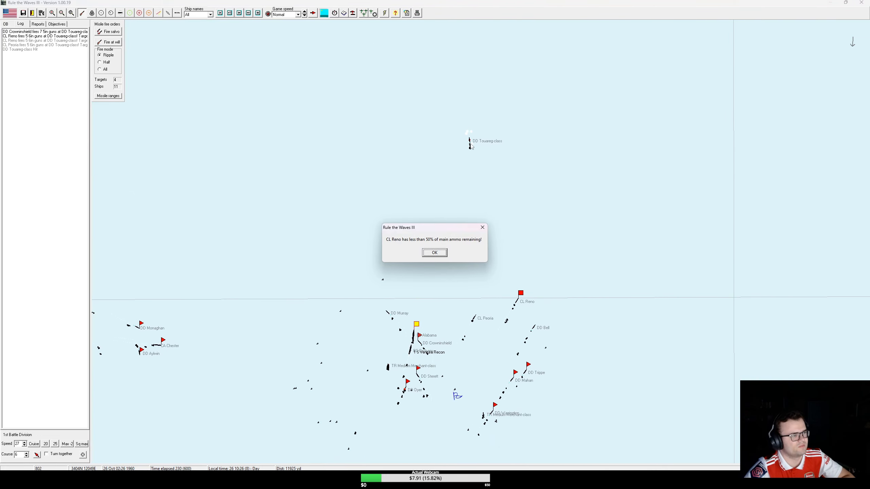
pyautogui.click(435, 252)
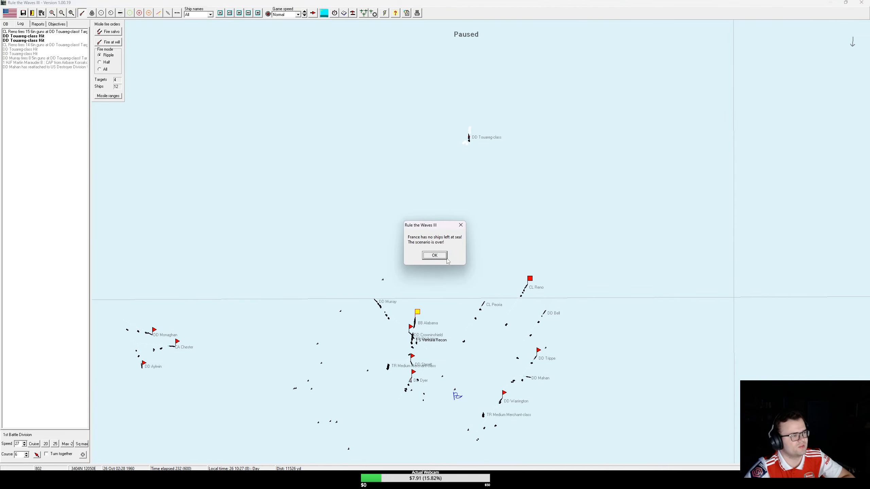
pyautogui.click(434, 255)
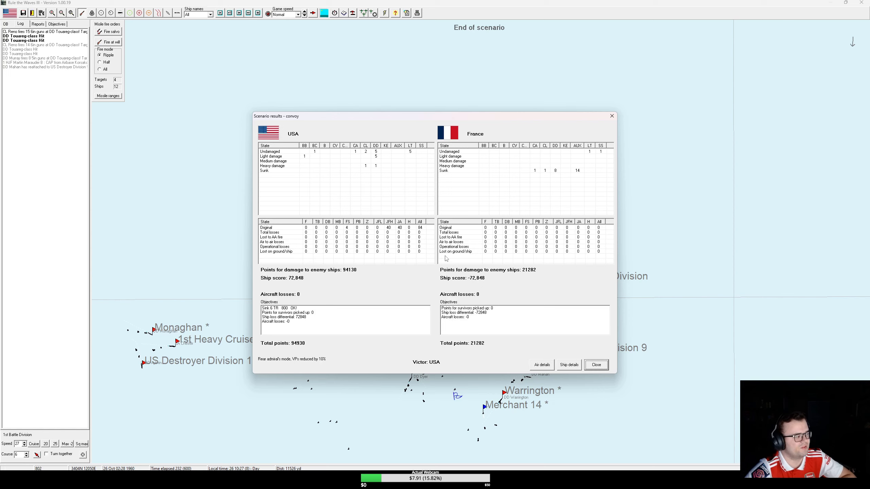
pyautogui.moveTo(543, 175)
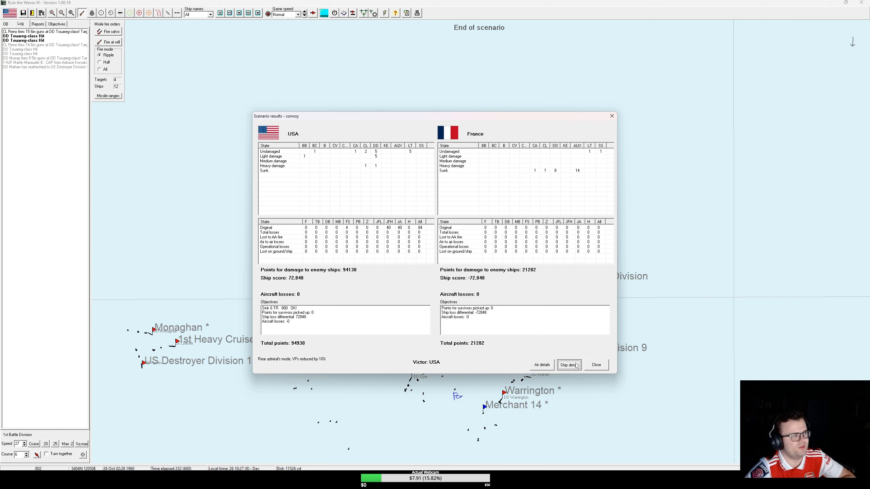
# Step: Open the per-ship statistics and review the combat logs of DD Dyer and CL Aurora
pyautogui.click(569, 365)
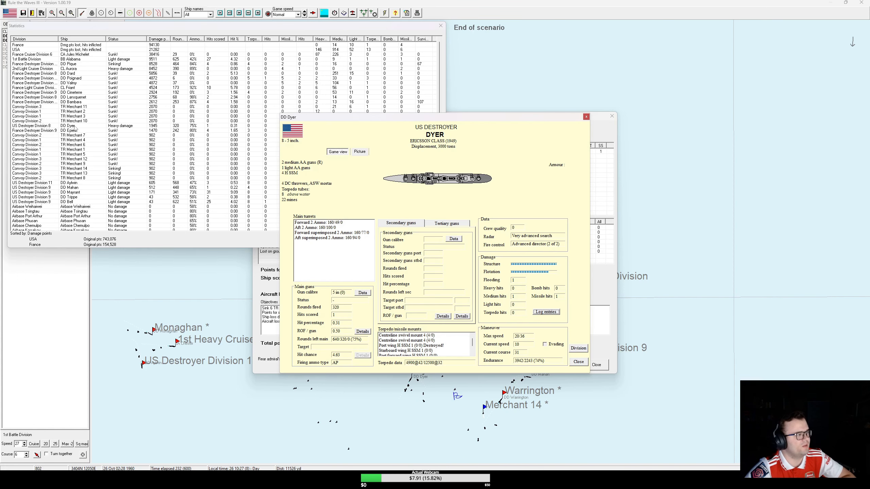
pyautogui.click(546, 312)
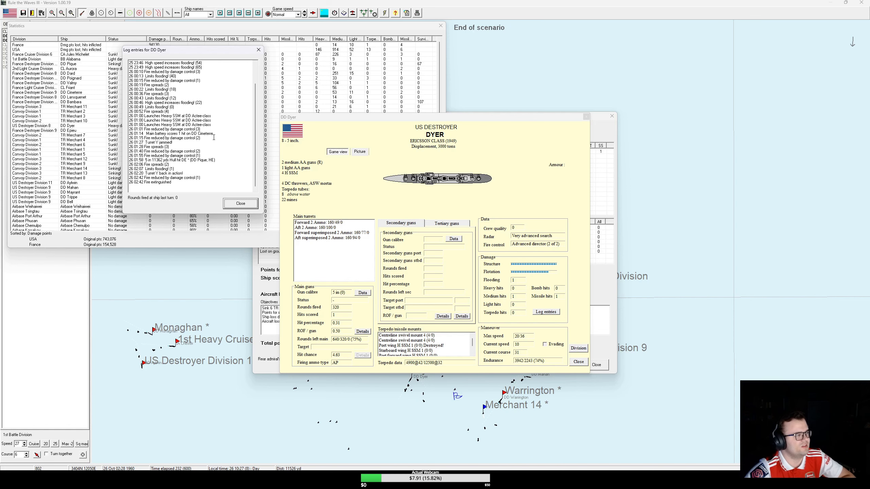
pyautogui.moveTo(219, 143)
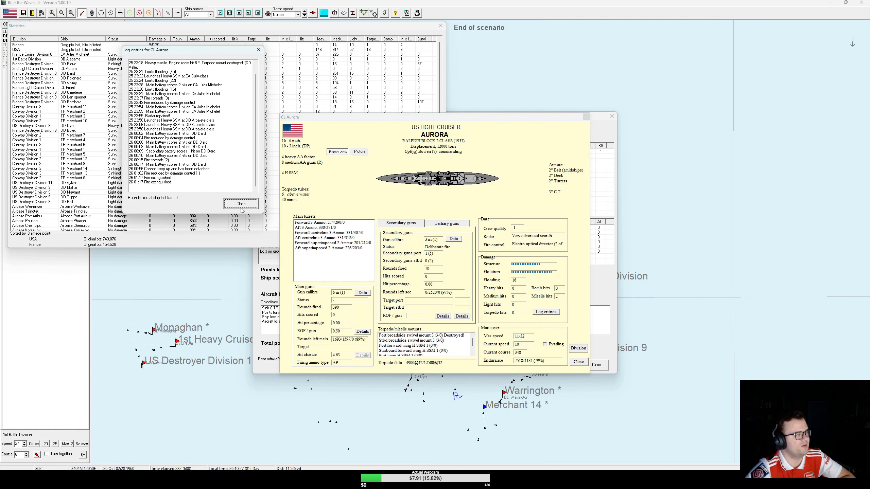
pyautogui.click(240, 203)
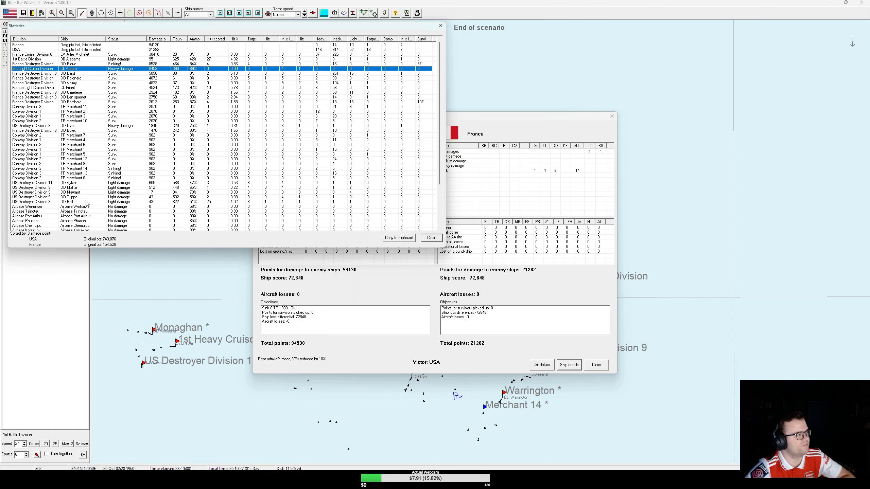
# Step: Browse French ships in the statistics table and open light cruiser Friant's details
pyautogui.click(68, 130)
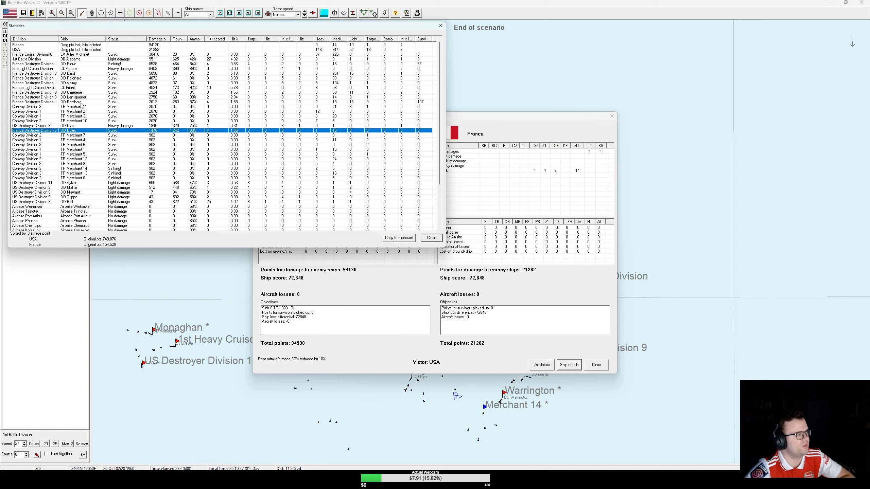
pyautogui.click(75, 101)
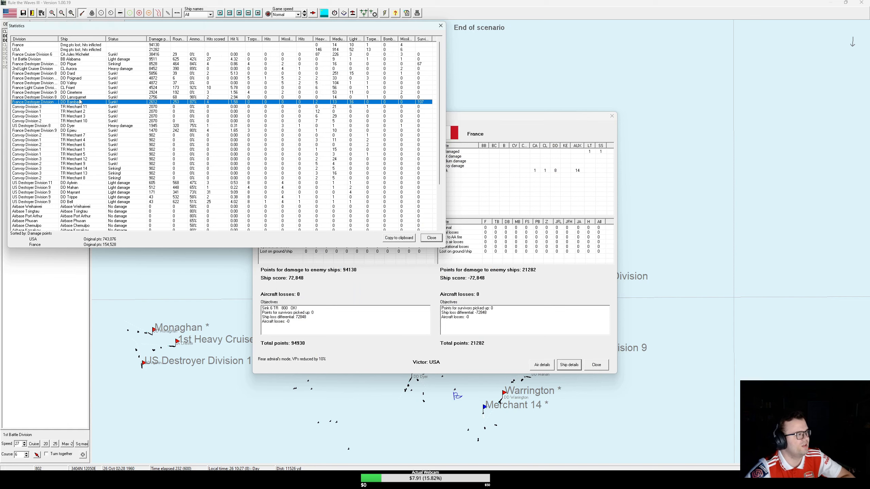
pyautogui.click(79, 93)
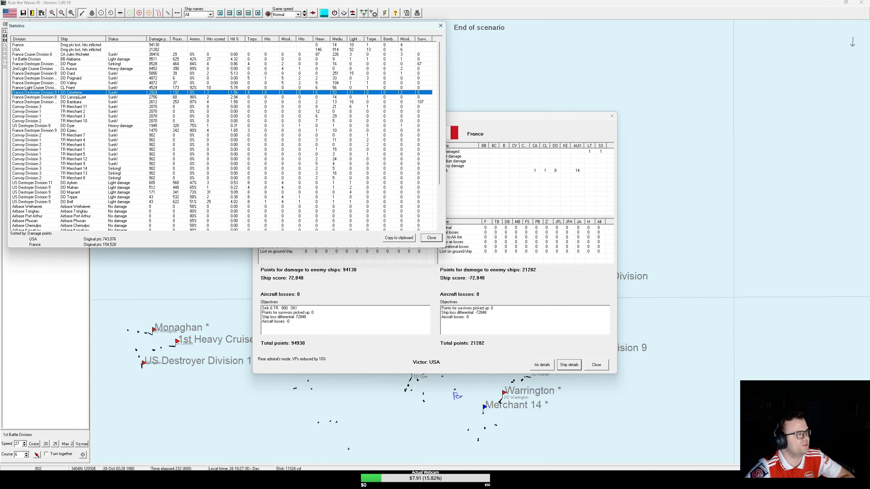
pyautogui.click(72, 83)
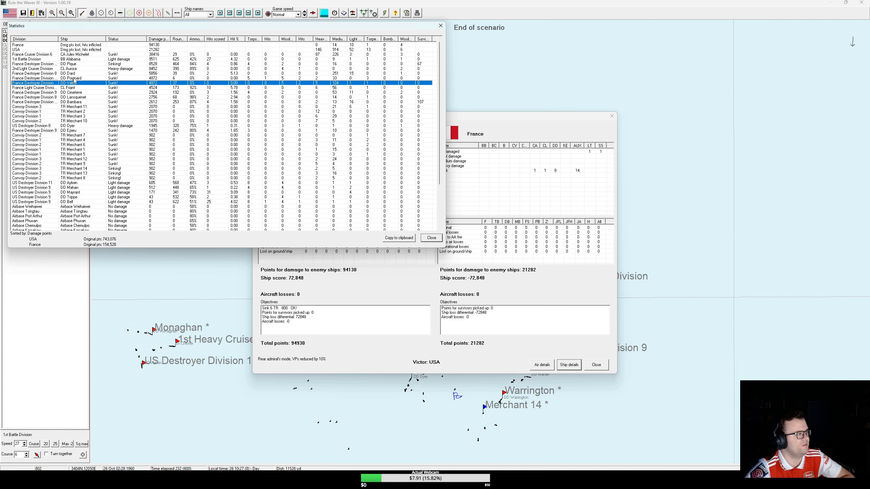
pyautogui.click(71, 73)
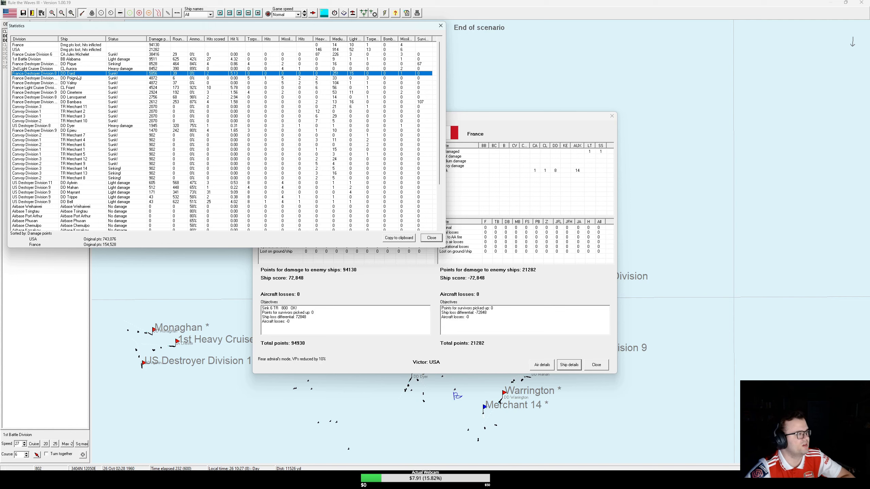
pyautogui.click(70, 64)
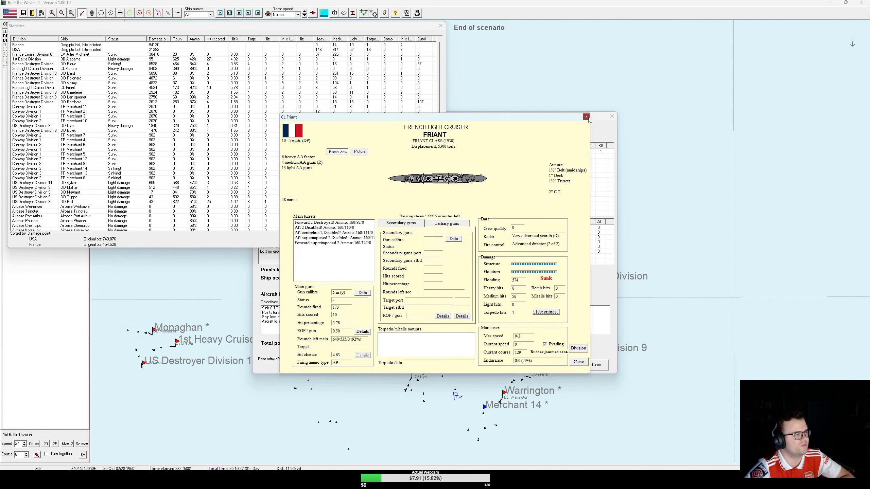
# Step: Review Friant, Epieu and Bambara details, then read and close Lansquenet's combat log
pyautogui.click(586, 116)
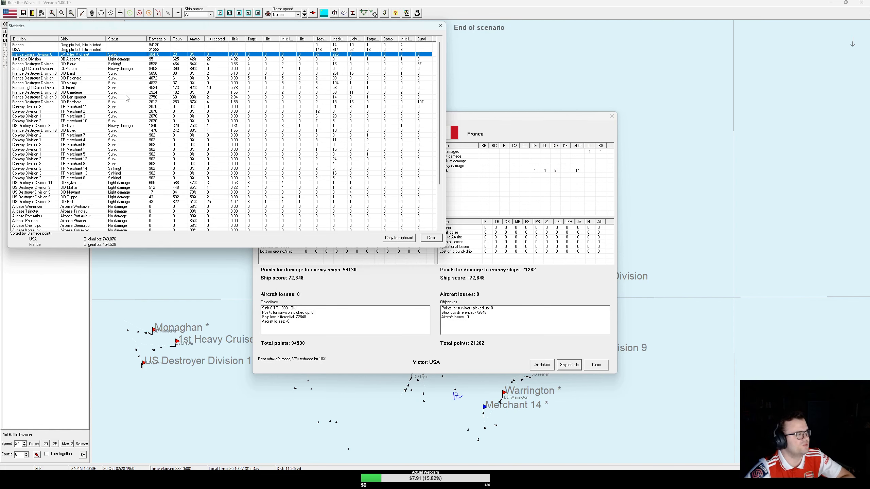
pyautogui.moveTo(81, 134)
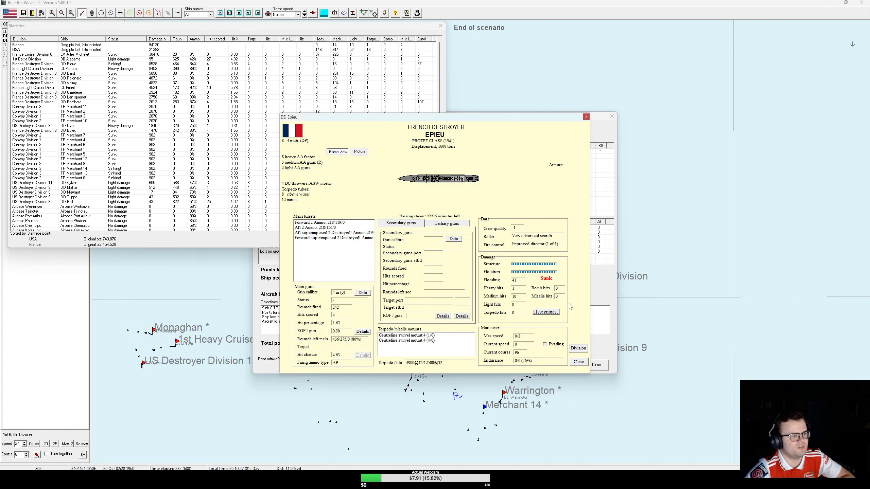
pyautogui.click(546, 312)
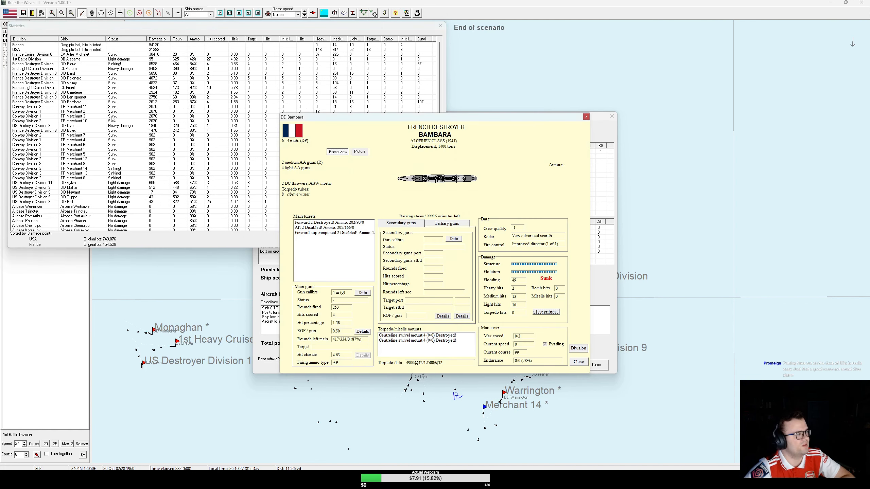
pyautogui.click(546, 312)
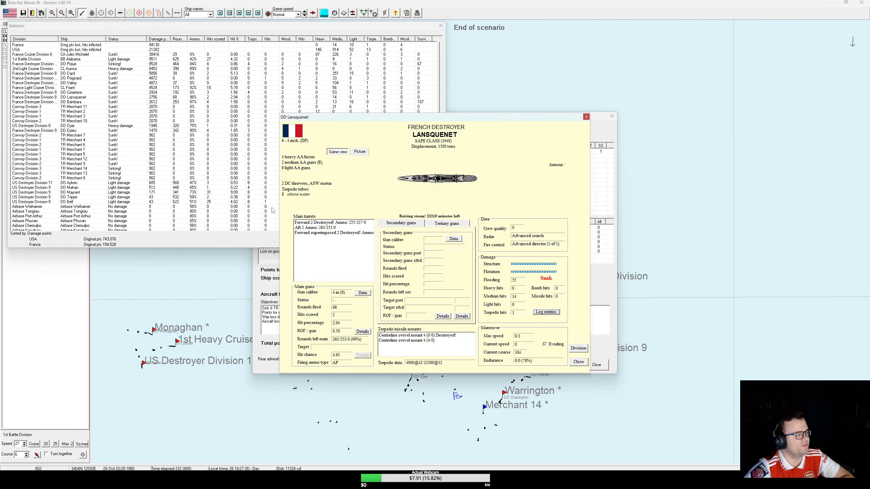
pyautogui.click(546, 311)
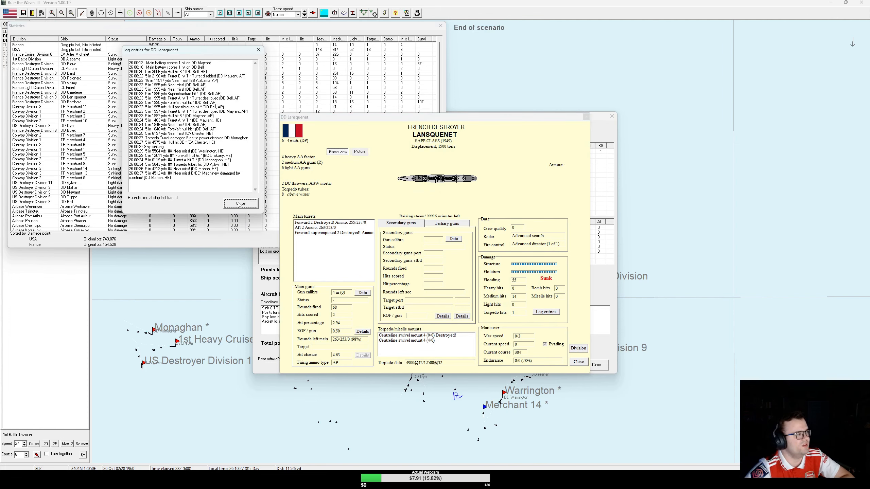
pyautogui.click(241, 203)
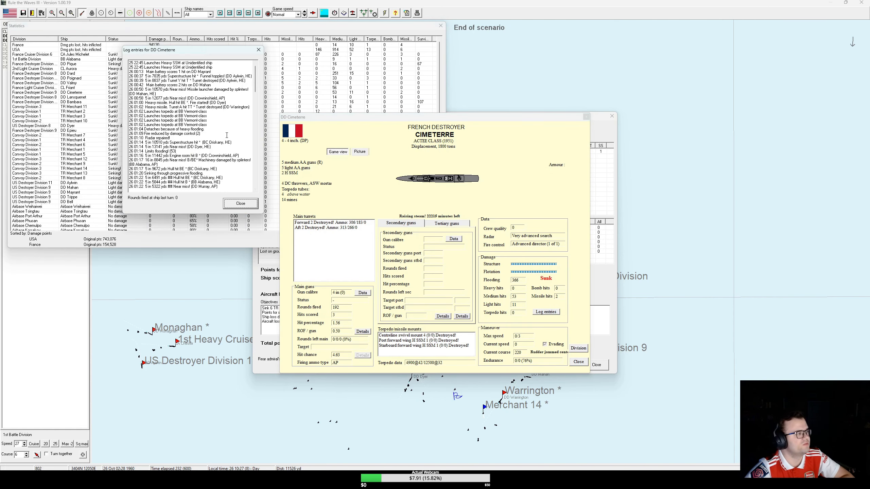
# Step: Close Cimeterre's combat log and reread Friant's combat log
pyautogui.click(169, 116)
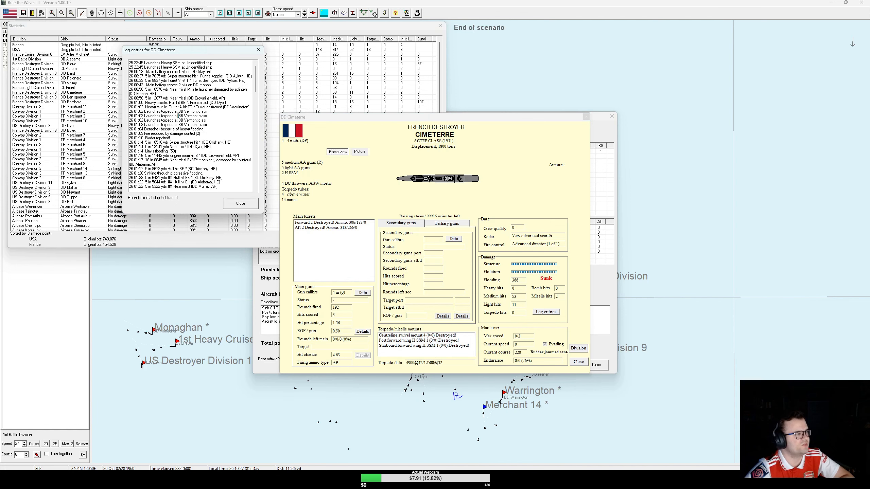
pyautogui.click(182, 107)
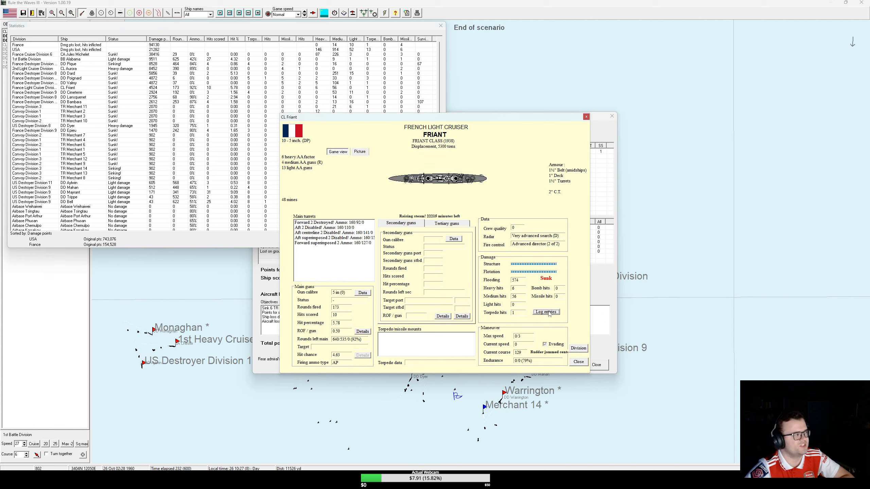
pyautogui.click(546, 312)
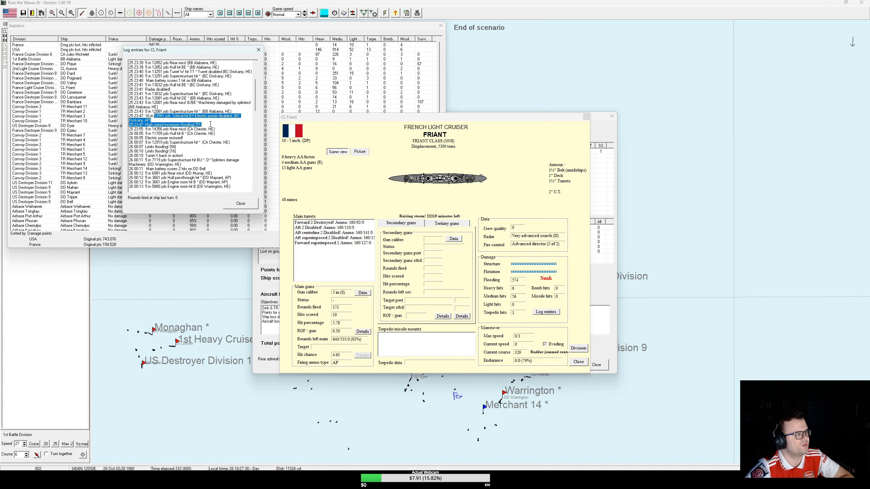
pyautogui.scroll(-3)
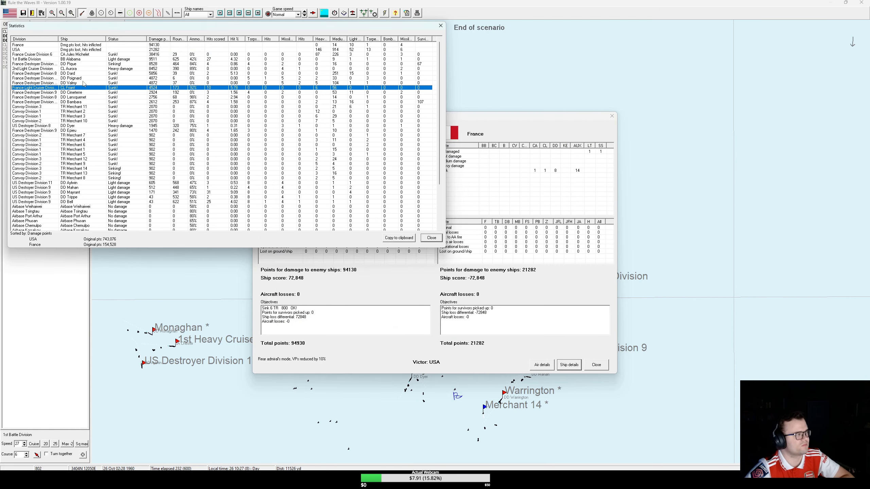
# Step: Open destroyer Valmy's details and damage log, then Poignard's damage log
pyautogui.doubleClick(69, 83)
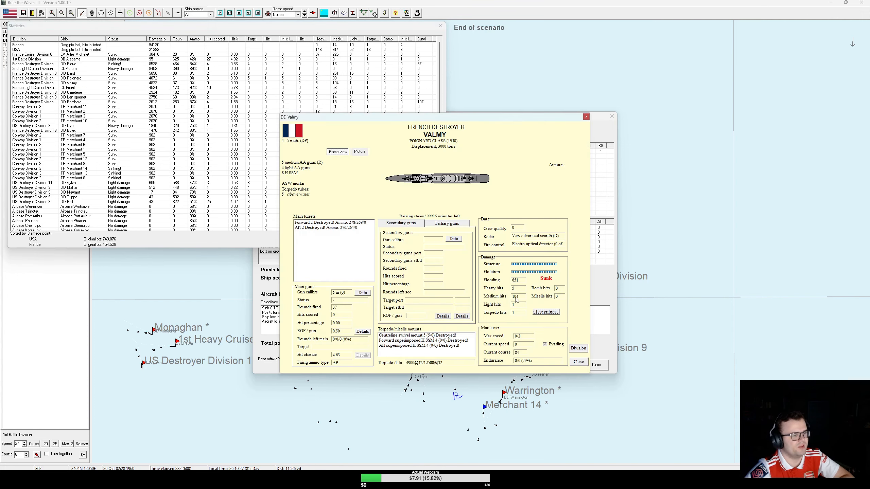
pyautogui.click(546, 312)
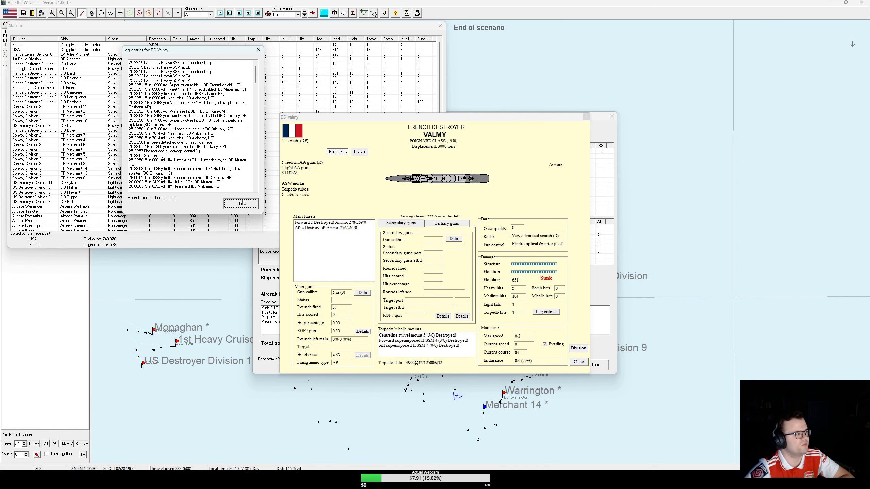
pyautogui.click(240, 203)
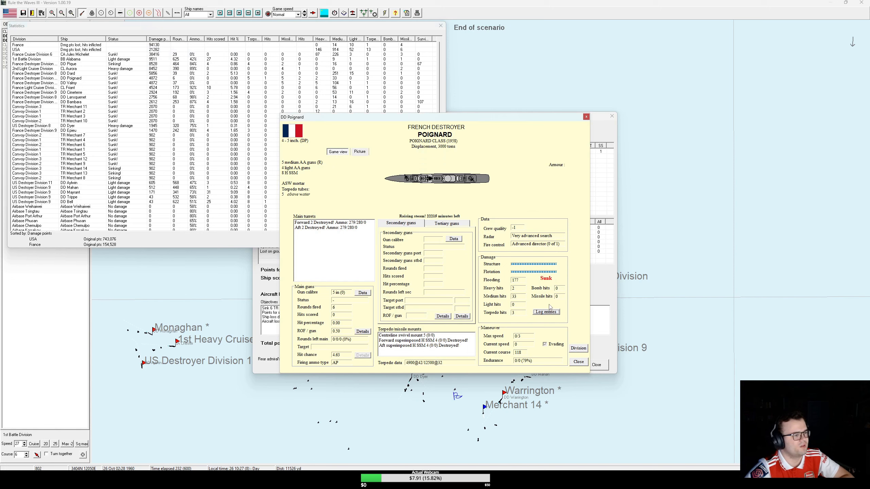
pyautogui.click(546, 312)
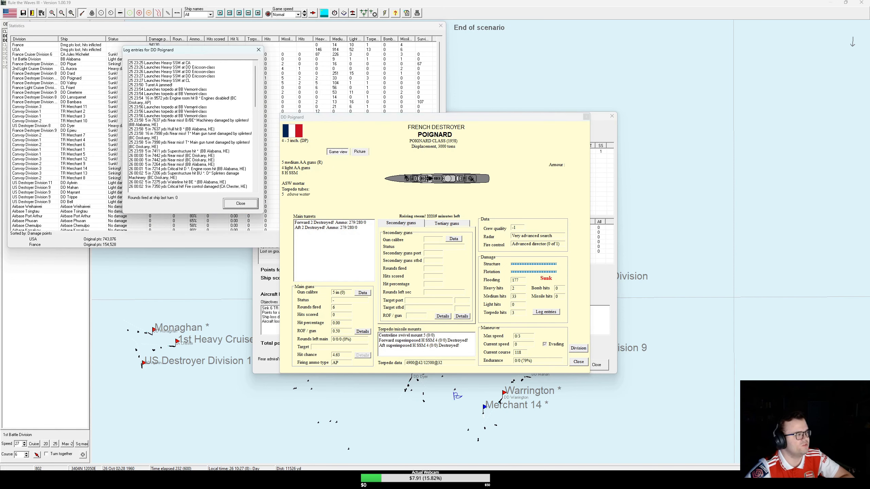
pyautogui.scroll(-3)
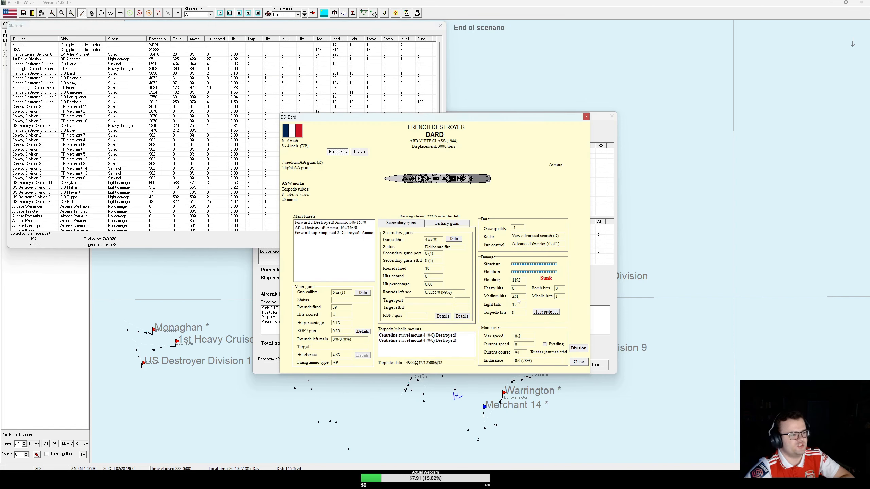
# Step: Read the damage logs of destroyers Dard and Pique and heavy cruiser Jules Michelet
pyautogui.click(545, 312)
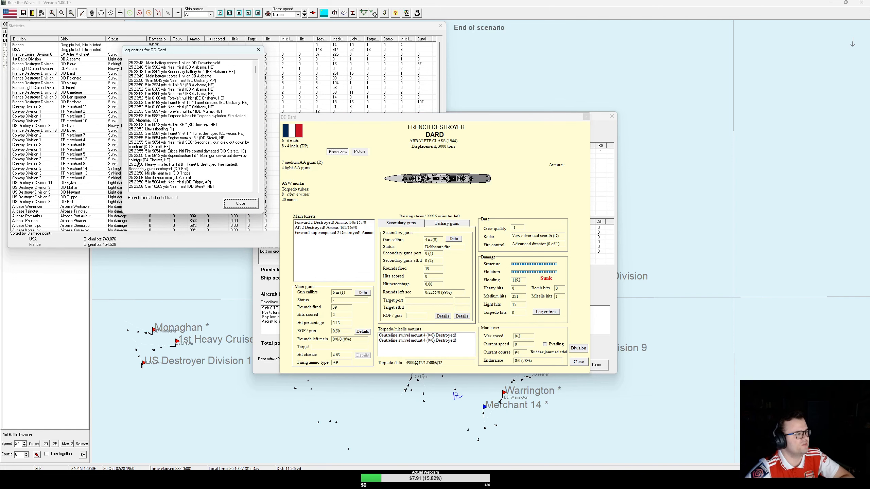
pyautogui.click(183, 164)
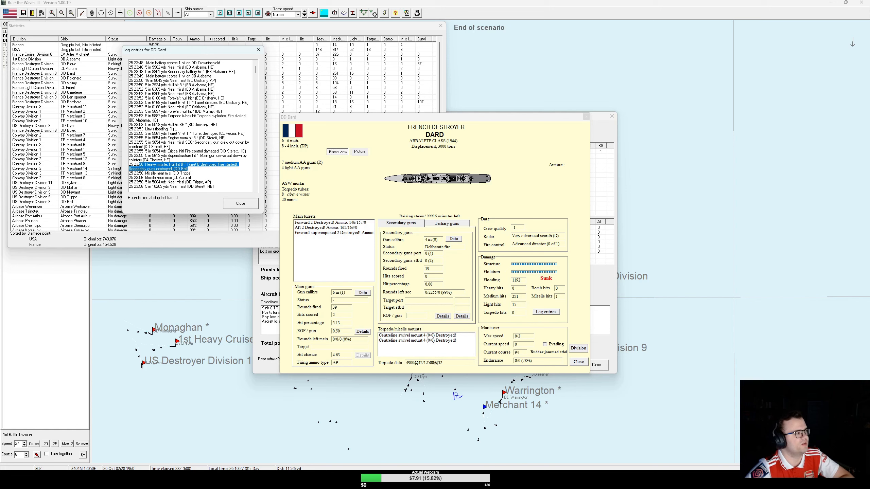
pyautogui.scroll(-3)
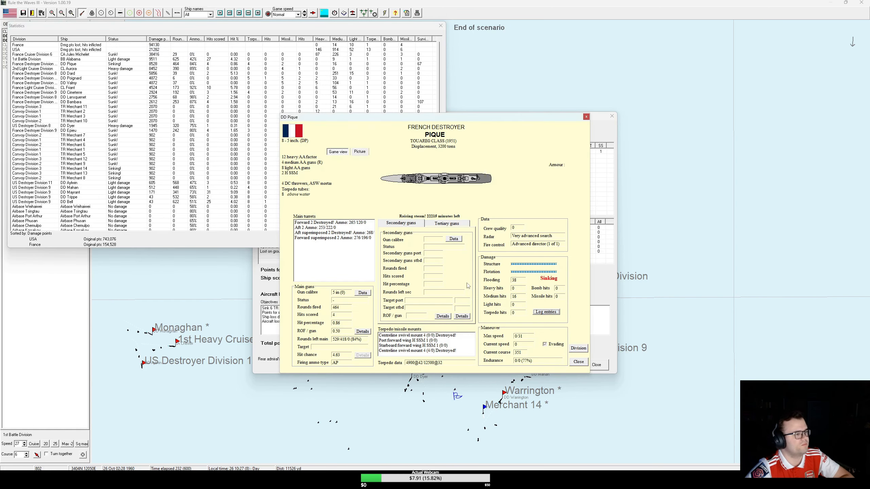
pyautogui.click(546, 312)
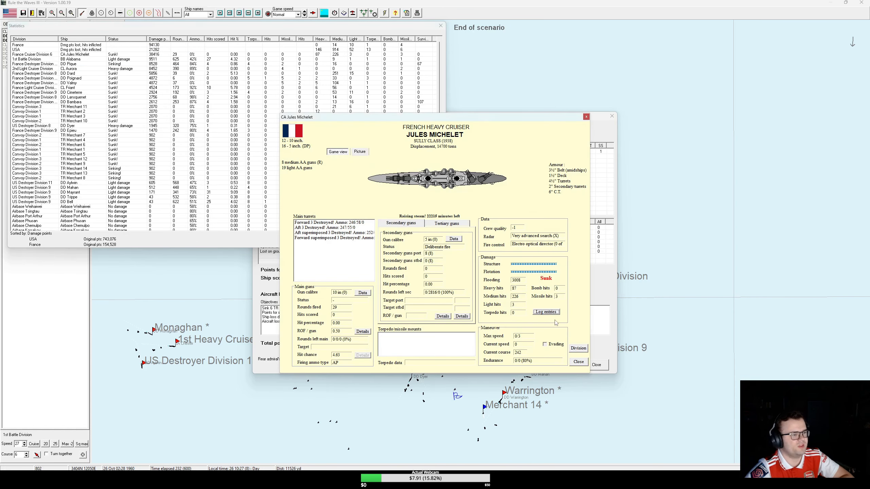
pyautogui.click(546, 312)
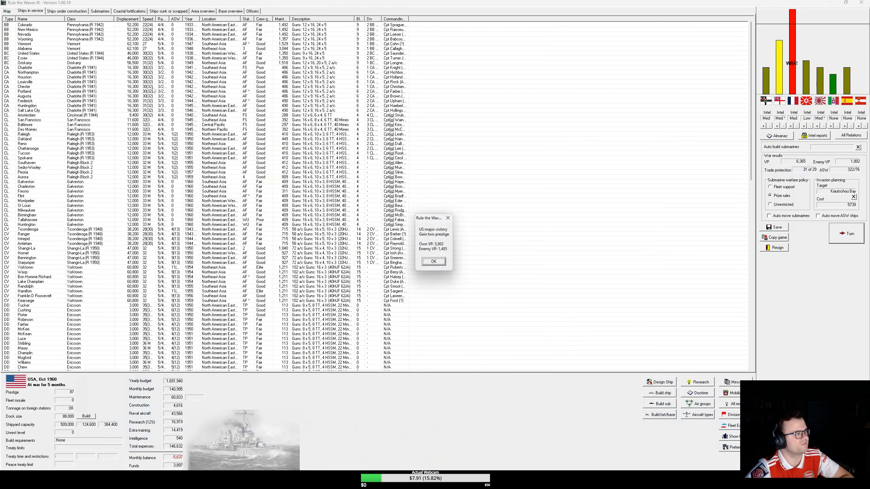
# Step: Acknowledge the US victory, Huntington work-up and overspending notices, and view Shokaku's spied blueprints
pyautogui.click(434, 261)
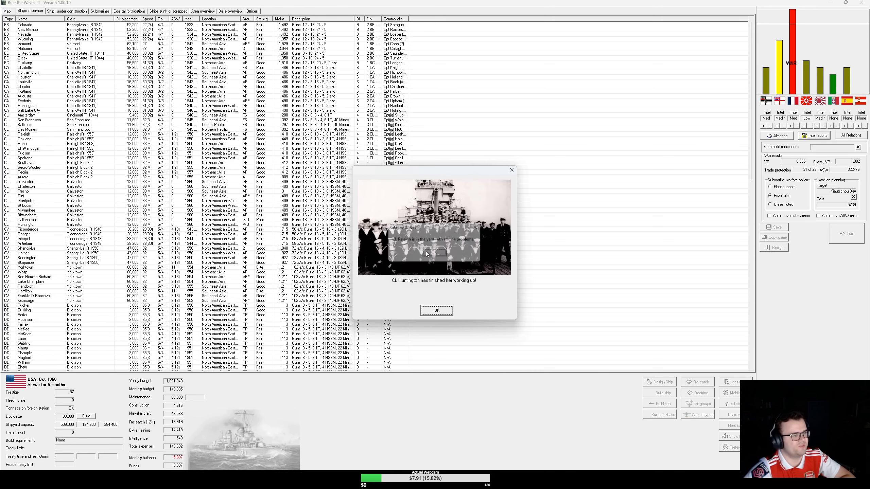
pyautogui.click(437, 310)
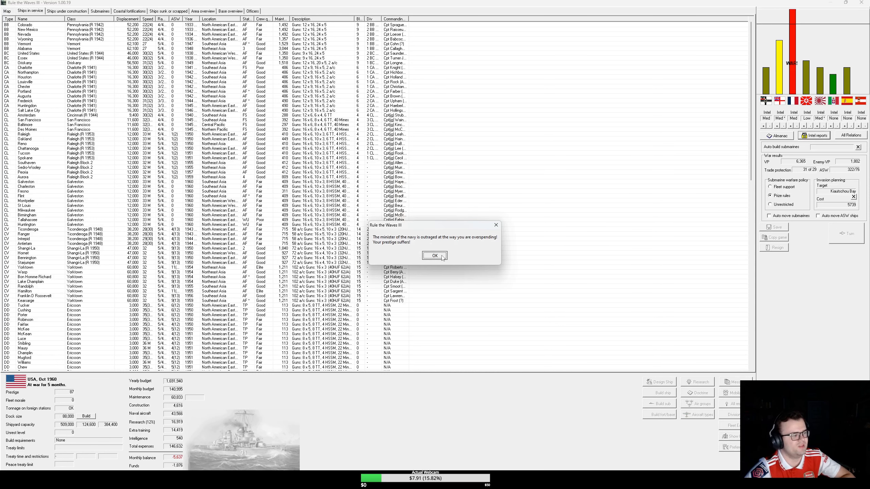
pyautogui.click(435, 255)
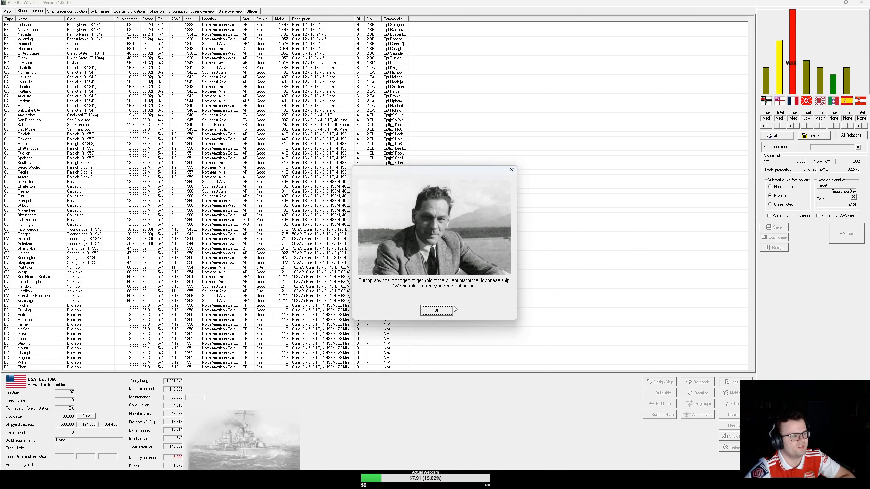
pyautogui.click(437, 310)
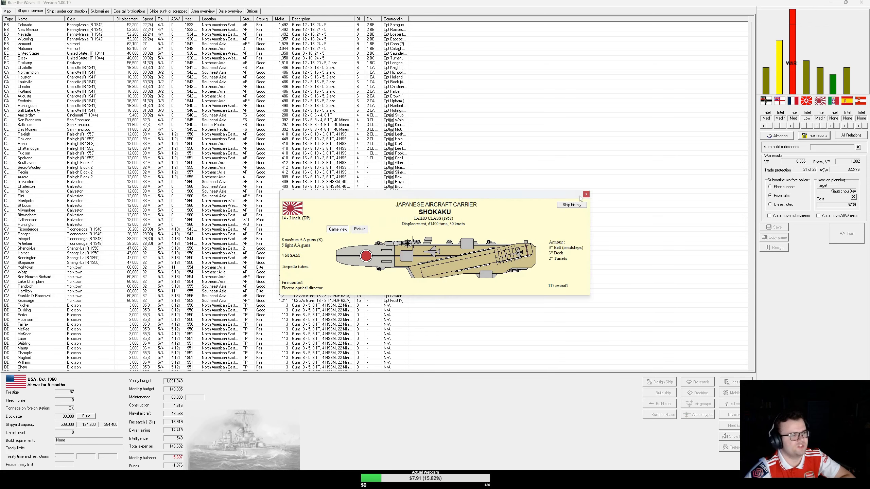
pyautogui.moveTo(586, 195)
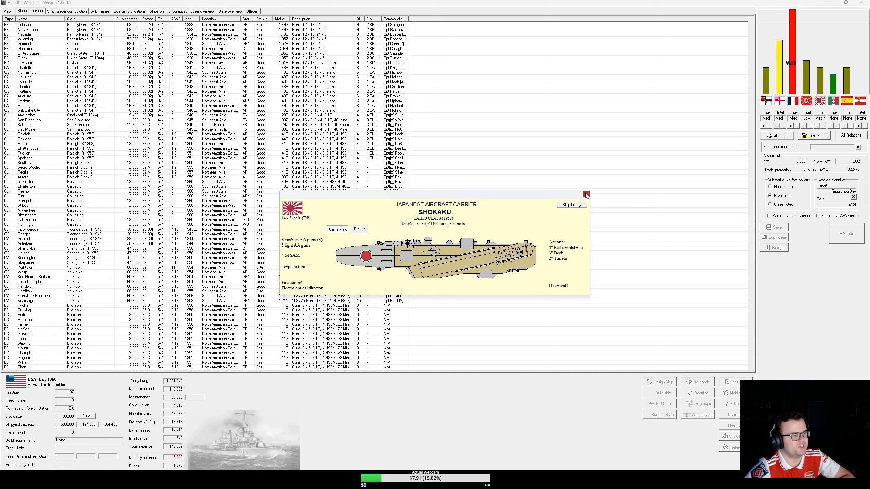
pyautogui.click(586, 194)
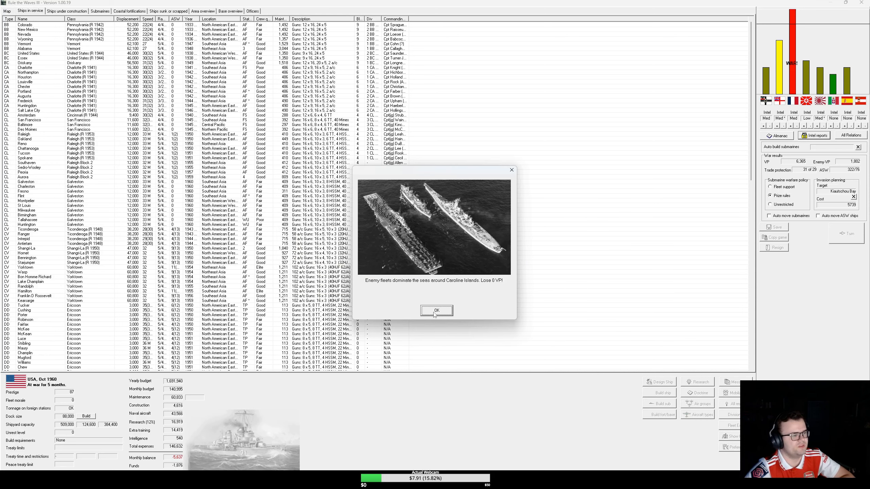
# Step: Dismiss the Caroline Islands, Fanning and Mangini reports, the turn summary, and Hungary news
pyautogui.click(437, 310)
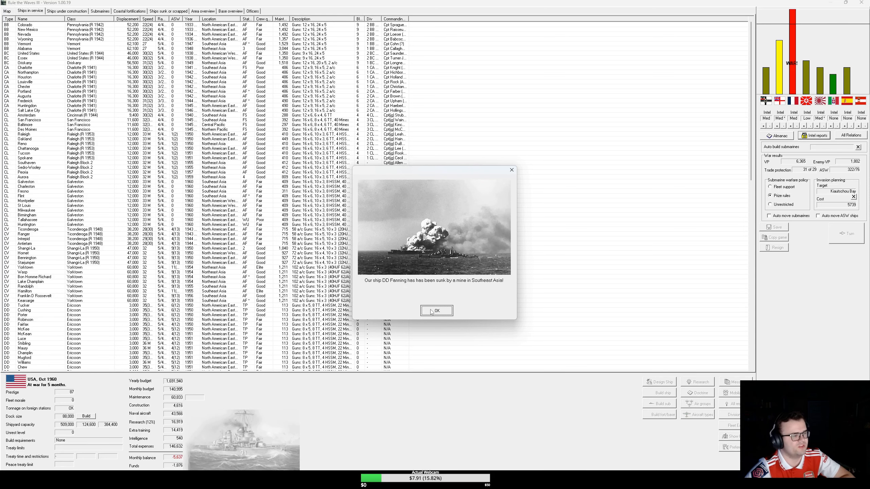
pyautogui.click(437, 310)
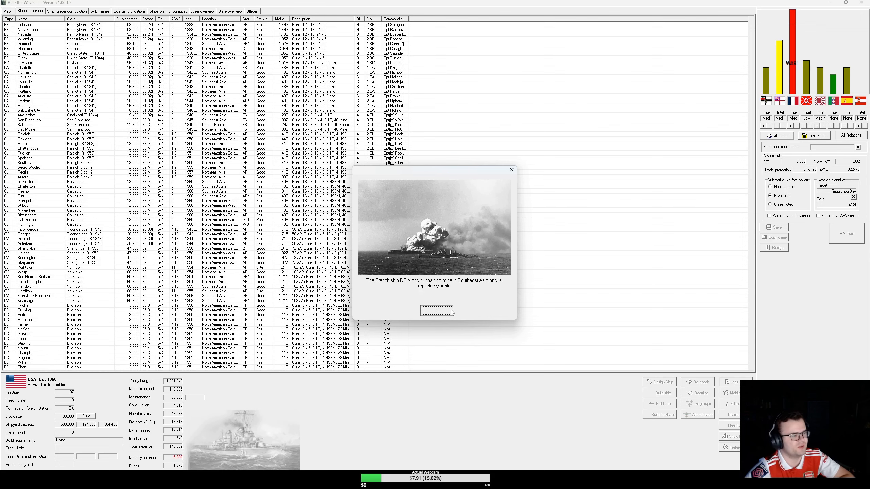
pyautogui.click(437, 311)
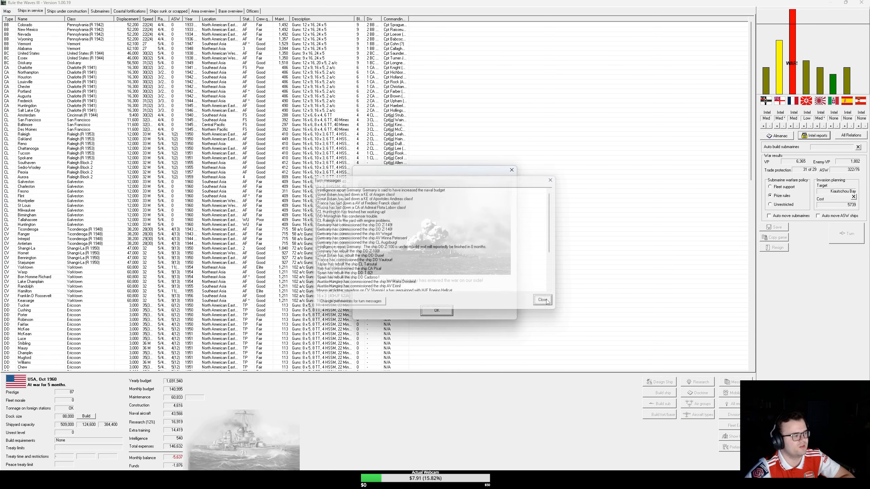
pyautogui.click(542, 300)
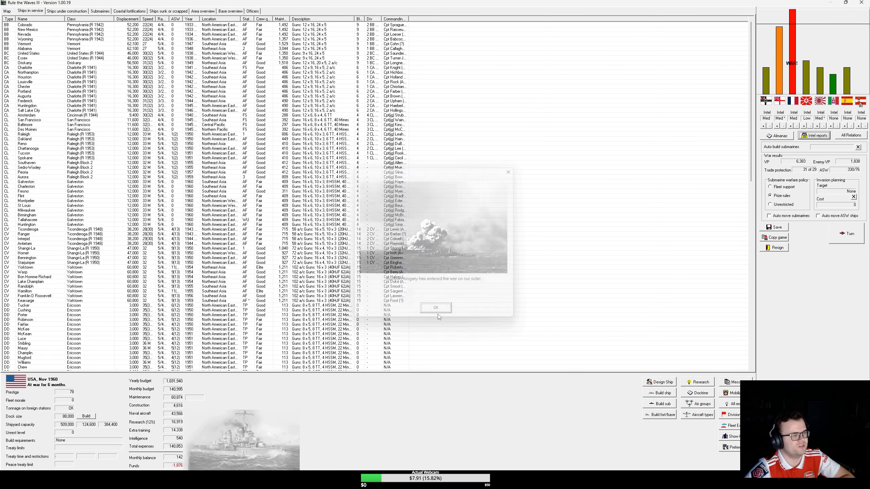
pyautogui.click(436, 308)
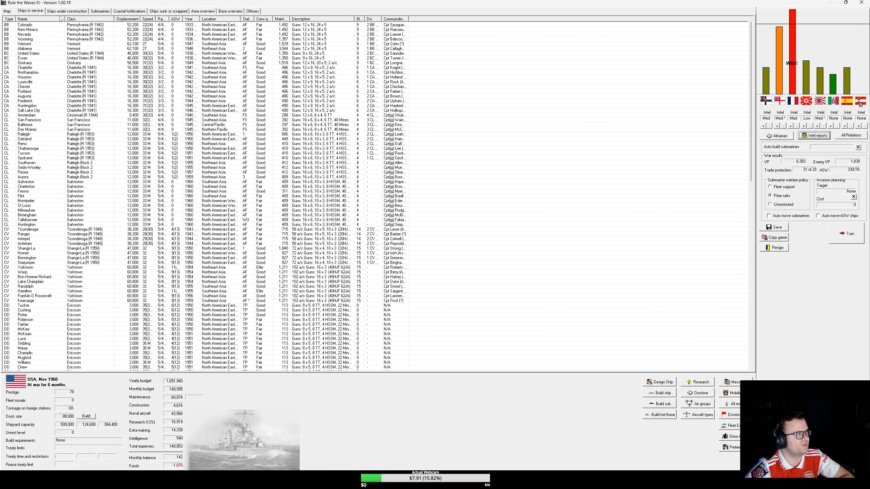
# Step: Cut cruiser Pueblo's construction spending and bring up the world map
pyautogui.click(64, 10)
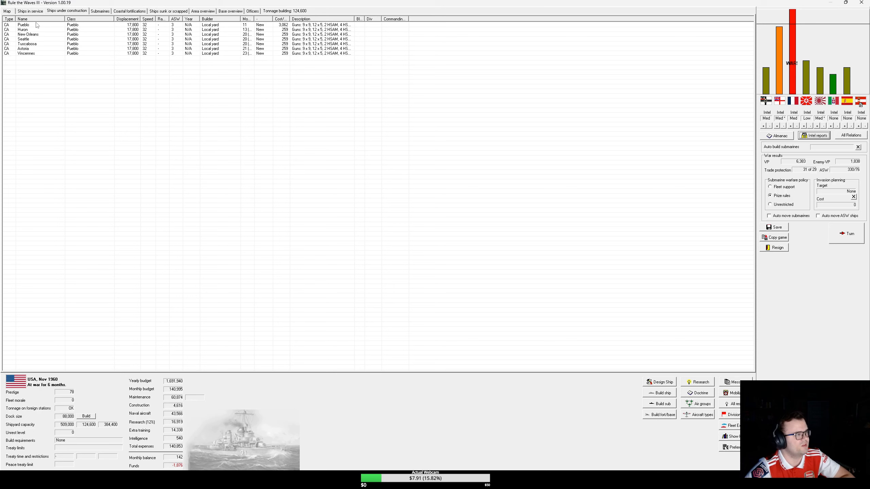
pyautogui.rightClick(30, 25)
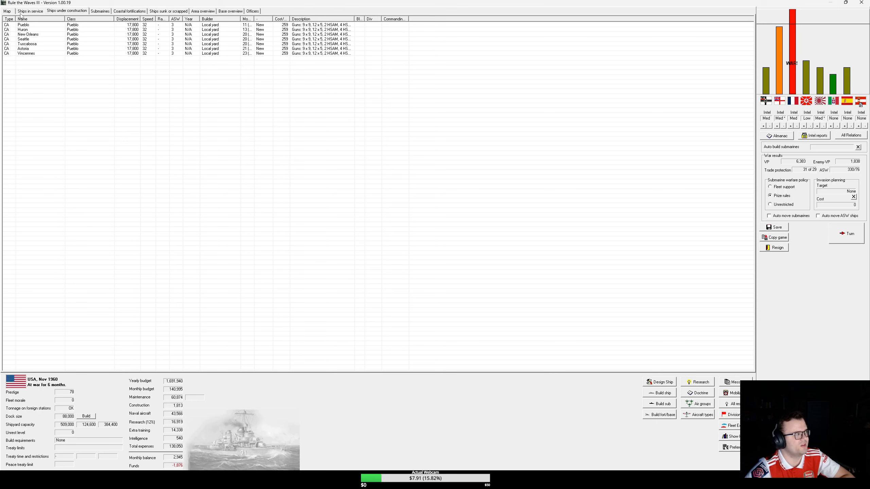
pyautogui.click(5, 12)
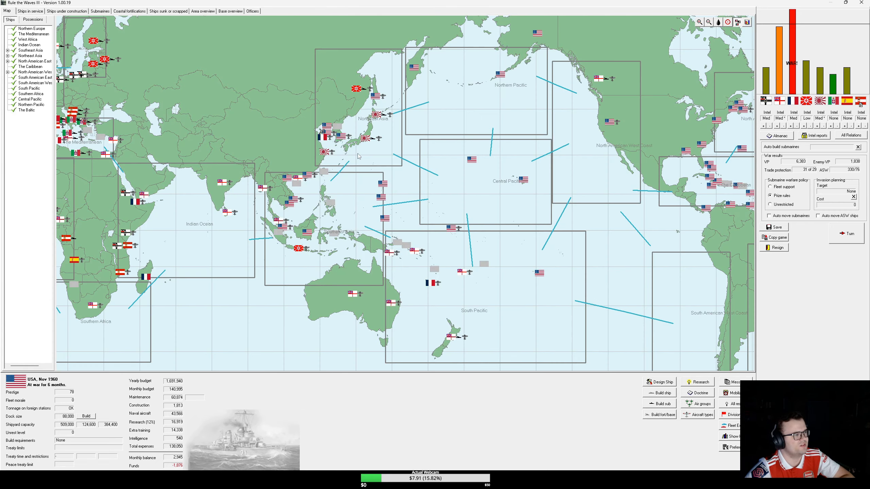
pyautogui.moveTo(358, 157)
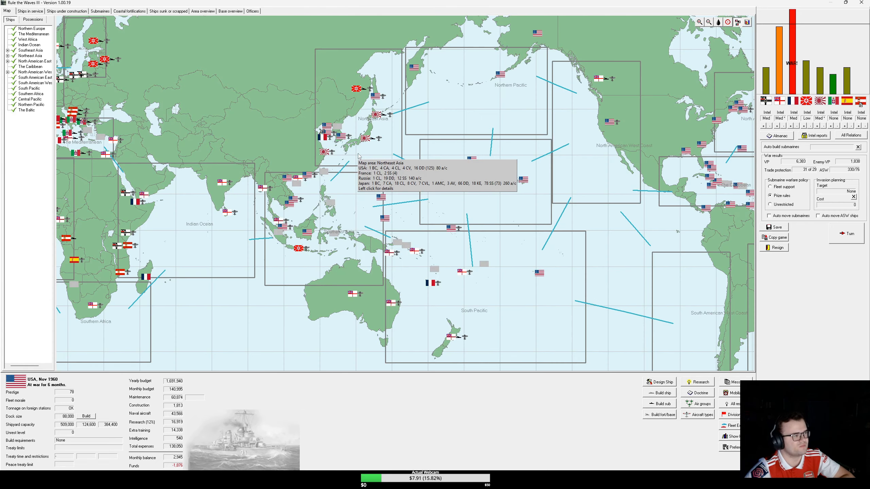
pyautogui.moveTo(364, 207)
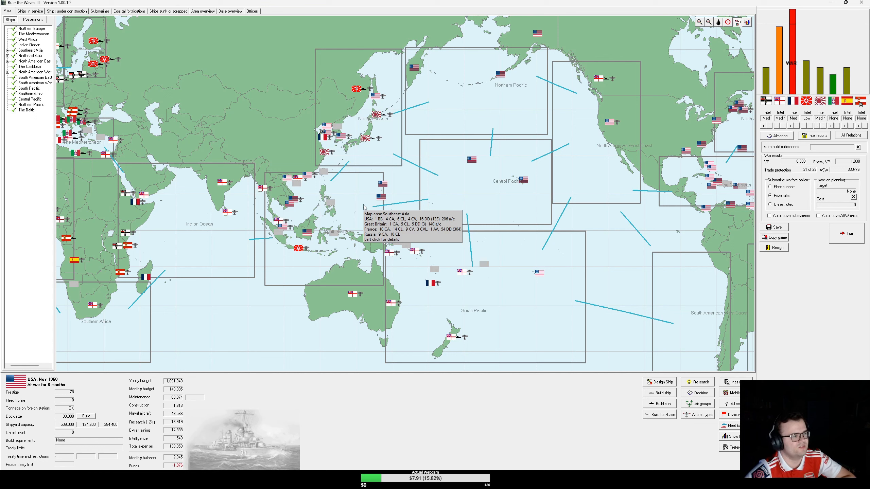
pyautogui.moveTo(364, 207)
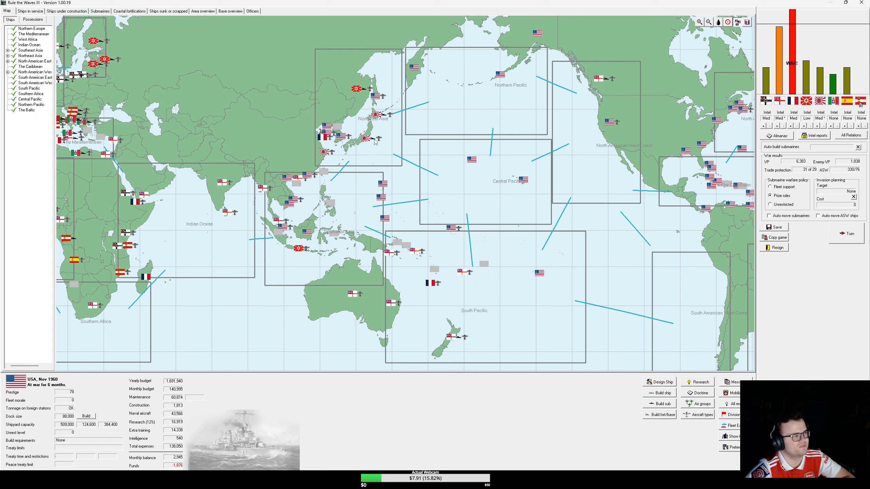
pyautogui.moveTo(369, 154)
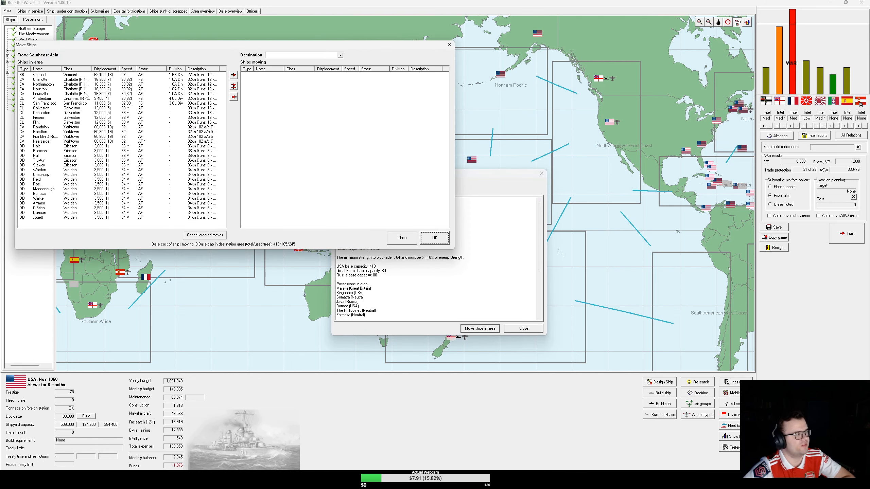
# Step: Order every Southeast Asia ship to Northeast Asia and close the area report
pyautogui.click(39, 75)
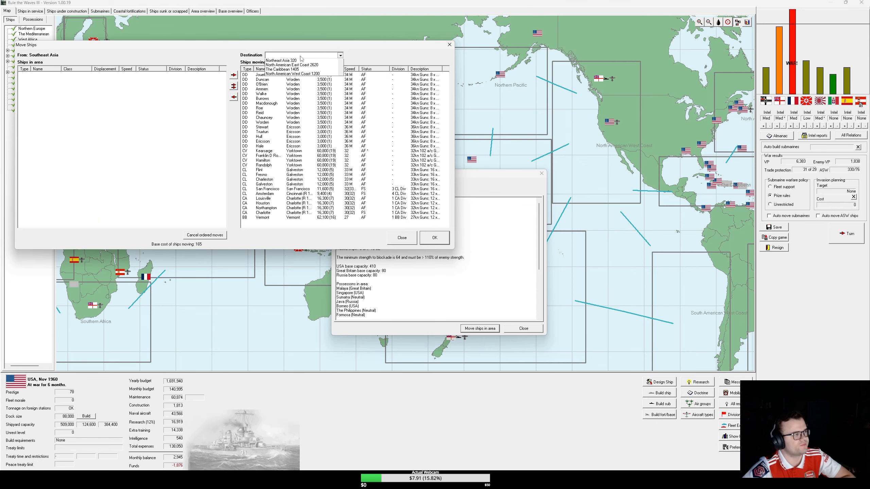
pyautogui.click(281, 61)
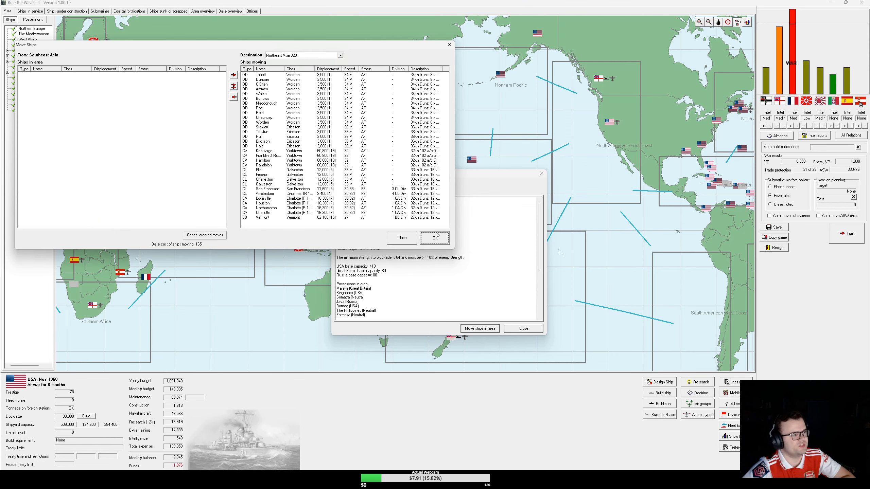
pyautogui.click(435, 237)
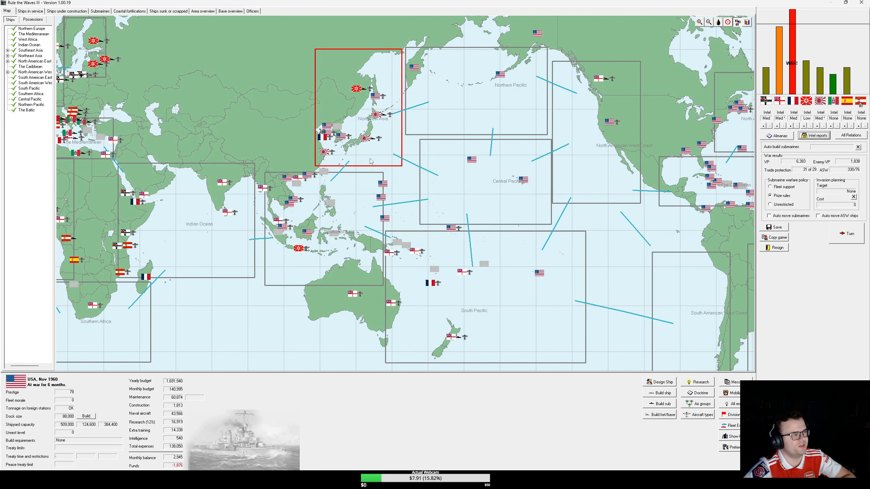
pyautogui.moveTo(369, 161)
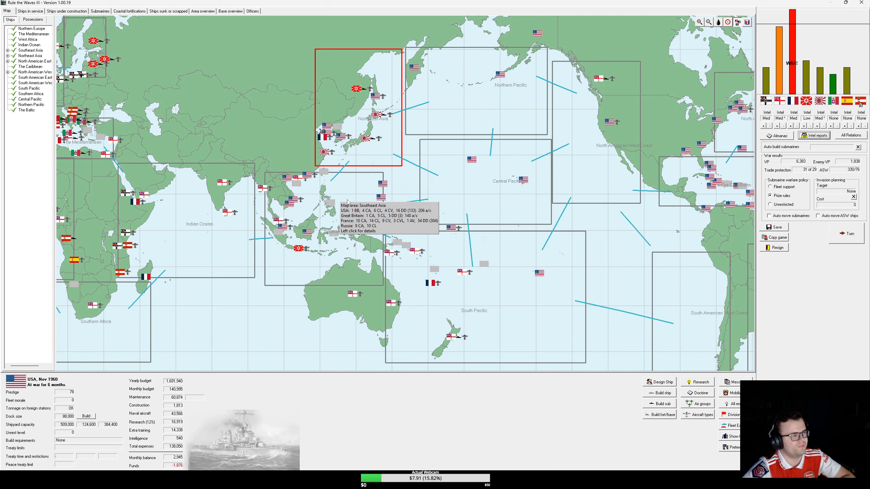
pyautogui.moveTo(350, 194)
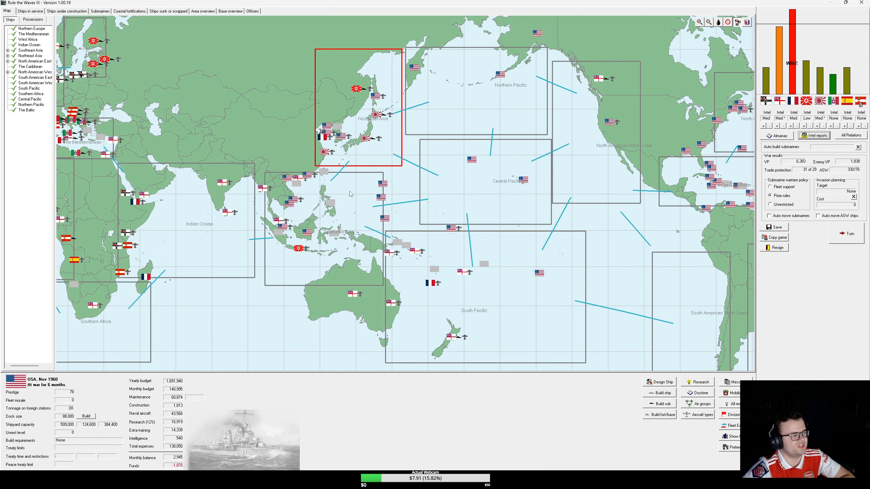
pyautogui.moveTo(615, 214)
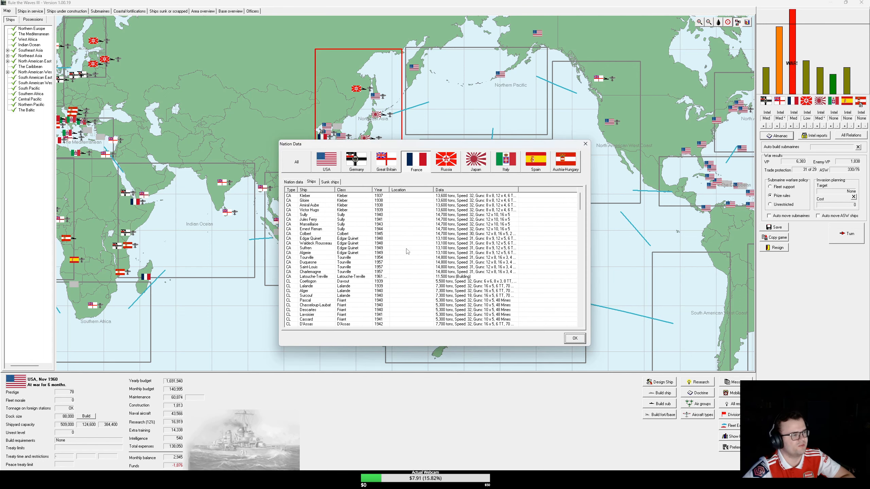
# Step: Scroll France's ship list down to the carriers, select one, and close the listing
pyautogui.scroll(-3)
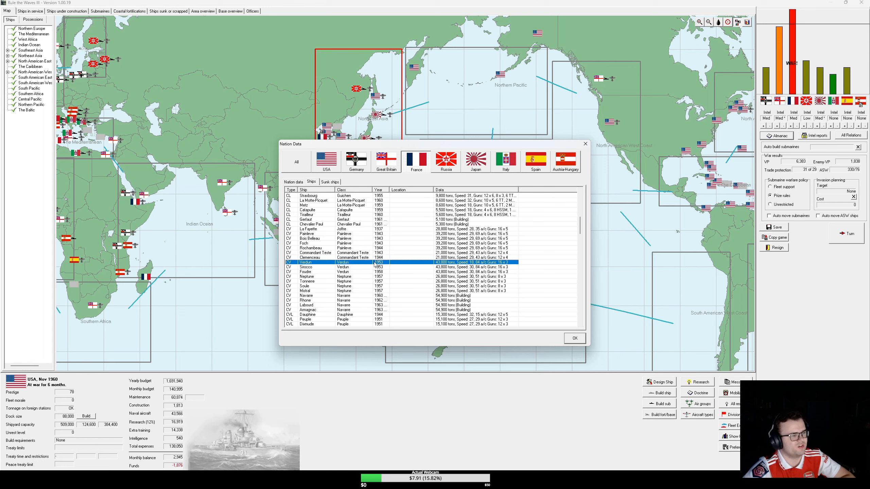
pyautogui.click(312, 244)
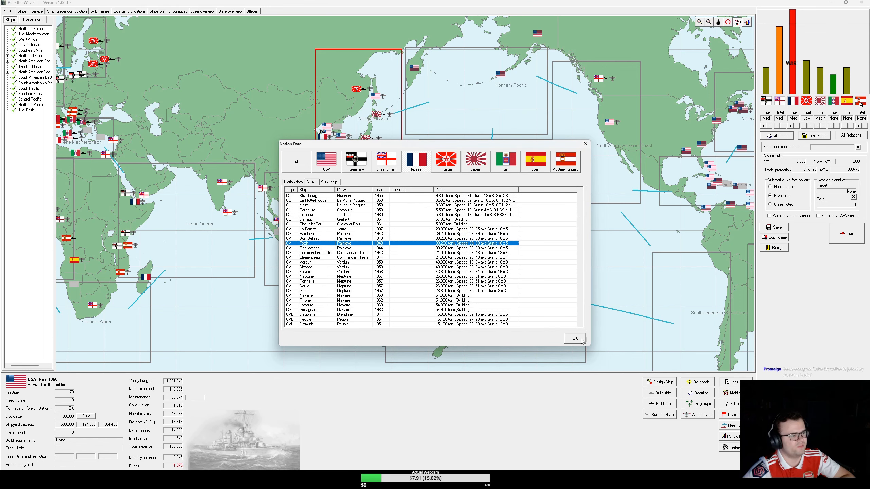
pyautogui.click(575, 338)
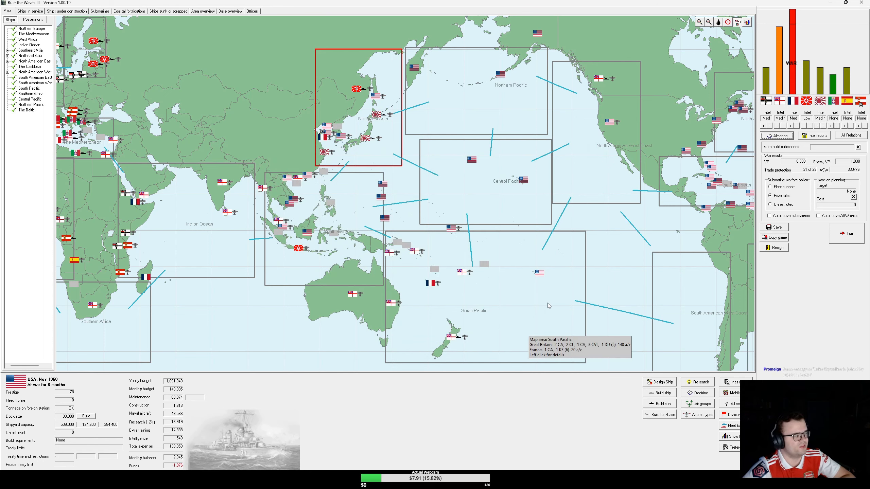
pyautogui.moveTo(546, 298)
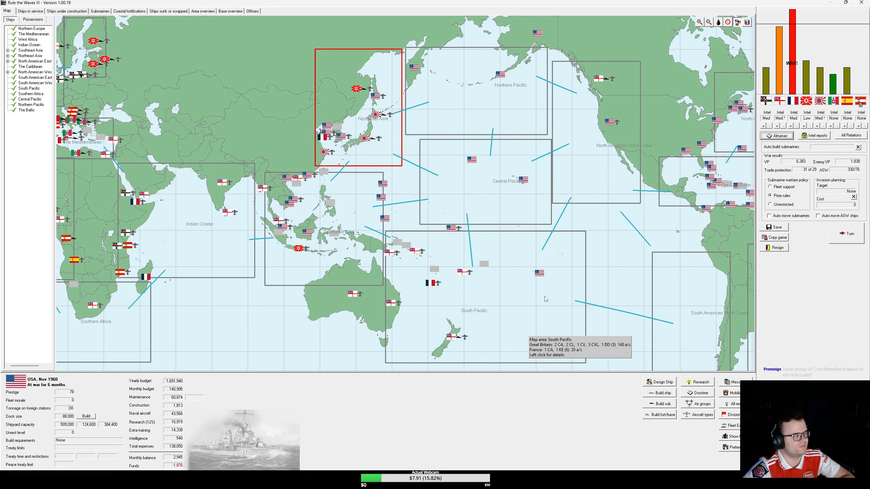
pyautogui.moveTo(544, 293)
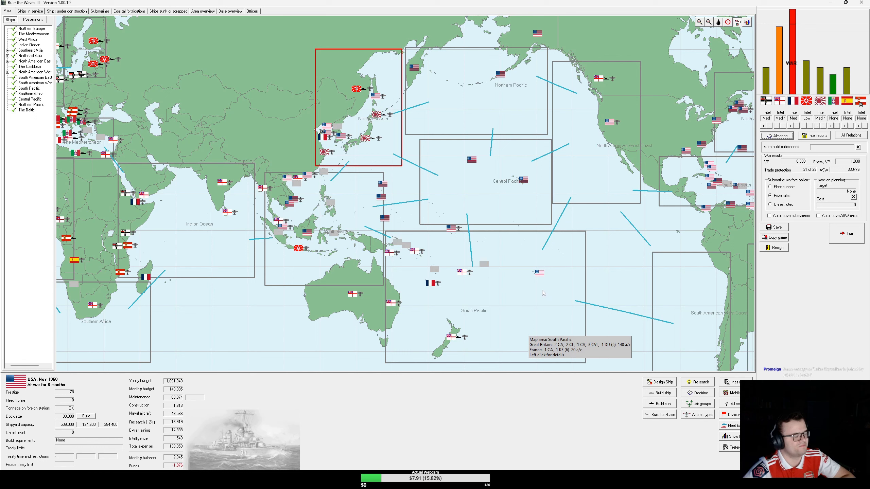
pyautogui.moveTo(341, 219)
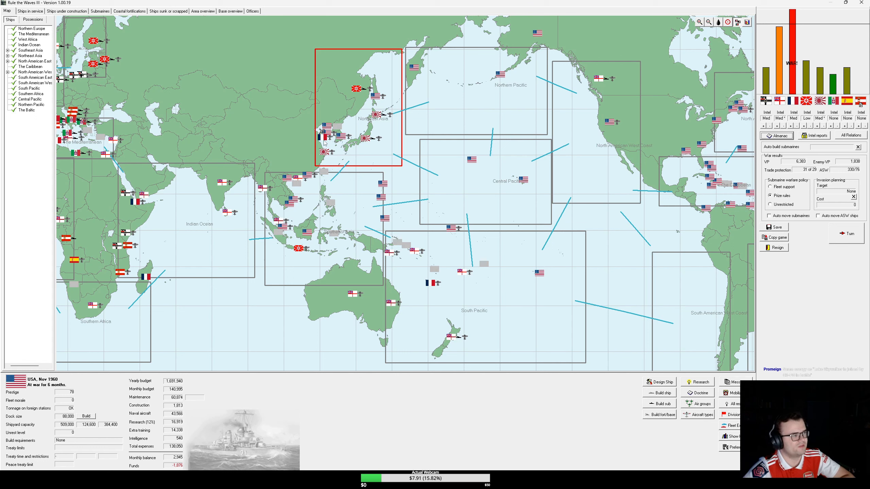
pyautogui.moveTo(321, 139)
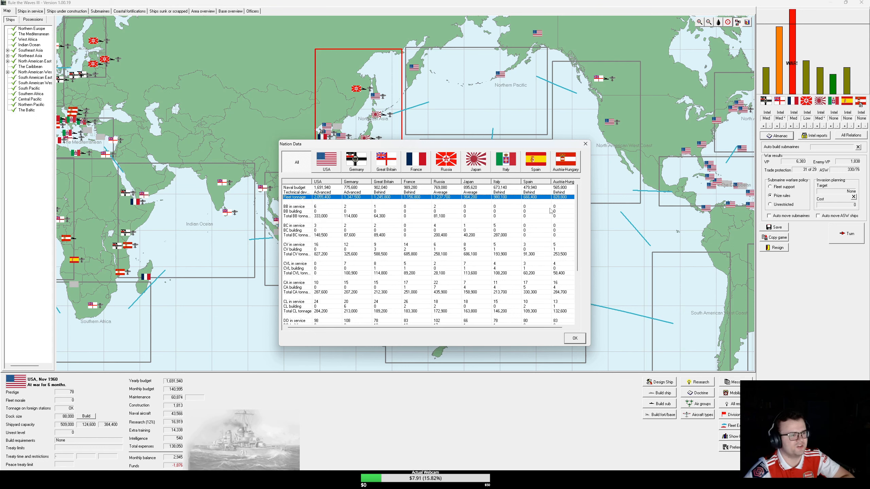
pyautogui.moveTo(564, 218)
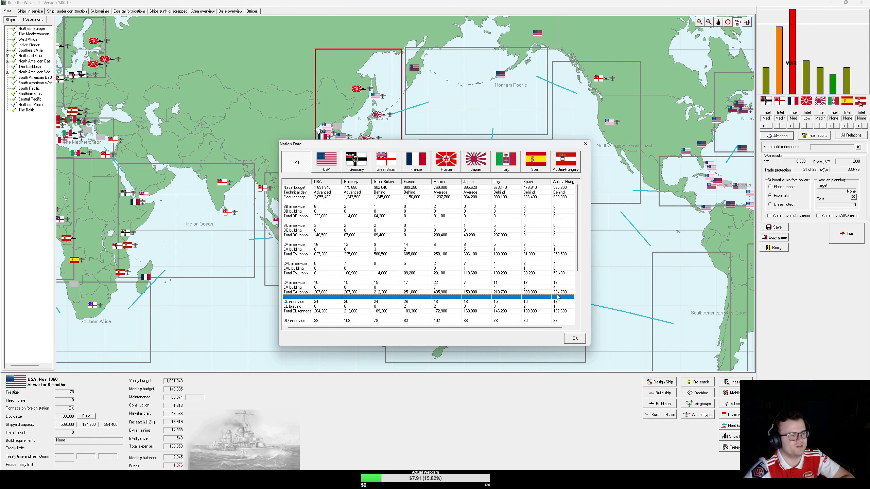
# Step: Scroll through the naval budget and ship-count comparison table, then close it
pyautogui.scroll(-3)
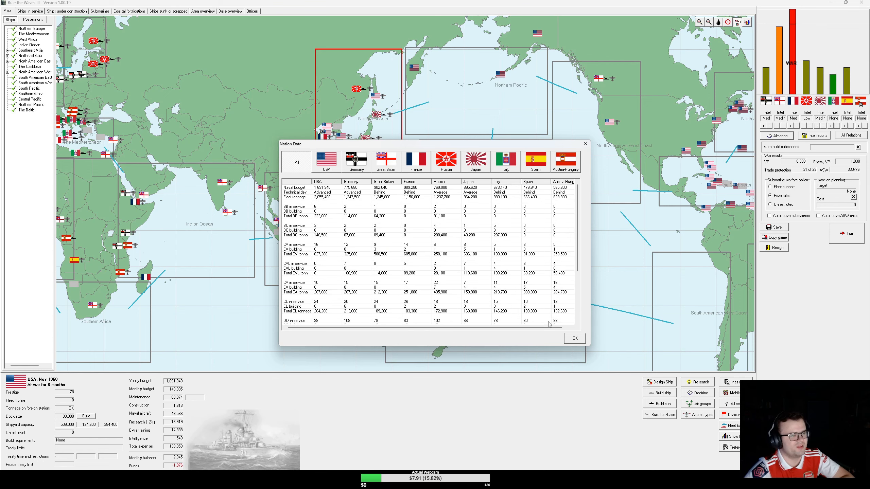
pyautogui.click(574, 338)
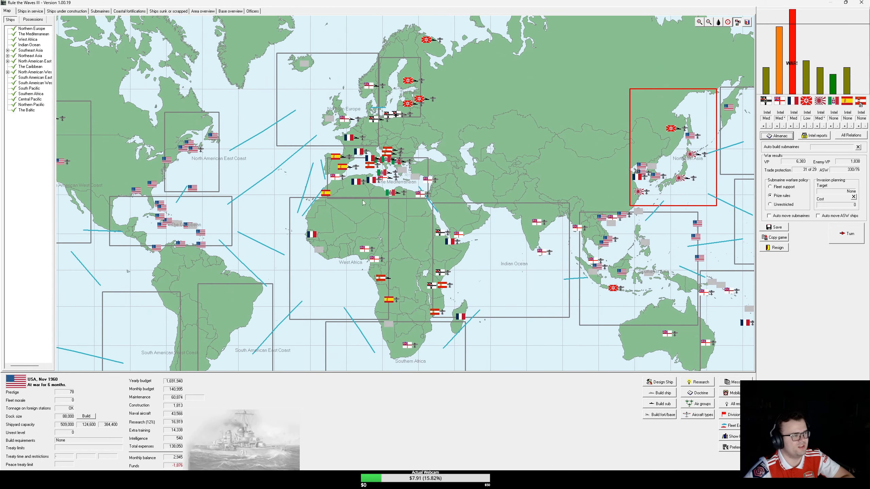
pyautogui.moveTo(363, 202)
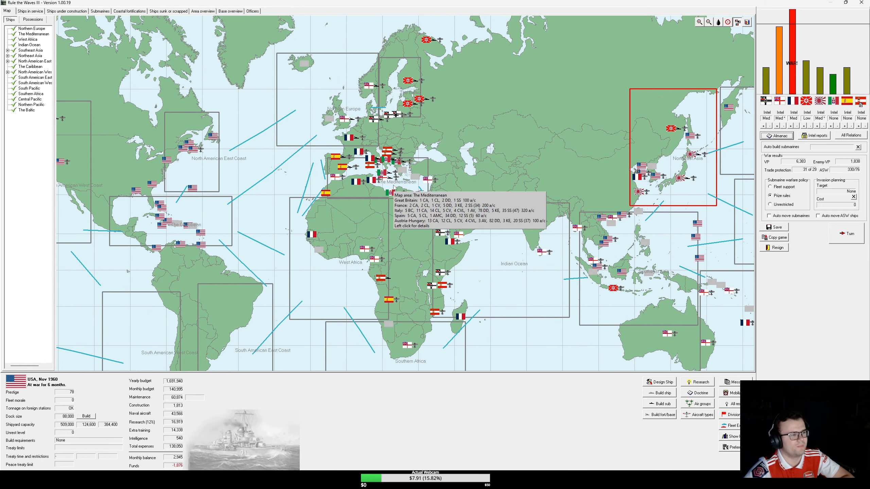
pyautogui.moveTo(513, 207)
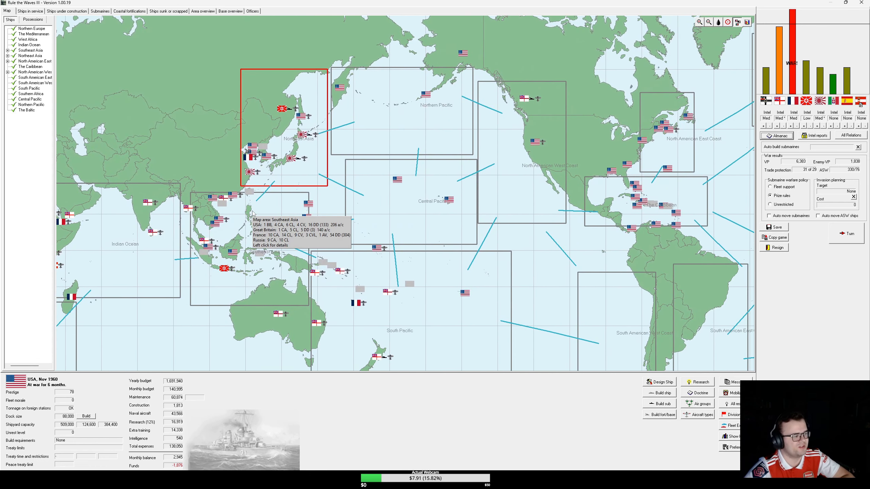
pyautogui.moveTo(813, 240)
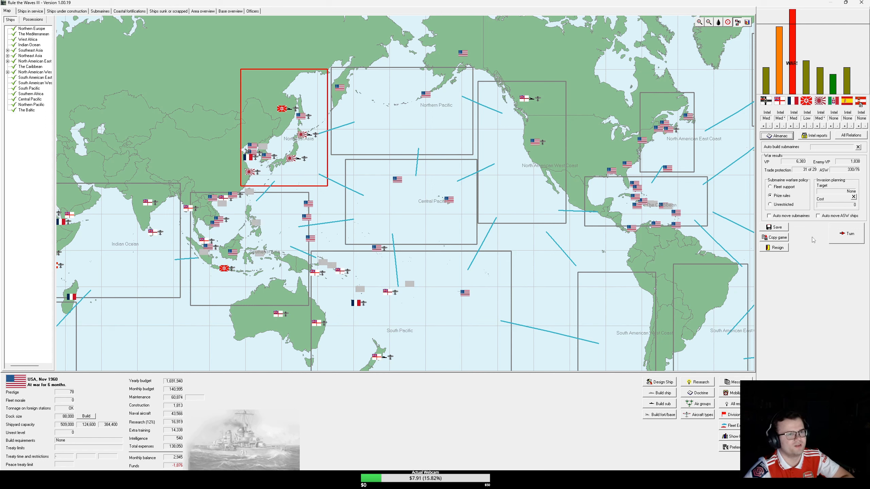
pyautogui.moveTo(778, 53)
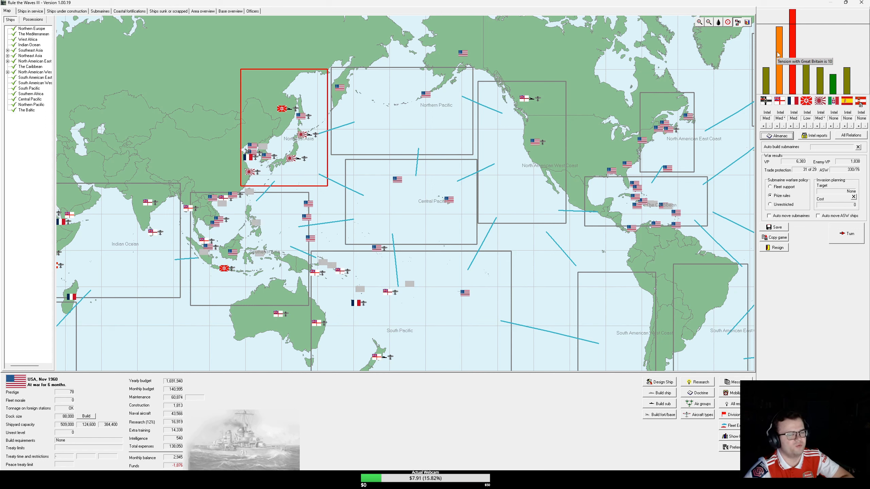
# Step: Pan the map to the Pacific and read the sea-area force summaries
pyautogui.click(851, 134)
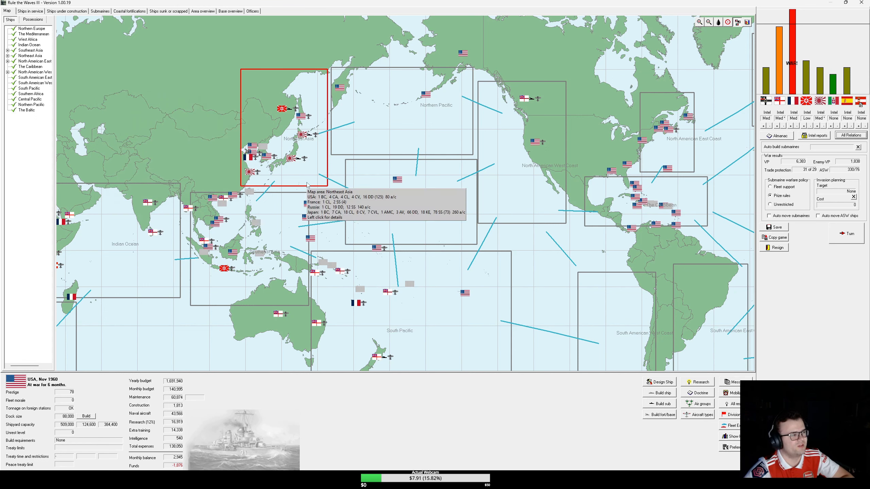
pyautogui.moveTo(281, 234)
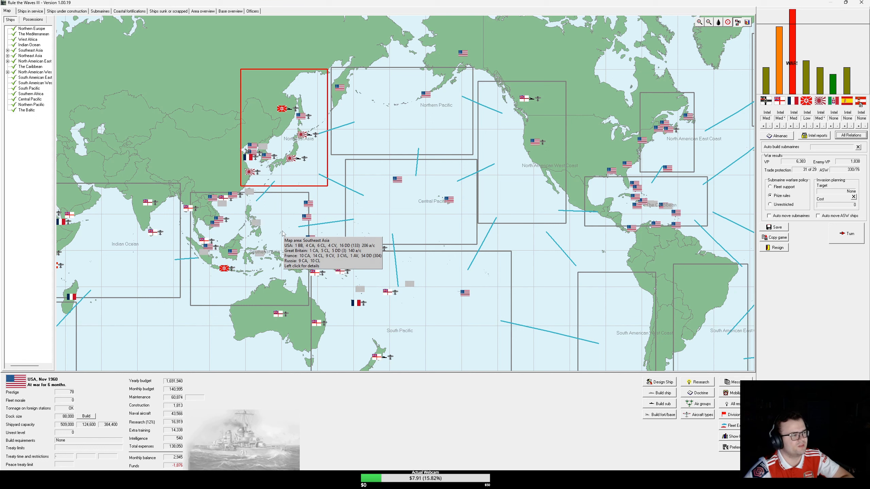
pyautogui.moveTo(335, 296)
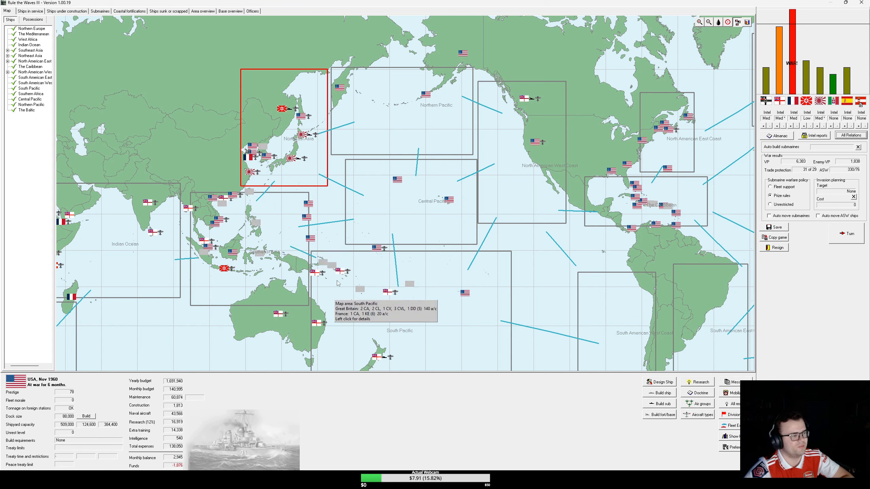
pyautogui.moveTo(287, 230)
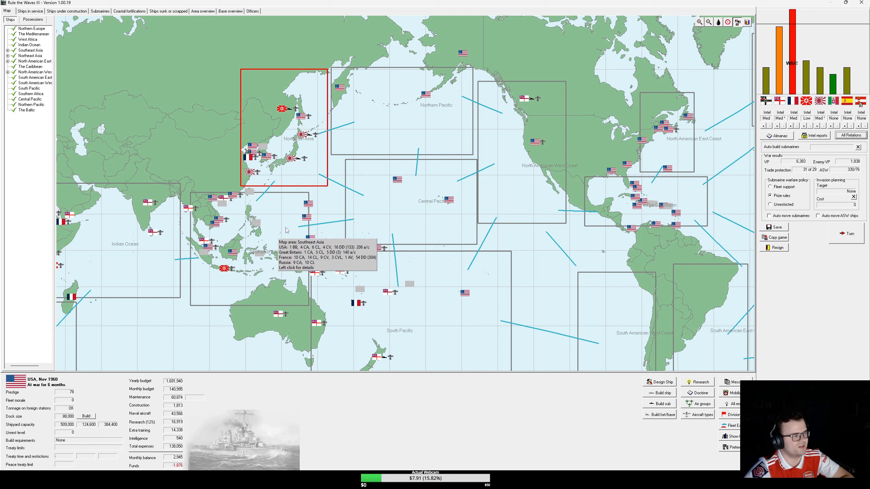
pyautogui.moveTo(522, 193)
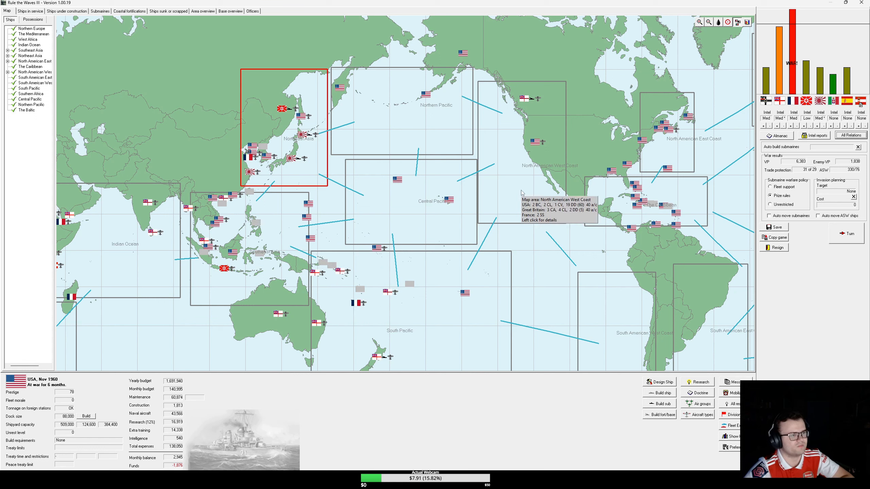
pyautogui.moveTo(519, 194)
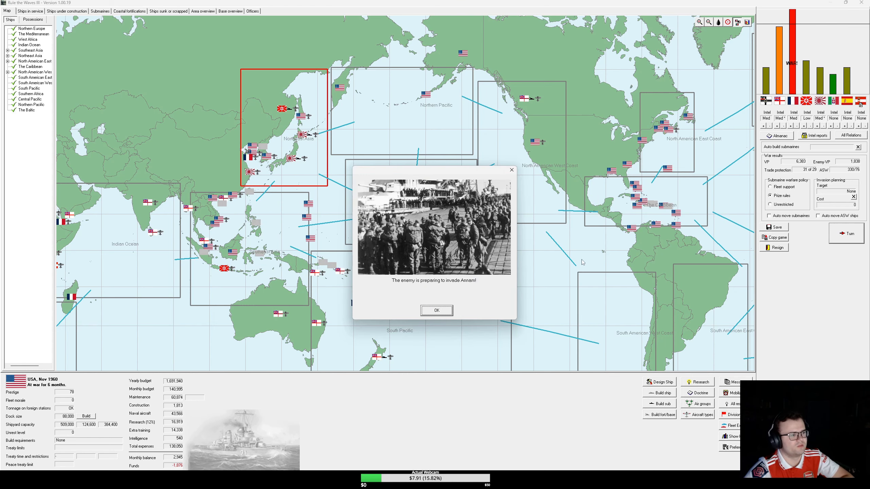
# Step: Decline the Annam invasion battle and dismiss the Spokane and Tallahassee notices
pyautogui.click(436, 310)
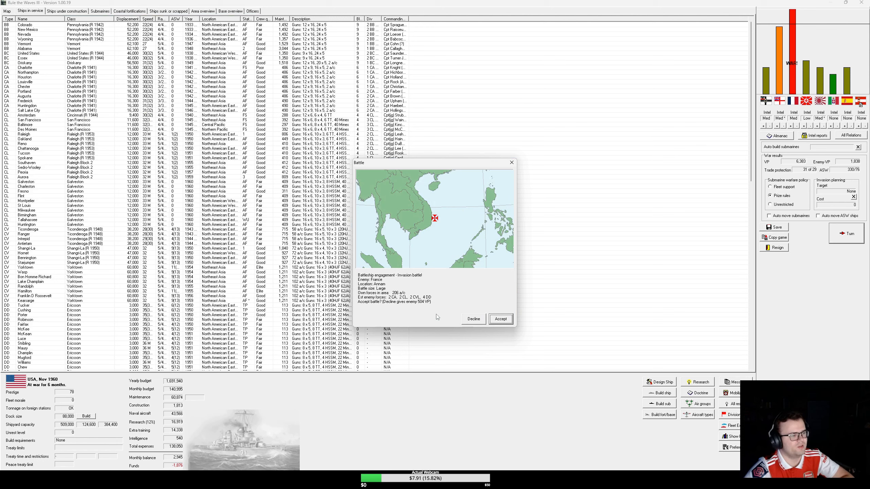
pyautogui.moveTo(445, 317)
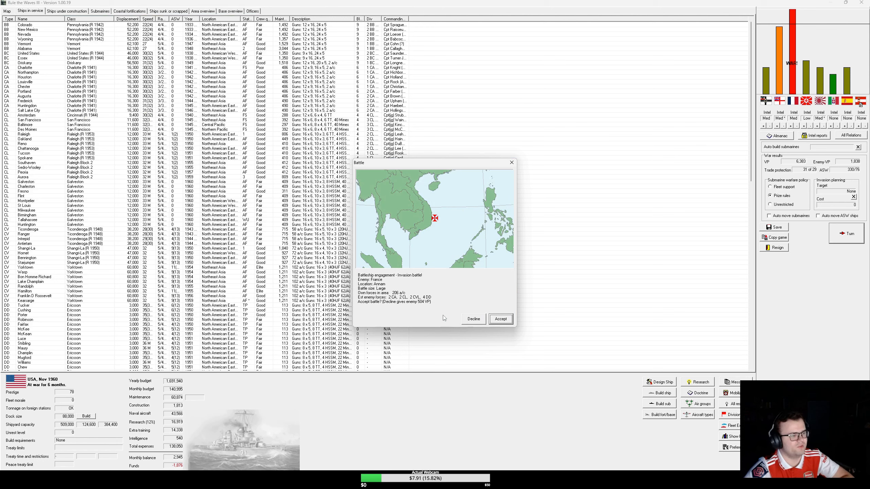
pyautogui.click(500, 318)
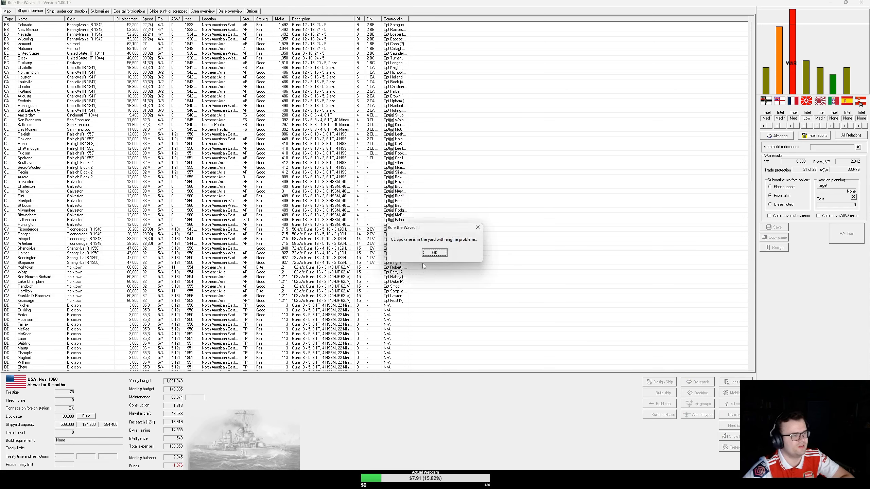
pyautogui.click(435, 252)
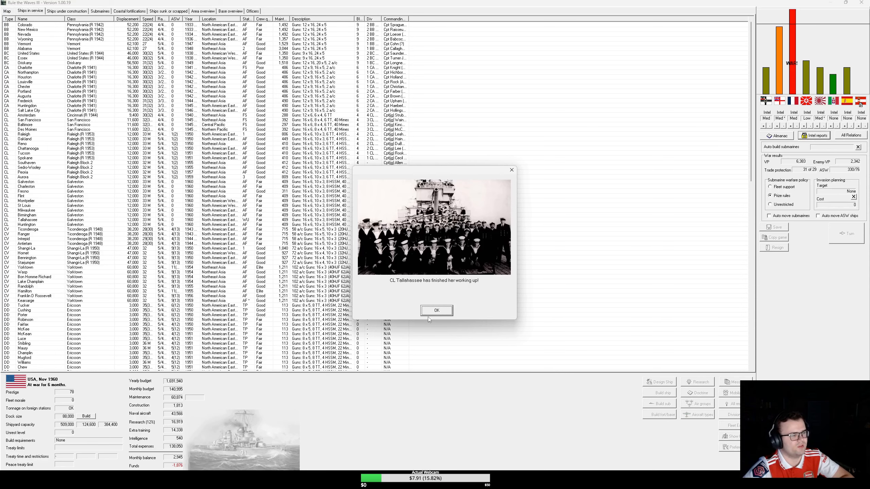
pyautogui.click(437, 311)
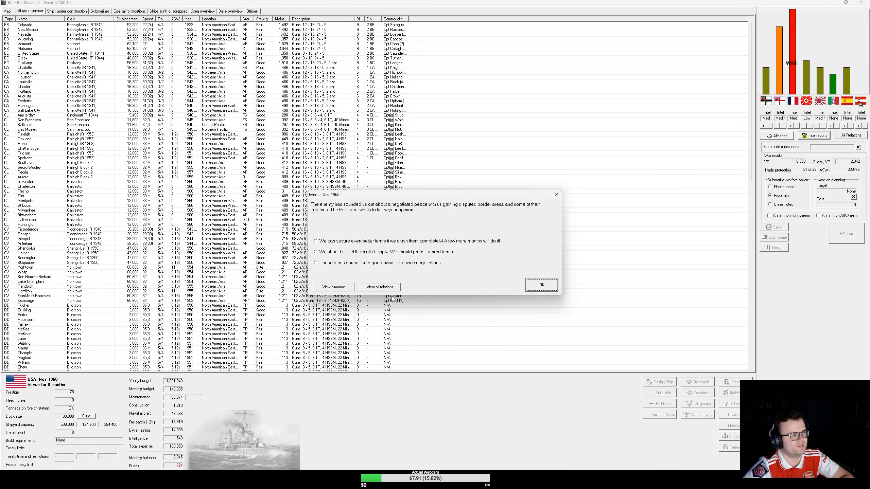
# Step: Reject the peace offer and decline auto-created air units for Tarawa and Chemulpo
pyautogui.click(315, 241)
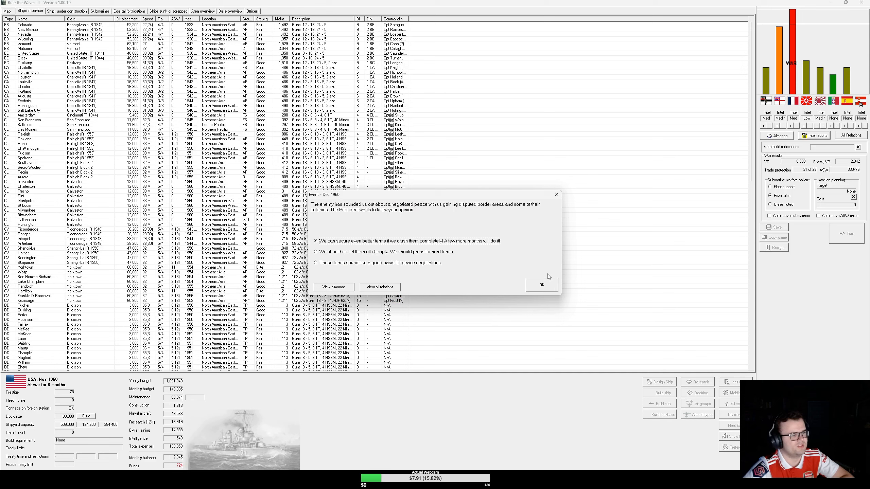
pyautogui.click(542, 284)
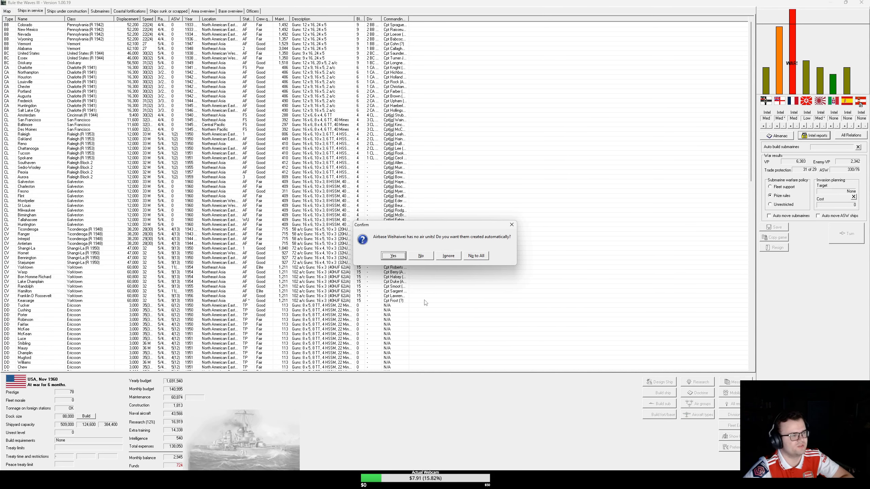
pyautogui.moveTo(421, 295)
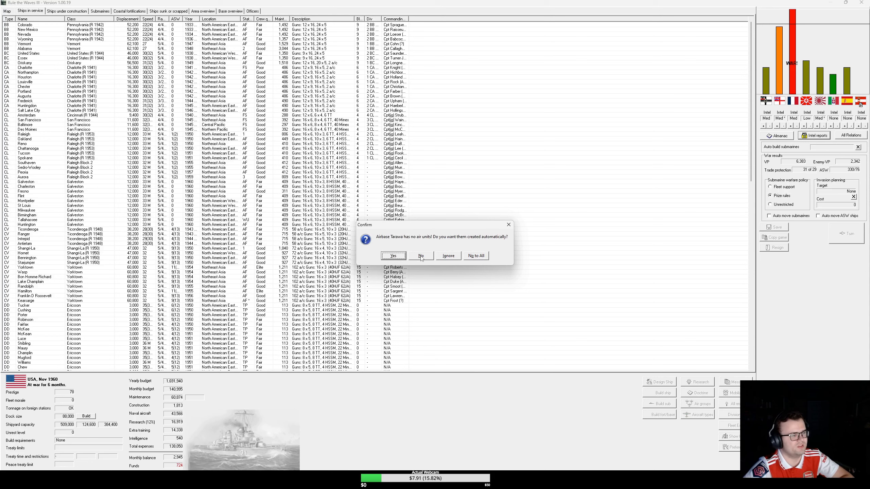
pyautogui.click(420, 255)
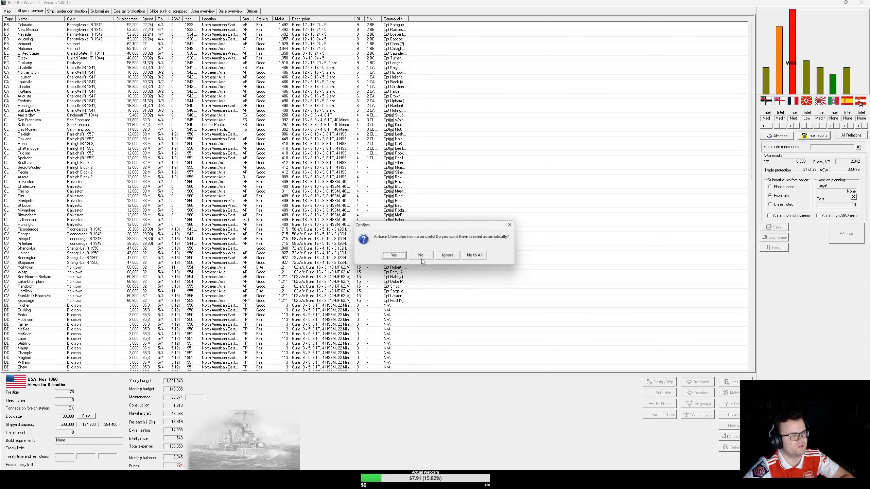
pyautogui.click(420, 255)
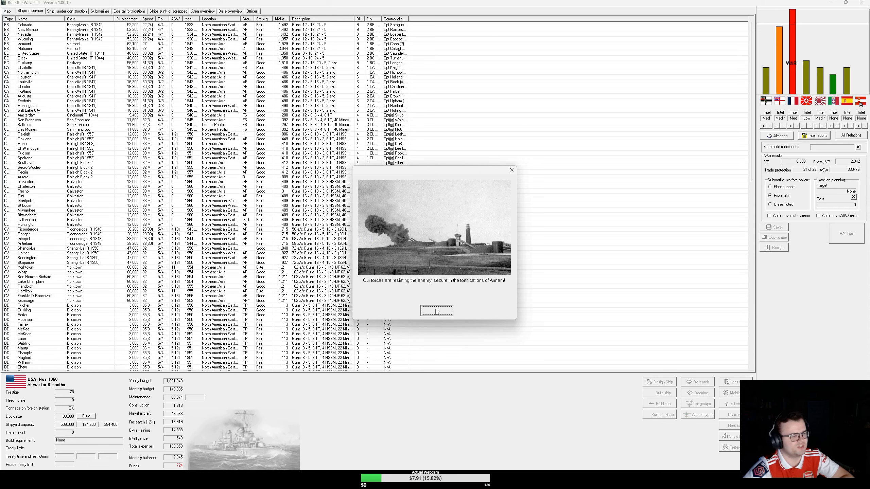
# Step: Dismiss the Annam, Kiautschou Bay and CL Galveston sinking news to reach December 1960
pyautogui.click(437, 310)
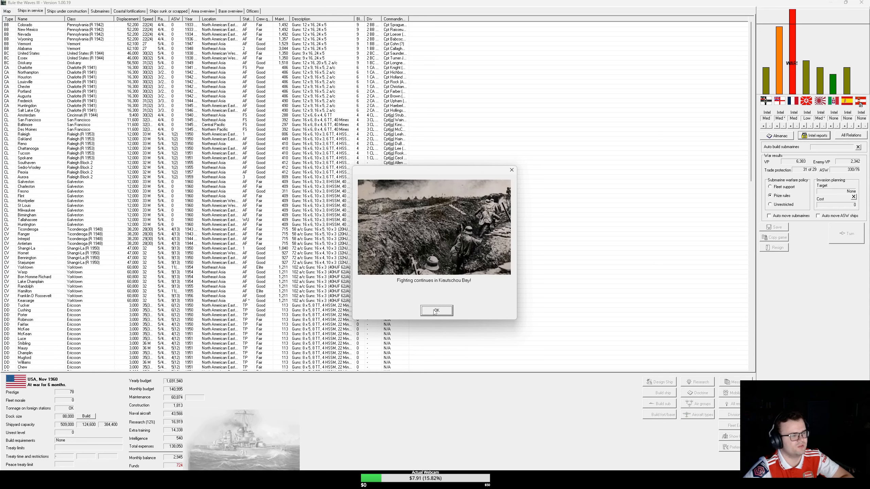
pyautogui.click(437, 311)
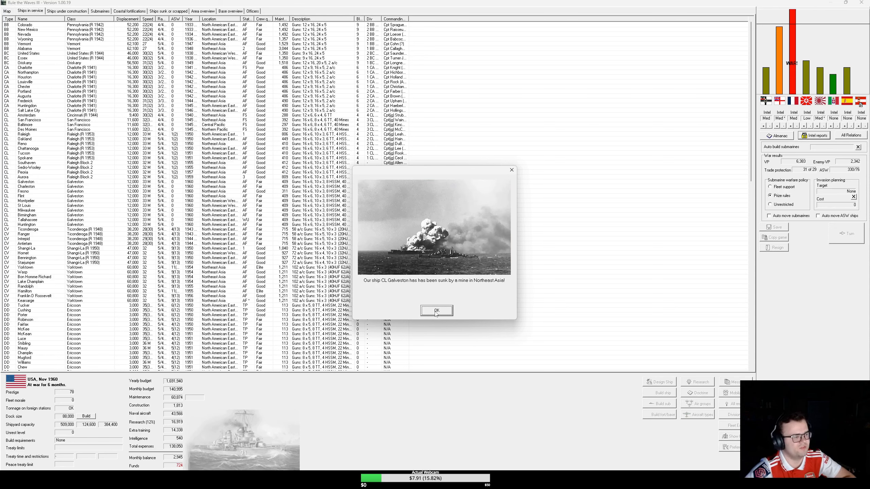
pyautogui.click(436, 311)
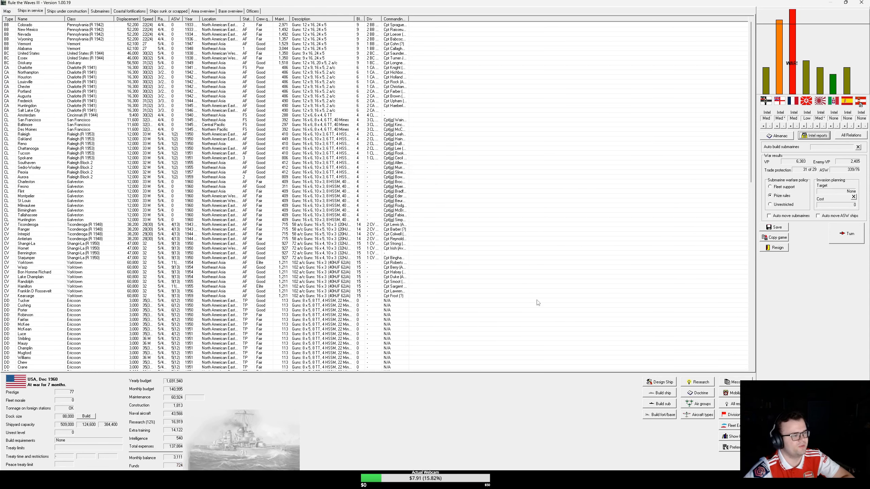
# Step: Order a Galveston-design light cruiser named Galveston II, then view the Northeast Asia map
pyautogui.click(29, 110)
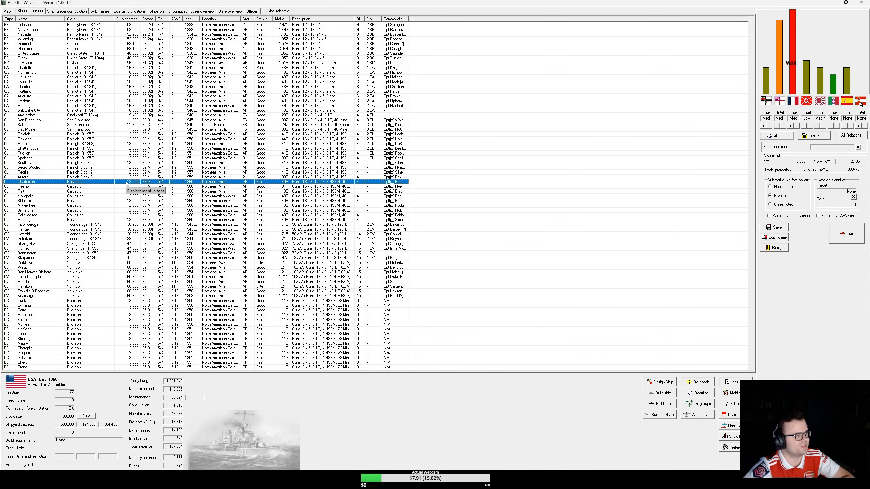
pyautogui.click(67, 11)
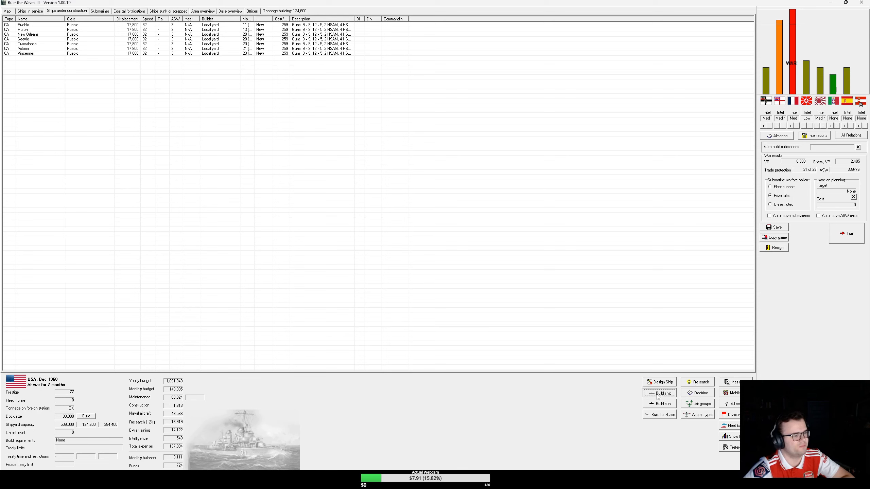
pyautogui.click(660, 393)
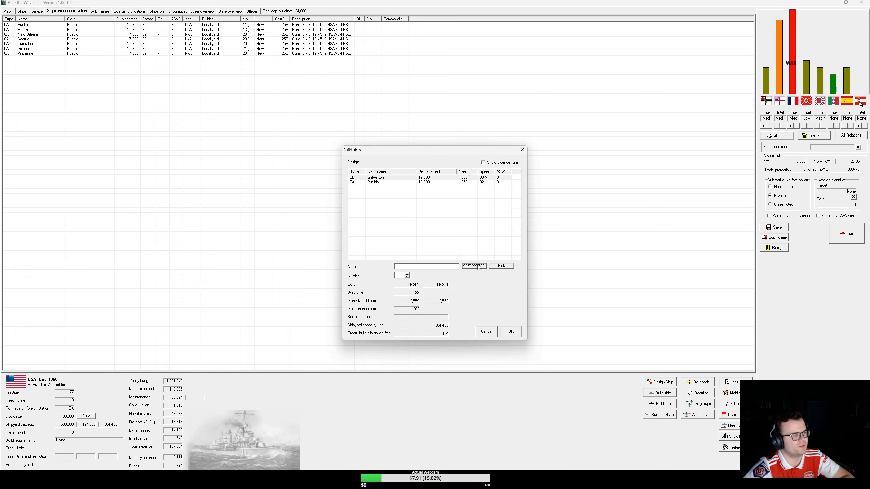
pyautogui.click(511, 331)
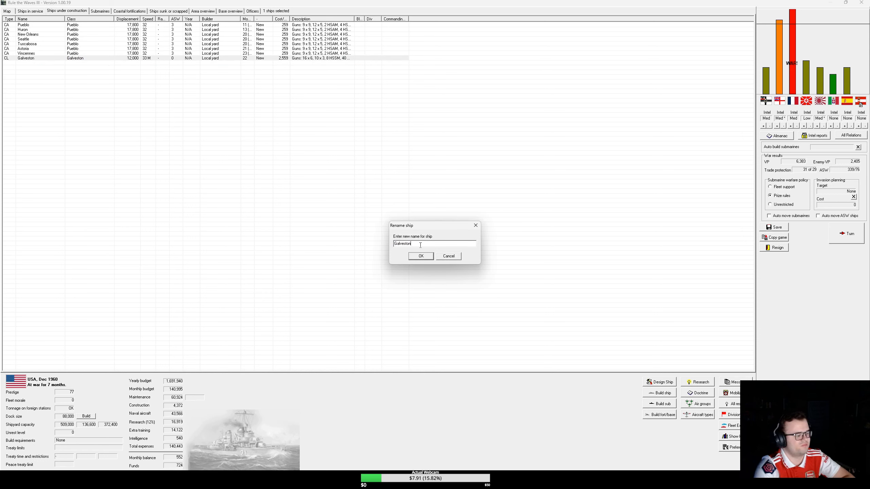
pyautogui.write('II')
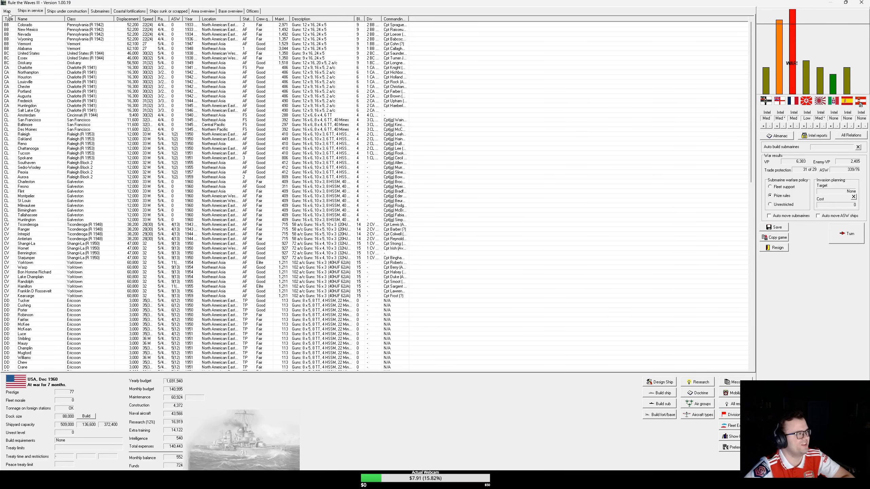
pyautogui.click(6, 13)
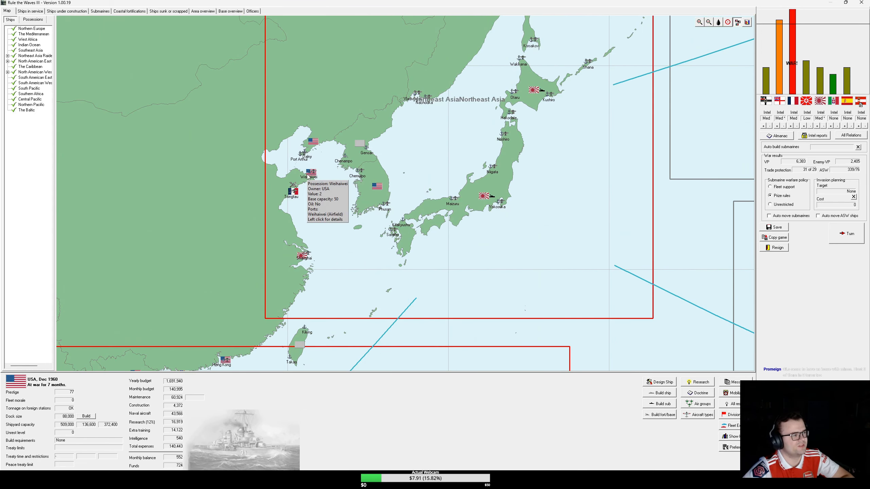
pyautogui.click(309, 177)
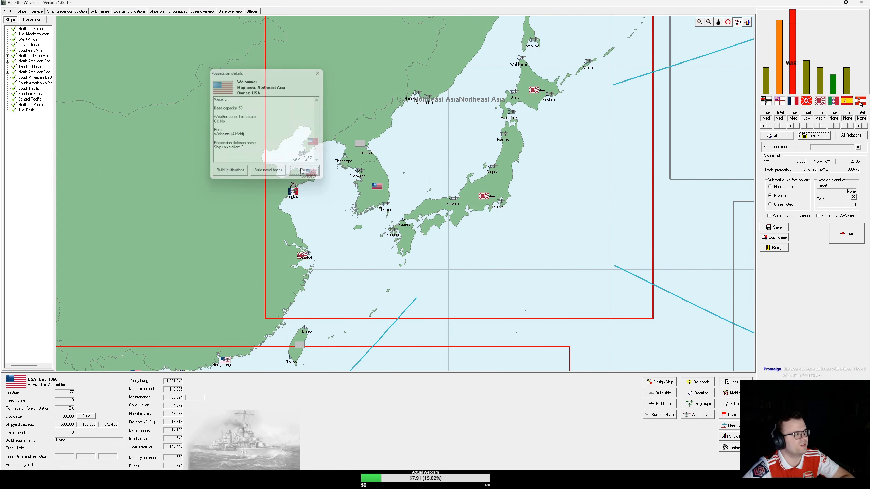
pyautogui.click(169, 10)
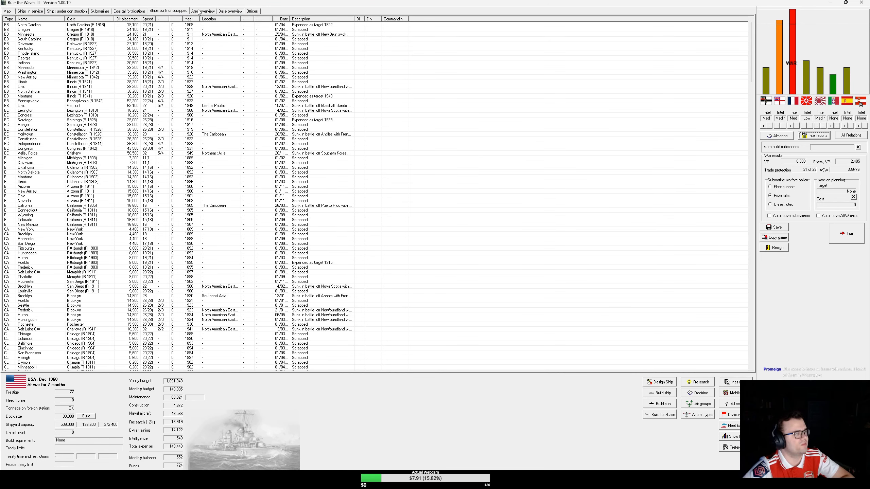
pyautogui.click(203, 11)
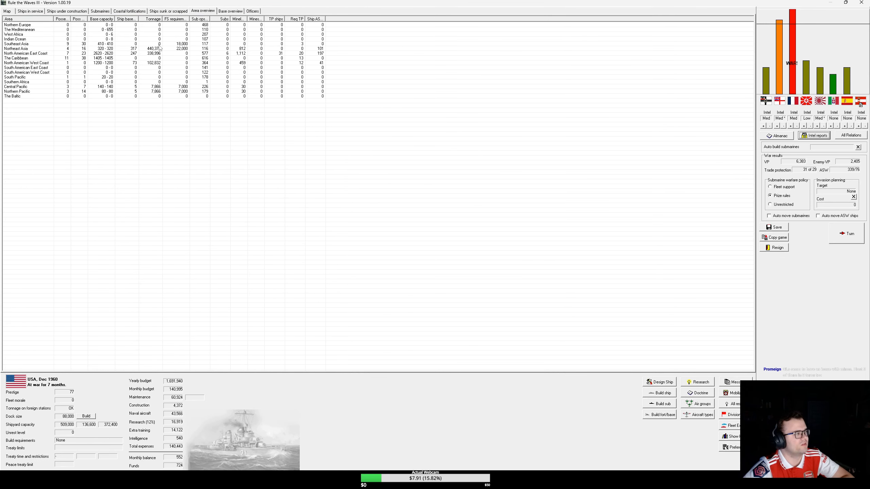
pyautogui.click(130, 11)
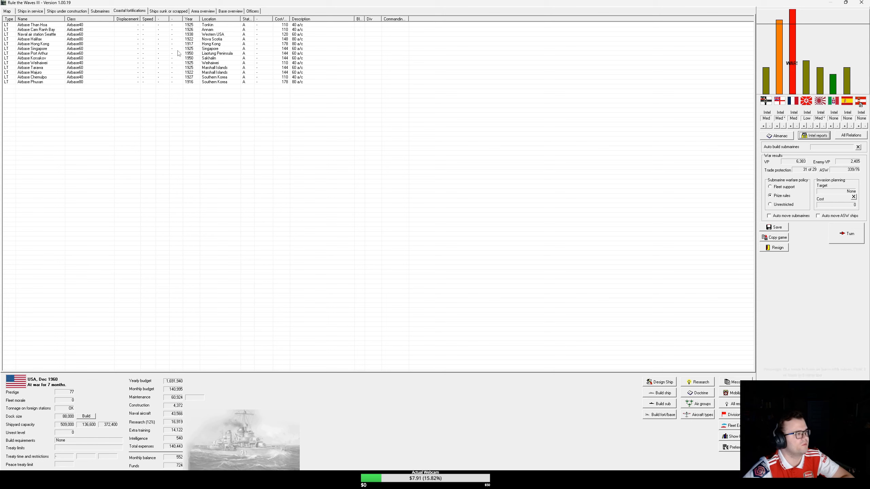
pyautogui.click(32, 63)
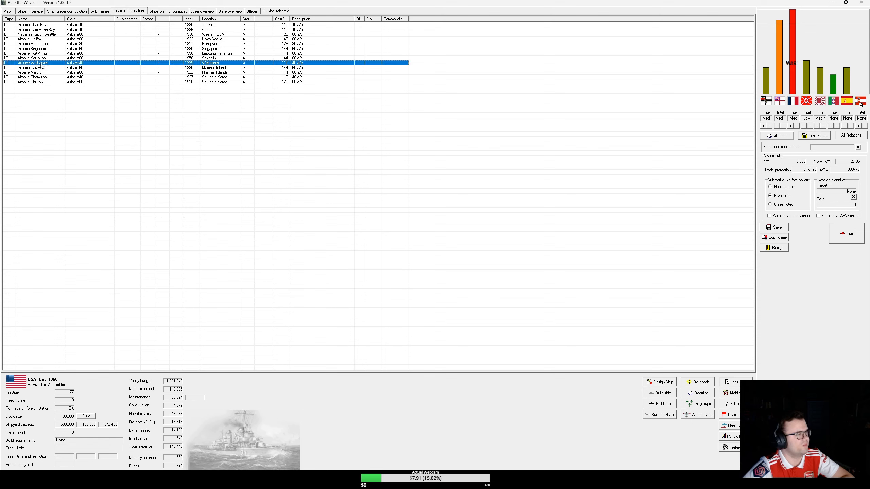
pyautogui.rightClick(40, 63)
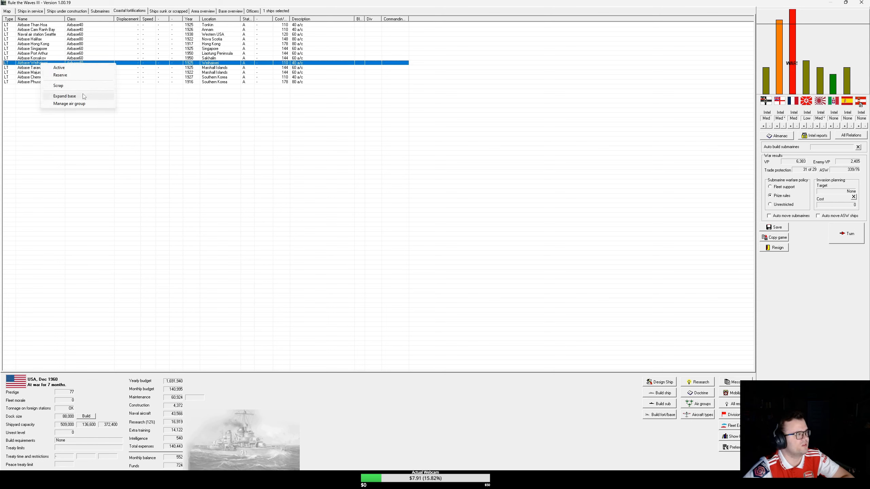
pyautogui.click(69, 103)
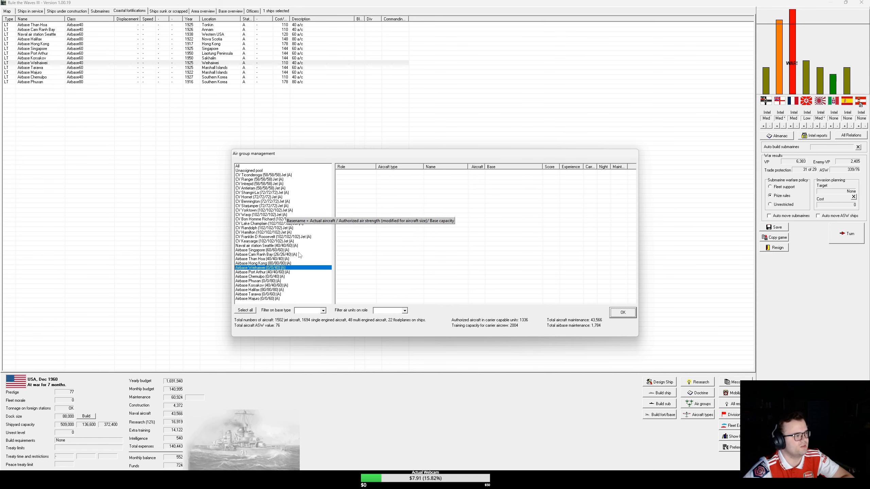
pyautogui.click(261, 272)
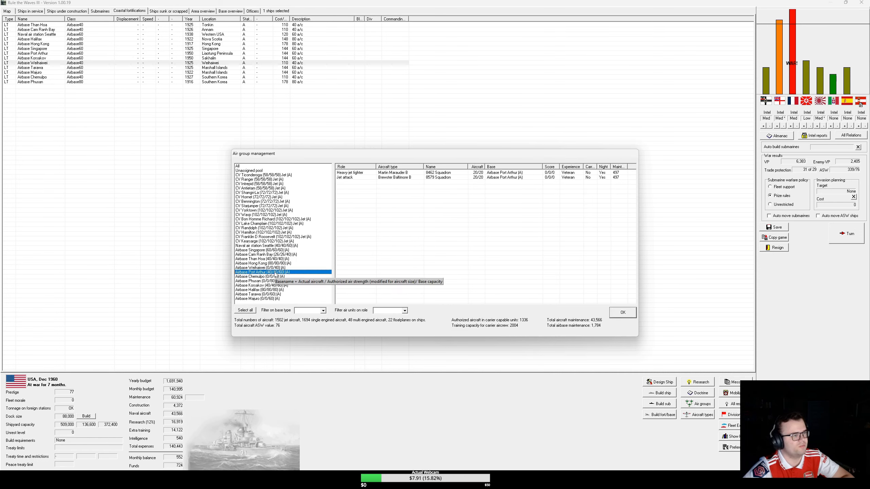
pyautogui.rightClick(266, 272)
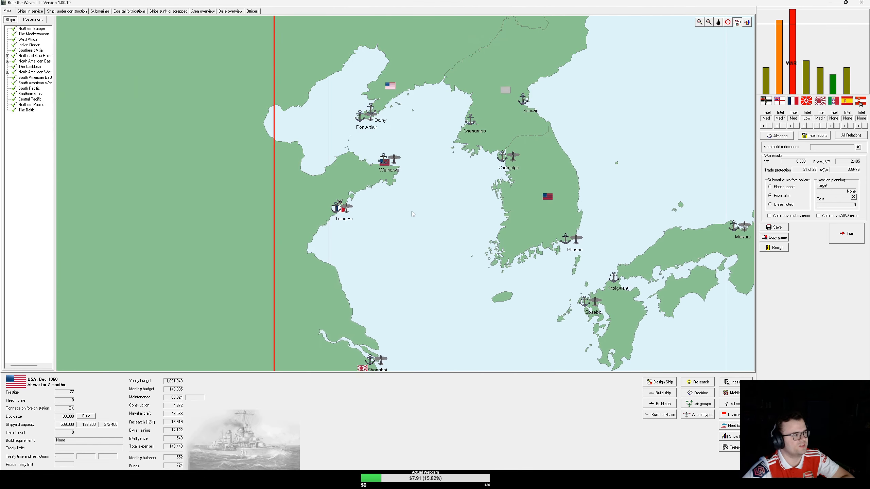
pyautogui.moveTo(378, 175)
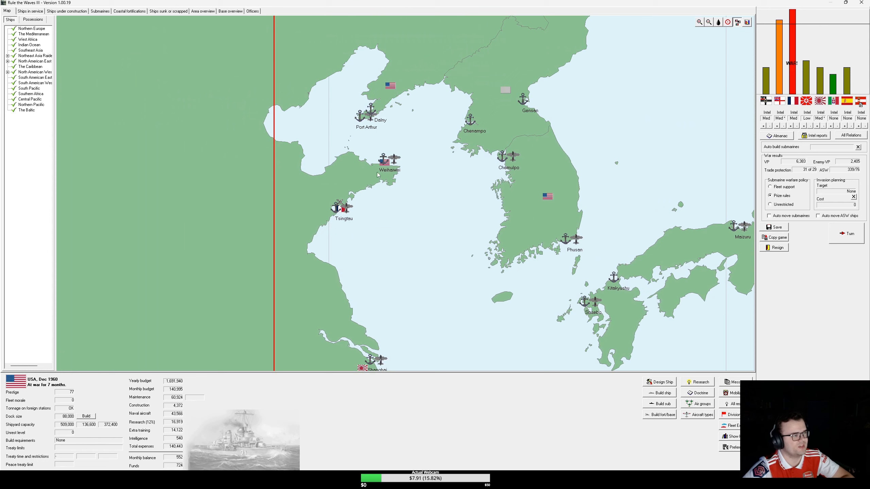
pyautogui.moveTo(342, 211)
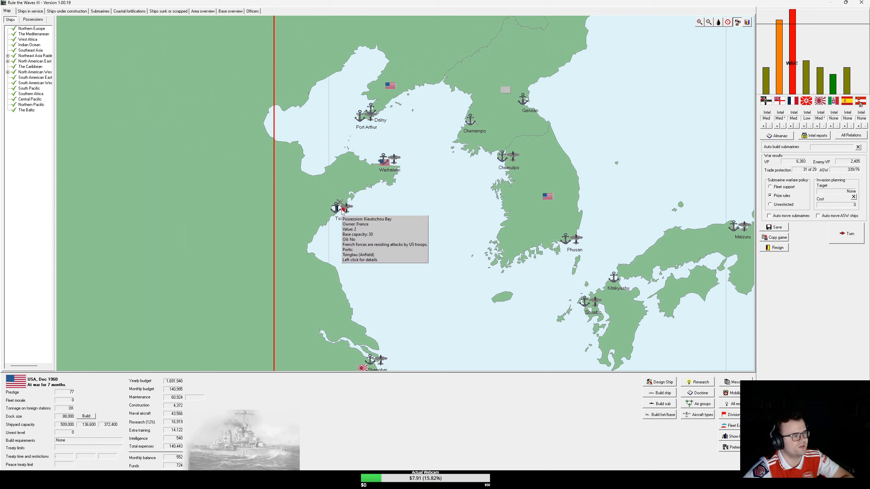
pyautogui.moveTo(417, 159)
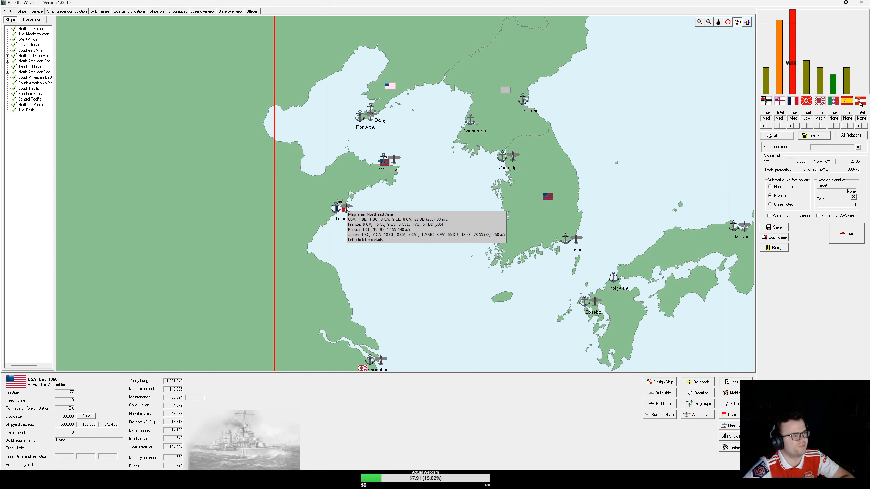
# Step: End the turn after checking Kiautschou Bay, bringing up the Singapore convoy battle offer
pyautogui.click(709, 21)
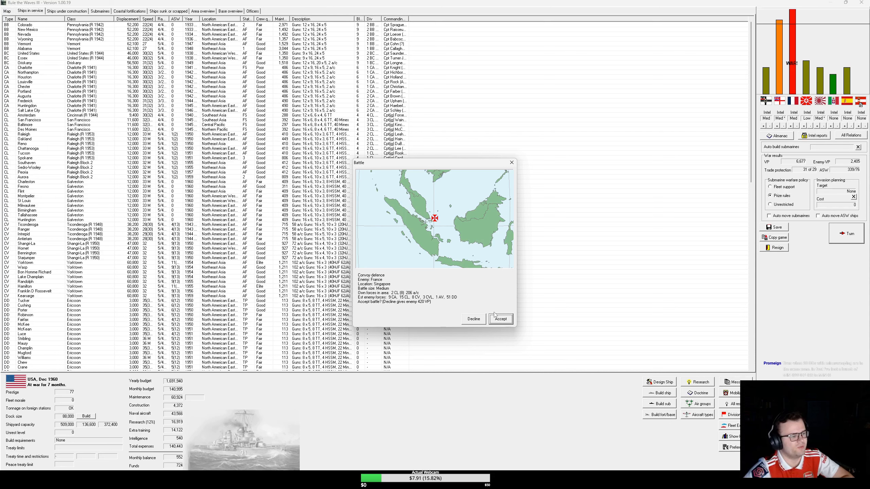
# Step: Accept the Singapore convoy battle with land-based air attacking enemy ships in general
pyautogui.click(501, 319)
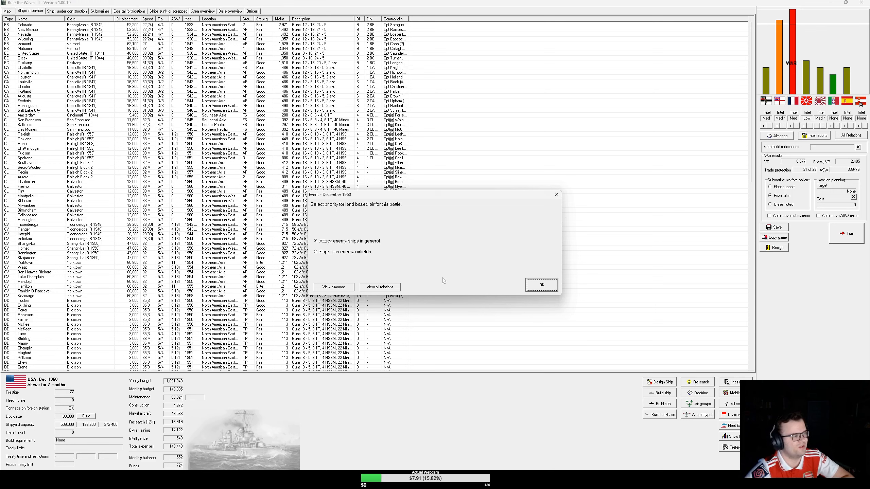
pyautogui.click(541, 284)
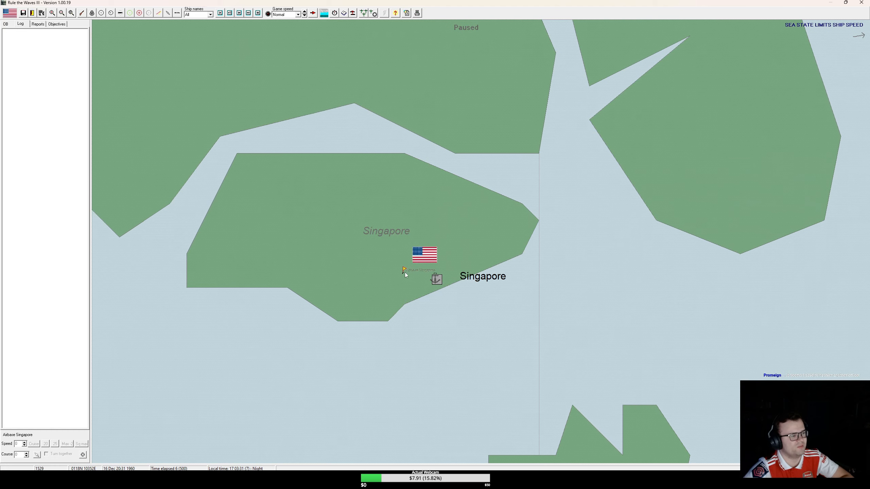
pyautogui.moveTo(437, 278)
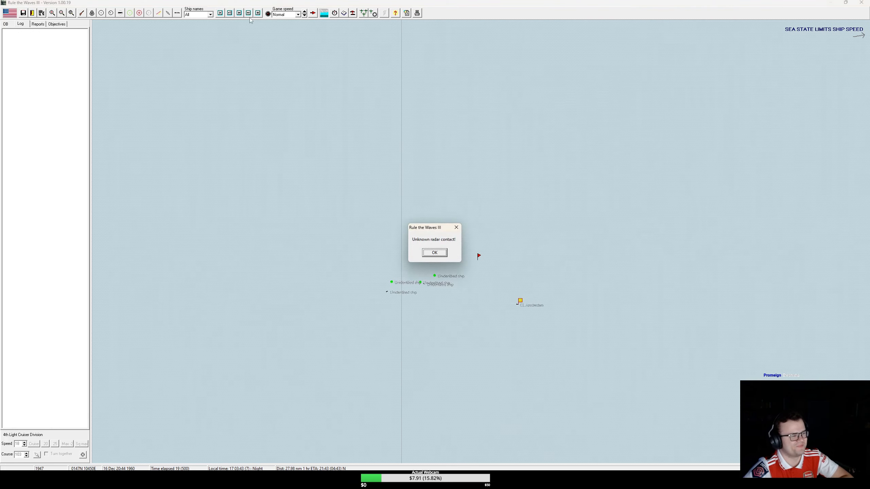
# Step: Advance the night battle past radar alerts and check CL Amsterdam's ship details
pyautogui.click(434, 253)
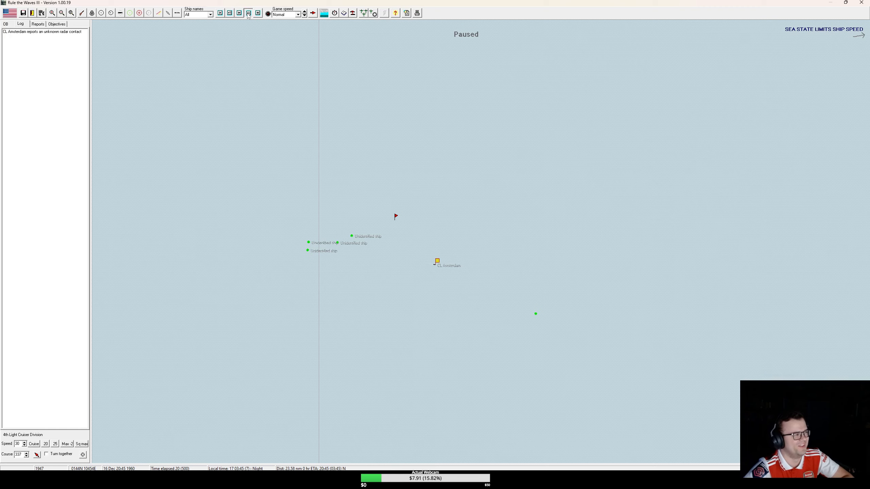
pyautogui.click(248, 13)
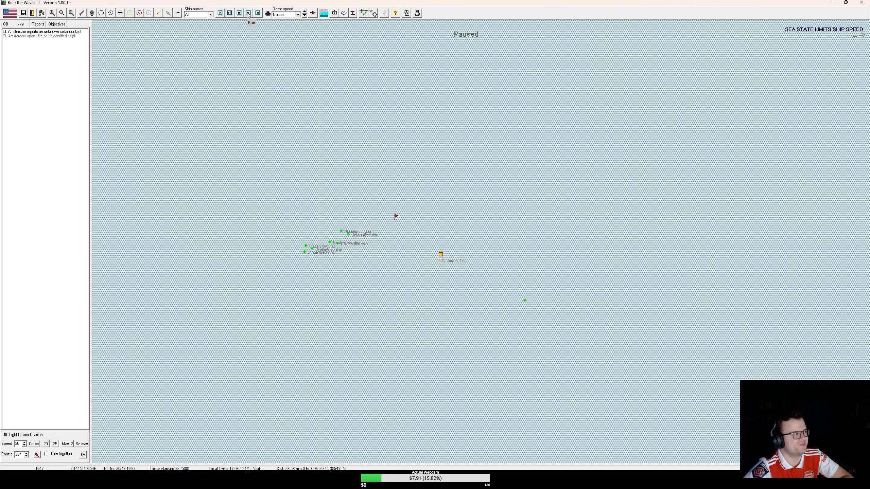
pyautogui.click(249, 12)
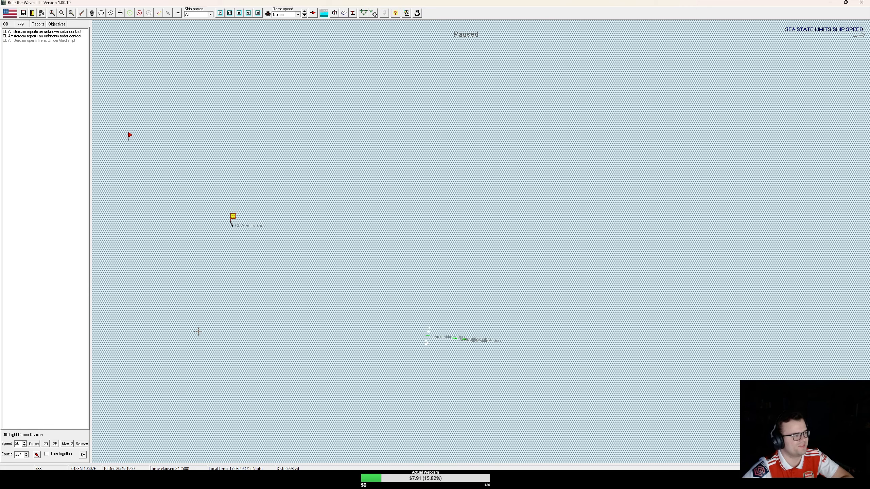
pyautogui.click(228, 13)
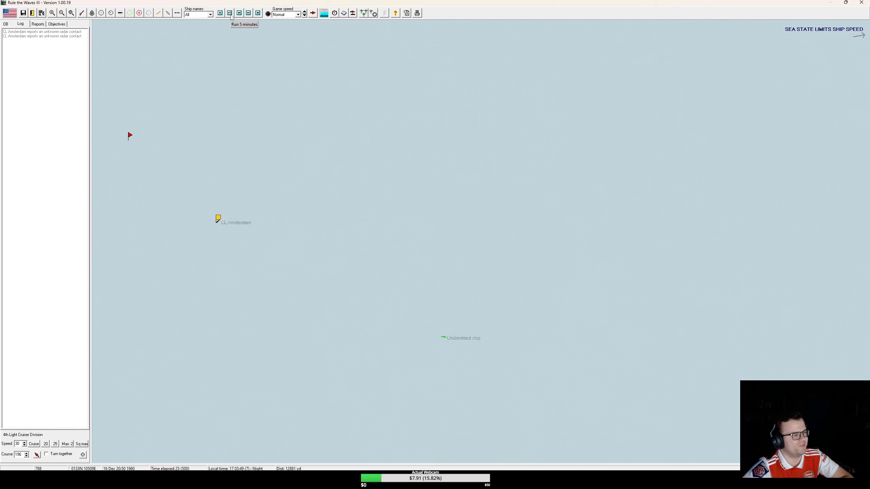
pyautogui.click(228, 13)
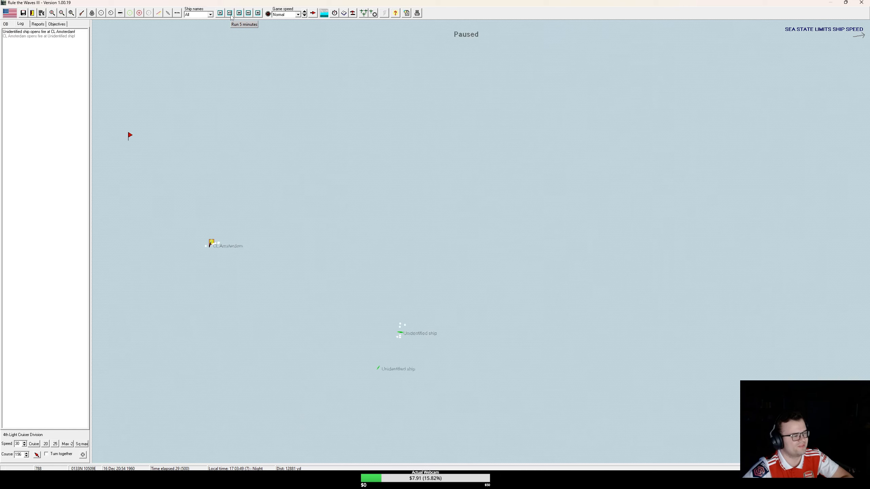
pyautogui.click(230, 13)
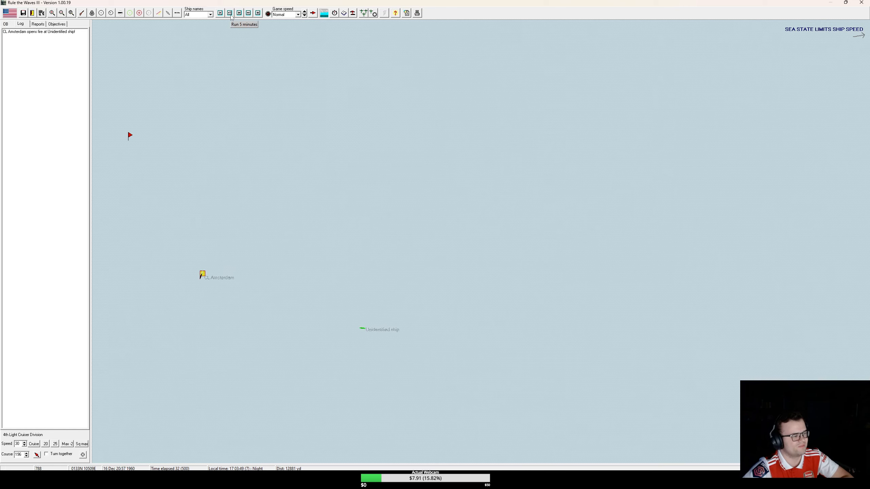
pyautogui.click(230, 13)
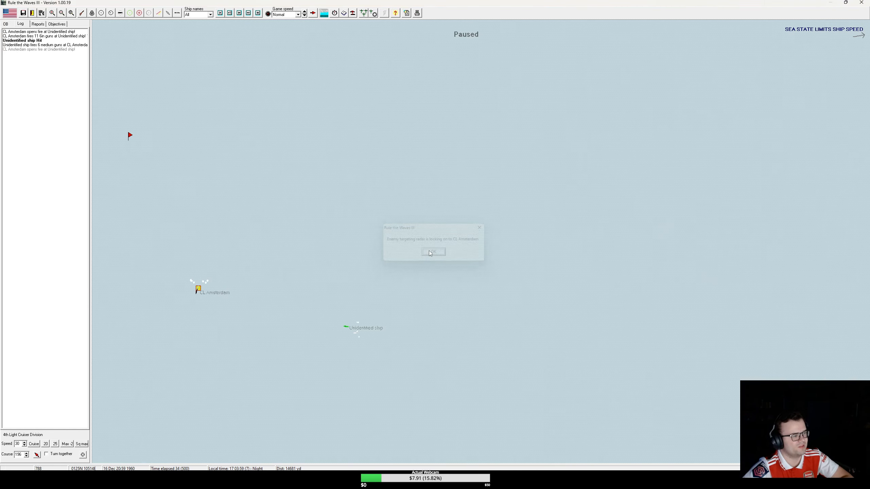
pyautogui.click(430, 252)
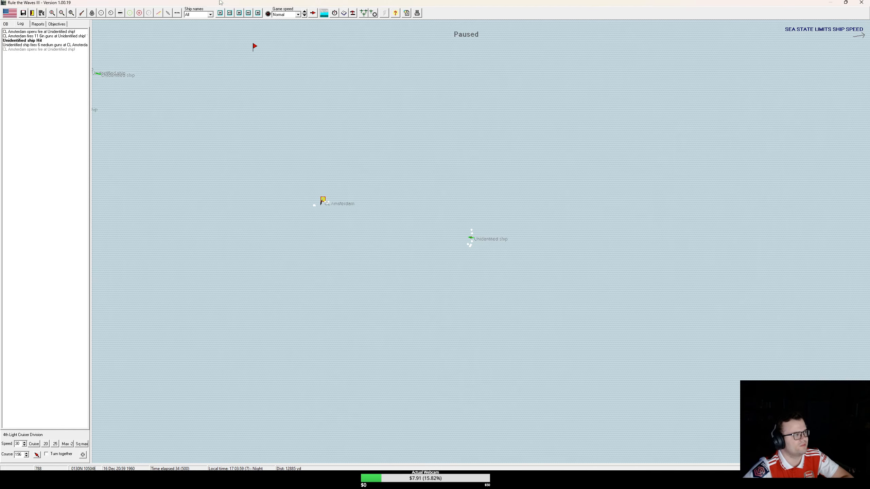
pyautogui.click(323, 201)
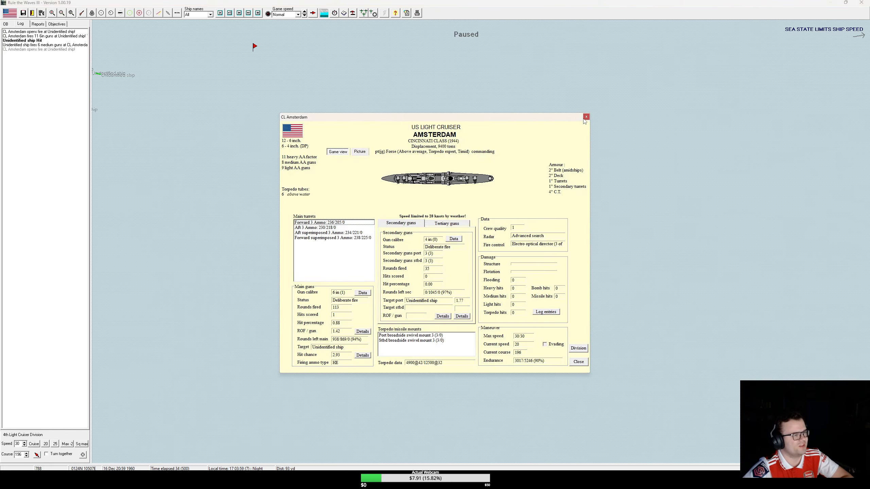
pyautogui.click(586, 117)
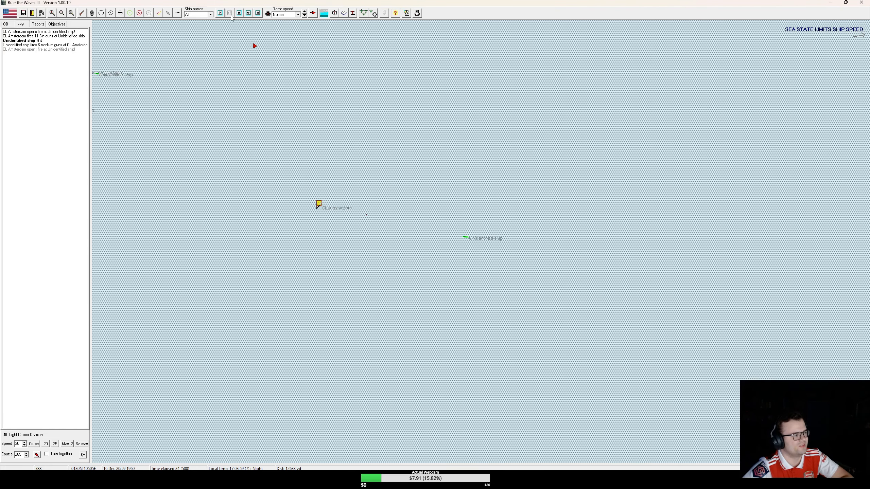
# Step: Run the battle until CL Amsterdam takes a missile hit, then review her damage log
pyautogui.click(229, 12)
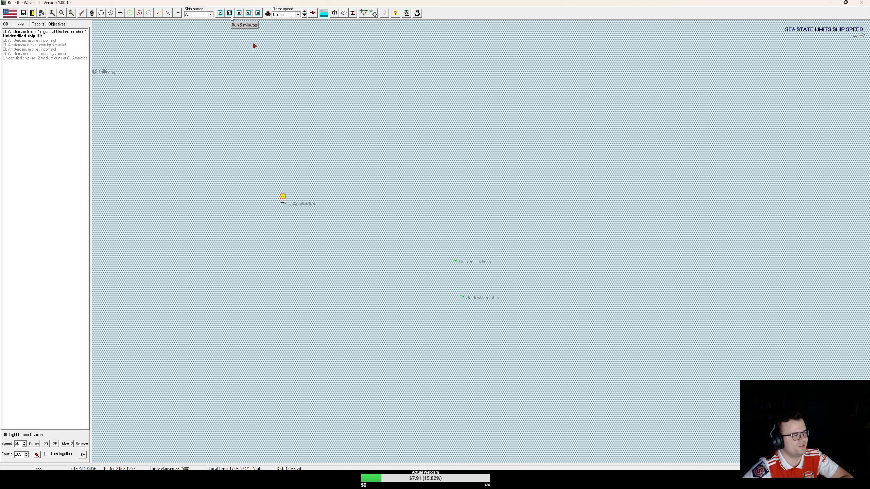
pyautogui.click(230, 12)
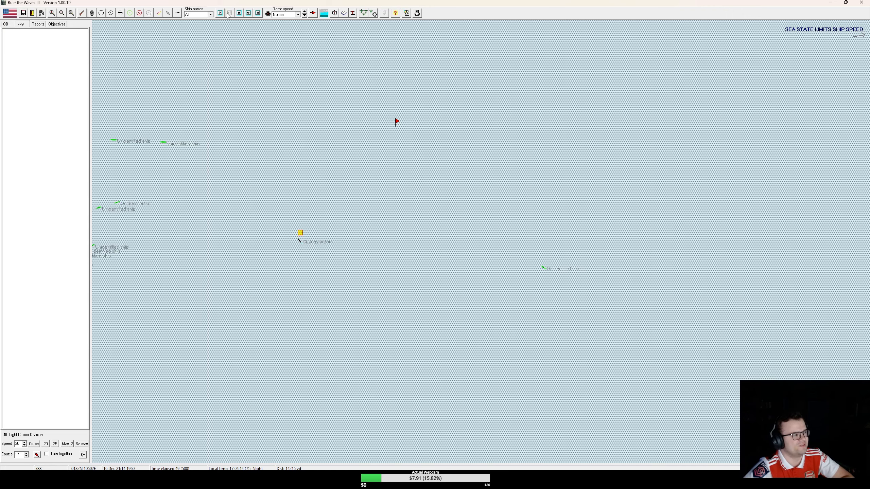
pyautogui.click(229, 13)
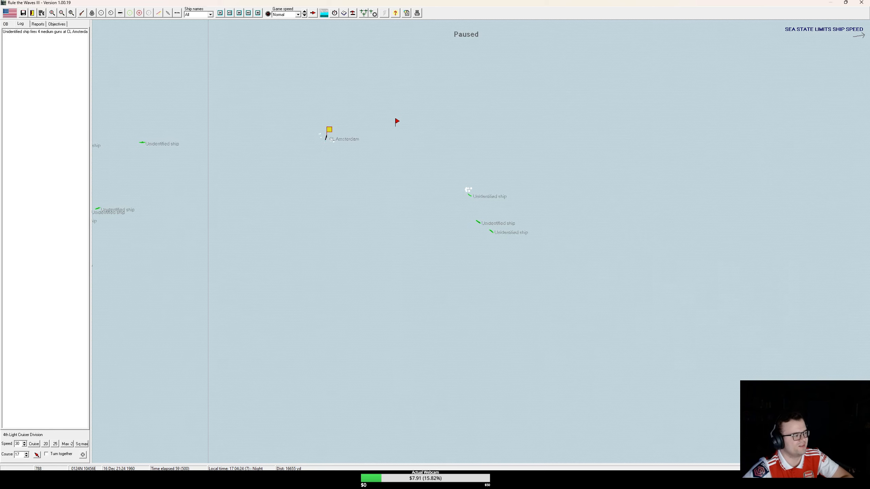
pyautogui.moveTo(324, 210)
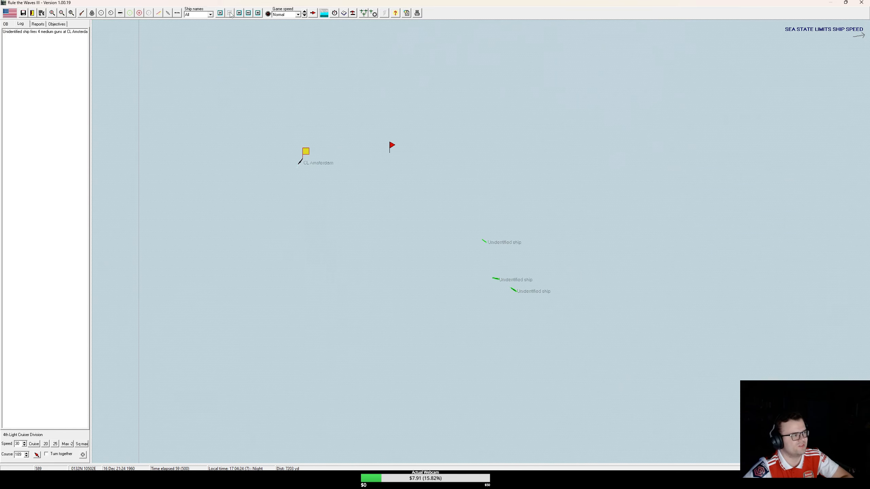
pyautogui.click(230, 13)
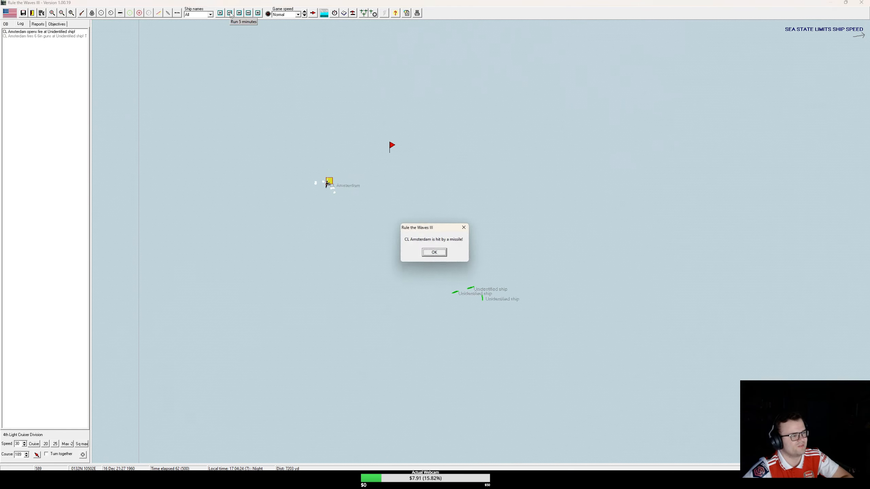
pyautogui.click(434, 252)
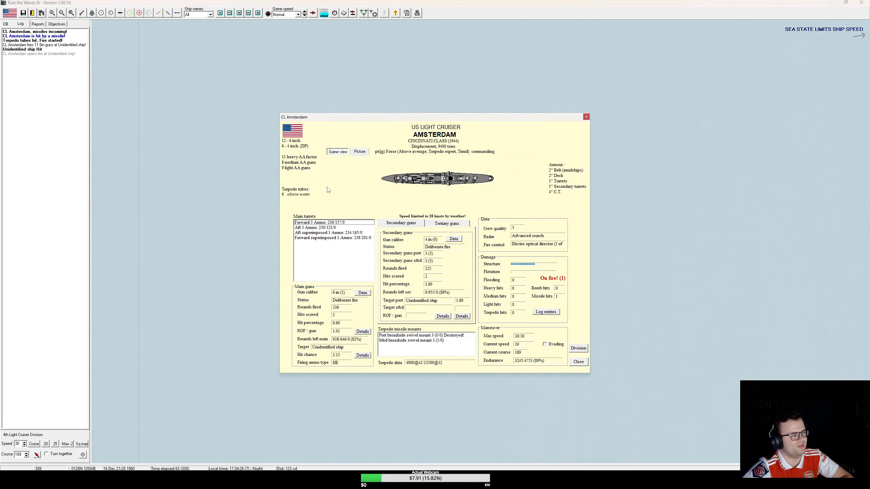
pyautogui.click(545, 312)
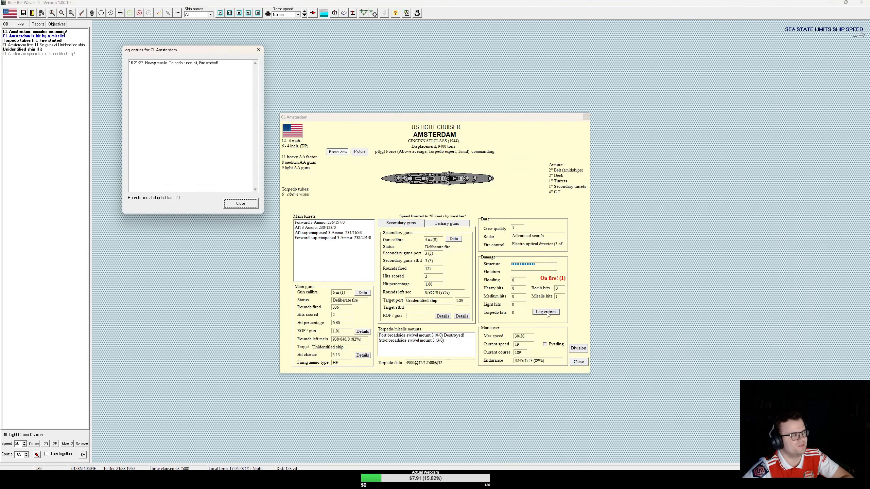
pyautogui.click(240, 204)
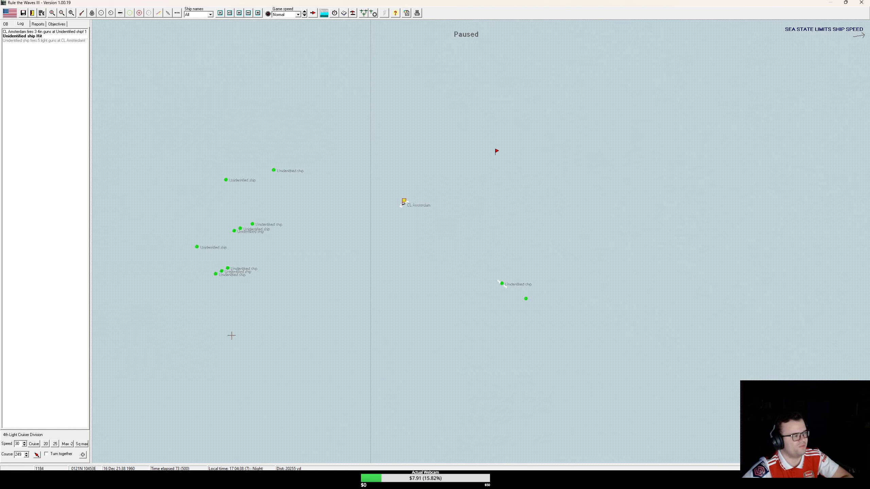
# Step: Run the battle toward twilight in five-minute steps, checking CL Amsterdam's damage log midway
pyautogui.click(228, 13)
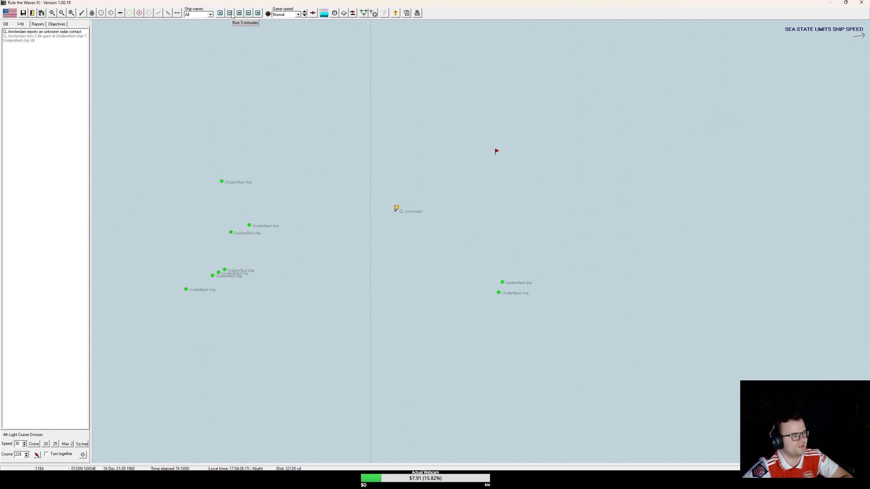
pyautogui.click(231, 13)
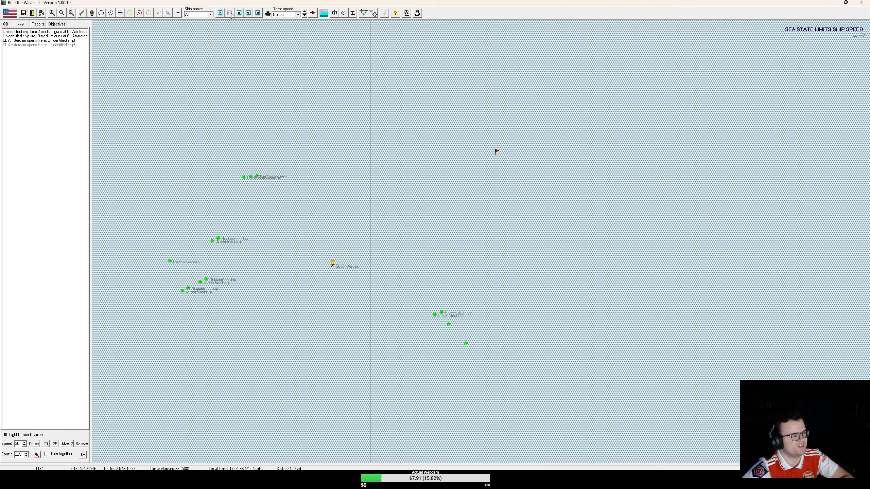
pyautogui.click(229, 12)
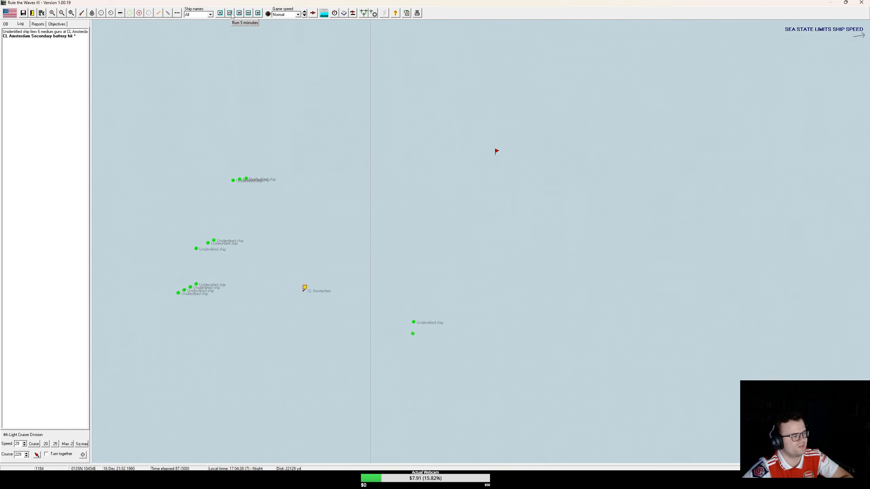
pyautogui.click(229, 13)
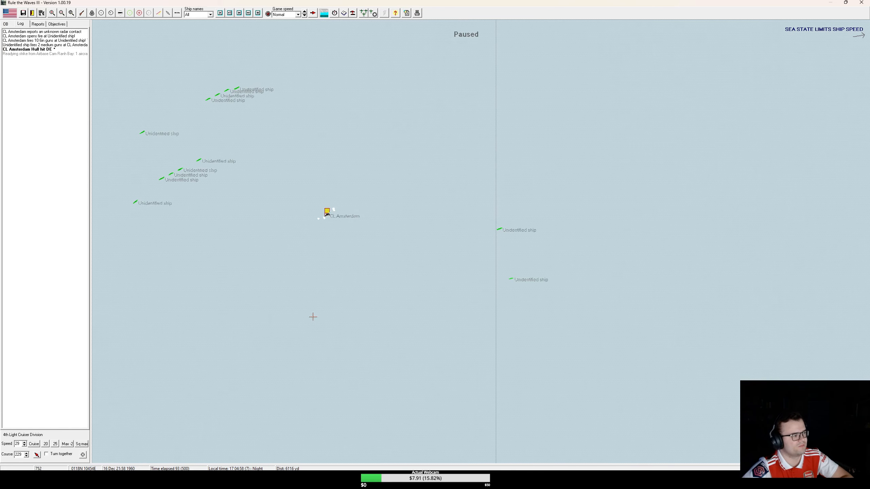
pyautogui.click(229, 13)
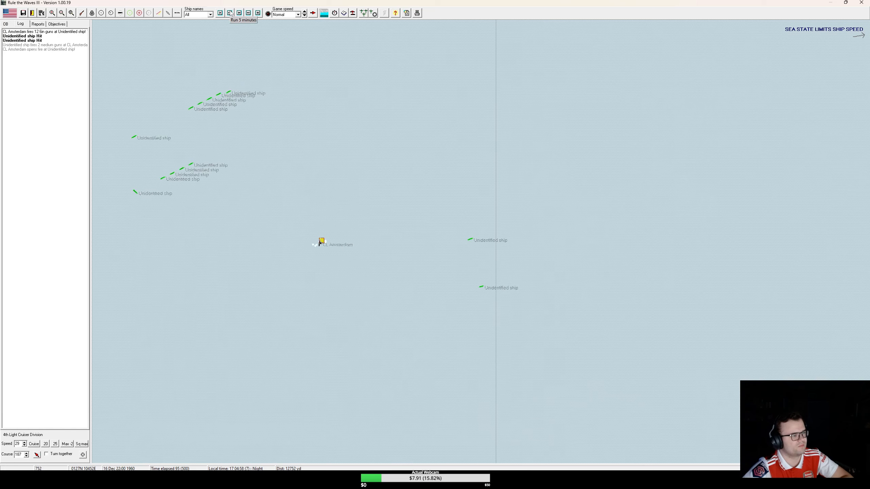
pyautogui.click(229, 13)
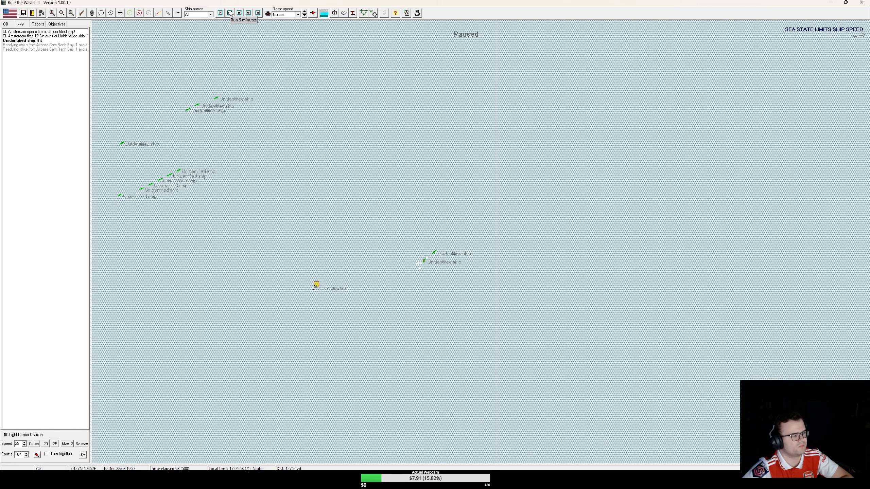
pyautogui.click(219, 12)
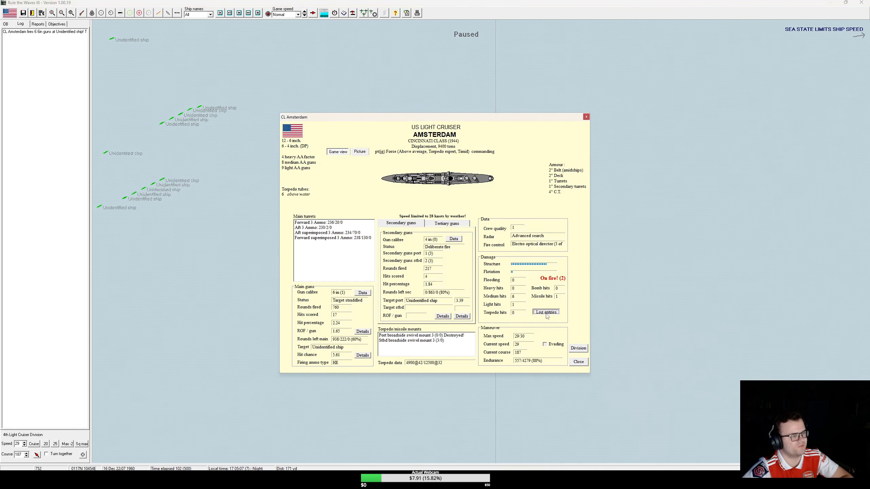
pyautogui.click(546, 311)
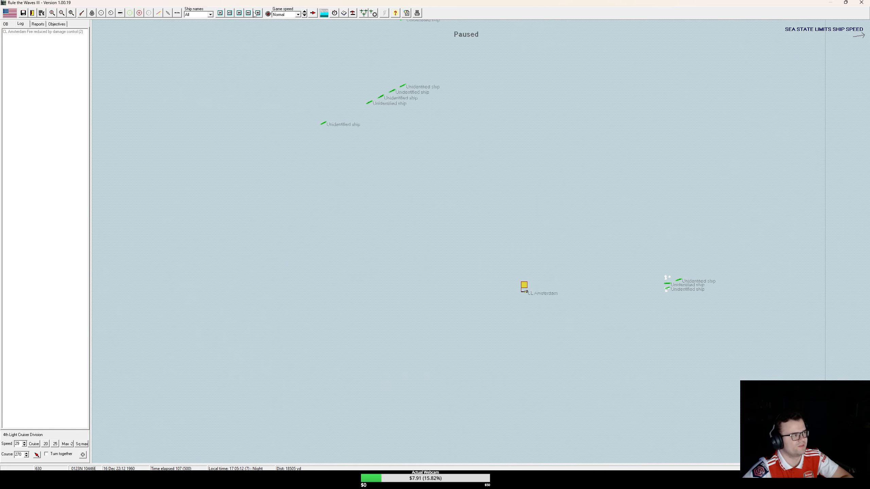
pyautogui.click(248, 13)
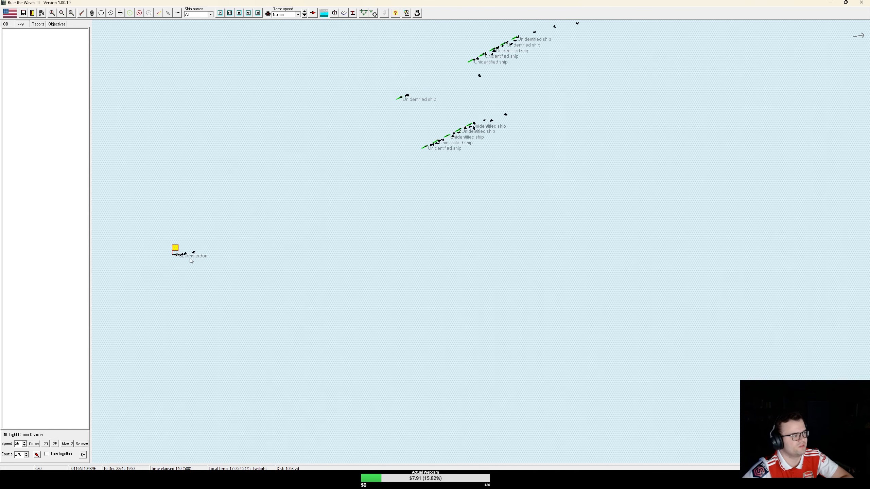
# Step: Review CL Amsterdam's damage status and her full damage log
pyautogui.click(175, 251)
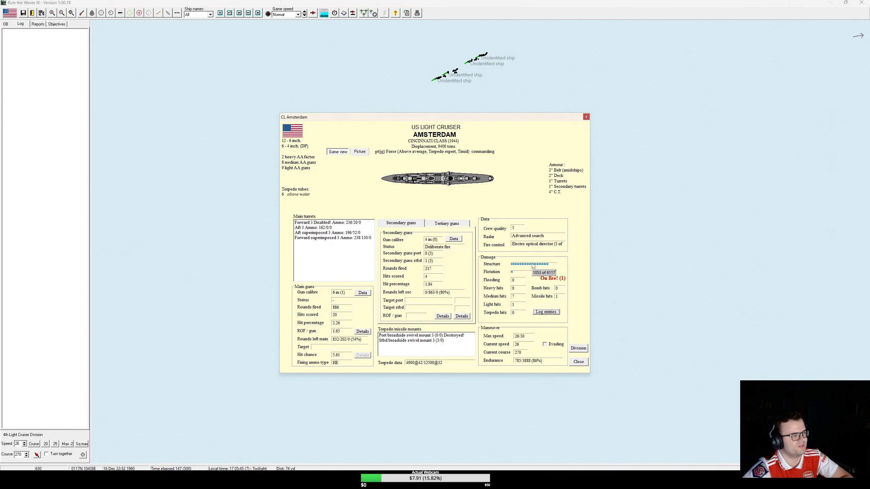
pyautogui.click(578, 361)
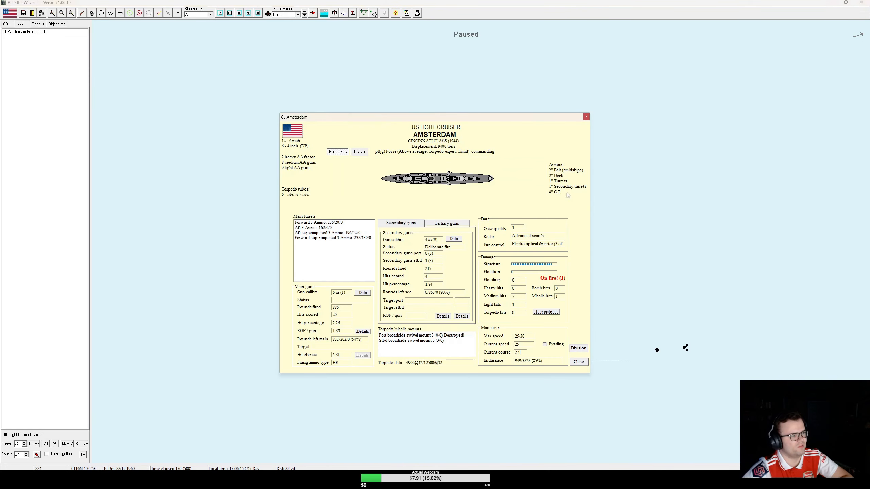
pyautogui.click(546, 311)
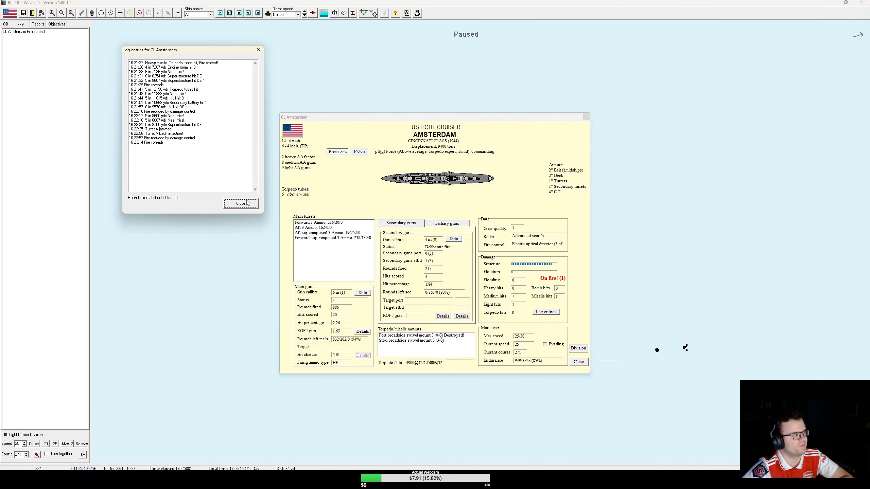
pyautogui.click(578, 362)
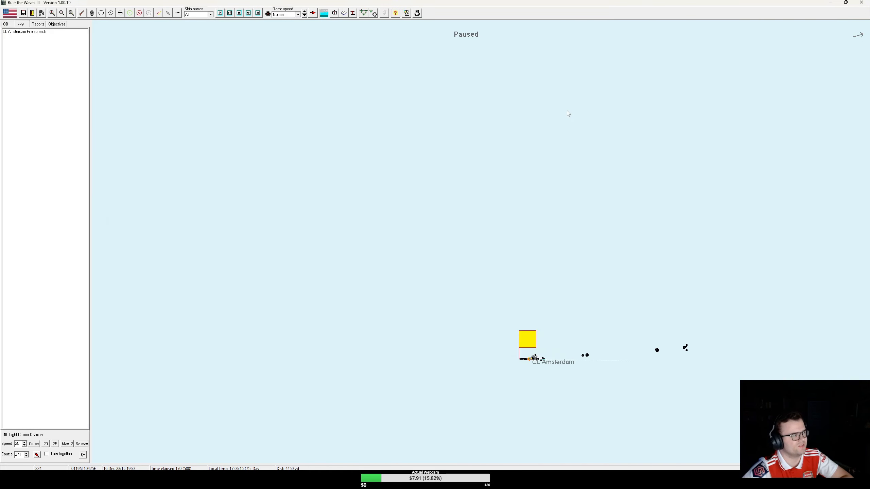
# Step: Zoom out, run the battle forward ten minutes, and close Amsterdam's details
pyautogui.click(229, 13)
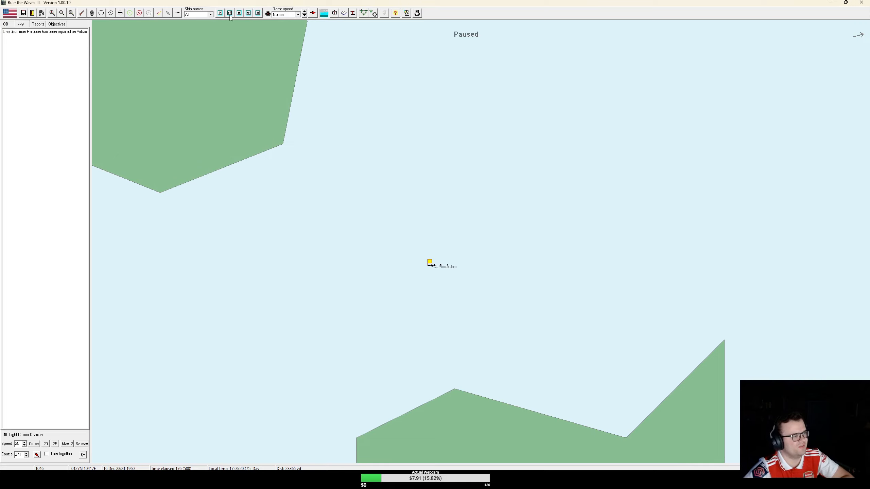
pyautogui.click(229, 13)
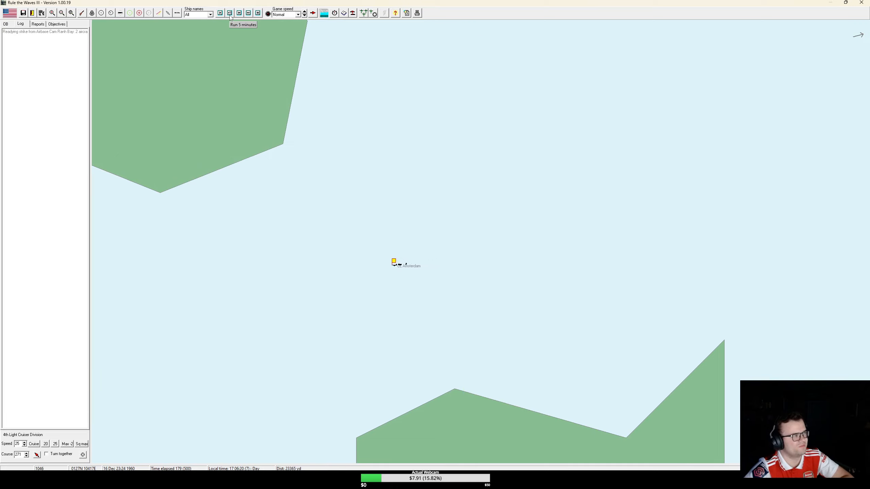
pyautogui.click(229, 13)
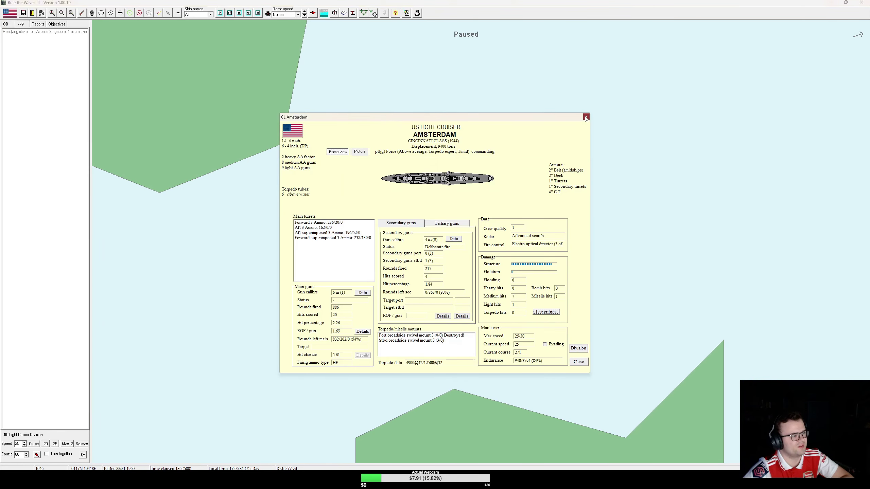
pyautogui.click(546, 312)
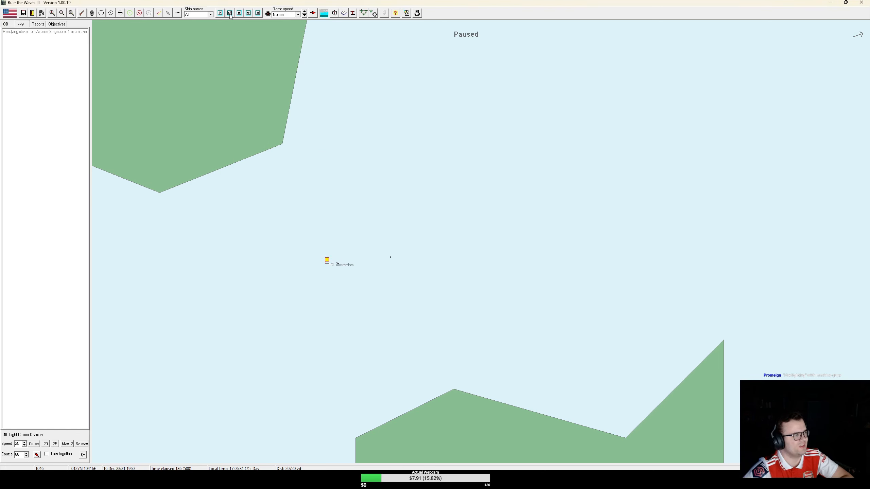
# Step: Run the battle in 5-minute steps until Amsterdam reaches the convoy, closing Merchant 20's details
pyautogui.click(228, 13)
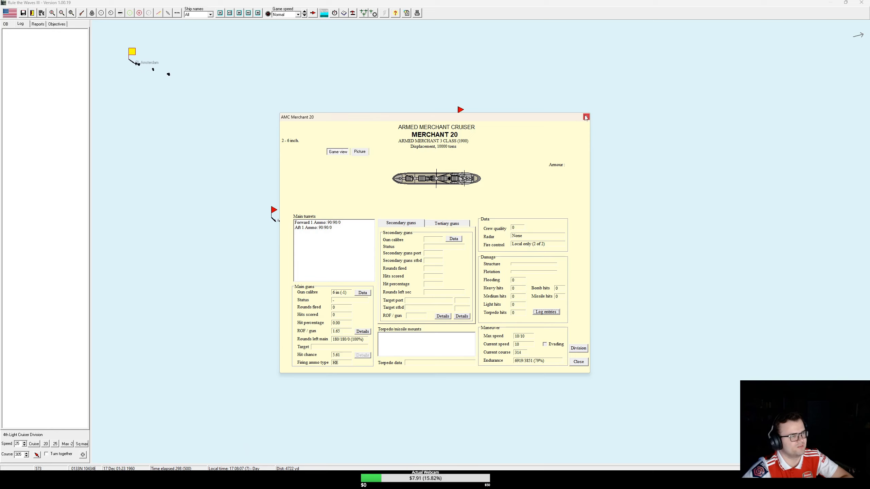
pyautogui.click(586, 117)
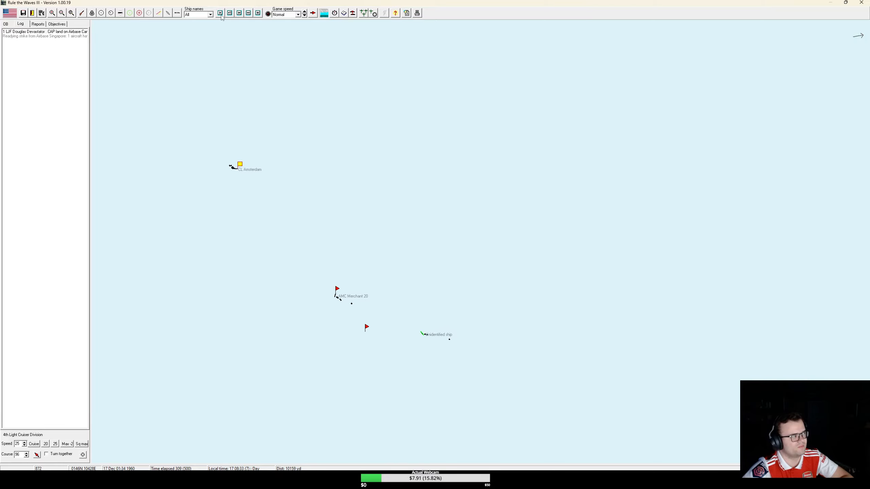
pyautogui.click(230, 13)
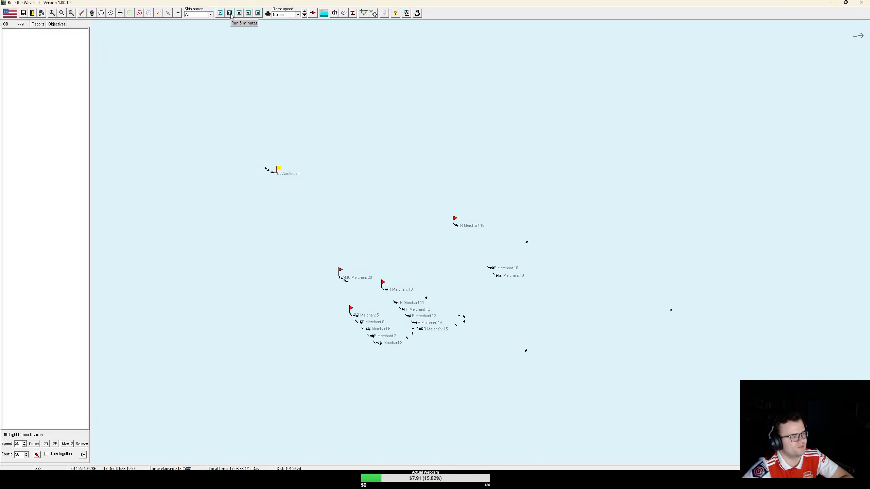
pyautogui.click(230, 13)
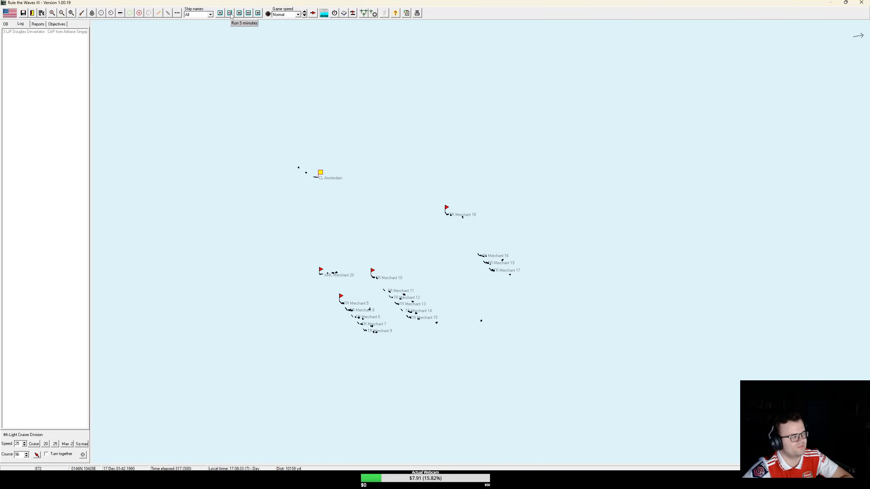
pyautogui.click(230, 13)
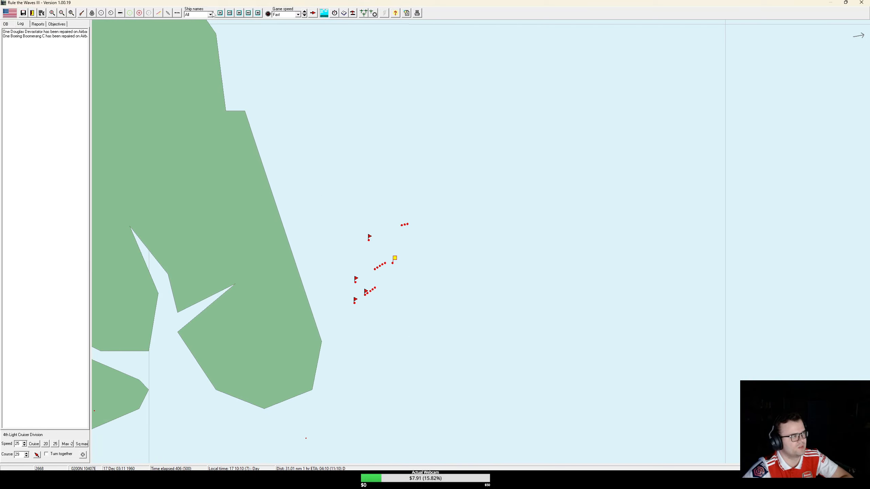
# Step: Let the battle run at Fast speed until the USA wins, 12,751 to 1,497
pyautogui.click(39, 25)
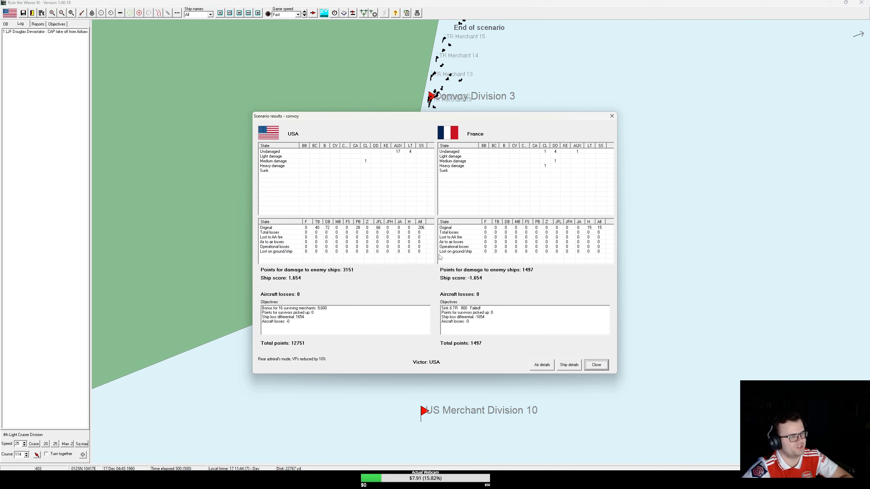
pyautogui.moveTo(573, 267)
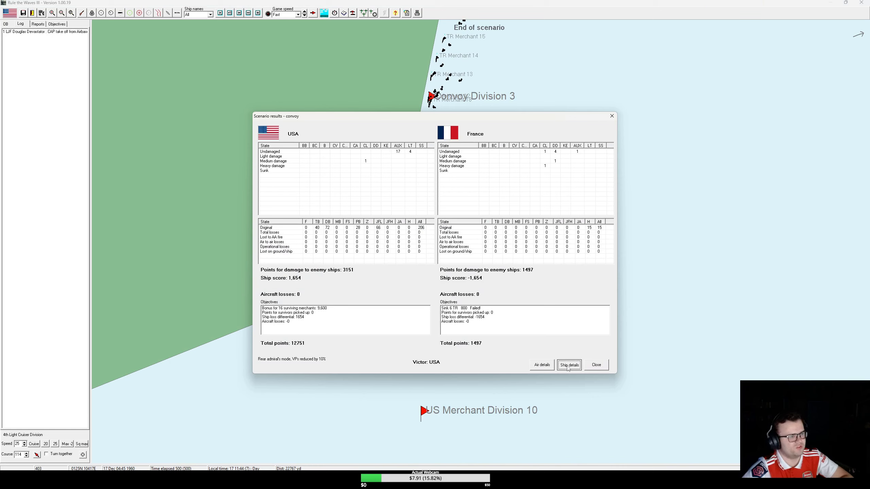
# Step: Review per-ship statistics and the logs of DD Flamberge and CL Catapulte, then exit
pyautogui.click(569, 365)
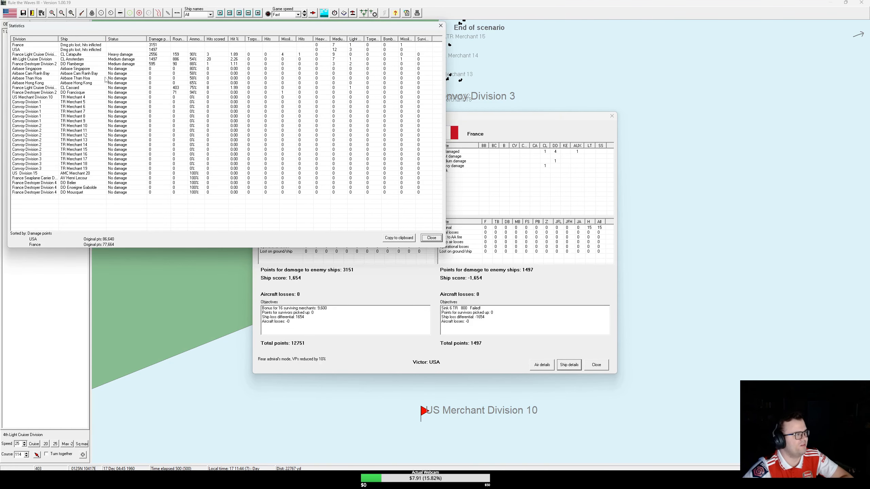
pyautogui.moveTo(90, 62)
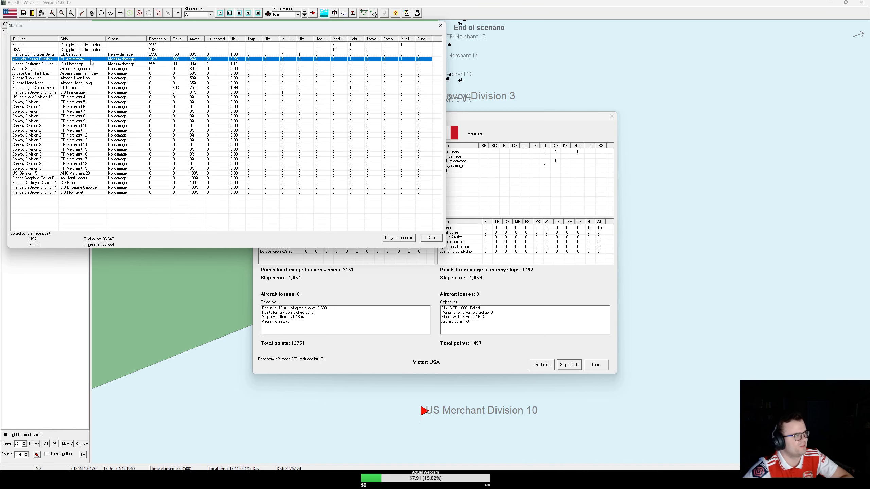
pyautogui.doubleClick(72, 64)
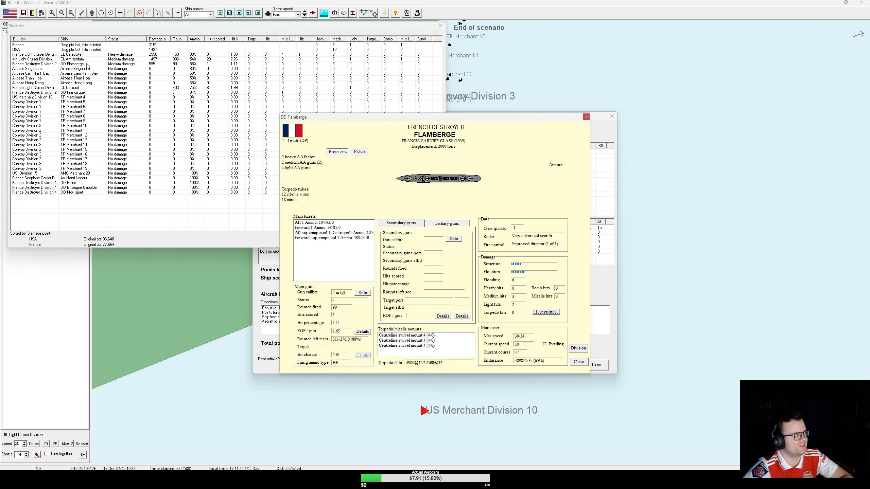
pyautogui.click(546, 312)
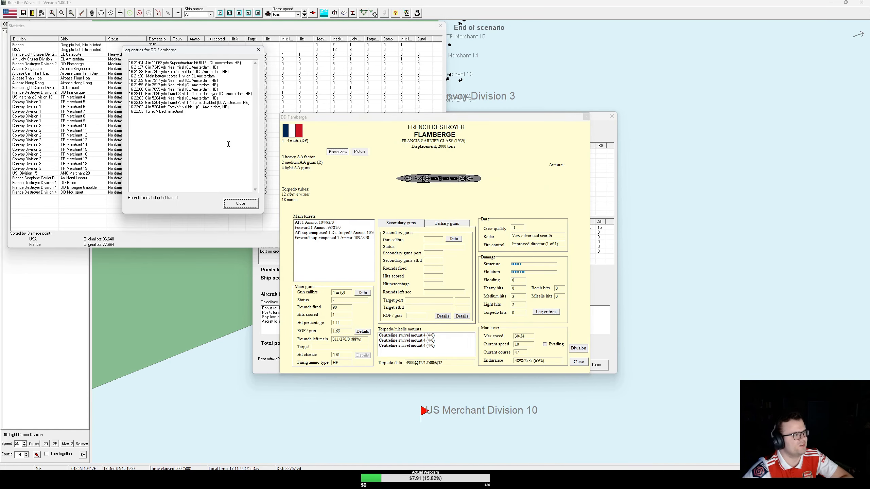
pyautogui.click(240, 203)
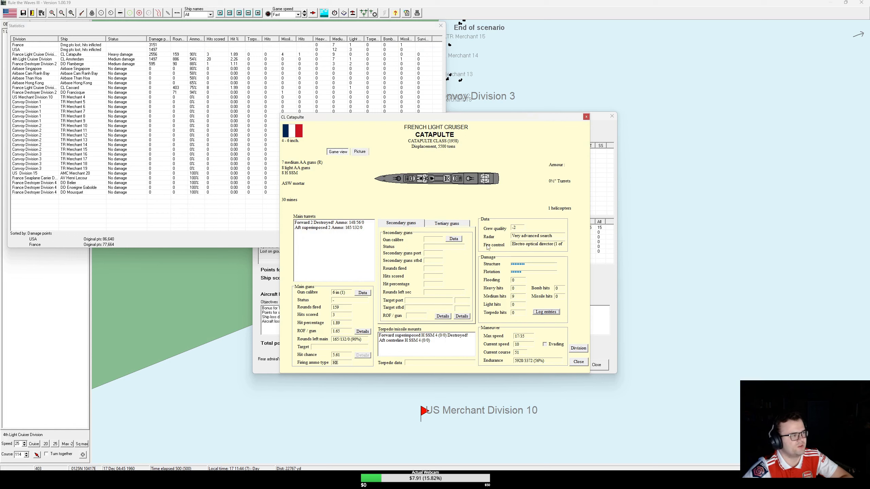
pyautogui.moveTo(511, 250)
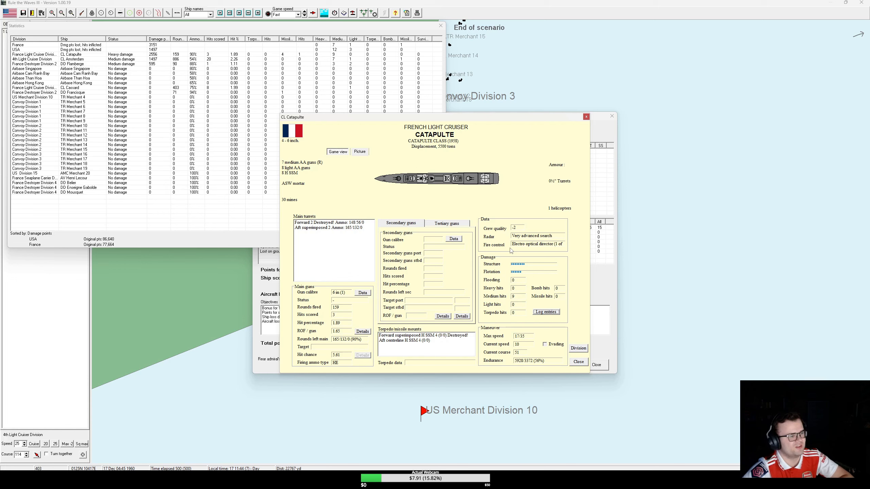
pyautogui.click(546, 311)
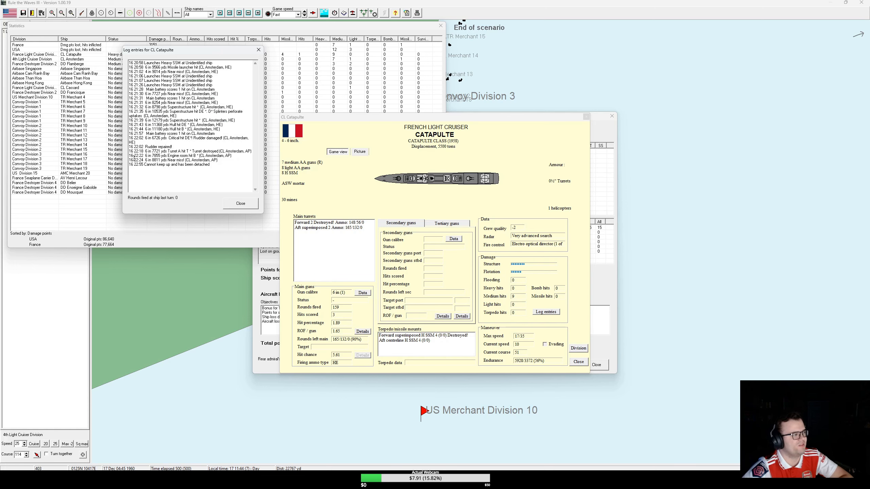
pyautogui.moveTo(227, 176)
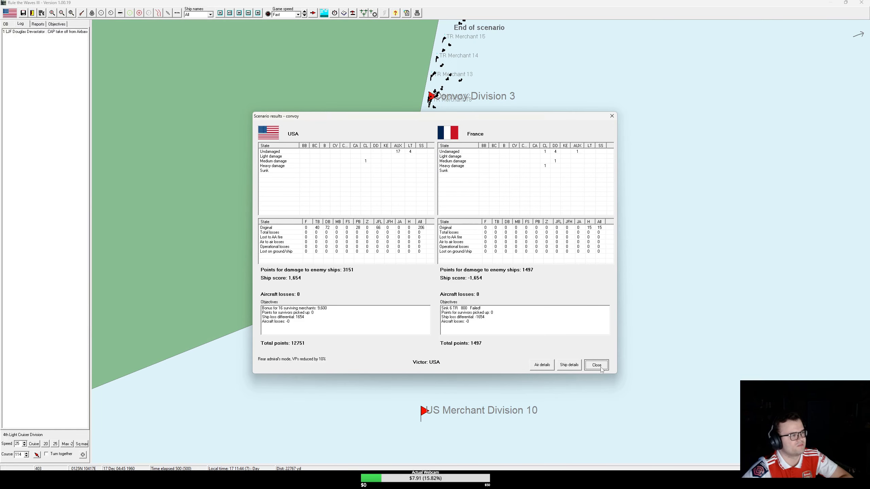
pyautogui.click(596, 365)
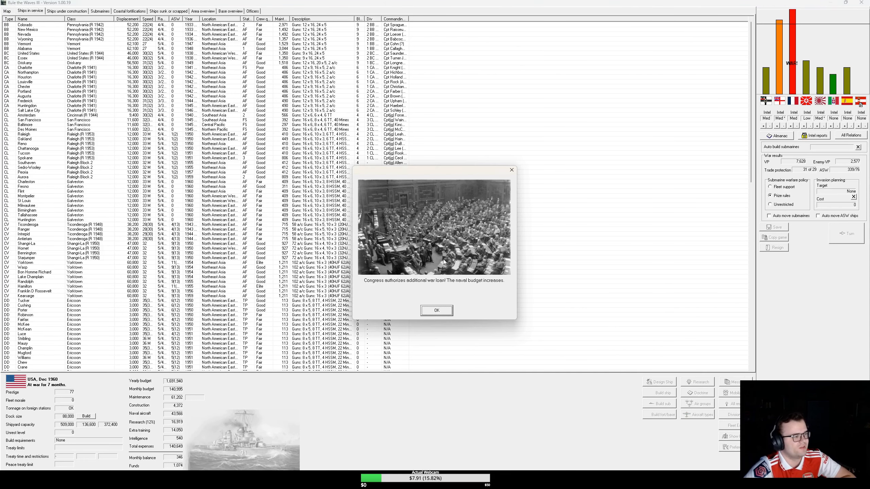
# Step: Acknowledge the war loan and rebuke the outspoken captain
pyautogui.click(437, 310)
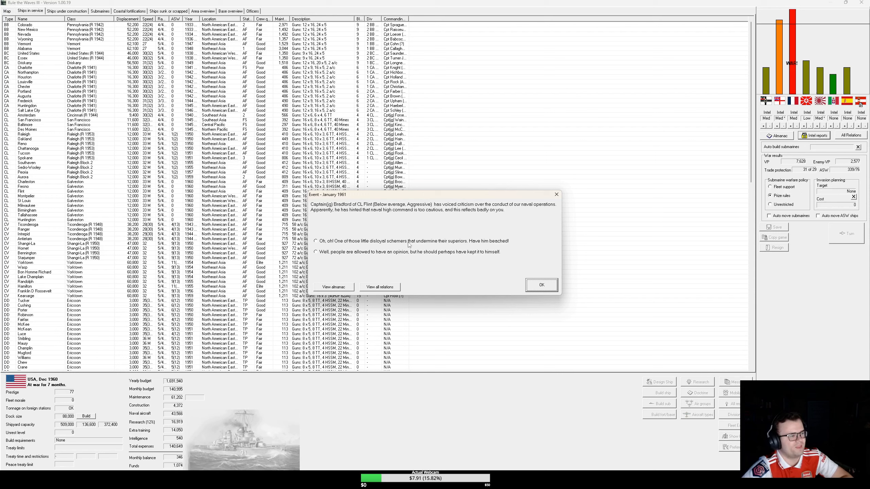
pyautogui.click(315, 241)
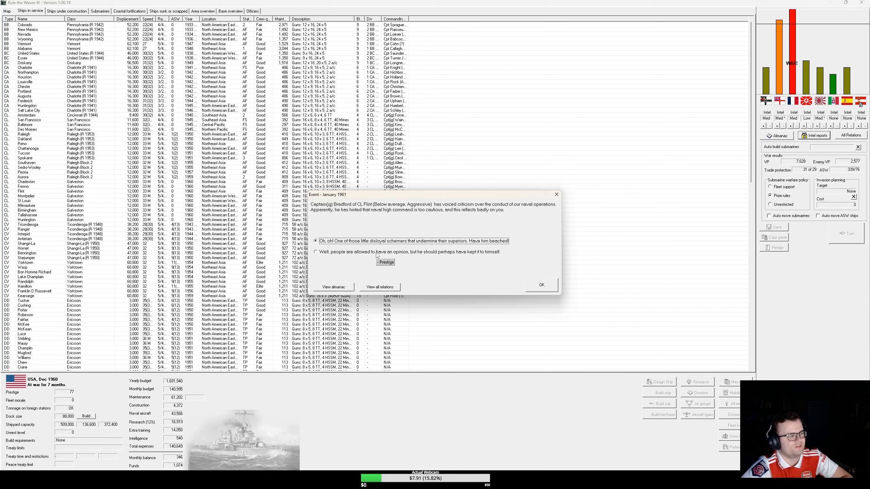
pyautogui.click(542, 285)
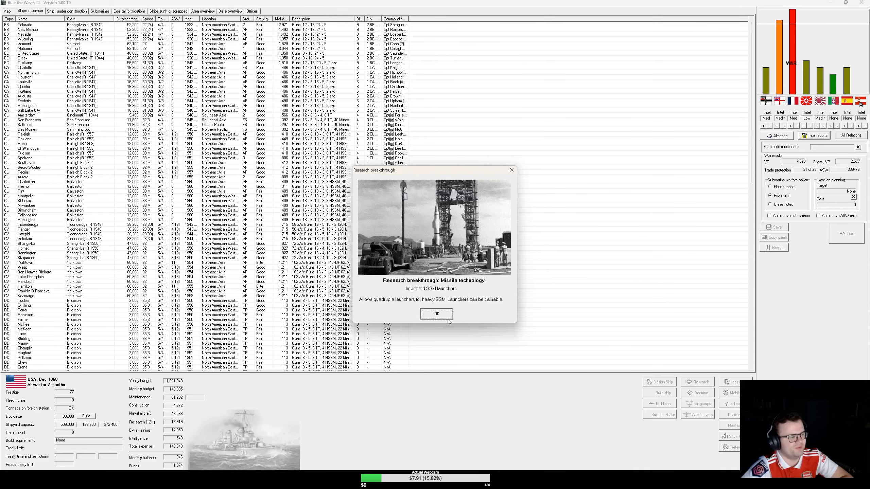
pyautogui.moveTo(441, 322)
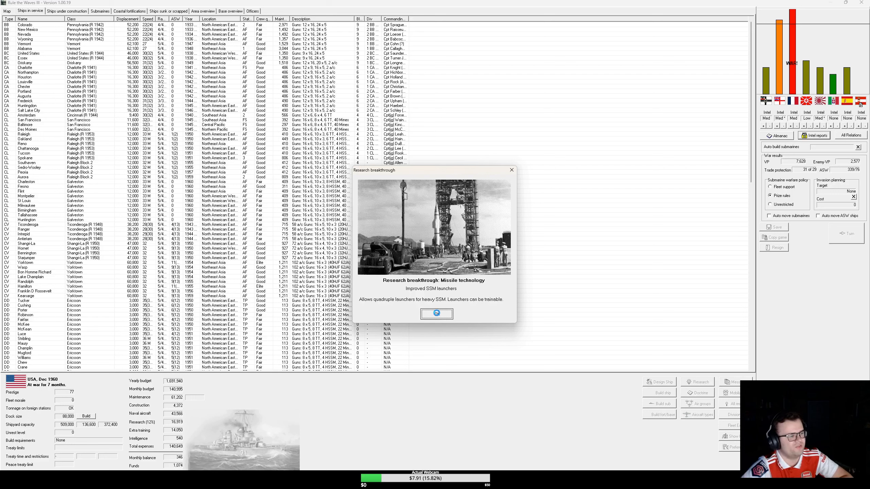
# Step: Acknowledge the missile breakthrough, new helicopter, and capture of Kiautschou Bay
pyautogui.click(436, 313)
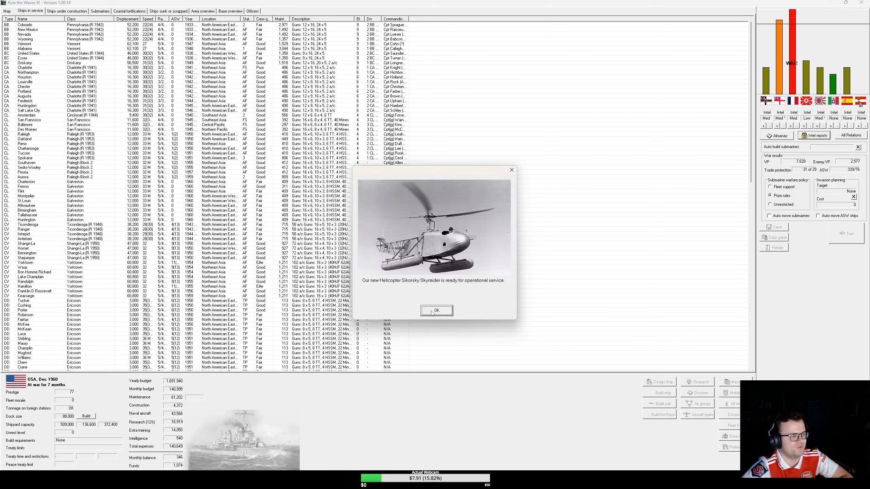
pyautogui.click(436, 311)
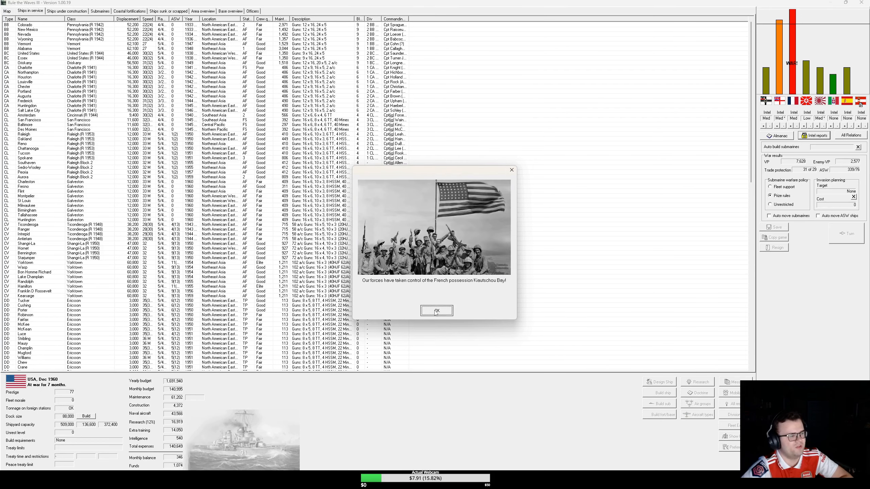
pyautogui.click(437, 311)
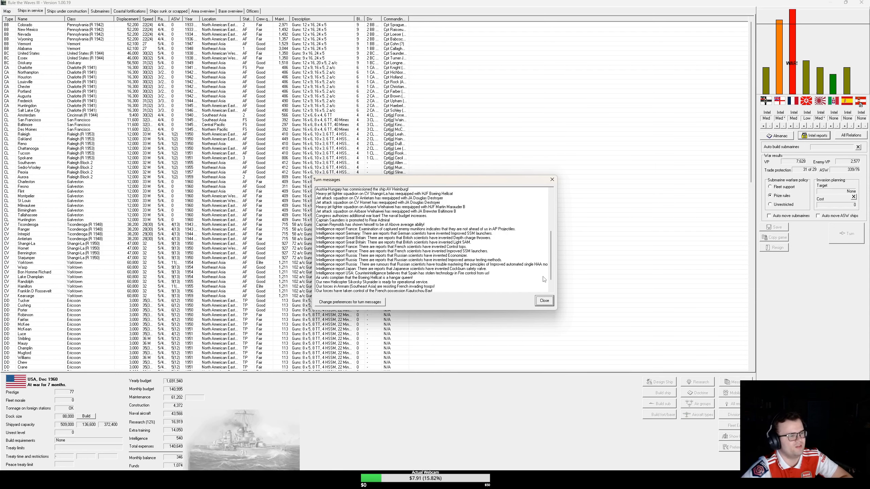
# Step: Close the turn summary and Northeast Asia area details, then list the coastal airbases
pyautogui.click(544, 301)
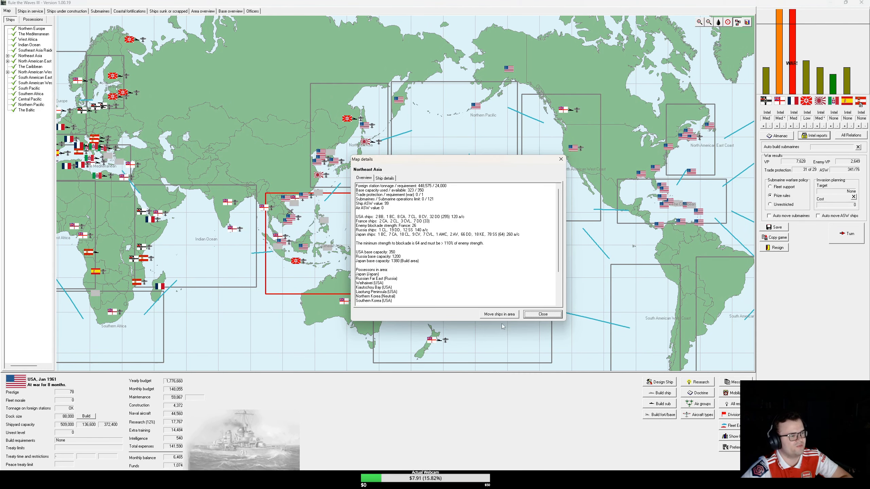
pyautogui.click(499, 314)
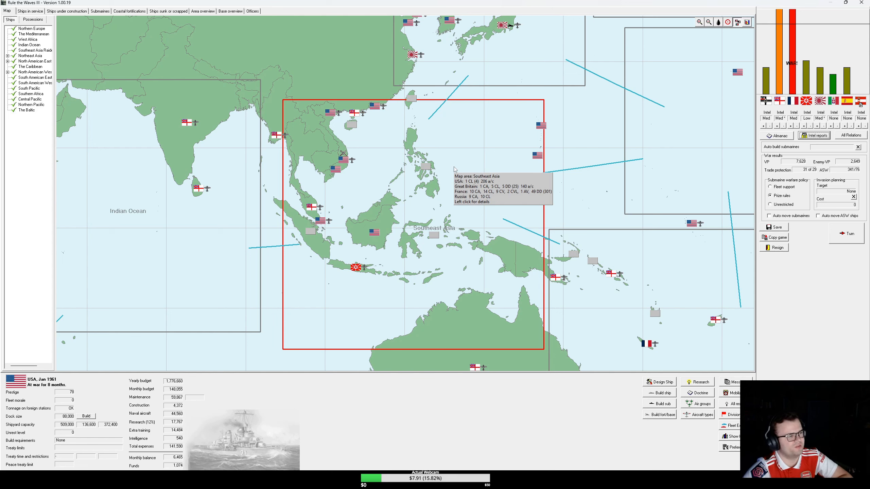
pyautogui.moveTo(454, 169)
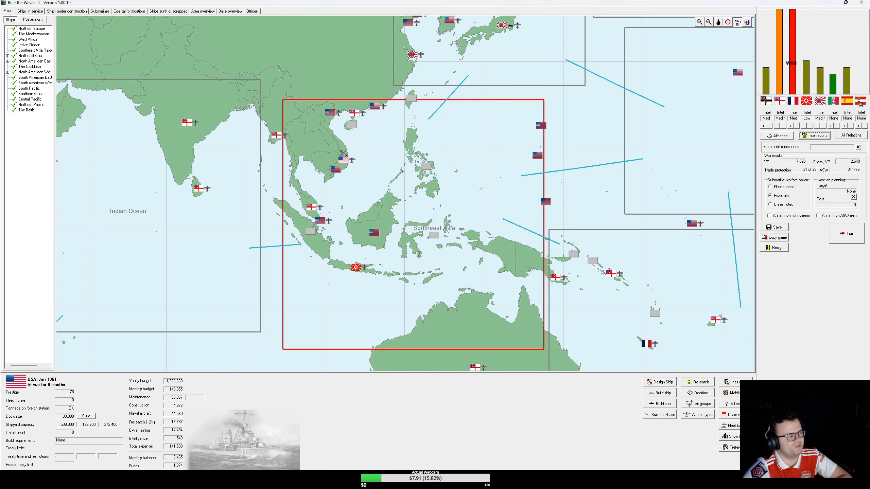
pyautogui.moveTo(370, 173)
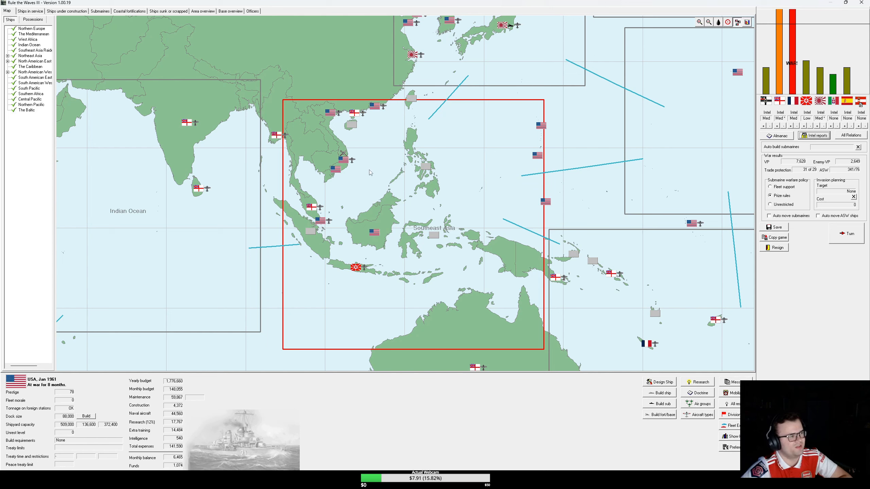
pyautogui.moveTo(341, 156)
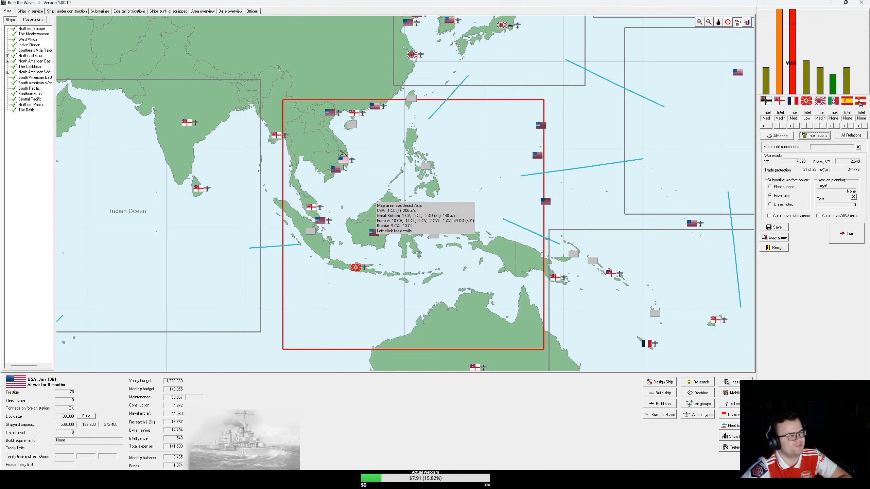
pyautogui.click(129, 11)
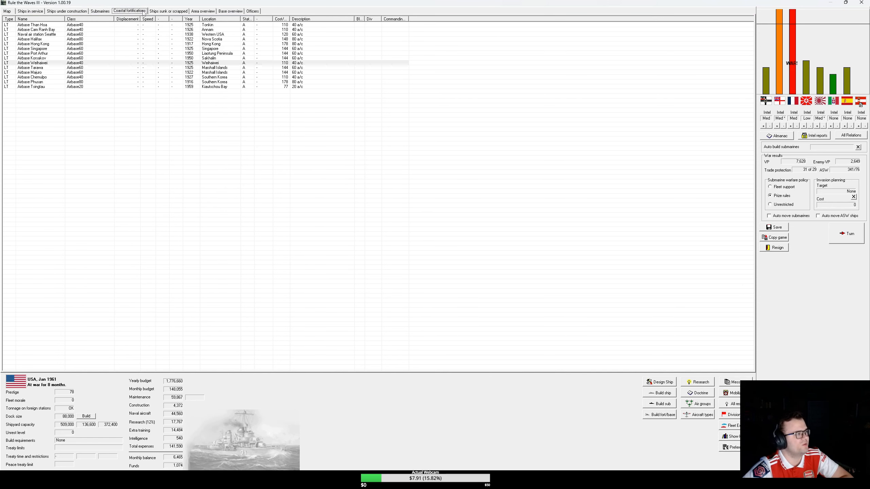
# Step: Inspect squadrons at Cam Ranh Bay, Than Hoa, Port Arthur and Tongtau airbases
pyautogui.click(32, 63)
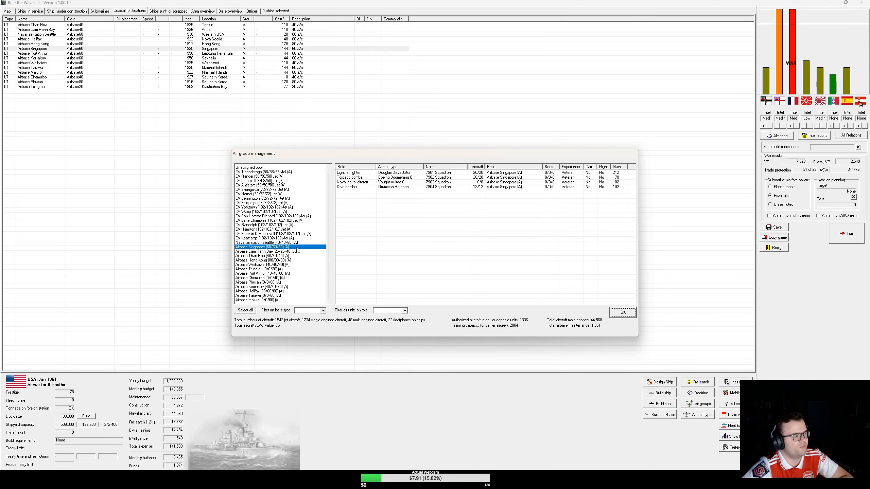
pyautogui.click(264, 250)
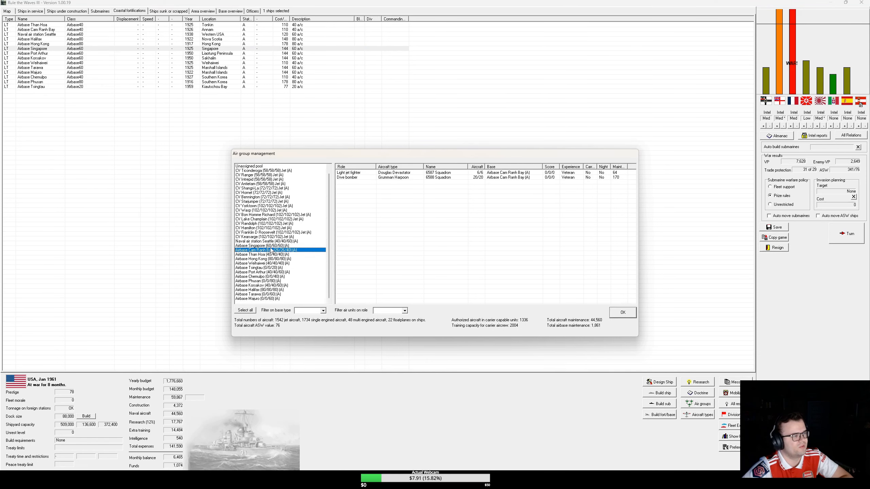
pyautogui.click(259, 254)
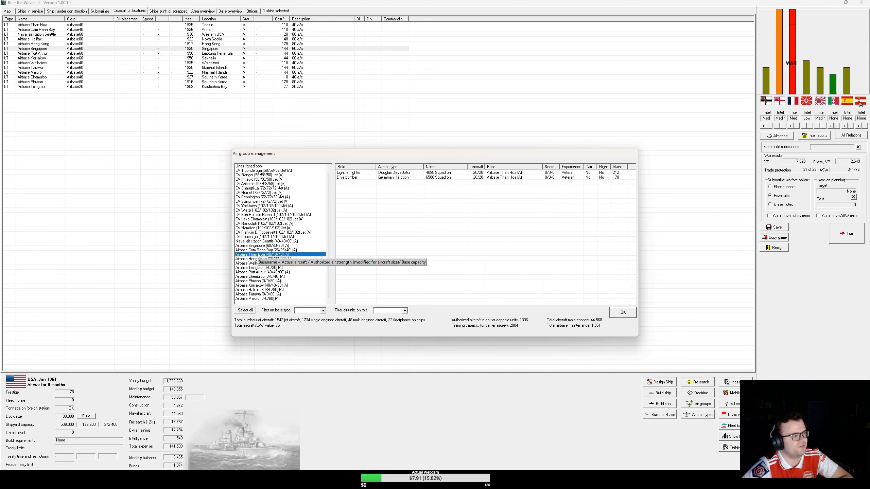
pyautogui.click(258, 272)
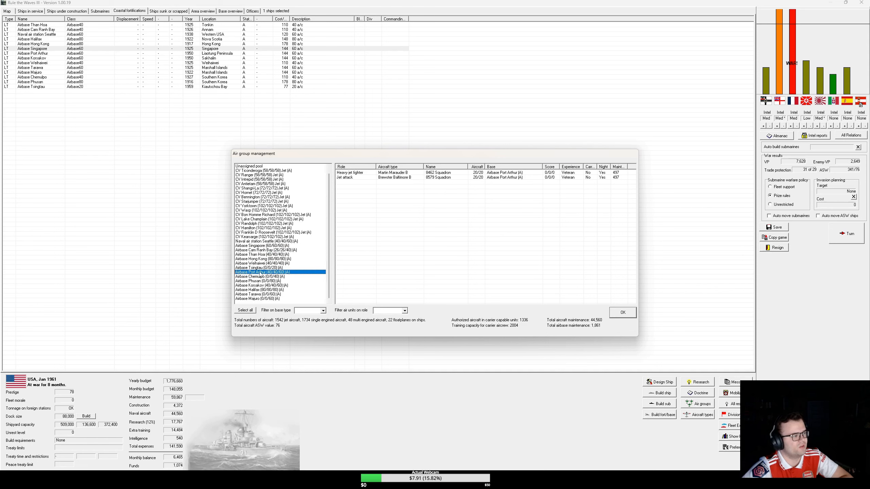
pyautogui.click(259, 268)
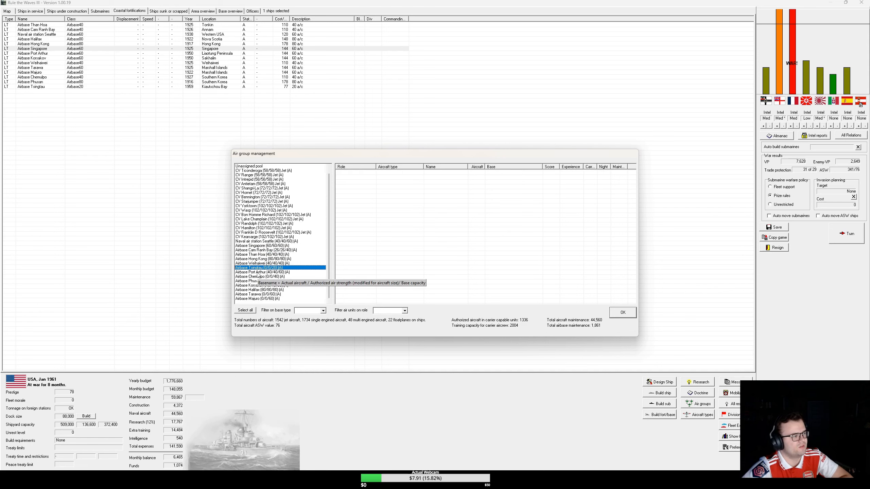
pyautogui.click(264, 272)
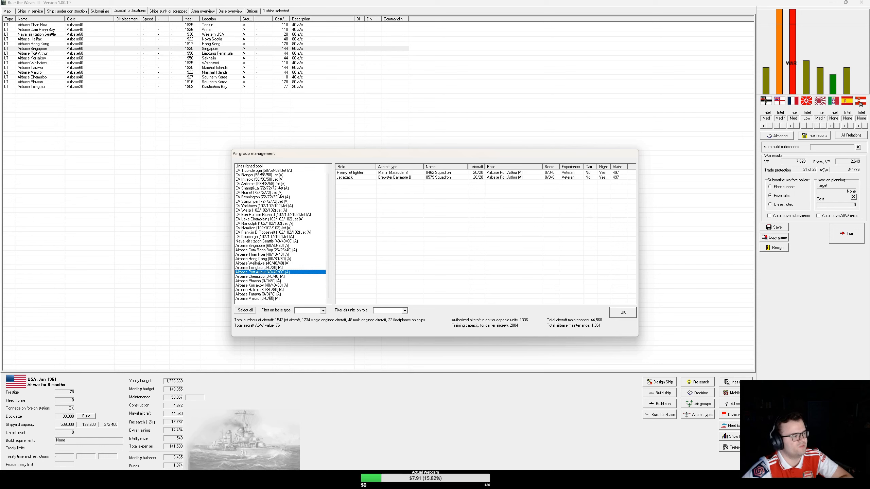
pyautogui.click(266, 250)
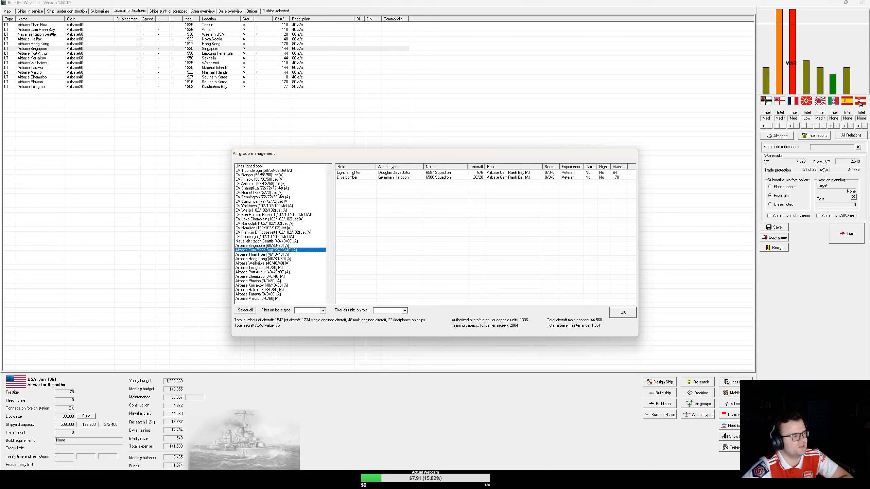
# Step: Paste Port Arthur's jet air group onto Than Hoa, disbanding its old units
pyautogui.rightClick(255, 254)
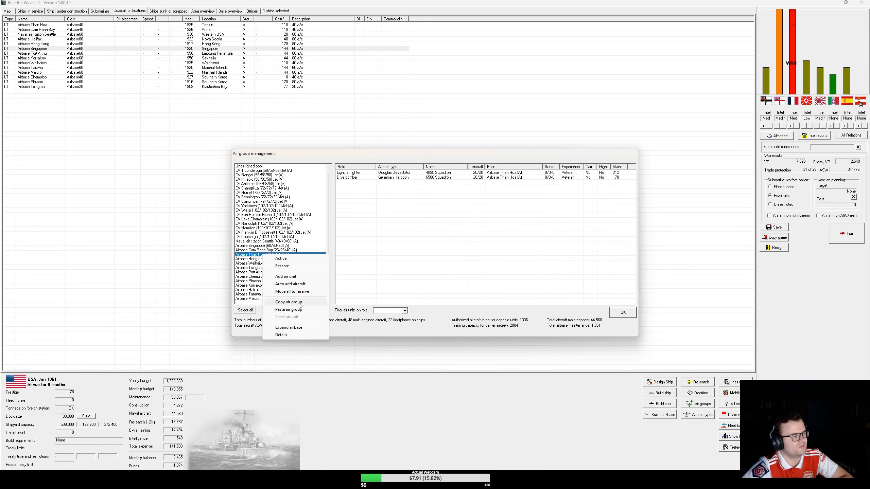
pyautogui.click(288, 310)
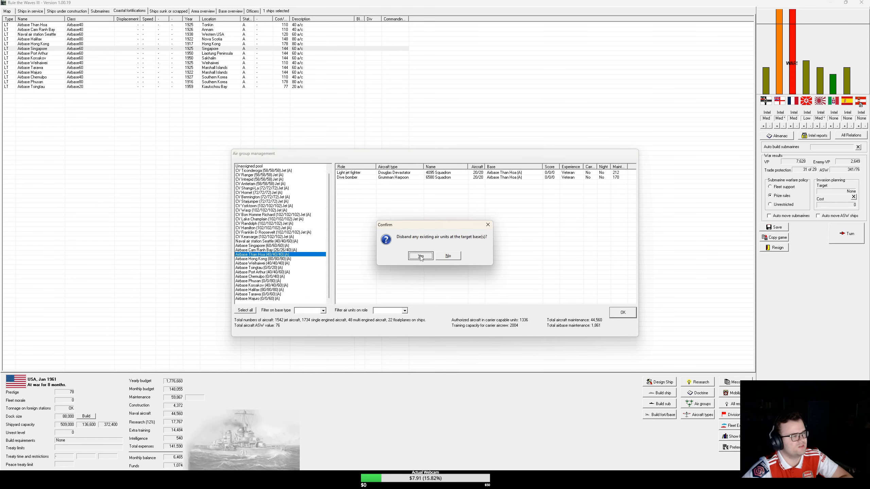
pyautogui.click(421, 256)
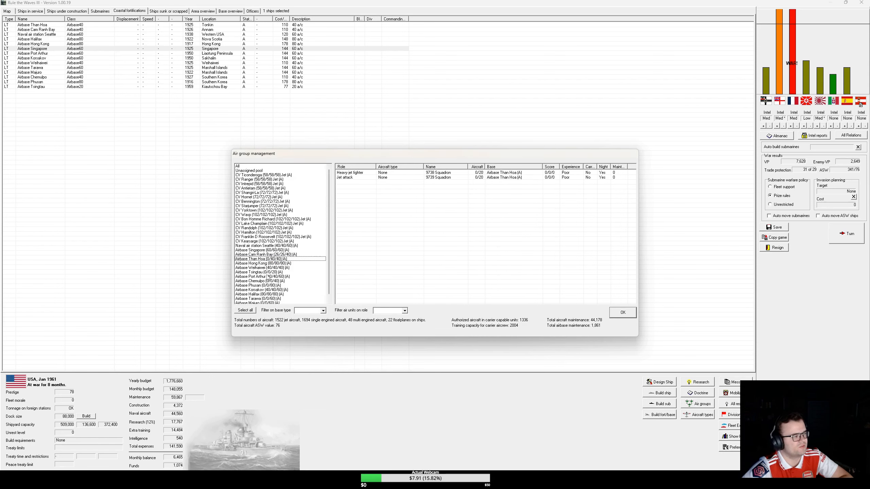
pyautogui.click(260, 273)
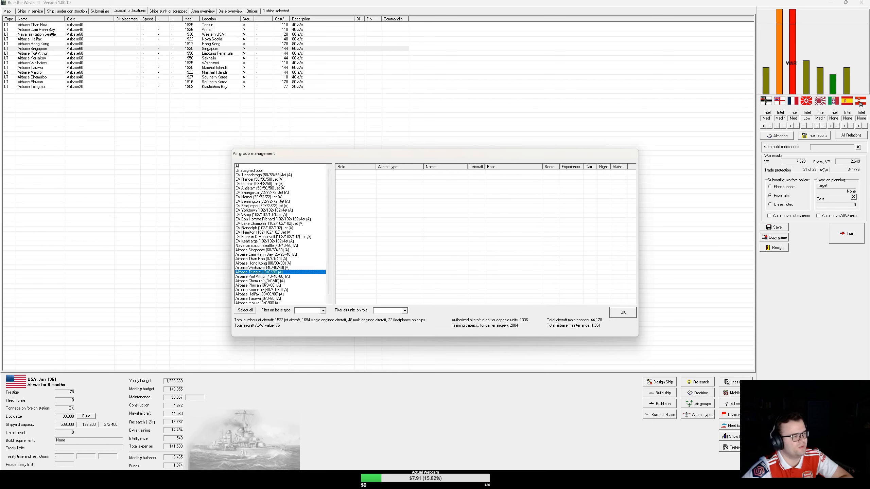
# Step: Paste the air group onto Singapore and add a 20-aircraft jet attack squadron there
pyautogui.click(259, 250)
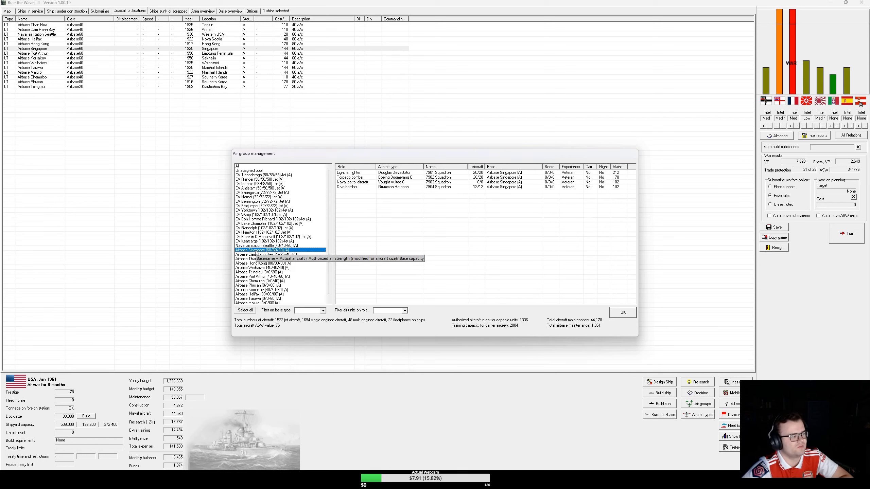
pyautogui.rightClick(266, 250)
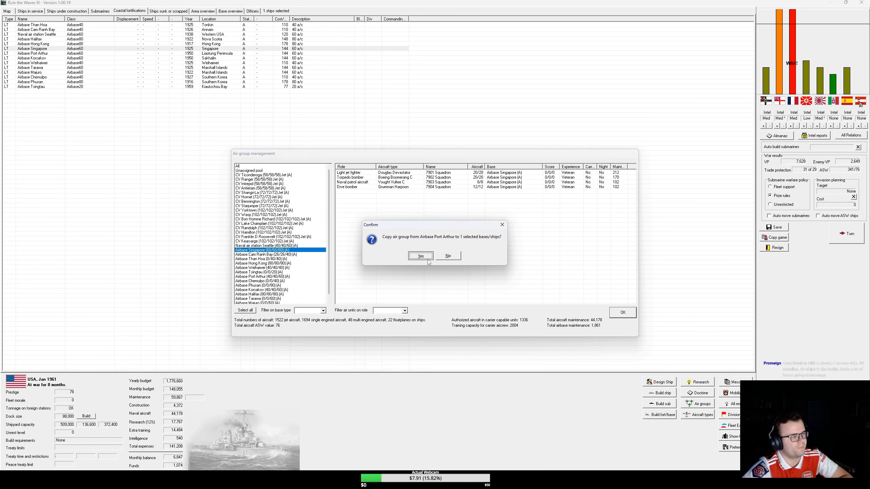
pyautogui.click(421, 256)
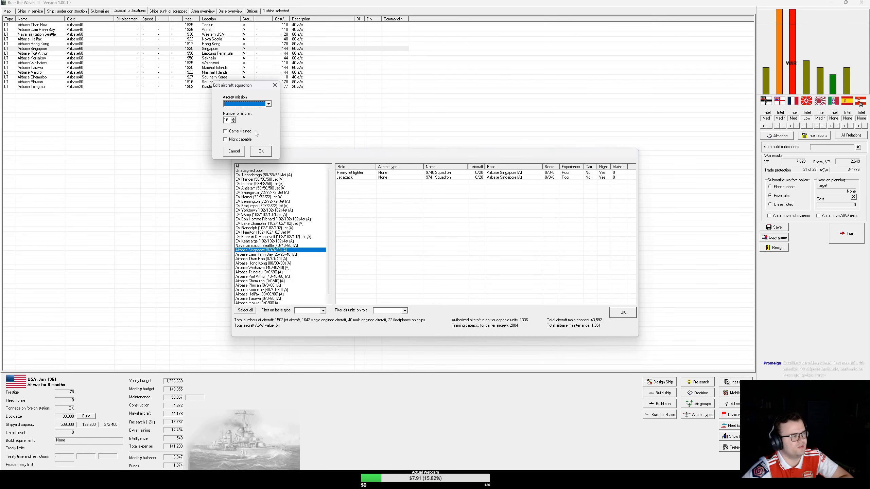
pyautogui.click(270, 104)
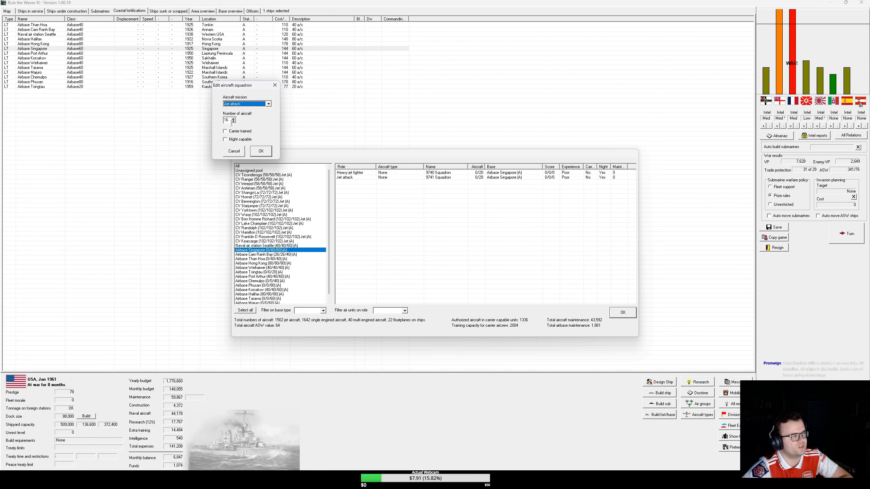
pyautogui.click(233, 119)
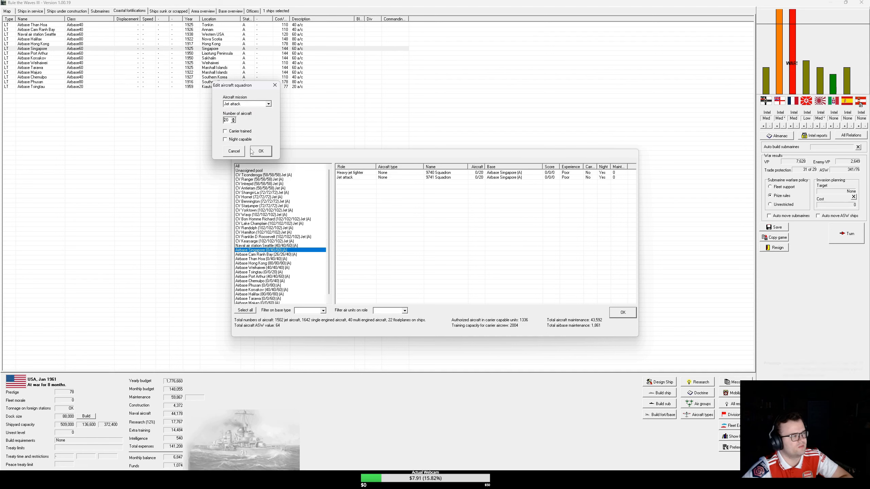
pyautogui.click(260, 151)
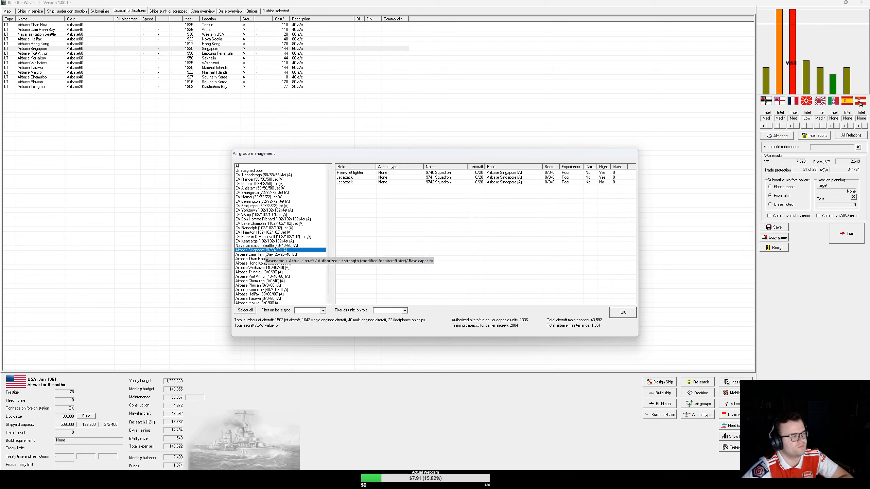
pyautogui.click(257, 263)
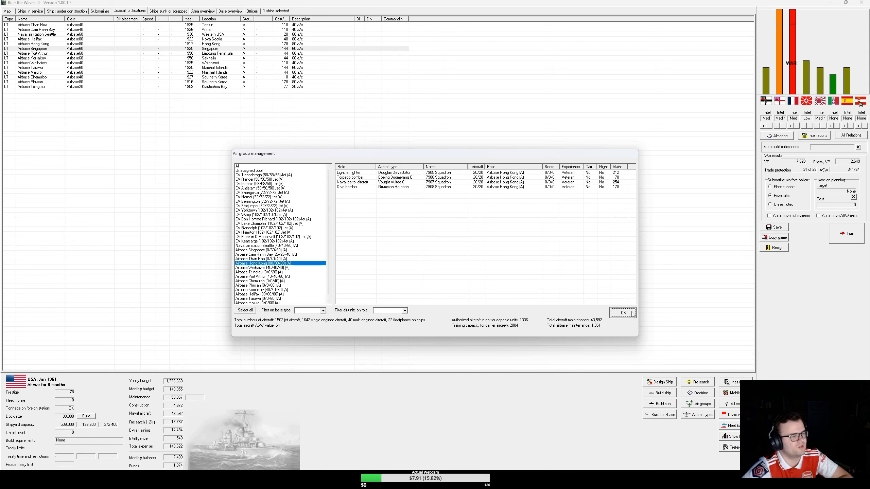
pyautogui.click(623, 312)
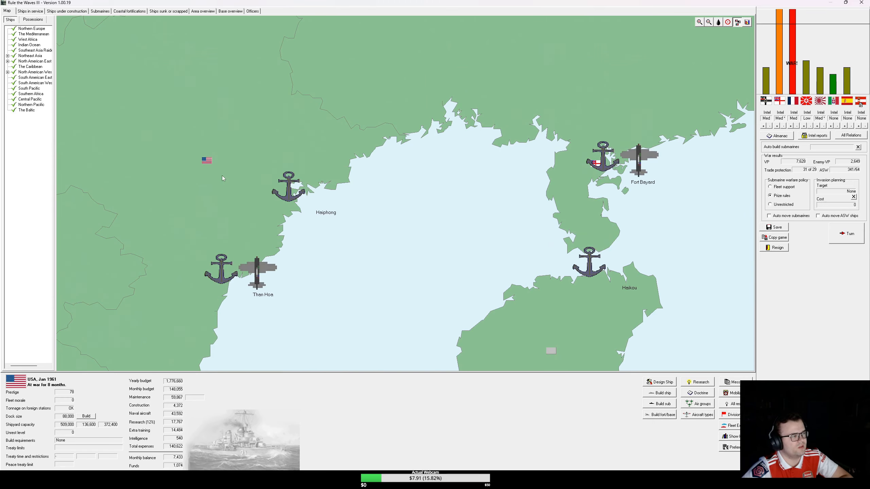
pyautogui.scroll(-3)
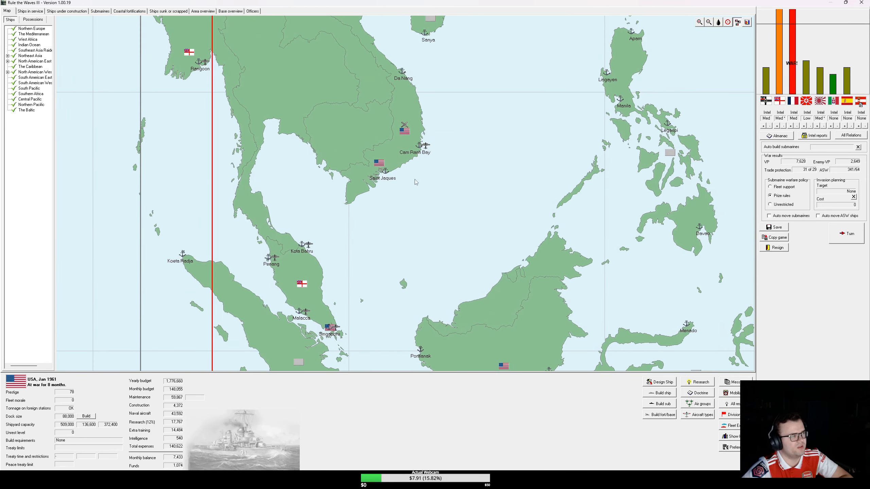
pyautogui.click(708, 22)
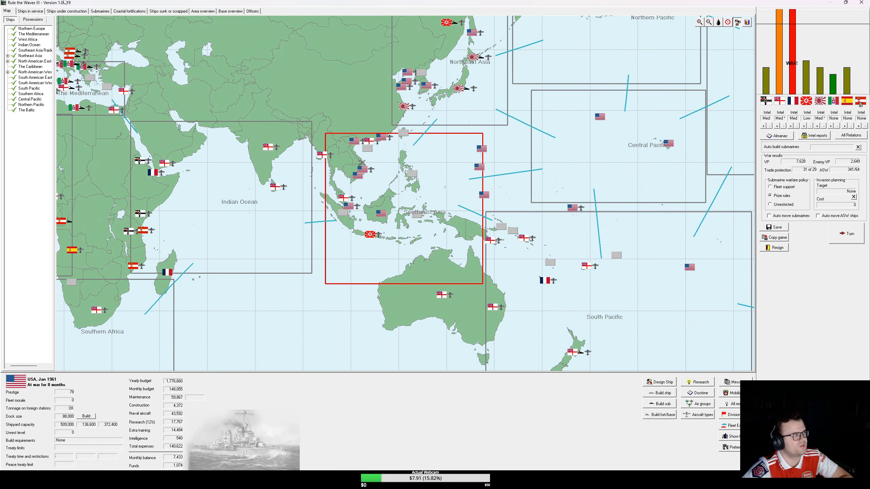
pyautogui.click(129, 11)
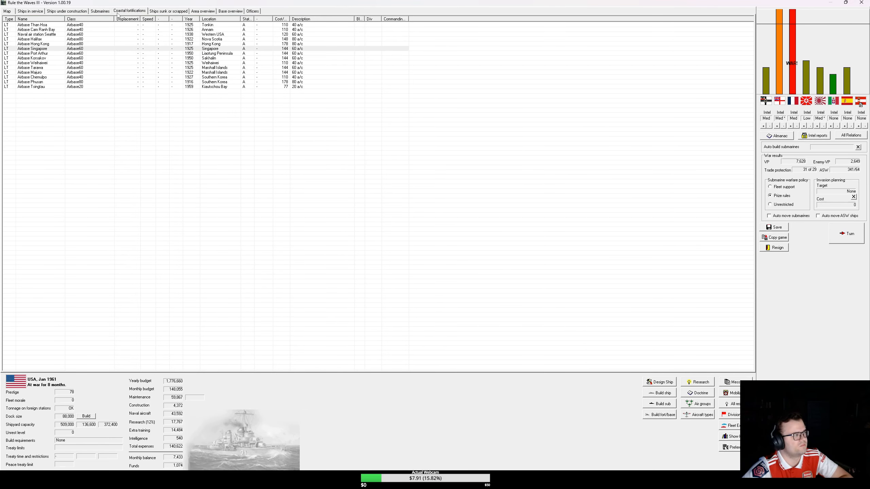
# Step: Add a heavy jet fighter squadron at Airbase Hong Kong and copy its air group
pyautogui.click(32, 44)
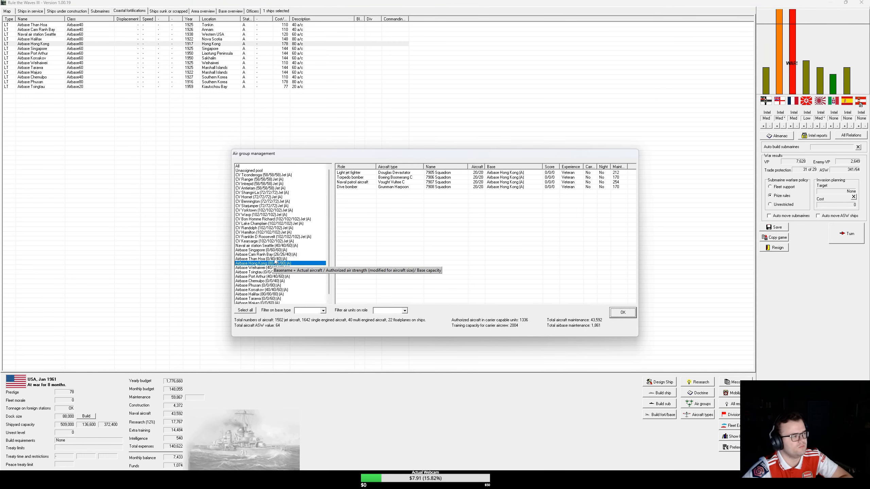
pyautogui.rightClick(266, 264)
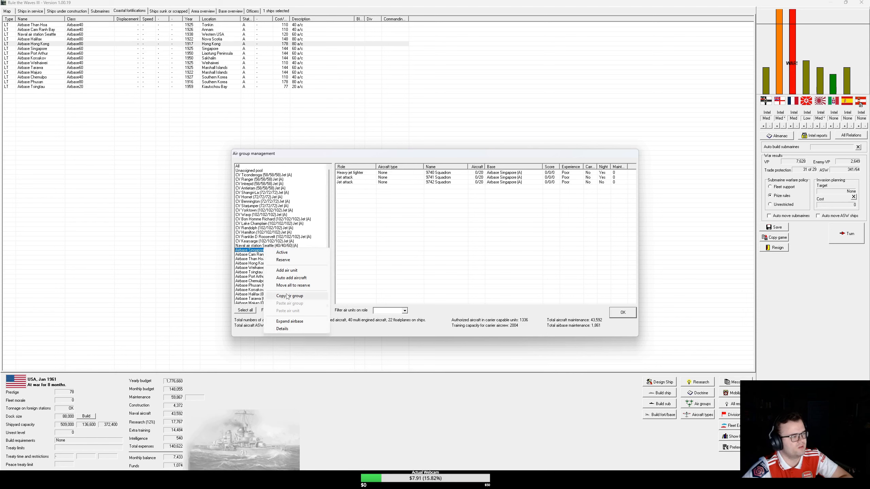
pyautogui.click(258, 254)
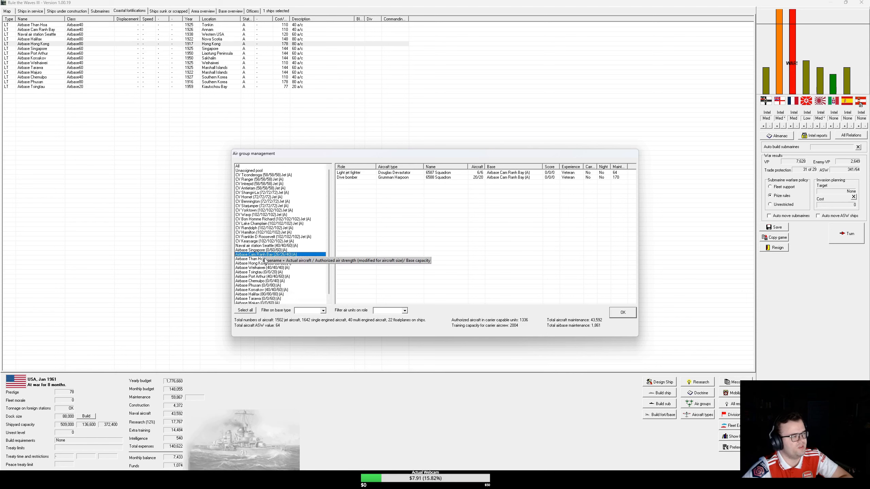
pyautogui.rightClick(258, 264)
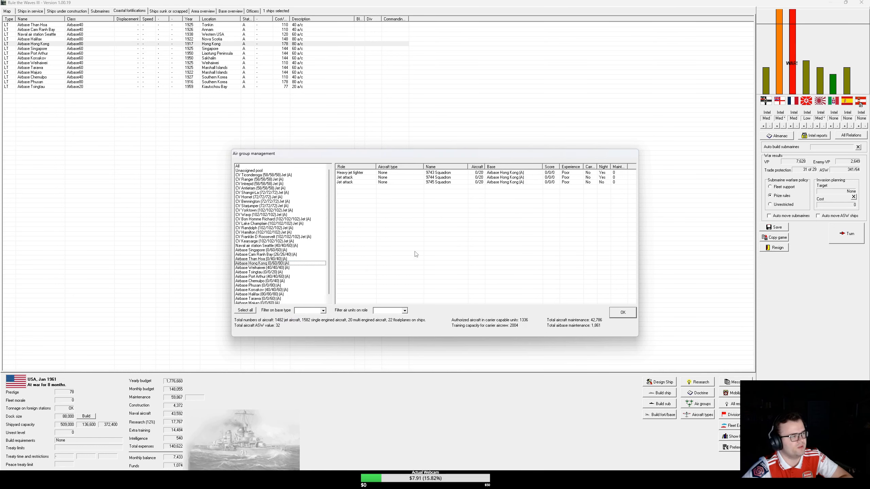
pyautogui.rightClick(261, 263)
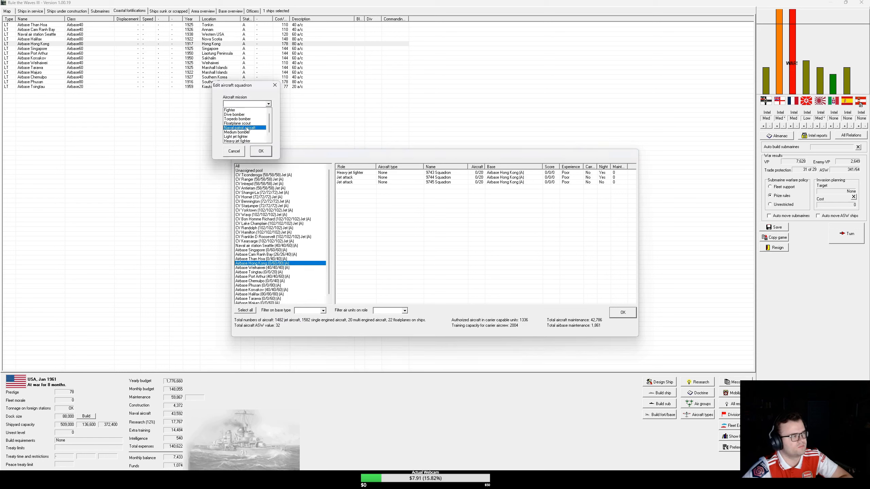
pyautogui.click(238, 141)
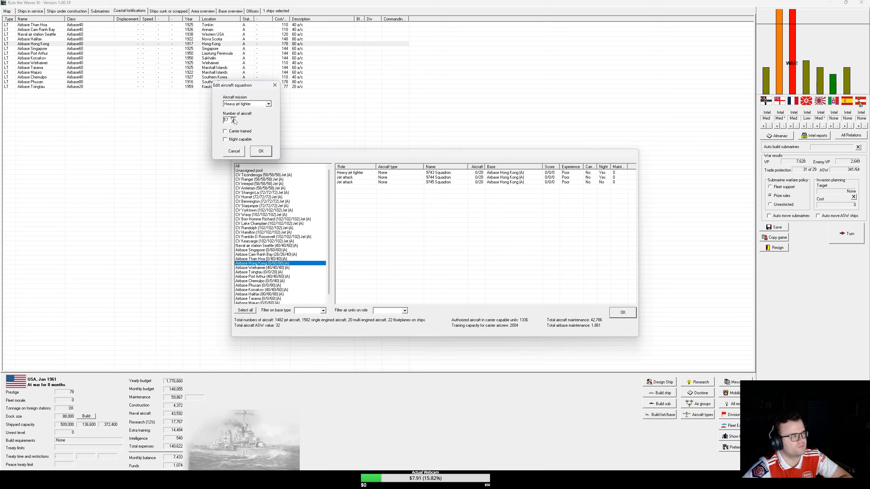
pyautogui.click(261, 151)
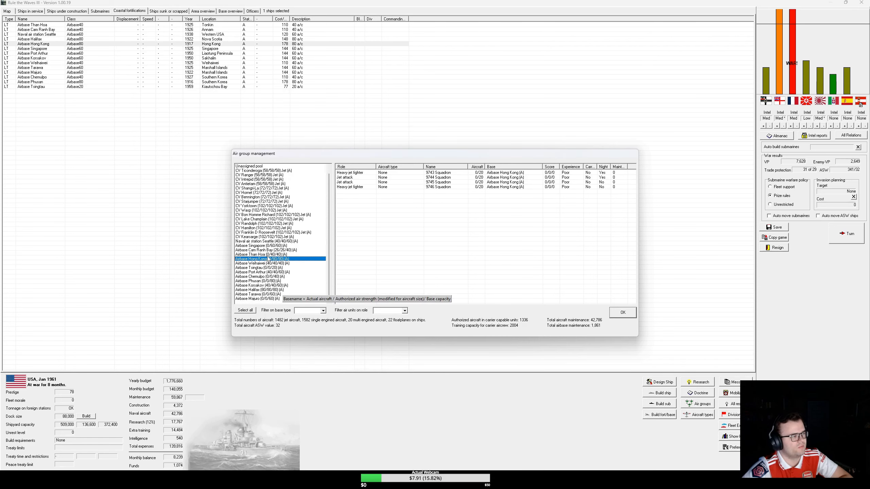
# Step: Paste the Hong Kong jet air group onto Cam Ranh Bay, disbanding old units
pyautogui.click(266, 250)
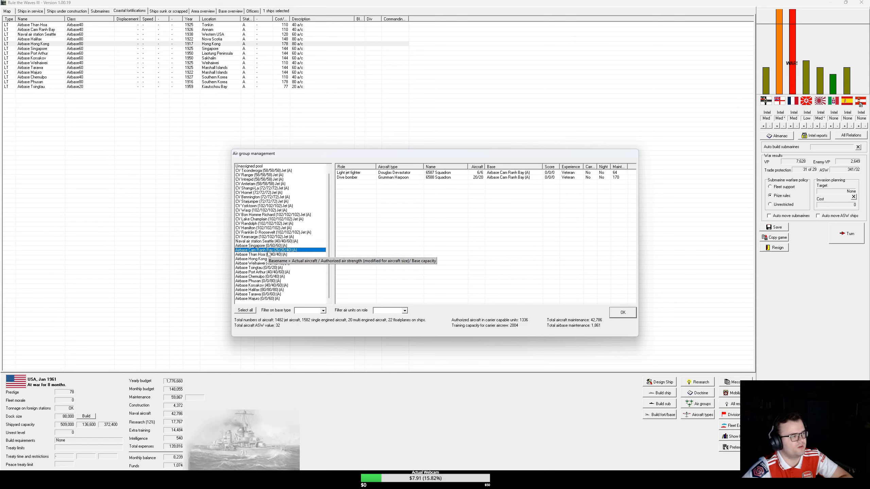
pyautogui.rightClick(259, 254)
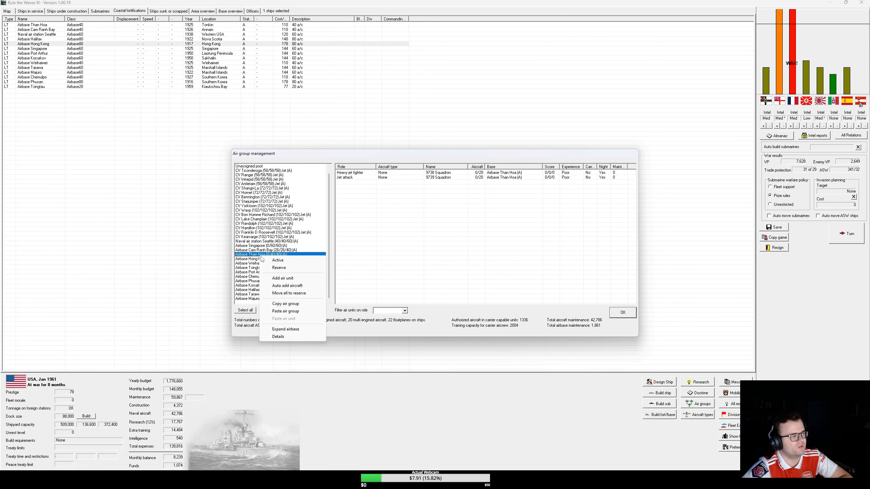
pyautogui.click(264, 250)
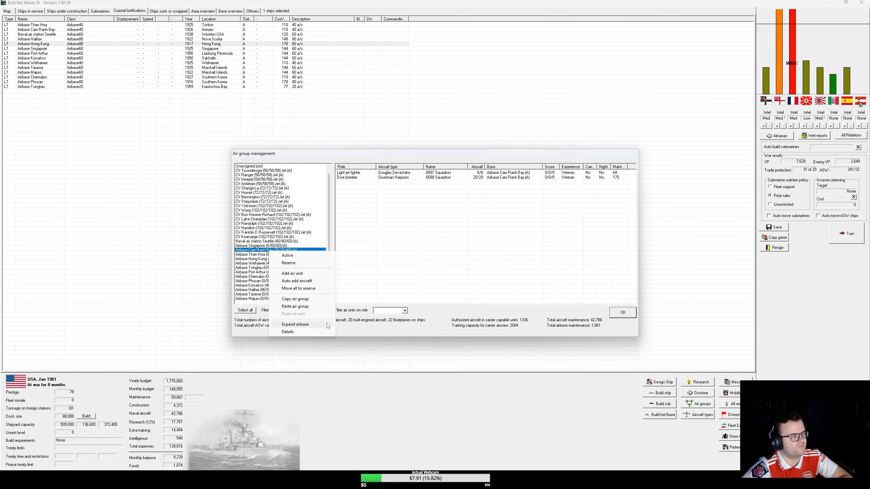
pyautogui.click(298, 288)
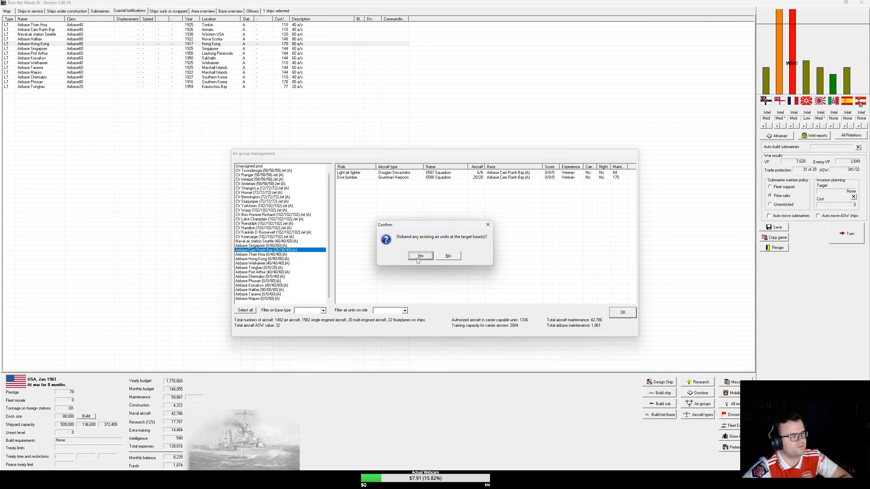
pyautogui.click(421, 256)
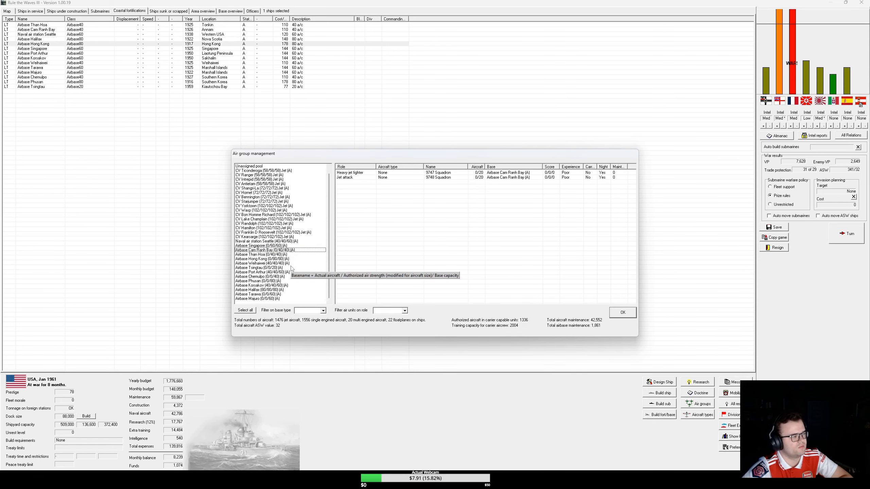
# Step: Paste the same air group onto Halifax and close air group management
pyautogui.click(266, 286)
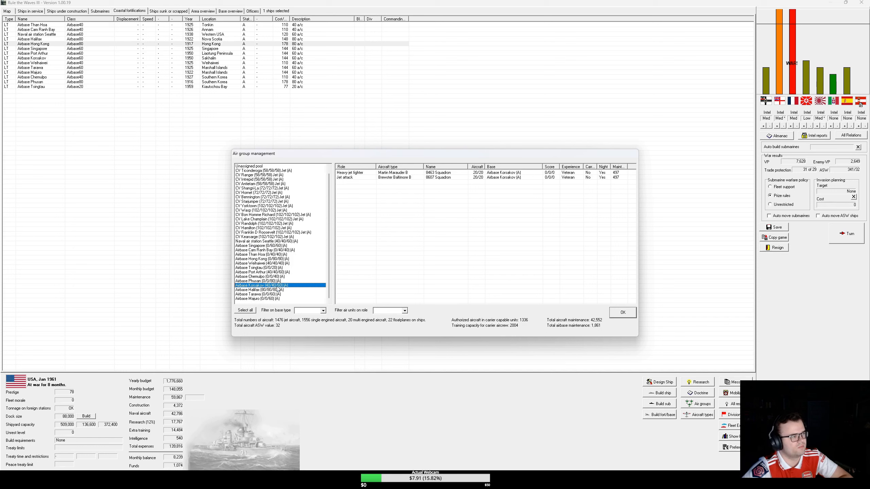
pyautogui.click(260, 294)
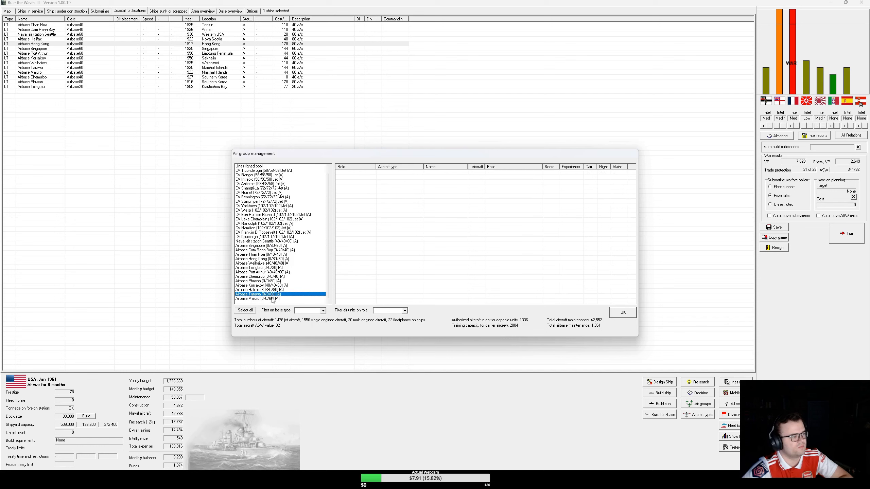
pyautogui.click(257, 290)
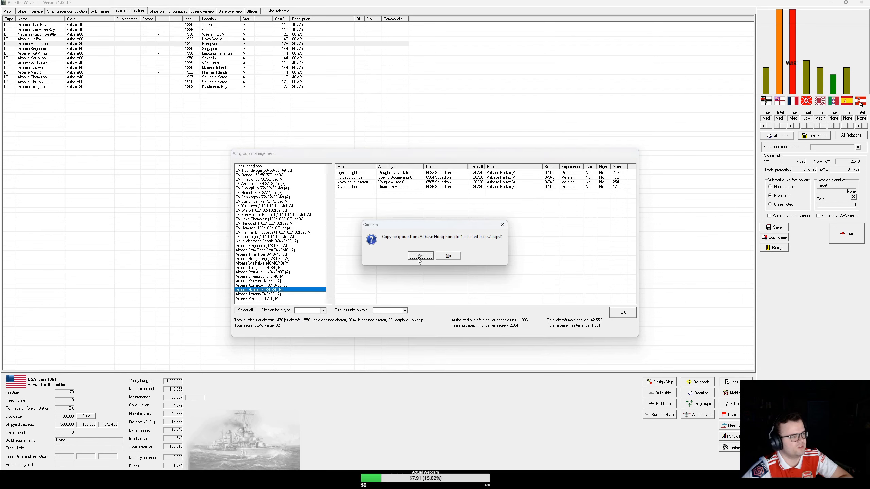
pyautogui.click(420, 256)
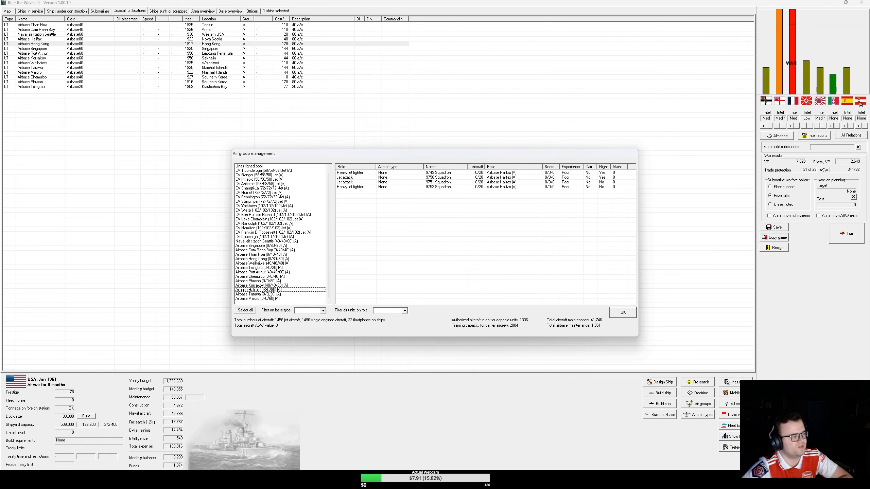
pyautogui.click(257, 295)
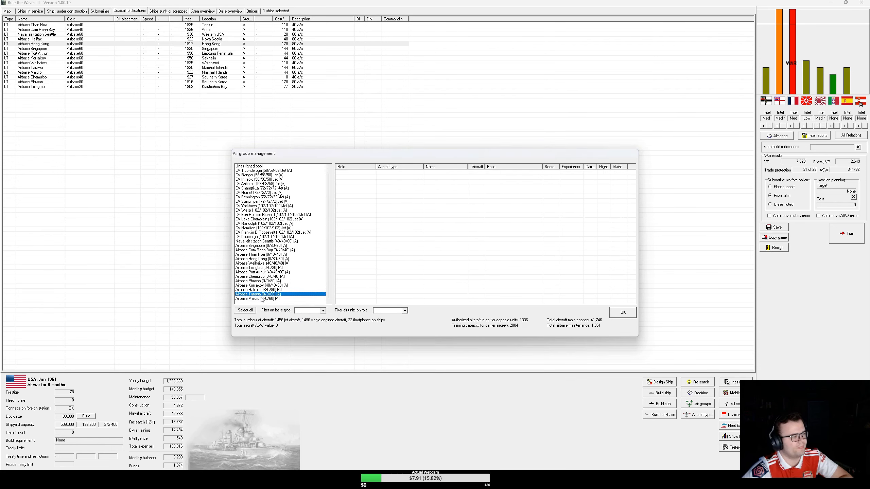
pyautogui.click(623, 312)
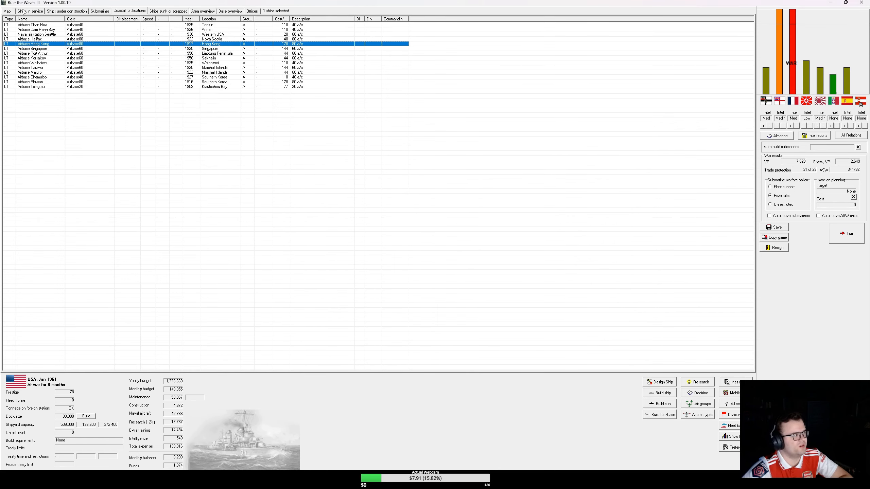
# Step: Check the map and ships under construction, then select Airbase Tarawa among coastal bases
pyautogui.click(4, 12)
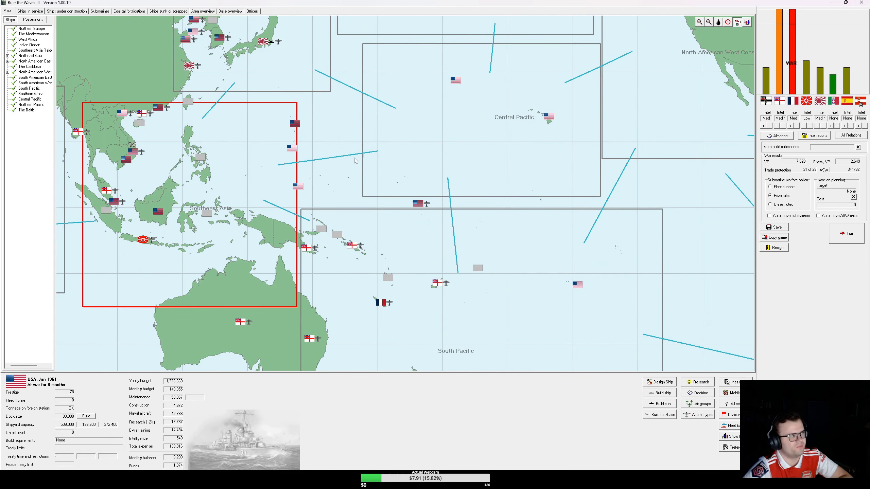
pyautogui.click(66, 11)
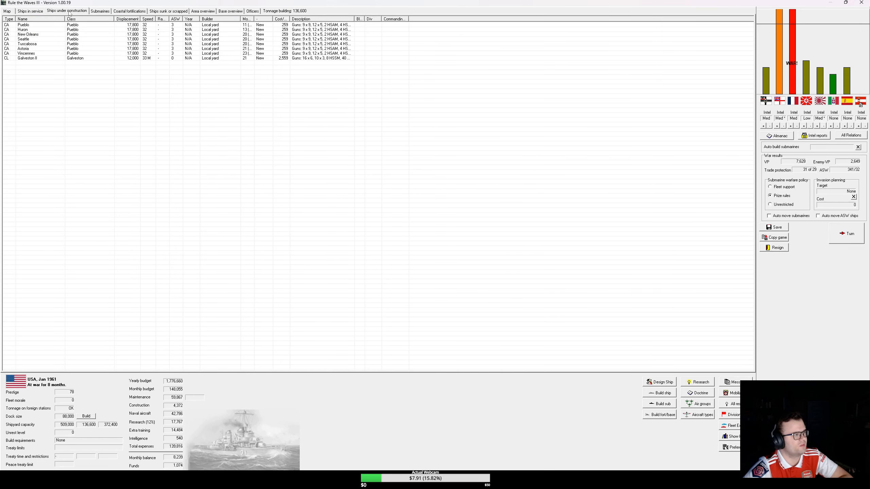
pyautogui.click(130, 11)
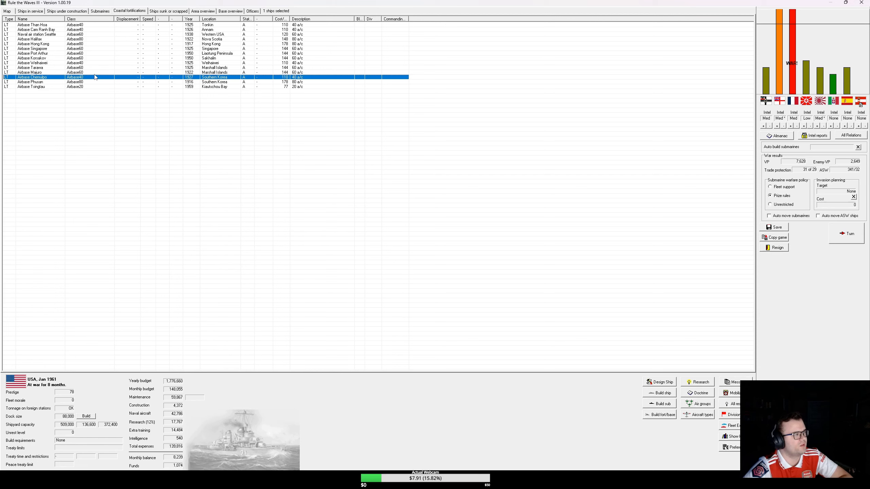
pyautogui.click(51, 67)
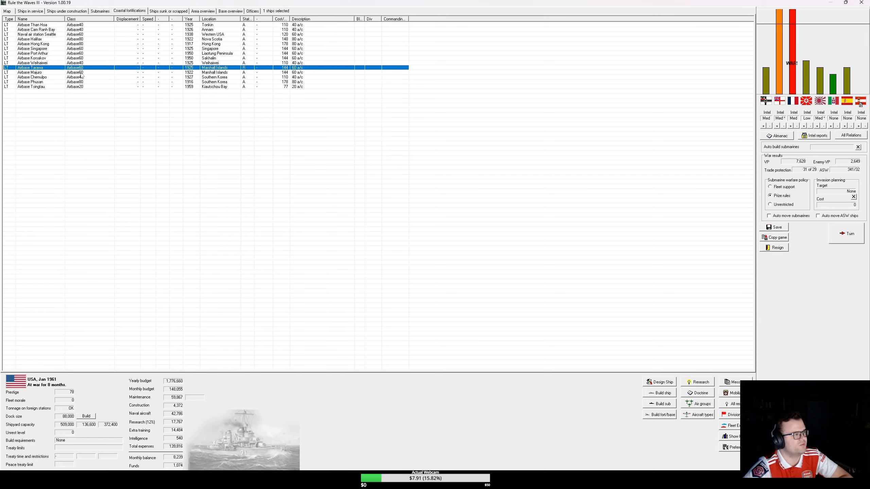
pyautogui.click(29, 72)
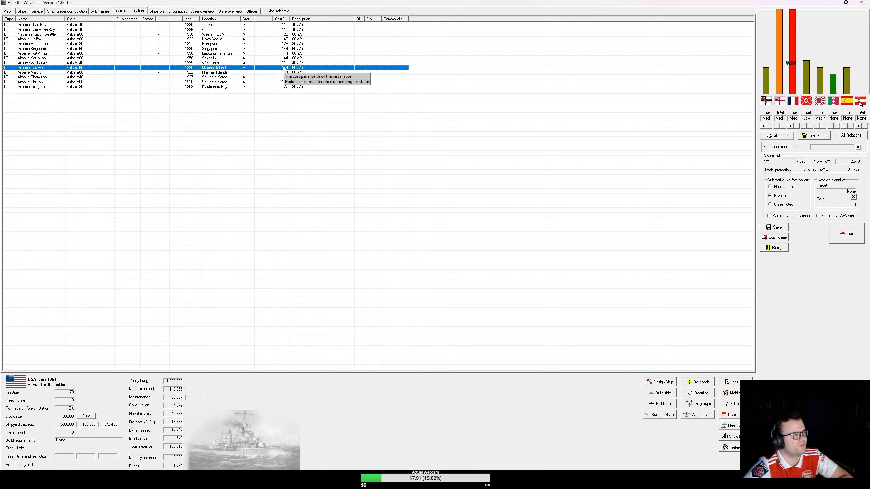
# Step: Switch Airbase Majuro to Active and go back to the Pacific map
pyautogui.rightClick(30, 67)
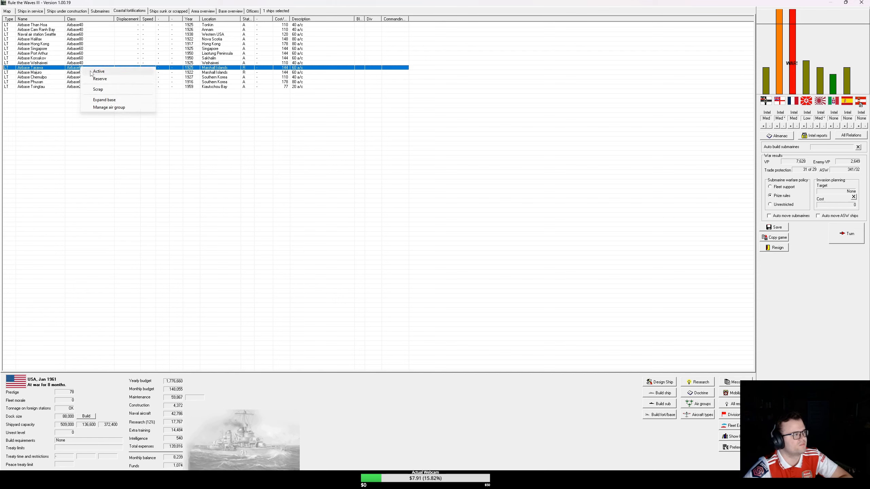
pyautogui.click(98, 71)
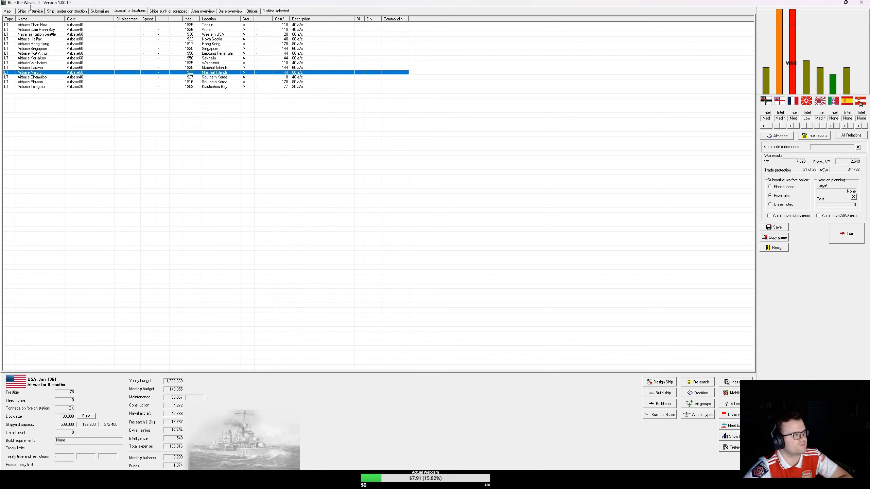
pyautogui.click(4, 12)
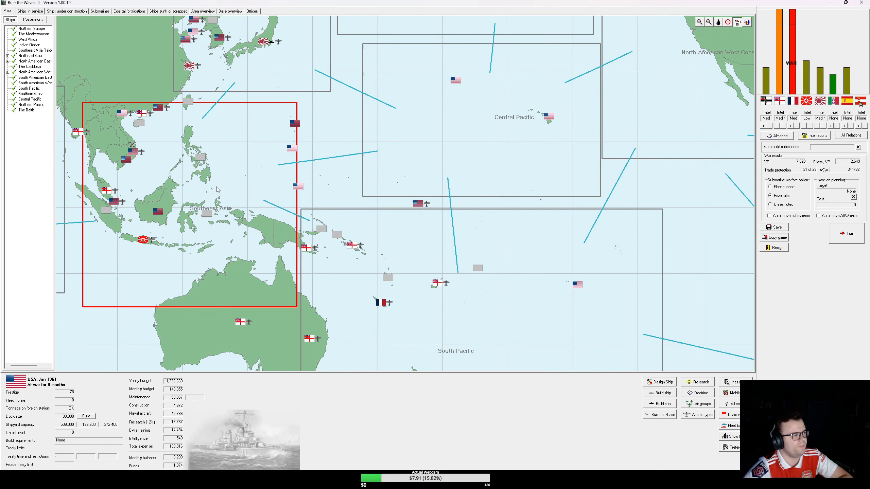
pyautogui.moveTo(217, 189)
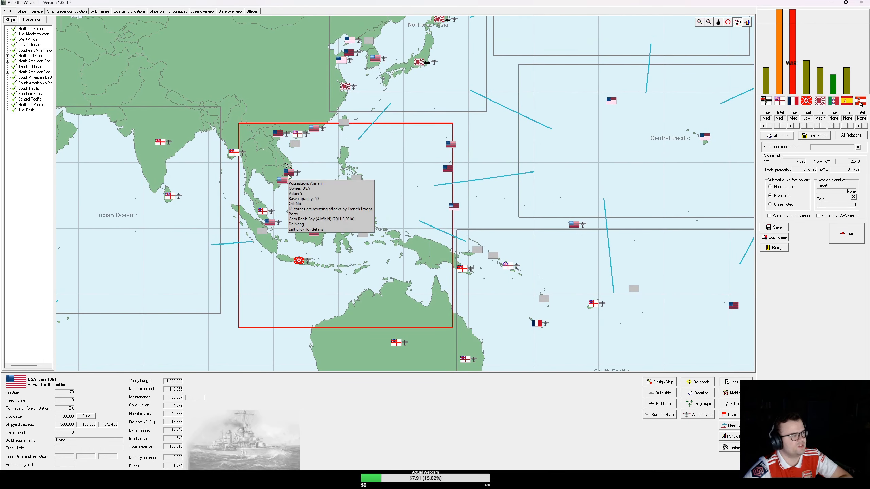
pyautogui.moveTo(704, 347)
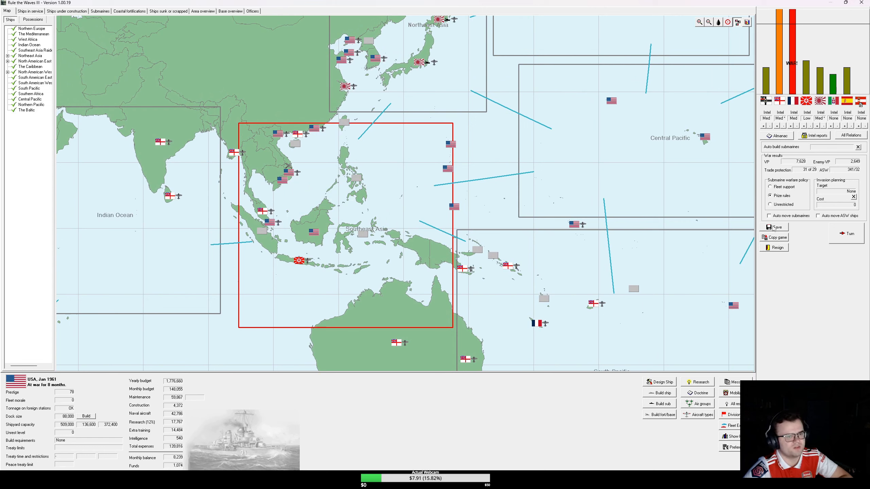
# Step: End the turn to advance the game to February 1961
pyautogui.click(846, 234)
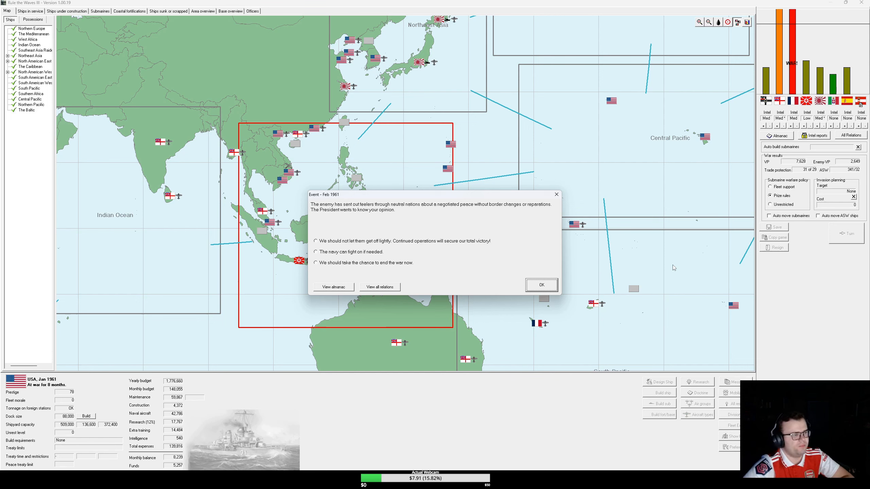
# Step: Reject the enemy's peace feelers, insisting on total victory, and dismiss the research setback report
pyautogui.click(316, 241)
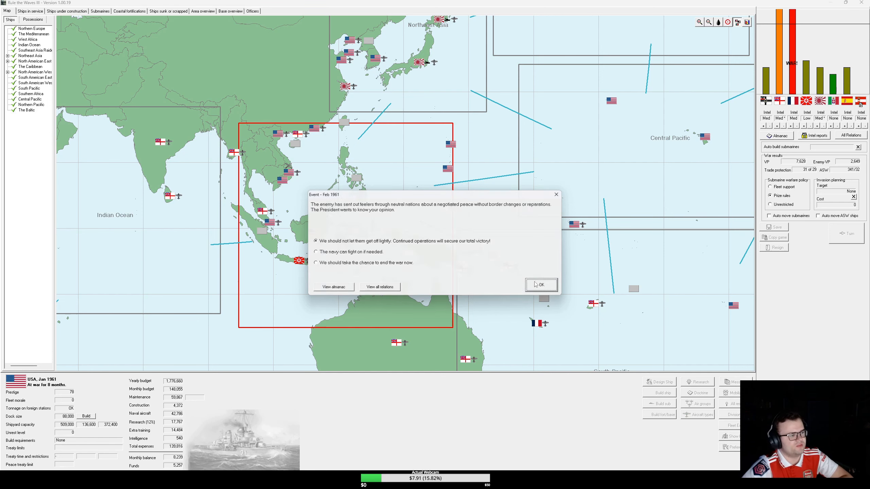
pyautogui.click(541, 285)
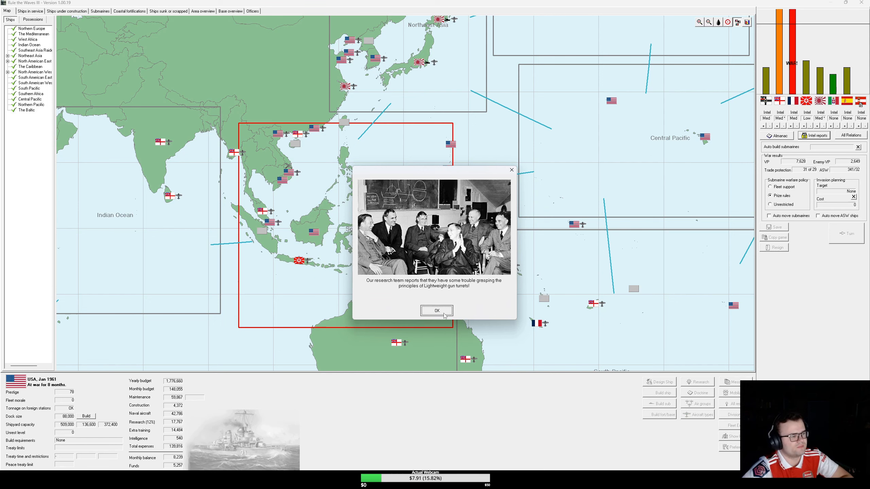
pyautogui.click(437, 311)
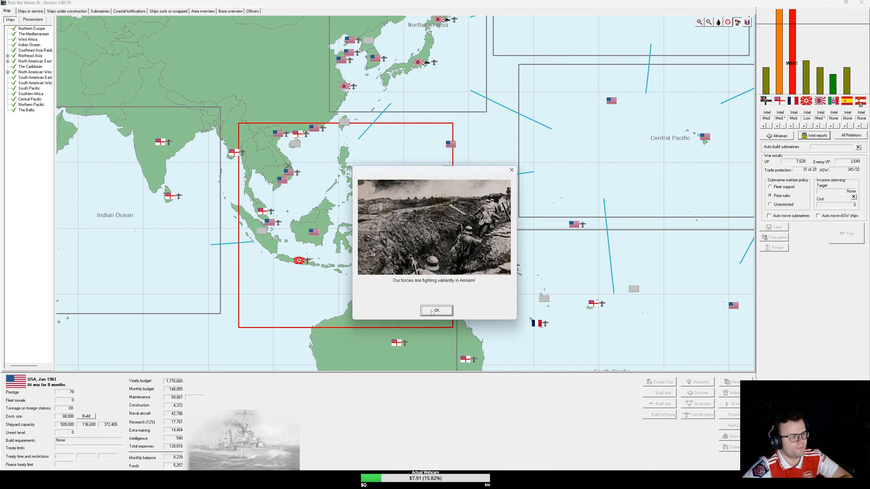
# Step: Dismiss the Annam and Falklands reports and acknowledge Britain's war declaration
pyautogui.click(436, 311)
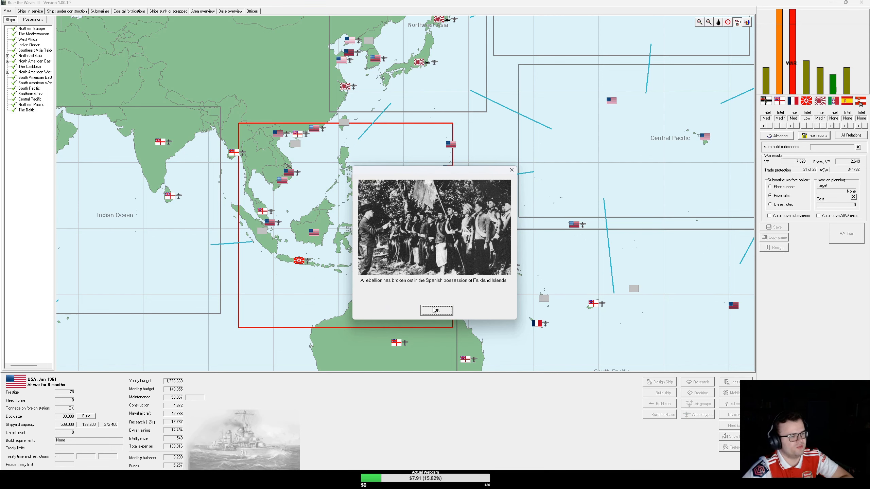
pyautogui.click(437, 311)
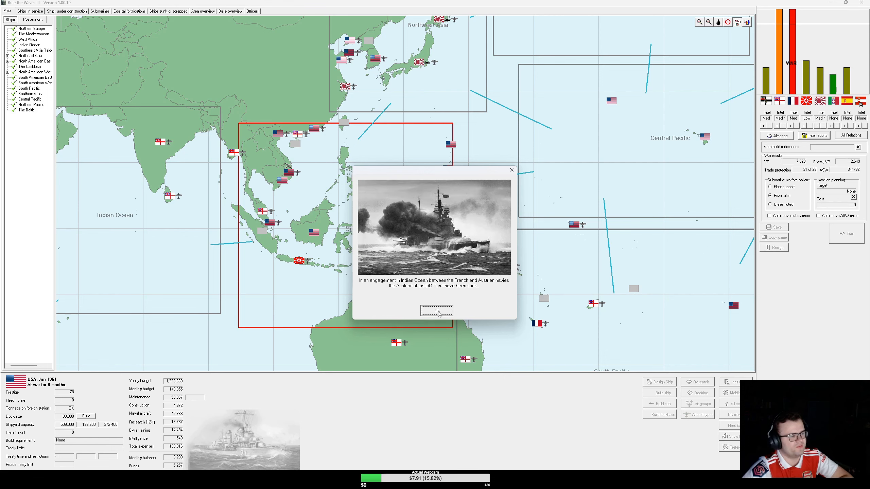
pyautogui.click(437, 311)
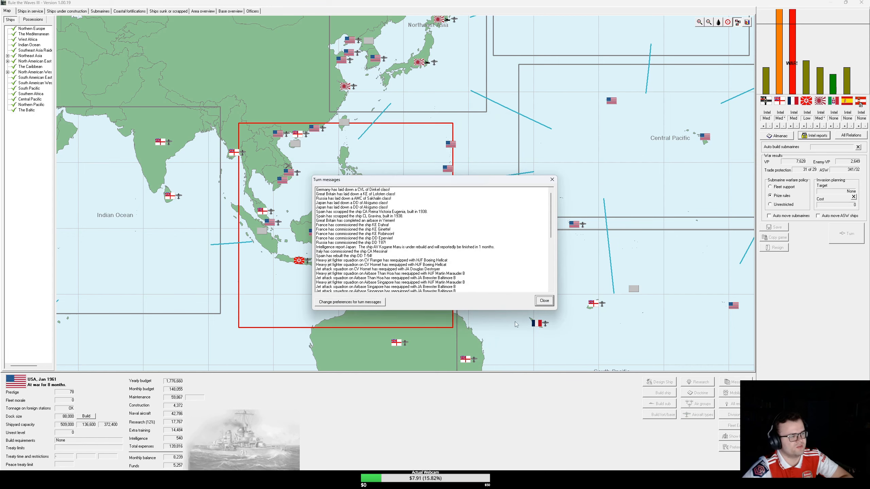
pyautogui.click(545, 300)
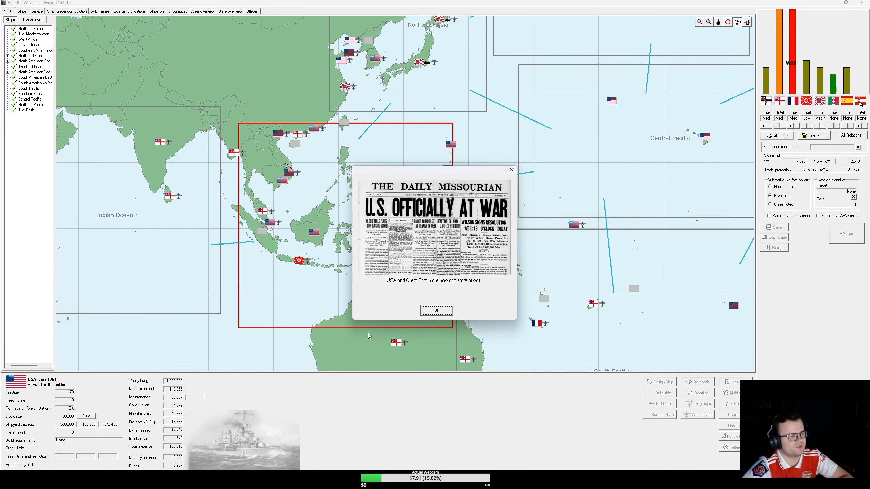
pyautogui.click(437, 310)
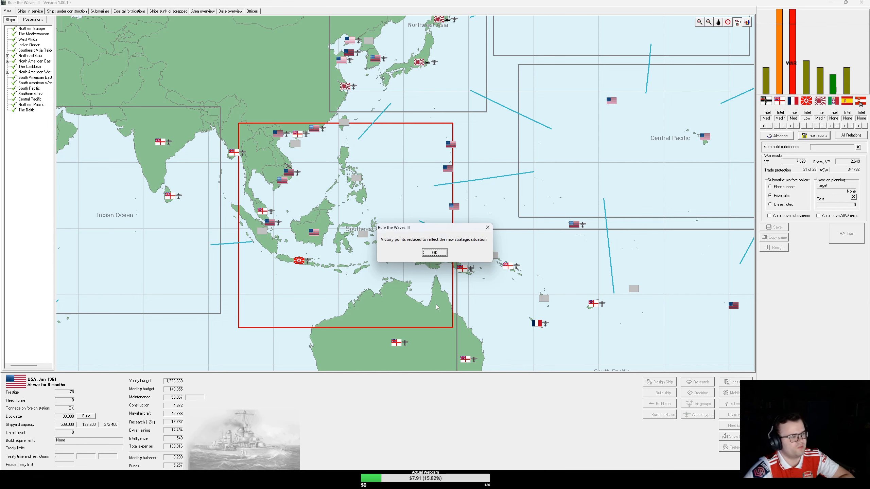
# Step: Acknowledge the victory points reduction message
pyautogui.click(434, 253)
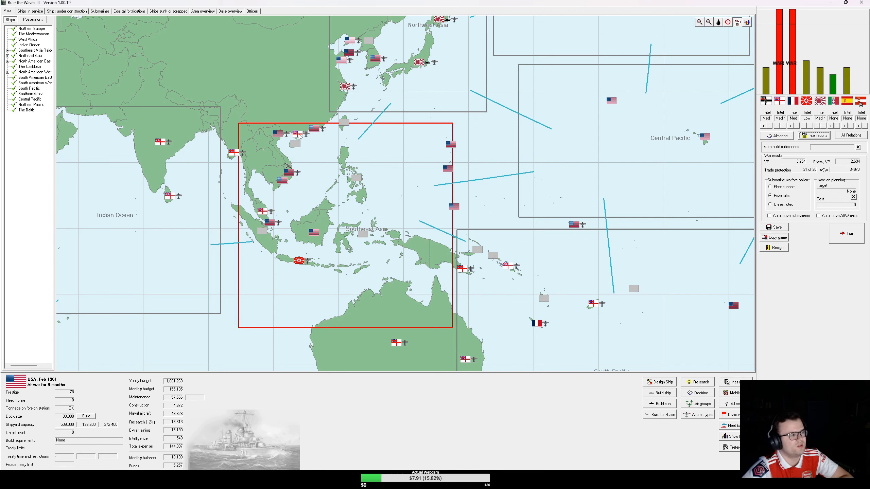
pyautogui.moveTo(315, 161)
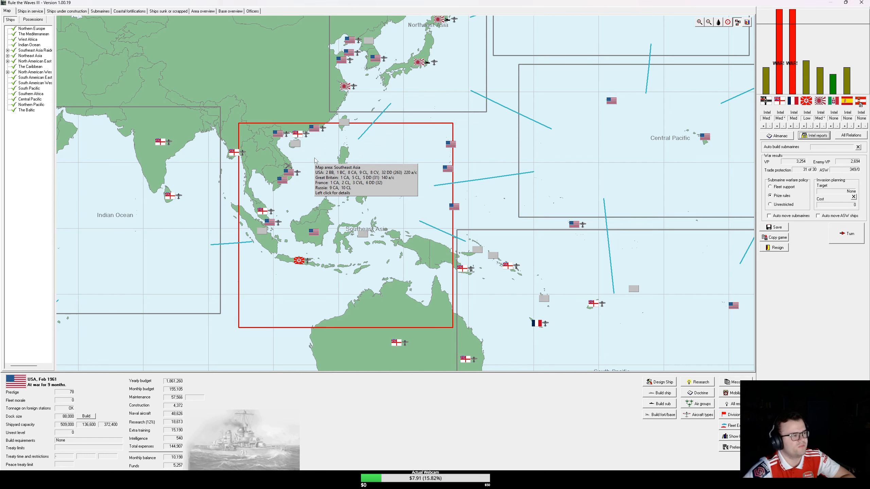
pyautogui.moveTo(153, 262)
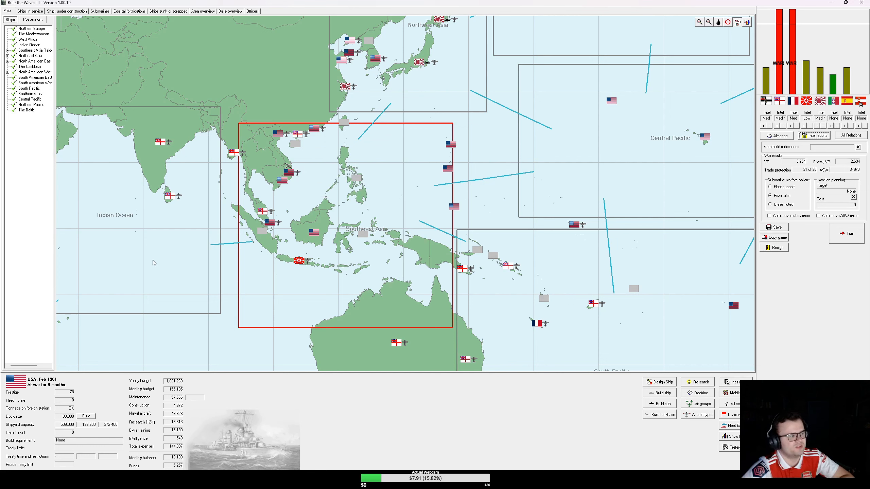
pyautogui.moveTo(153, 262)
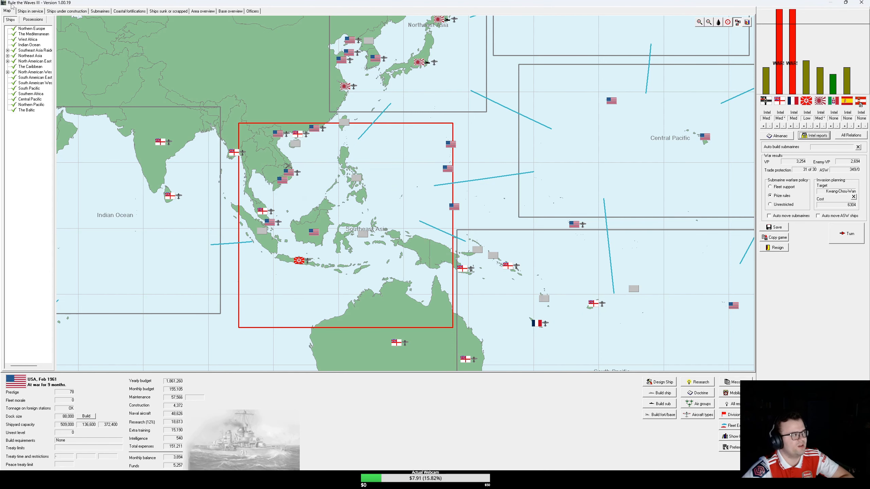
# Step: Order two new cruisers, Indianapolis and Minneapolis, from the Ships under construction list
pyautogui.click(65, 11)
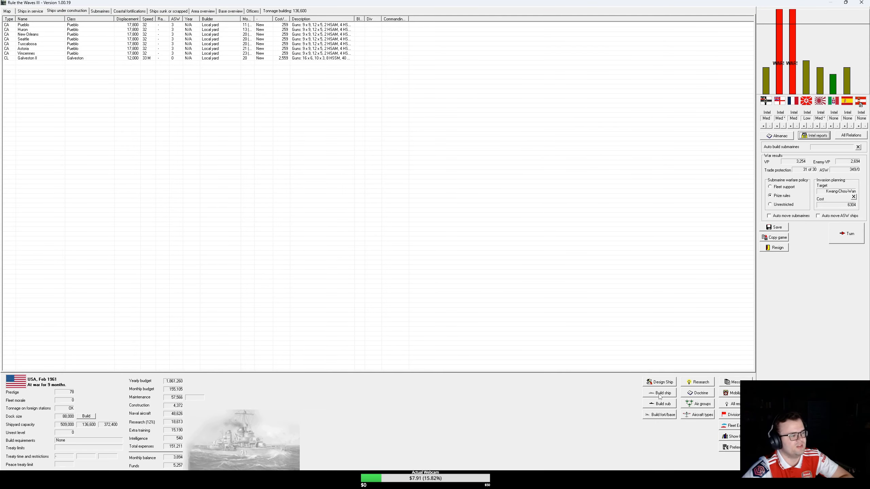
pyautogui.click(660, 392)
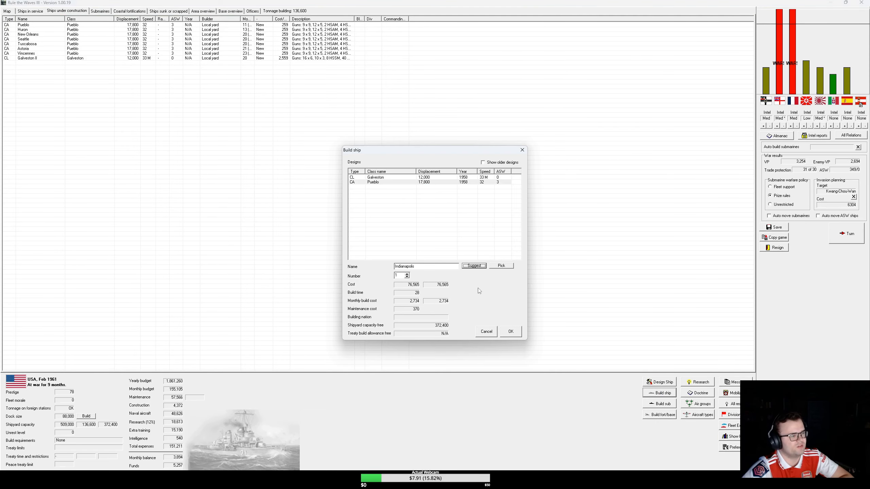
pyautogui.click(511, 331)
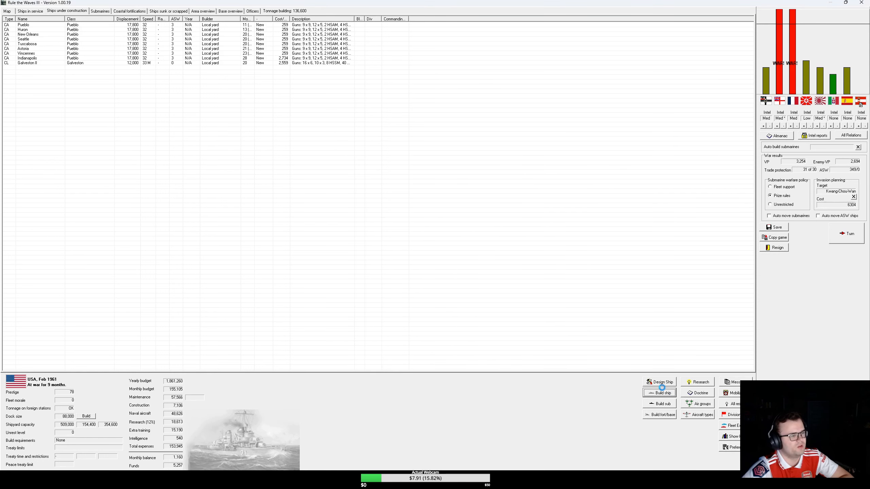
pyautogui.click(660, 393)
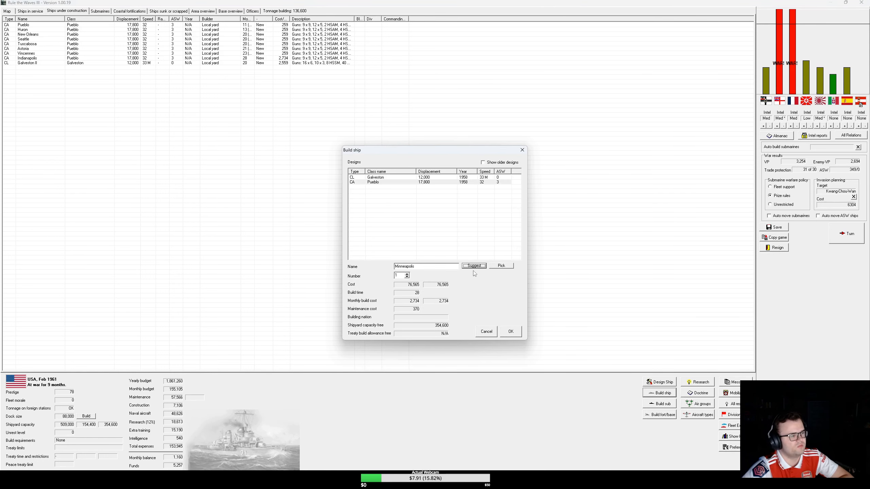
pyautogui.click(510, 331)
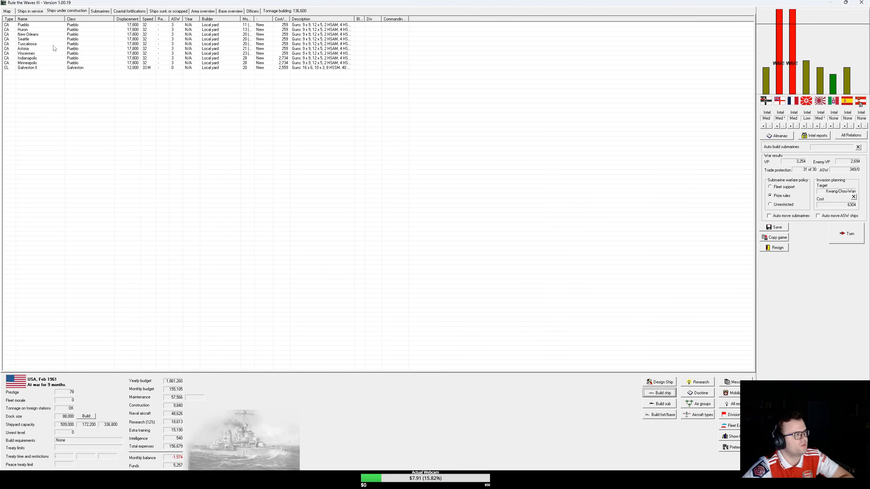
# Step: Scrap the newly ordered Indianapolis and Minneapolis cruisers
pyautogui.click(27, 39)
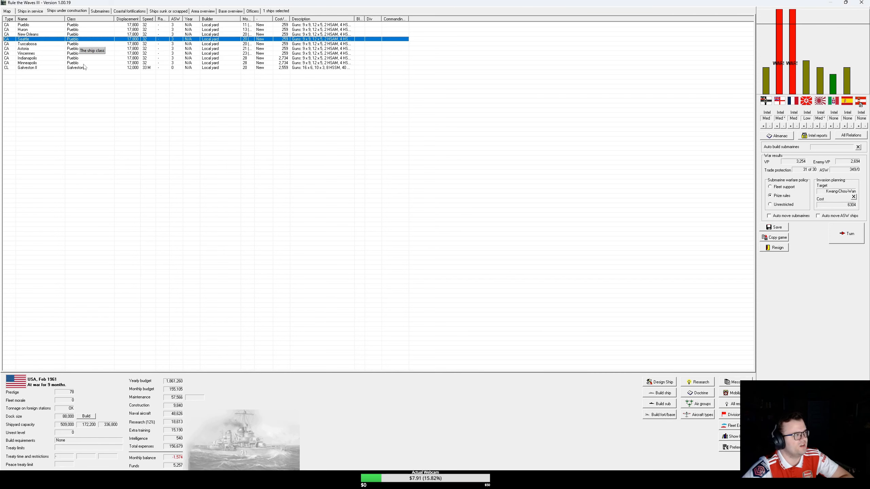
pyautogui.click(33, 63)
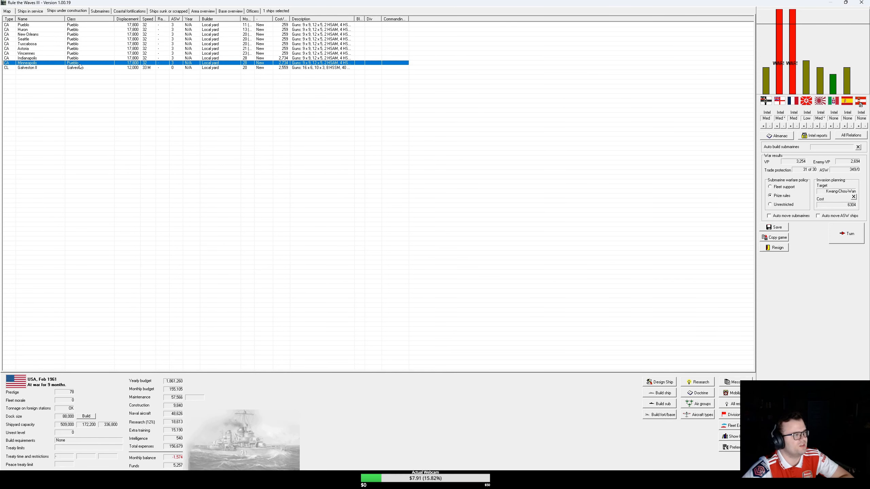
pyautogui.rightClick(32, 63)
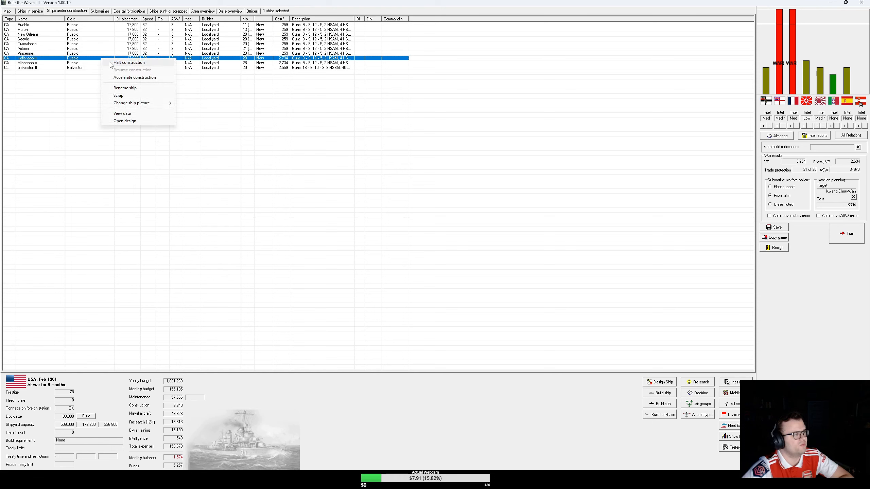
pyautogui.click(118, 95)
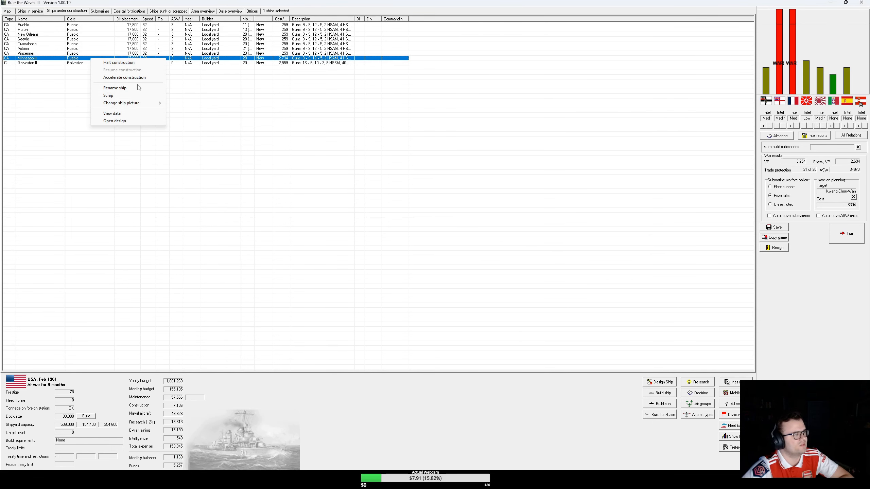
pyautogui.click(108, 95)
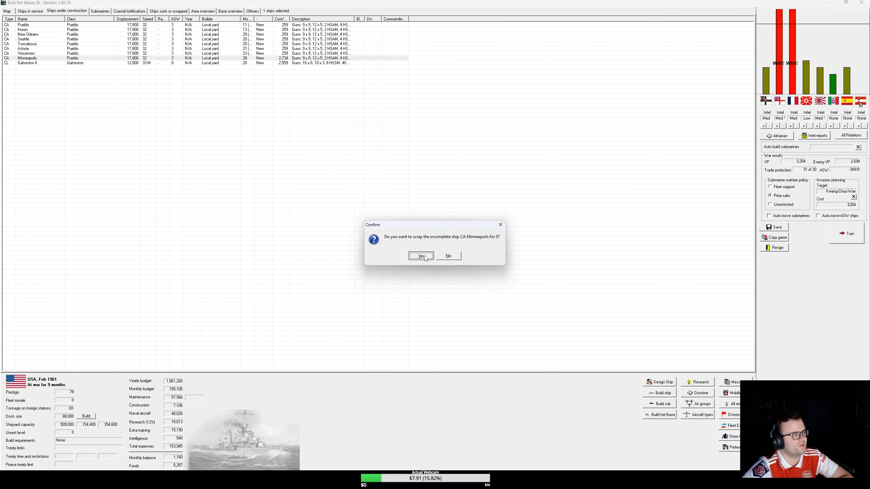
pyautogui.click(421, 256)
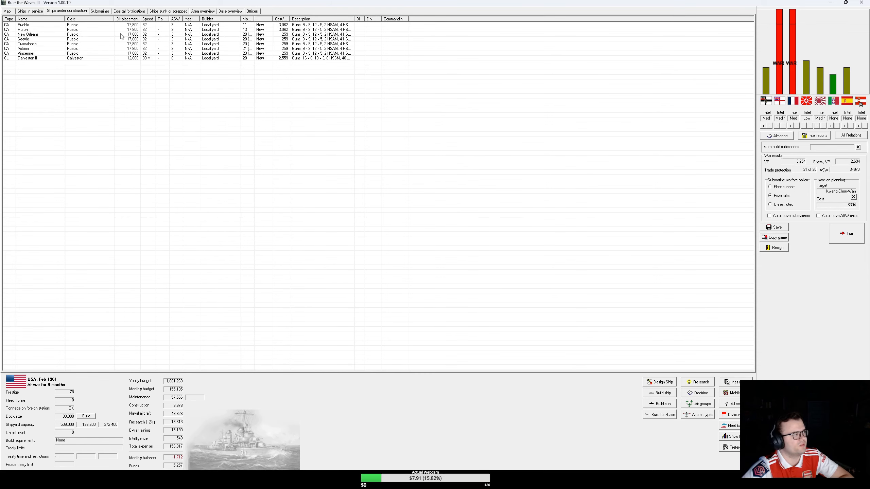
pyautogui.click(25, 49)
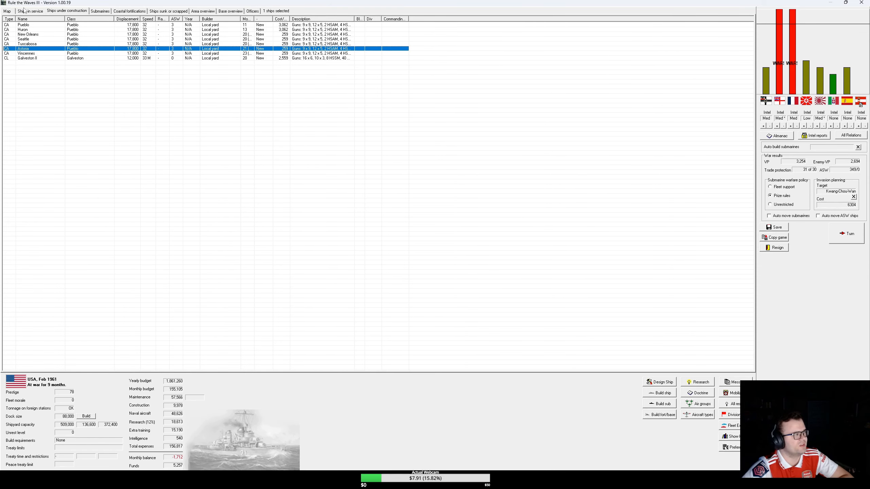
# Step: End the turn and accept the cruiser battle against Great Britain off Hong Kong
pyautogui.click(25, 11)
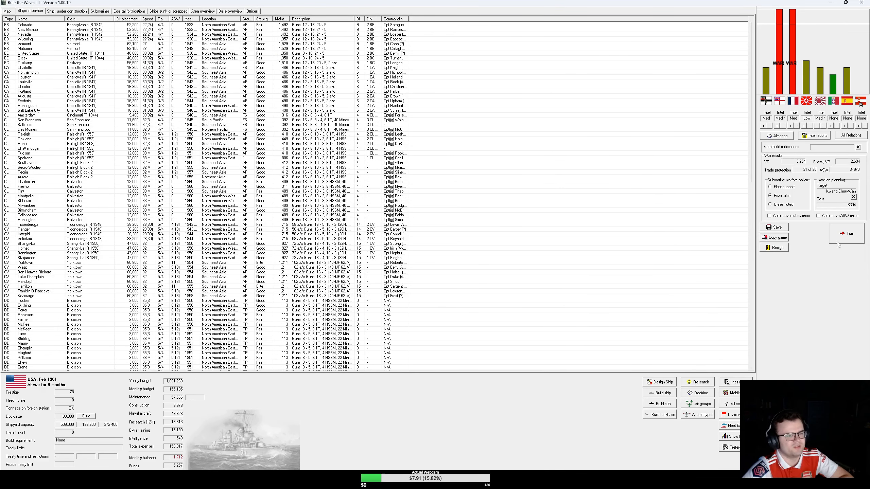
pyautogui.click(846, 234)
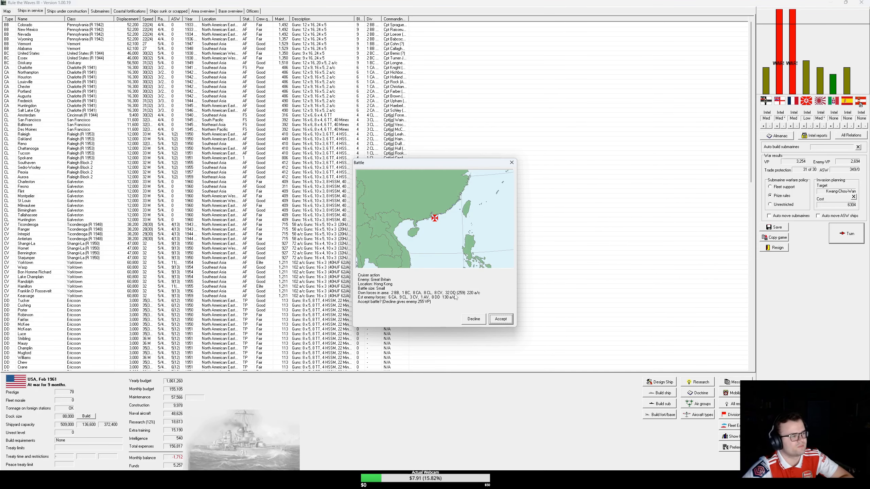
pyautogui.moveTo(437, 299)
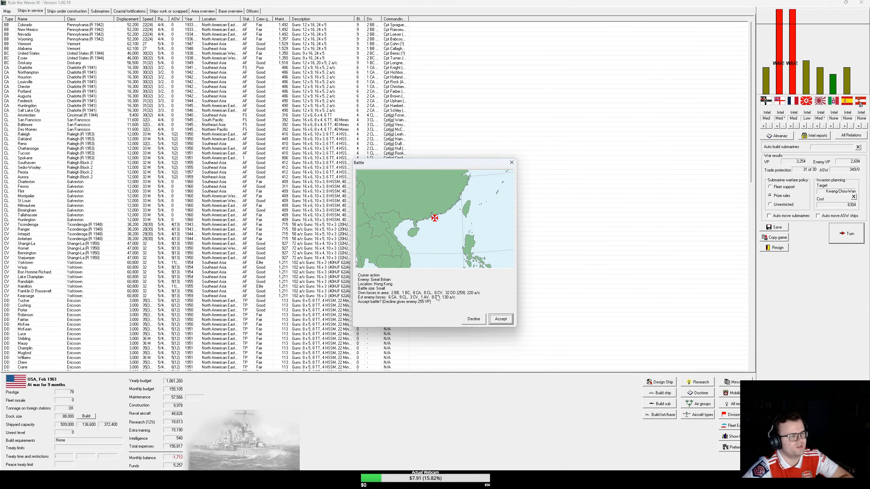
pyautogui.click(501, 319)
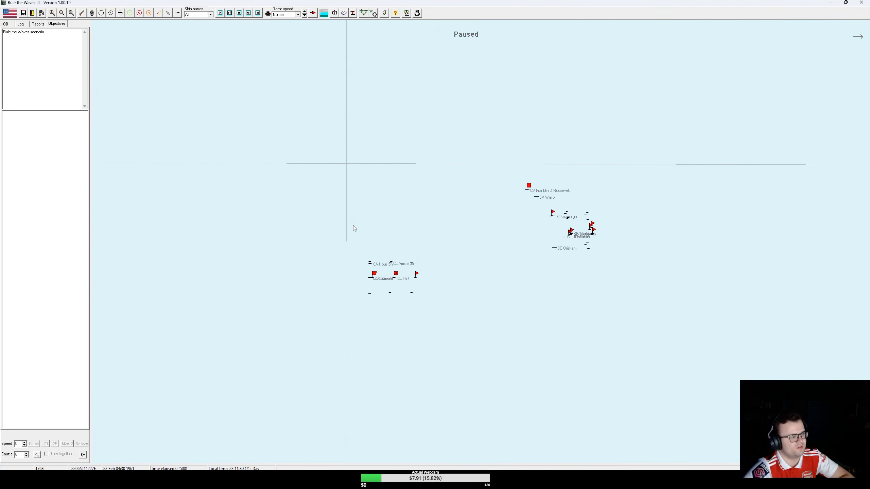
# Step: Dismiss the surface-to-surface missiles notice on the Hong Kong battle screen
pyautogui.click(82, 13)
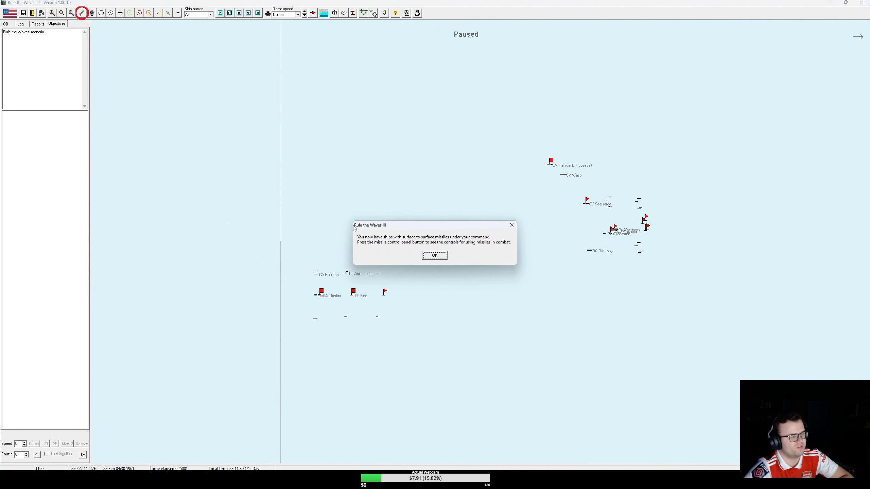
pyautogui.click(435, 255)
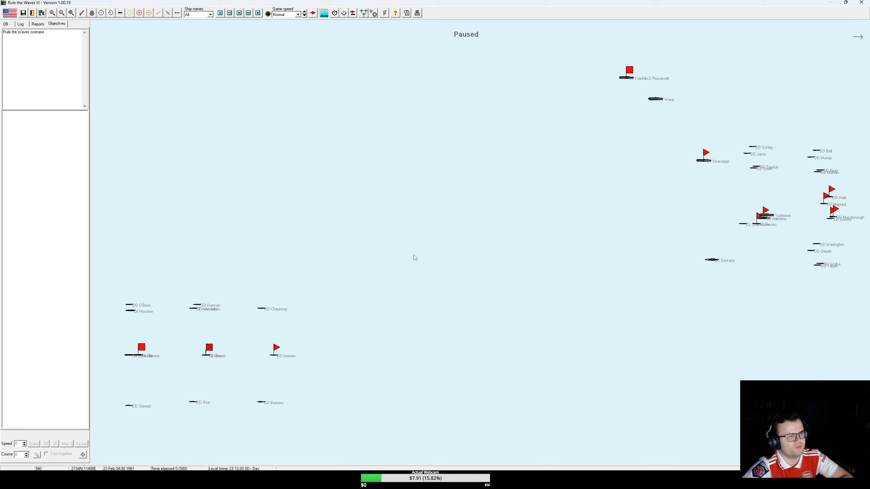
pyautogui.moveTo(318, 256)
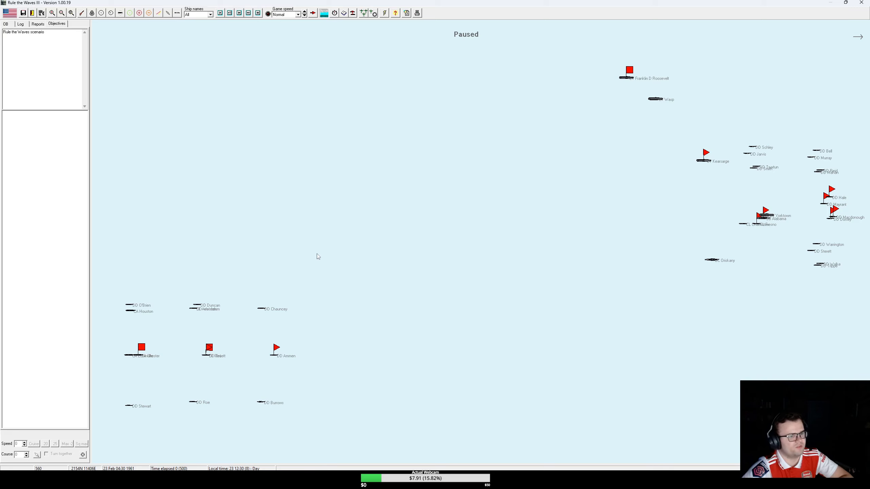
pyautogui.moveTo(321, 245)
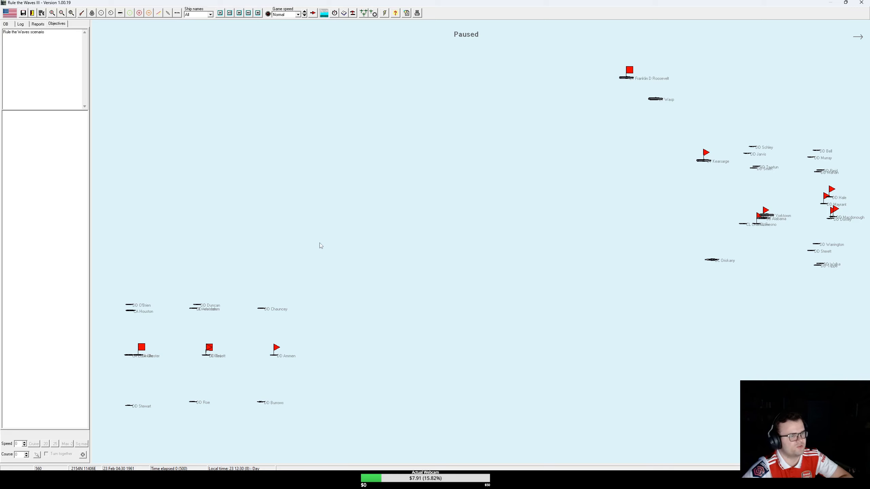